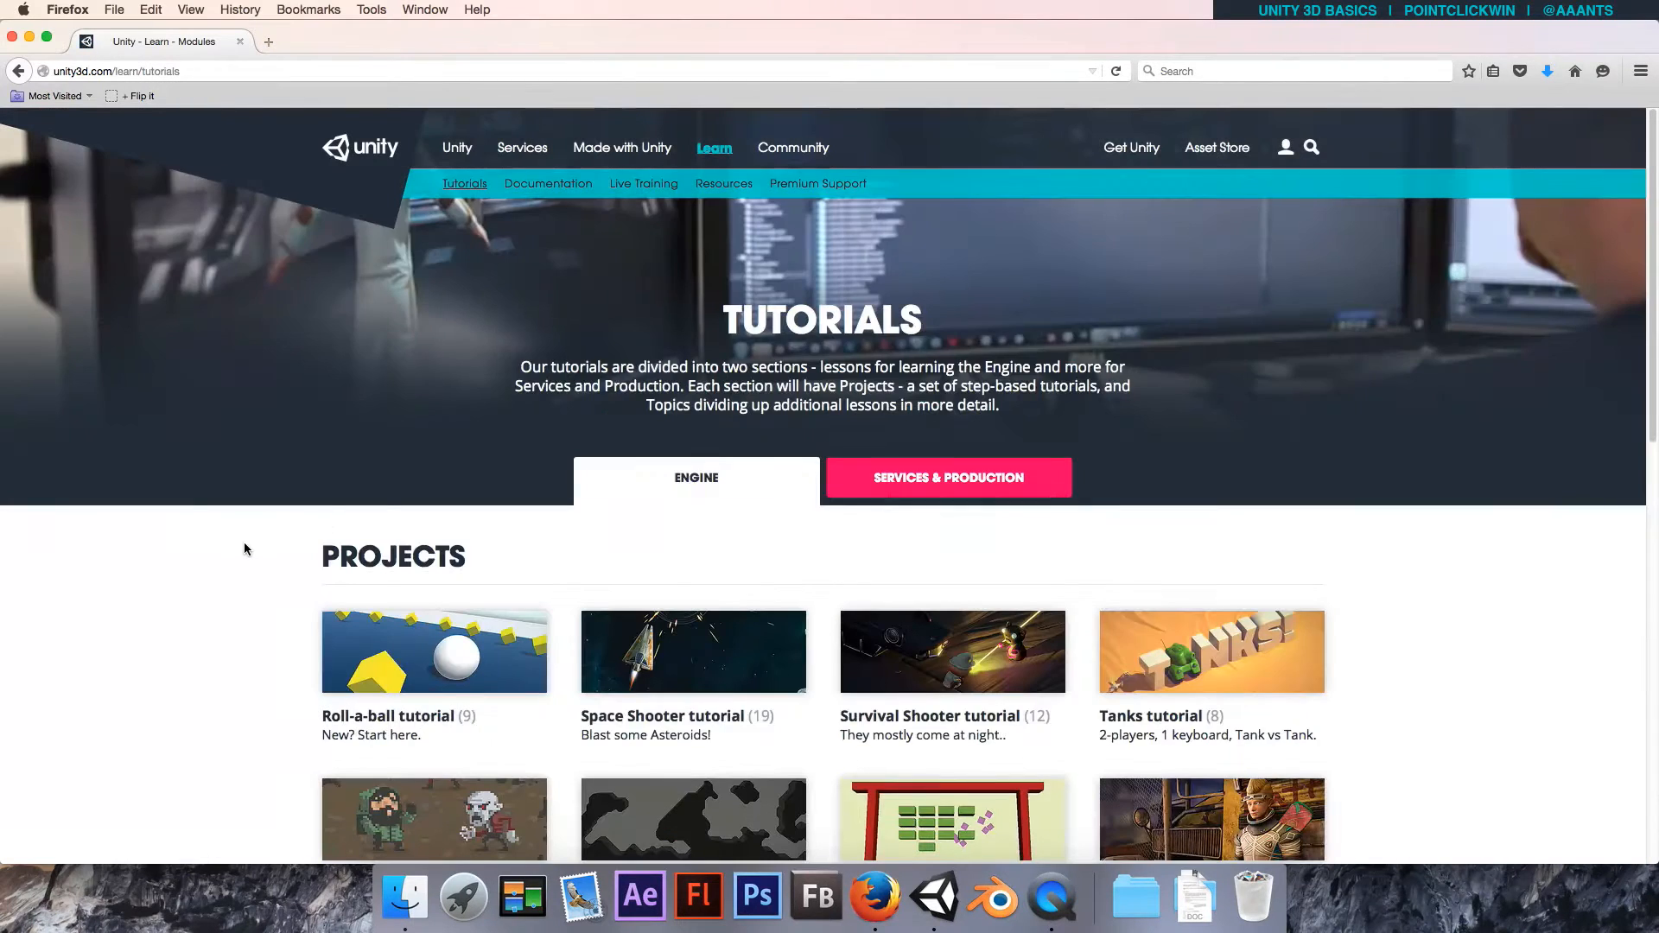
# Scroll the tutorials page, then close Firefox to reveal the Unity launcher's Projects tab.
pyautogui.scroll(-3)
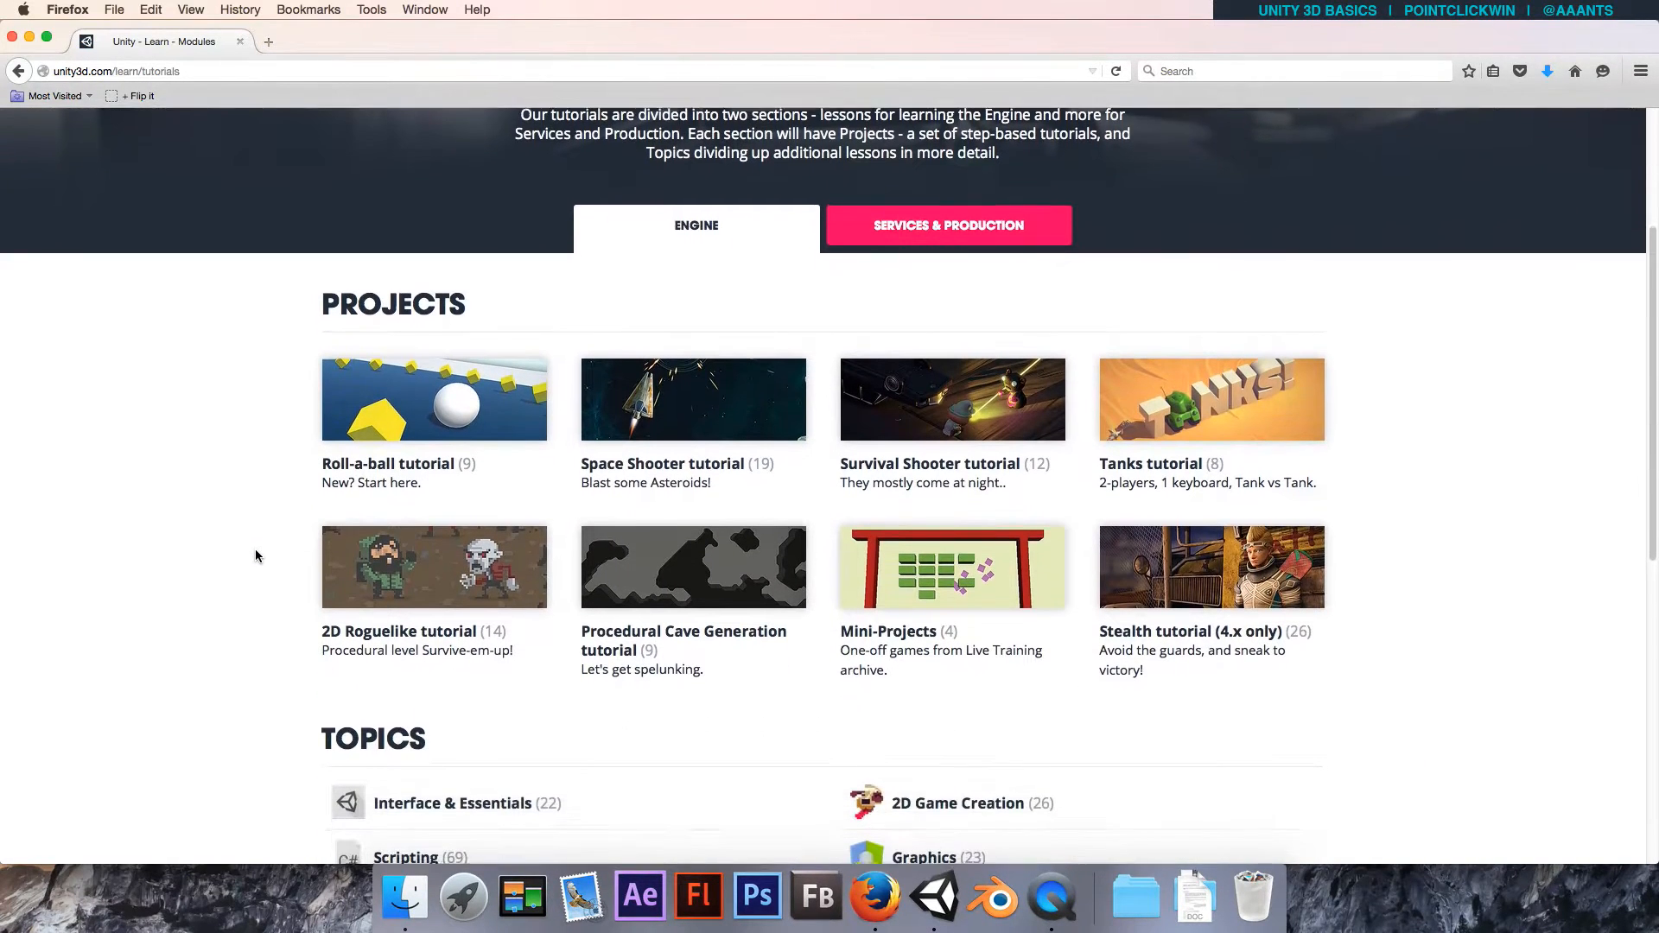
pyautogui.scroll(-3)
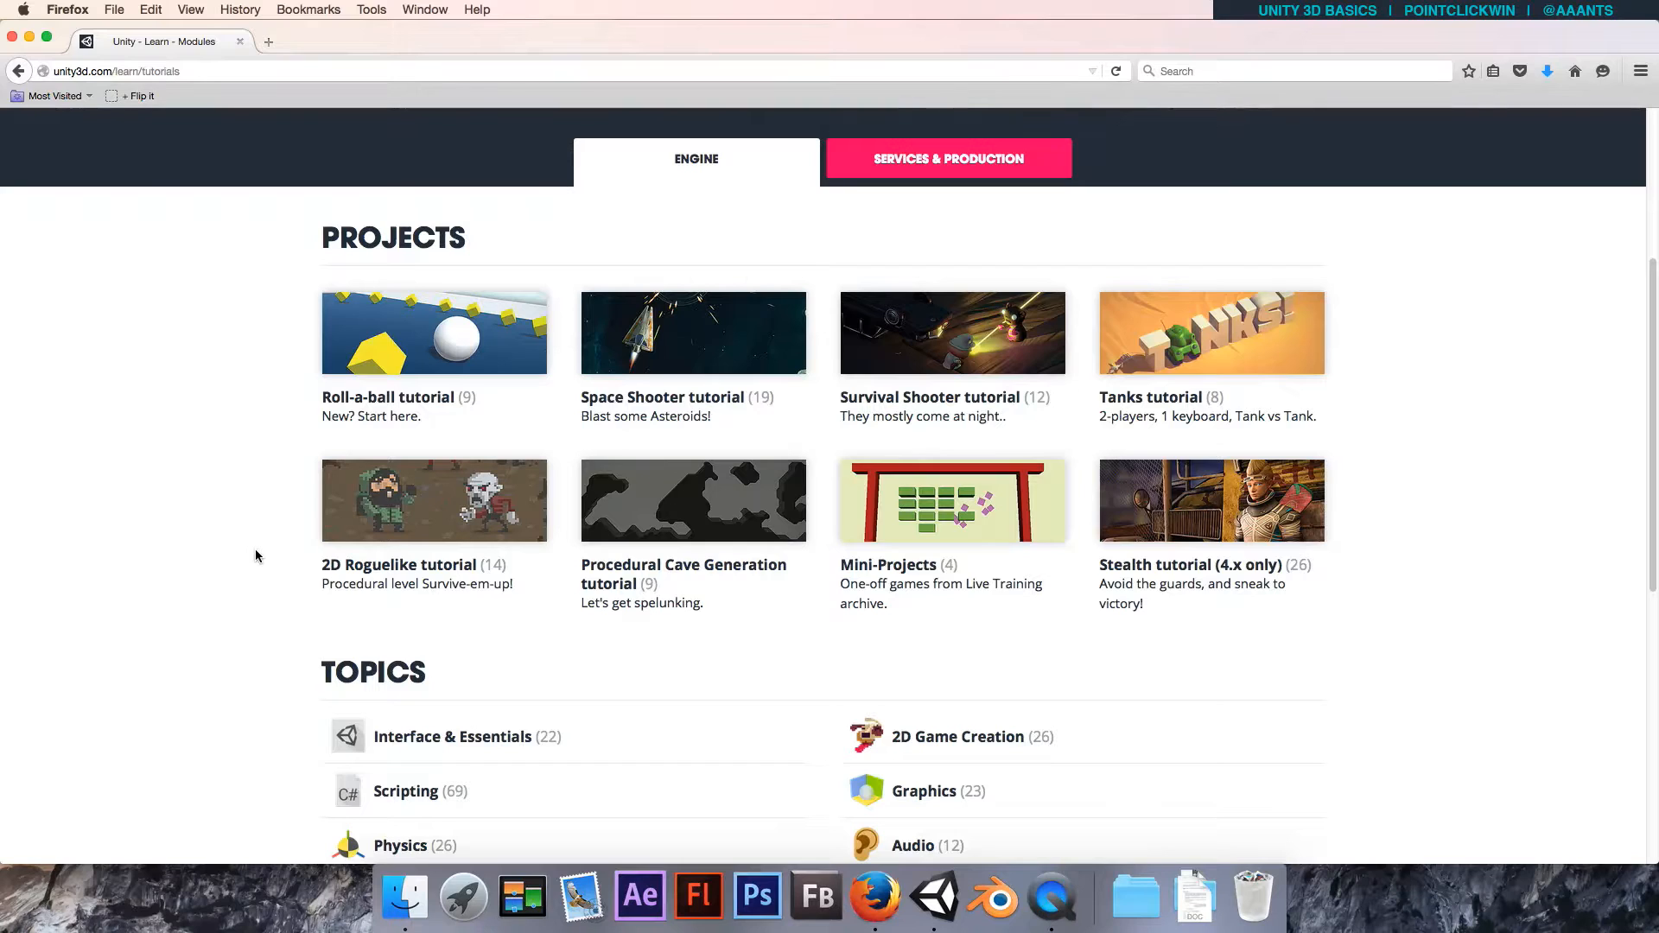
pyautogui.moveTo(207, 473)
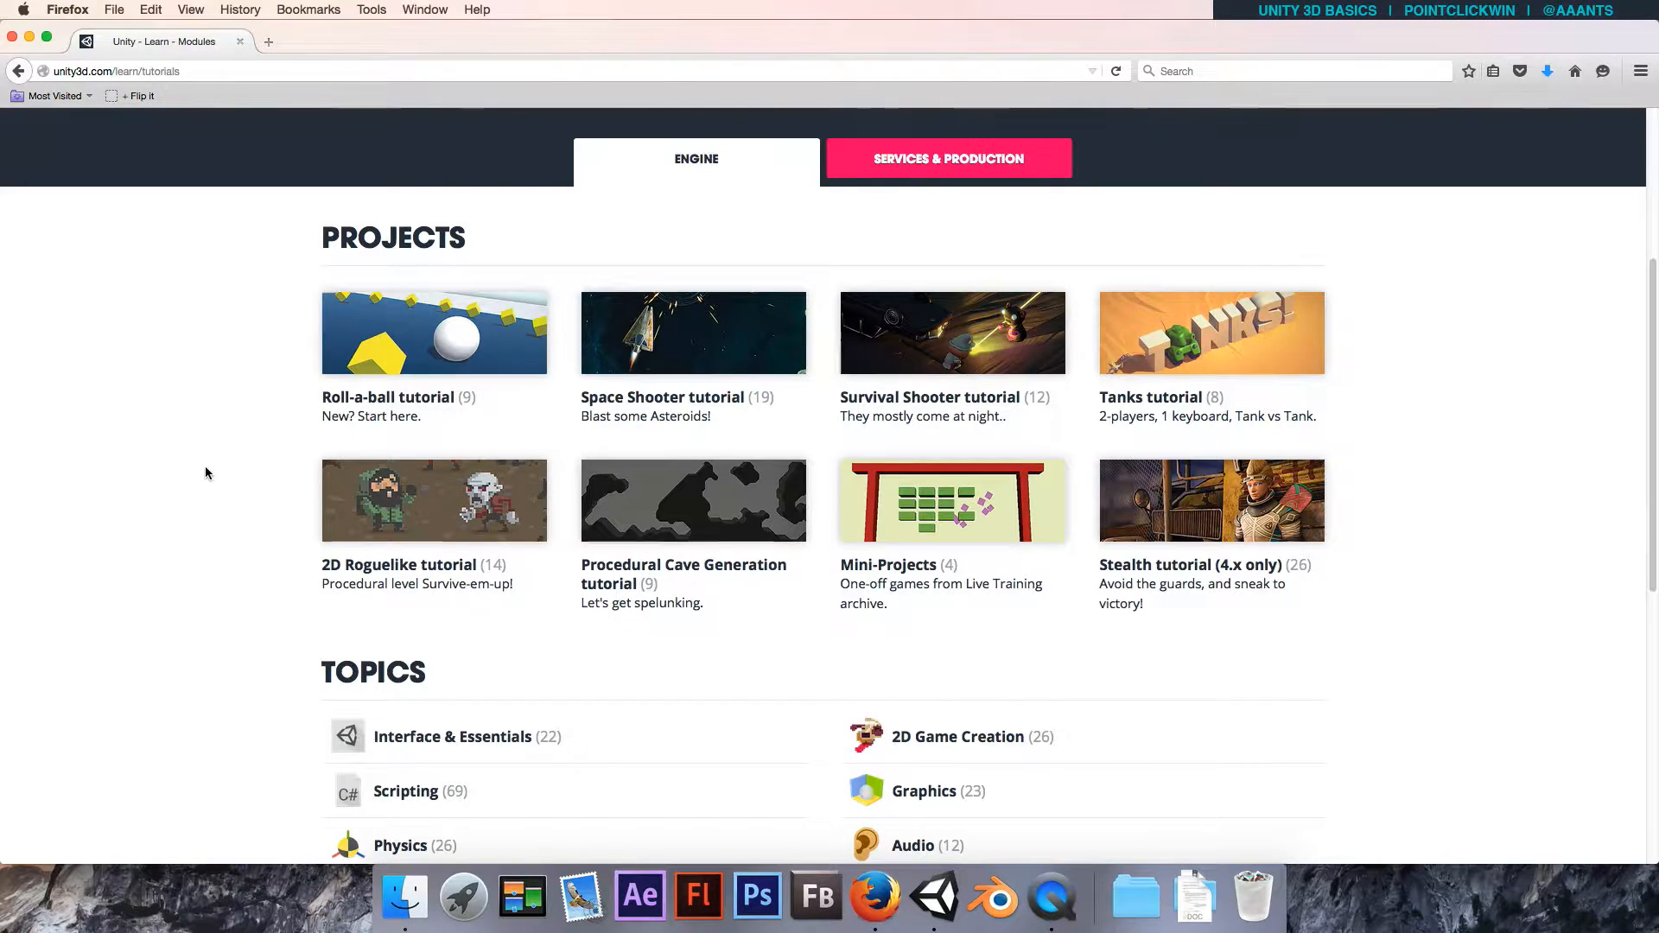
pyautogui.moveTo(222, 490)
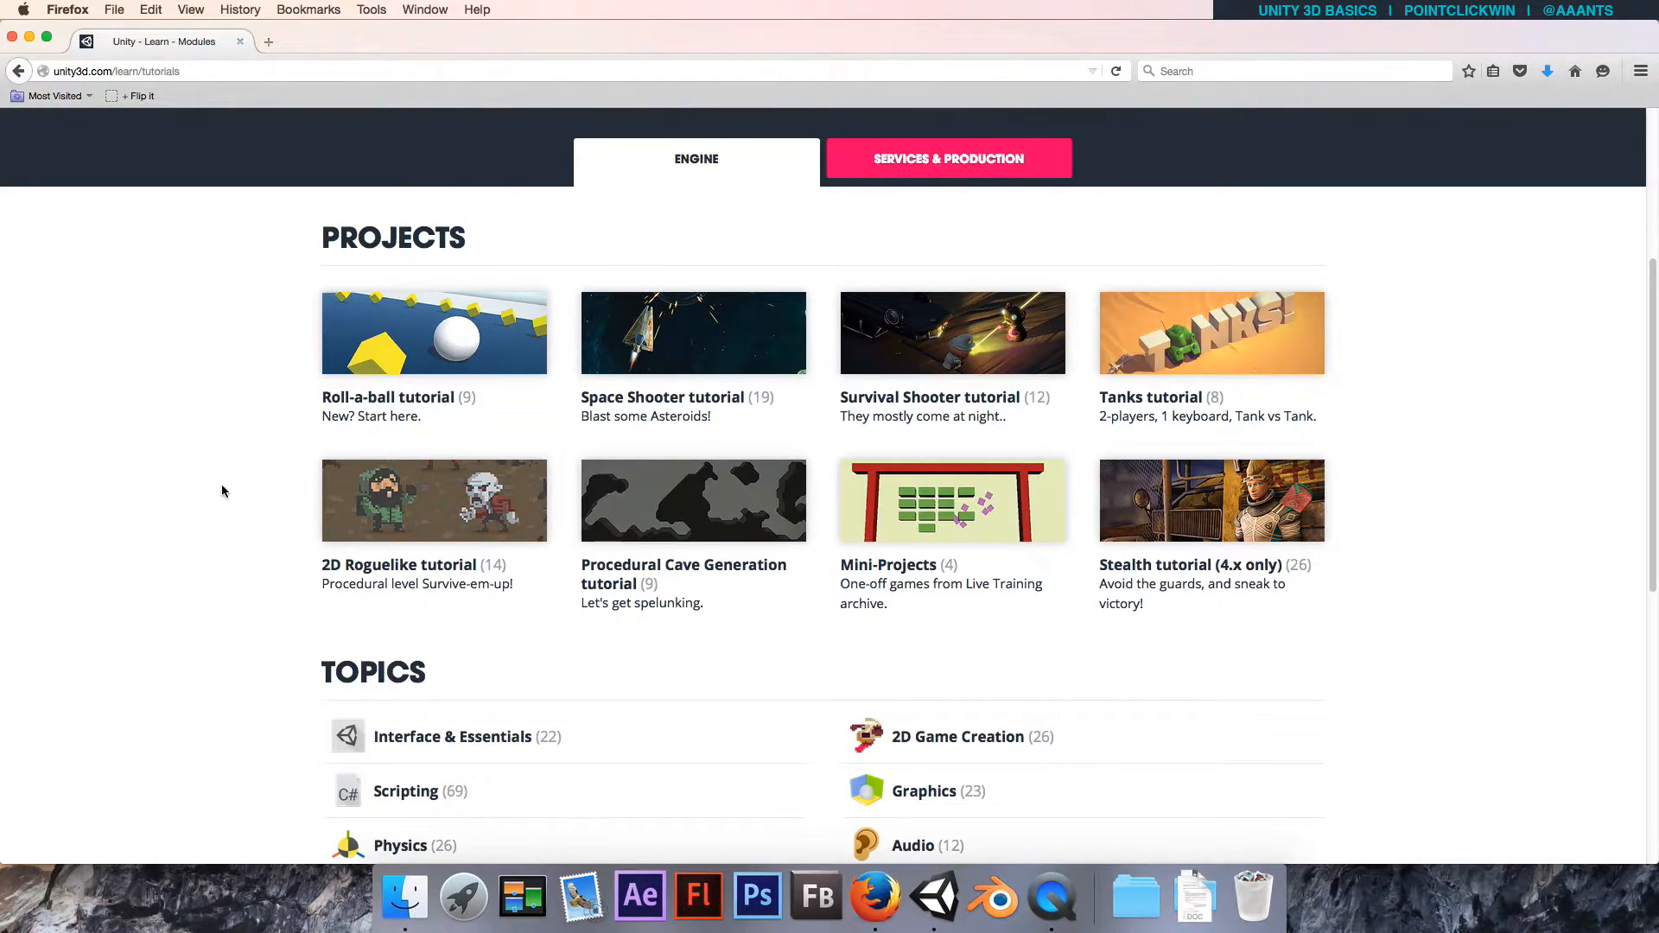
pyautogui.scroll(-3)
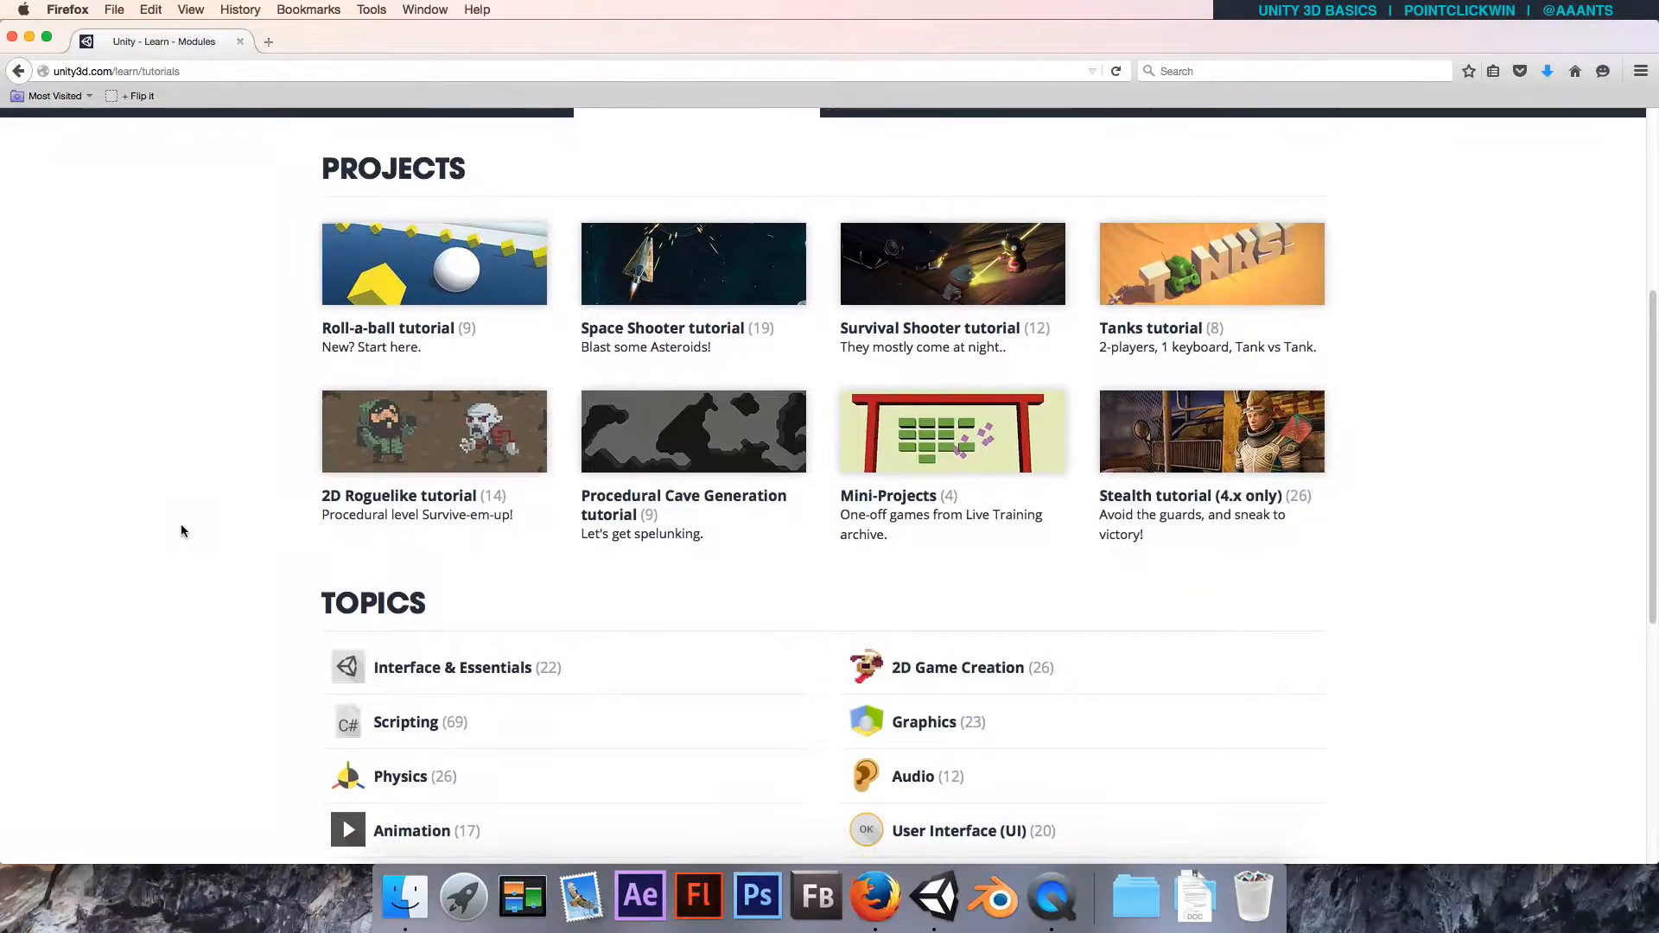
pyautogui.scroll(-3)
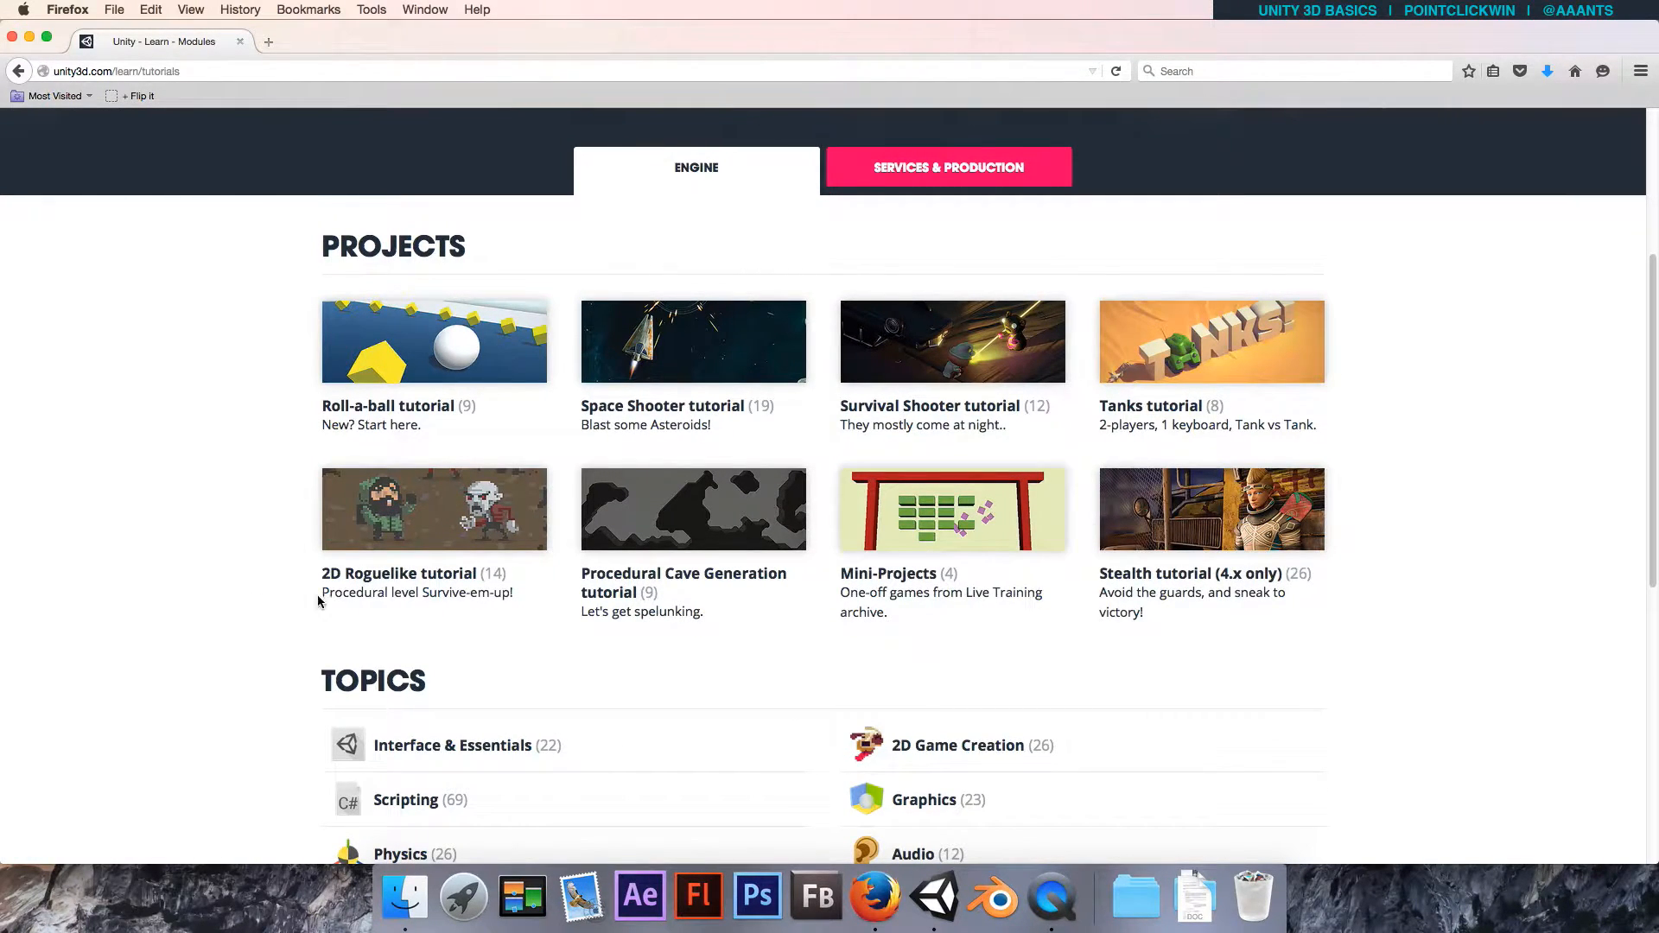
pyautogui.moveTo(339, 627)
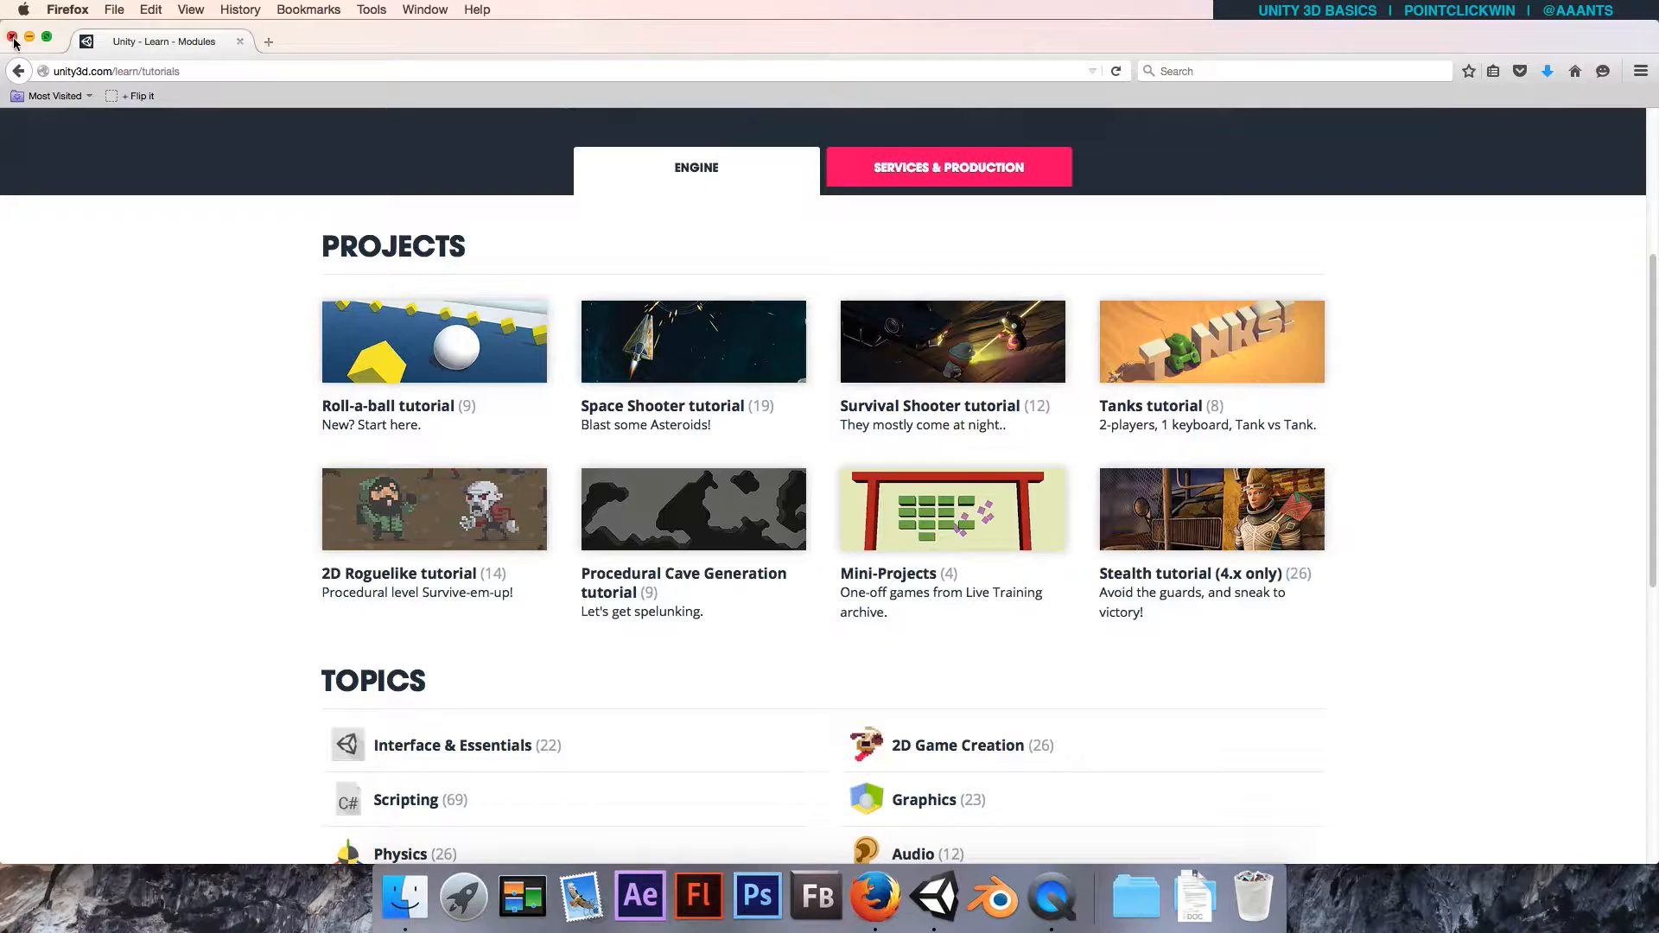
pyautogui.click(933, 899)
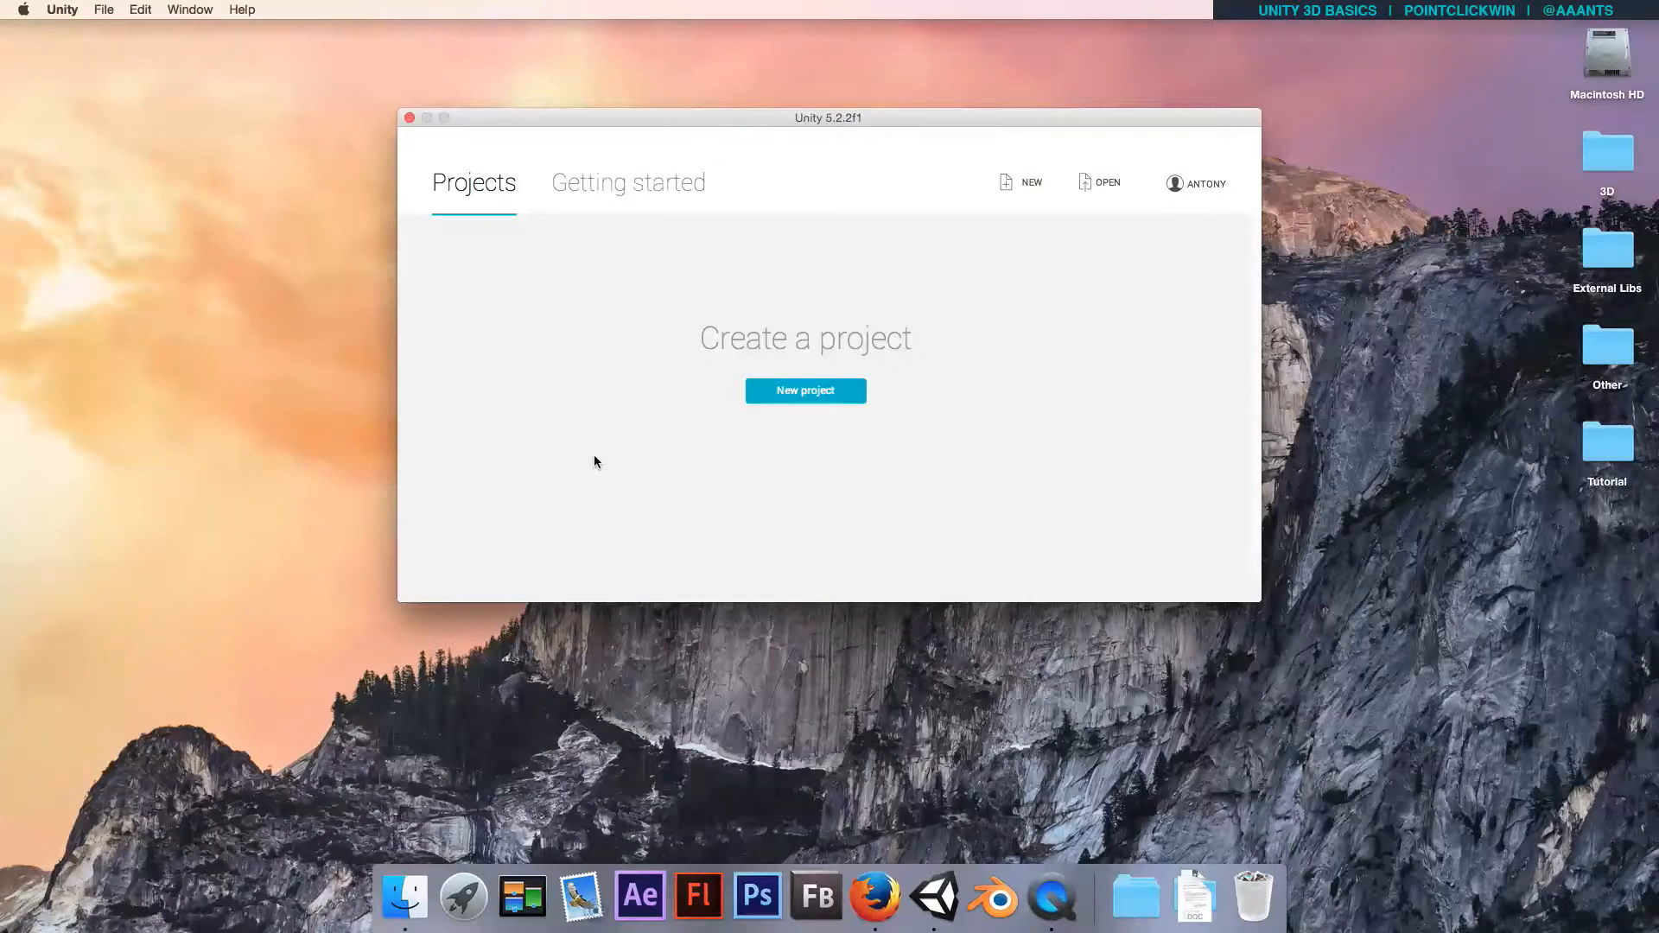
pyautogui.moveTo(857, 466)
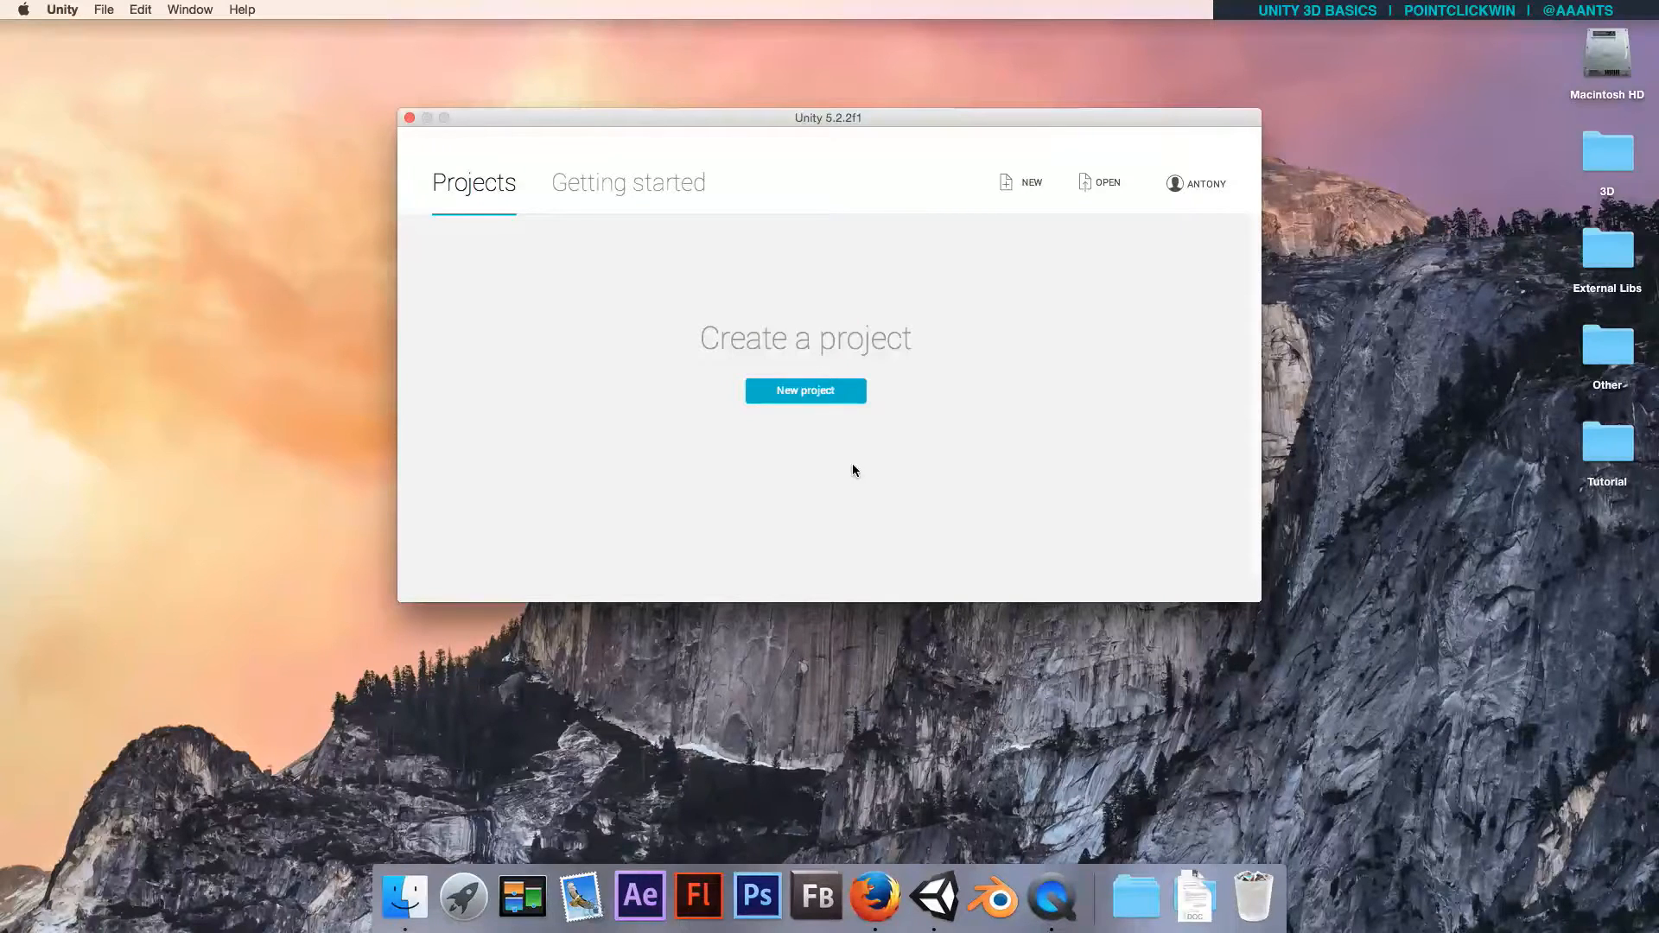
pyautogui.moveTo(781, 501)
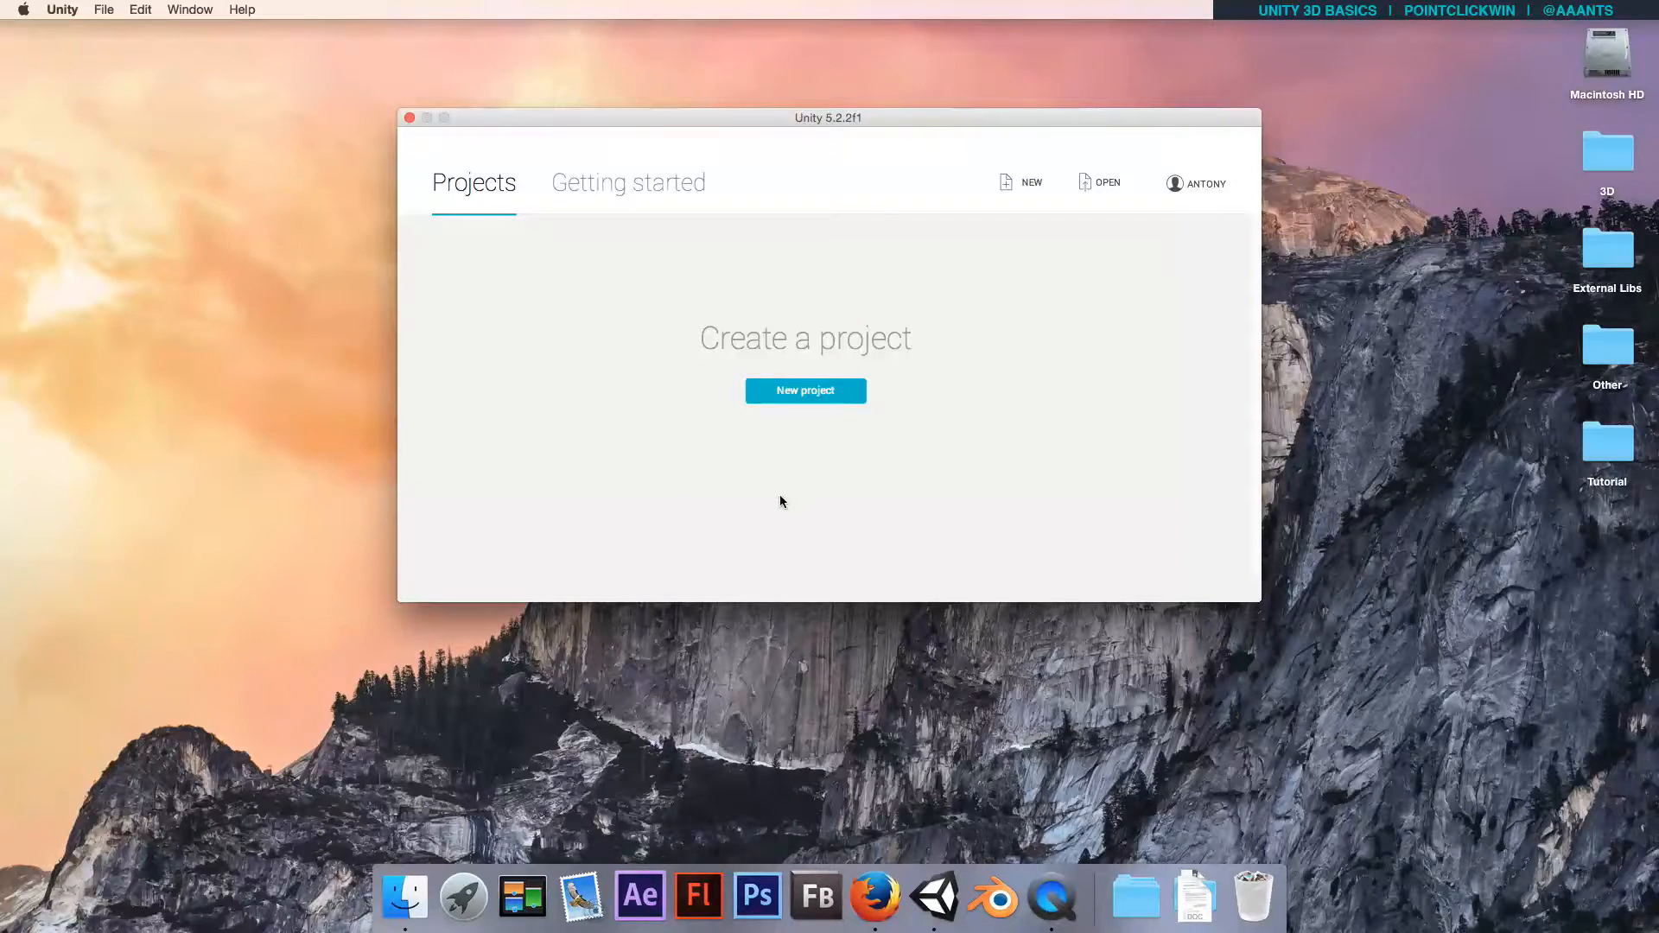
pyautogui.moveTo(838, 486)
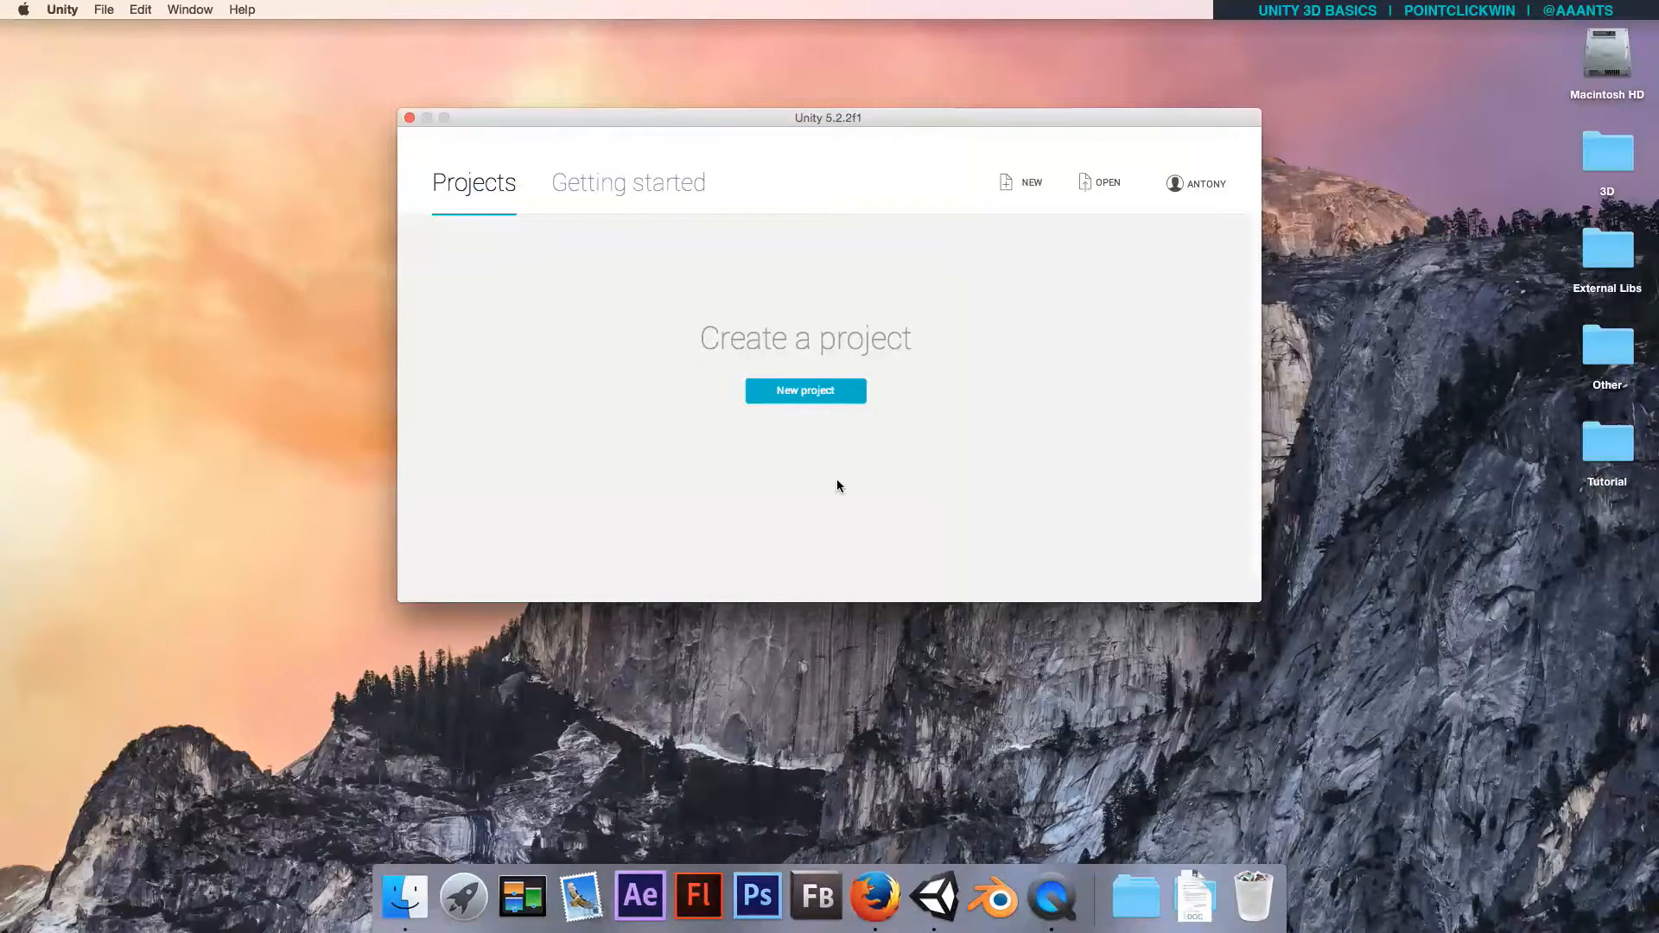
pyautogui.moveTo(803, 412)
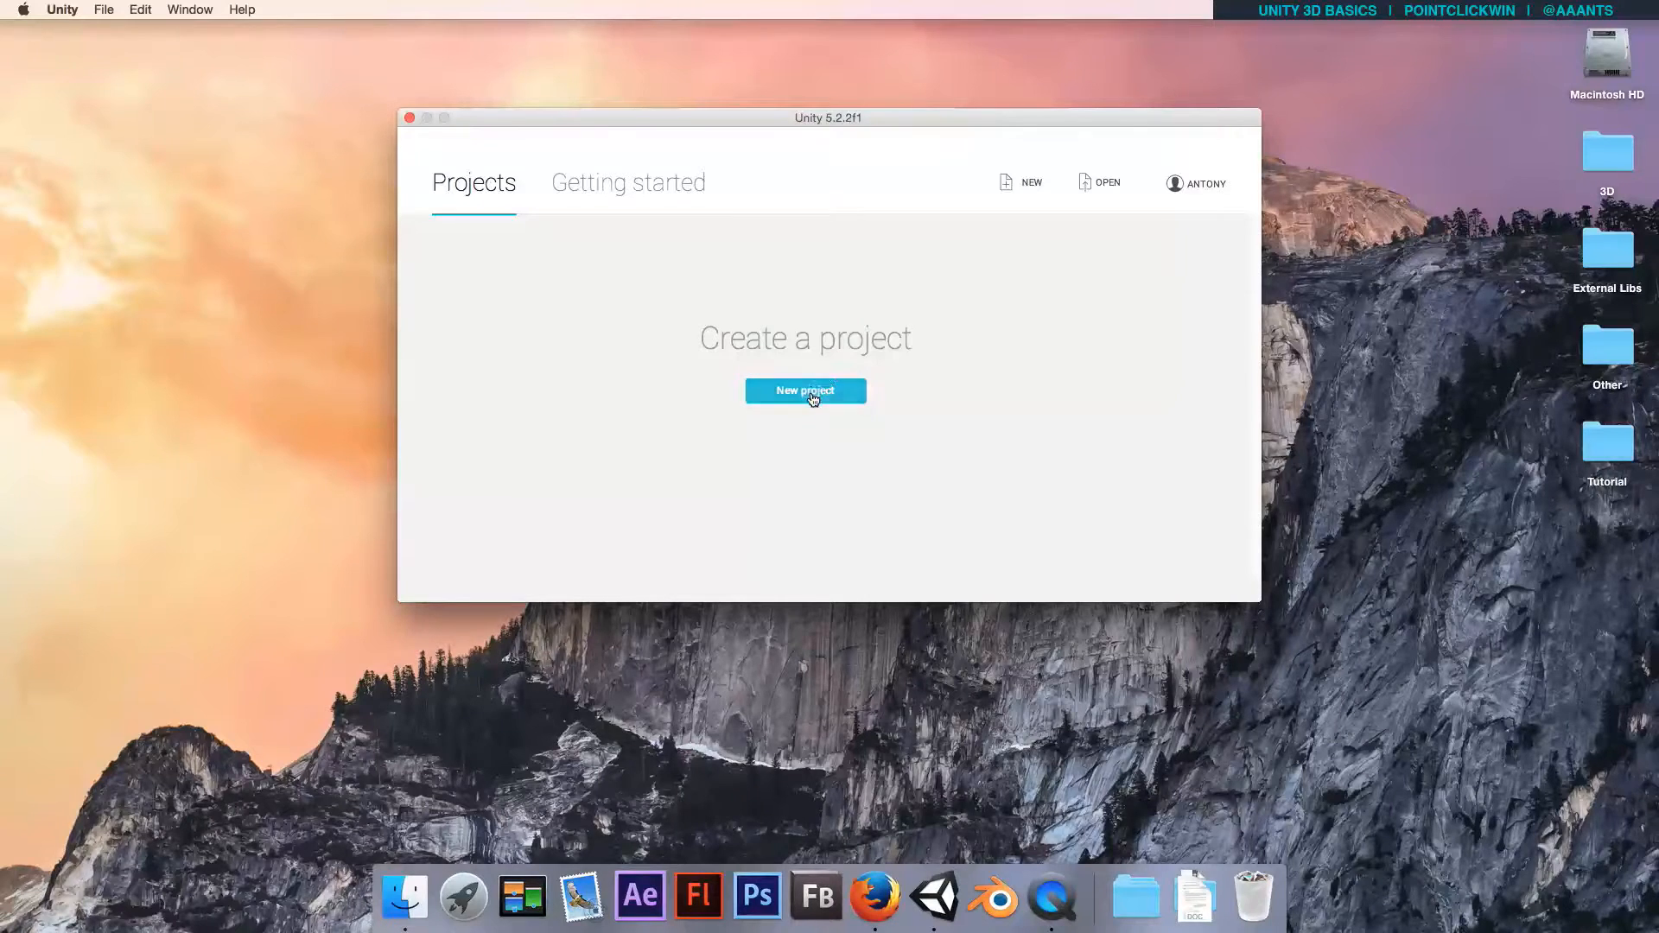
pyautogui.moveTo(664, 378)
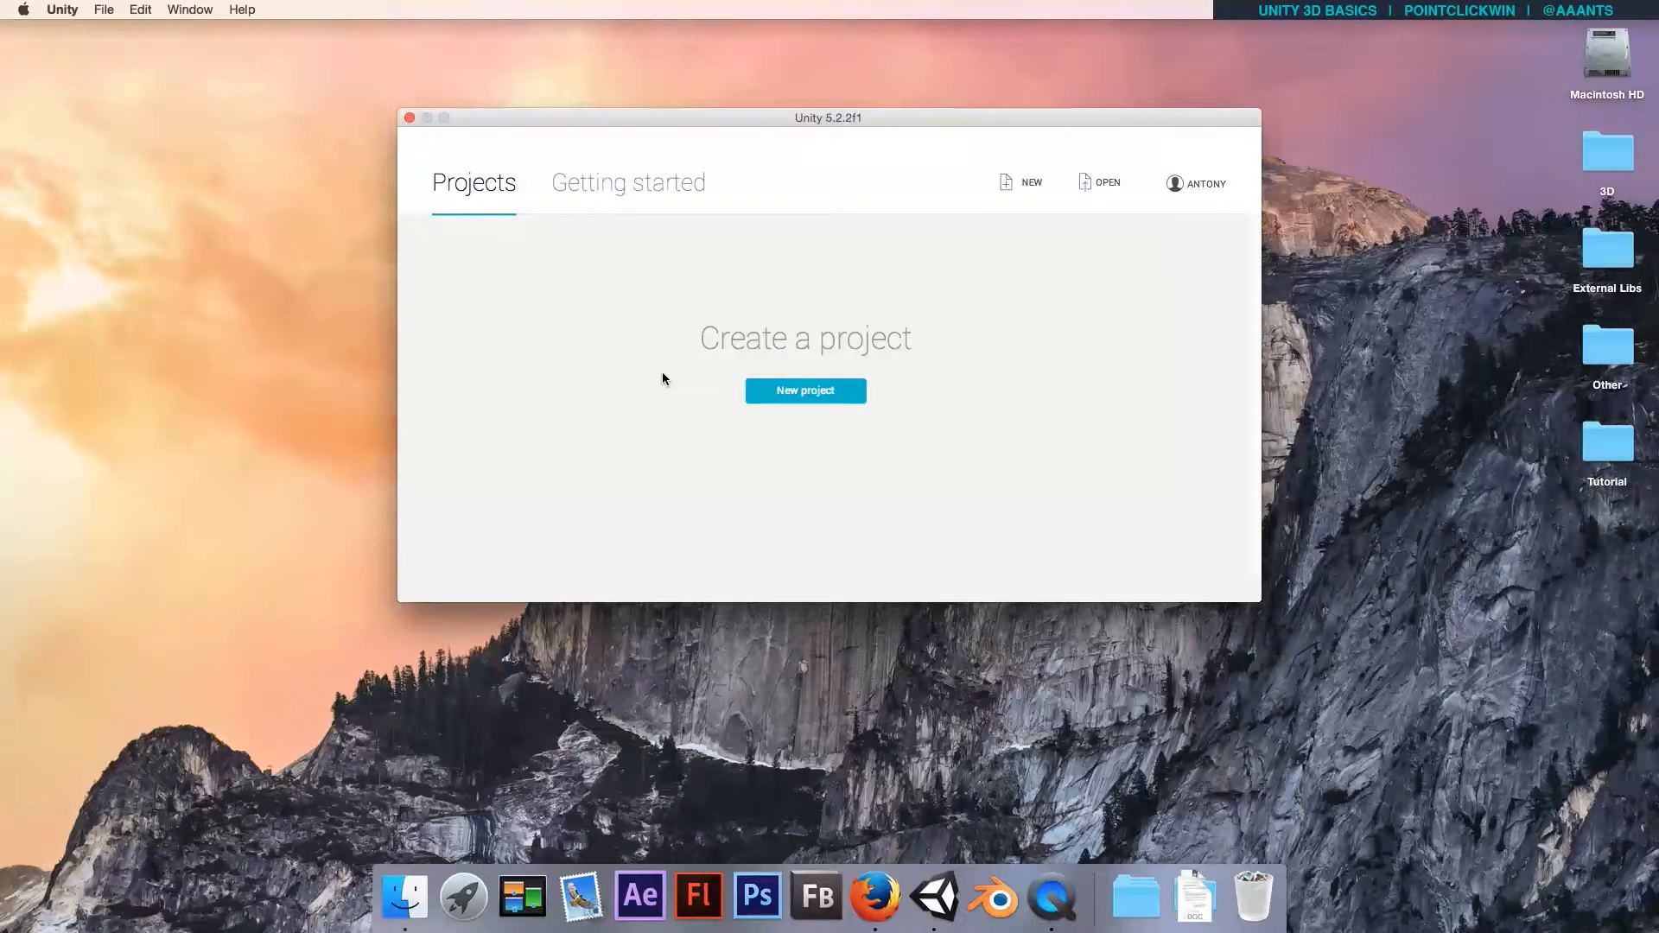
# Start a new 3D project named FirstUnity in the Tutorial folder.
pyautogui.click(805, 391)
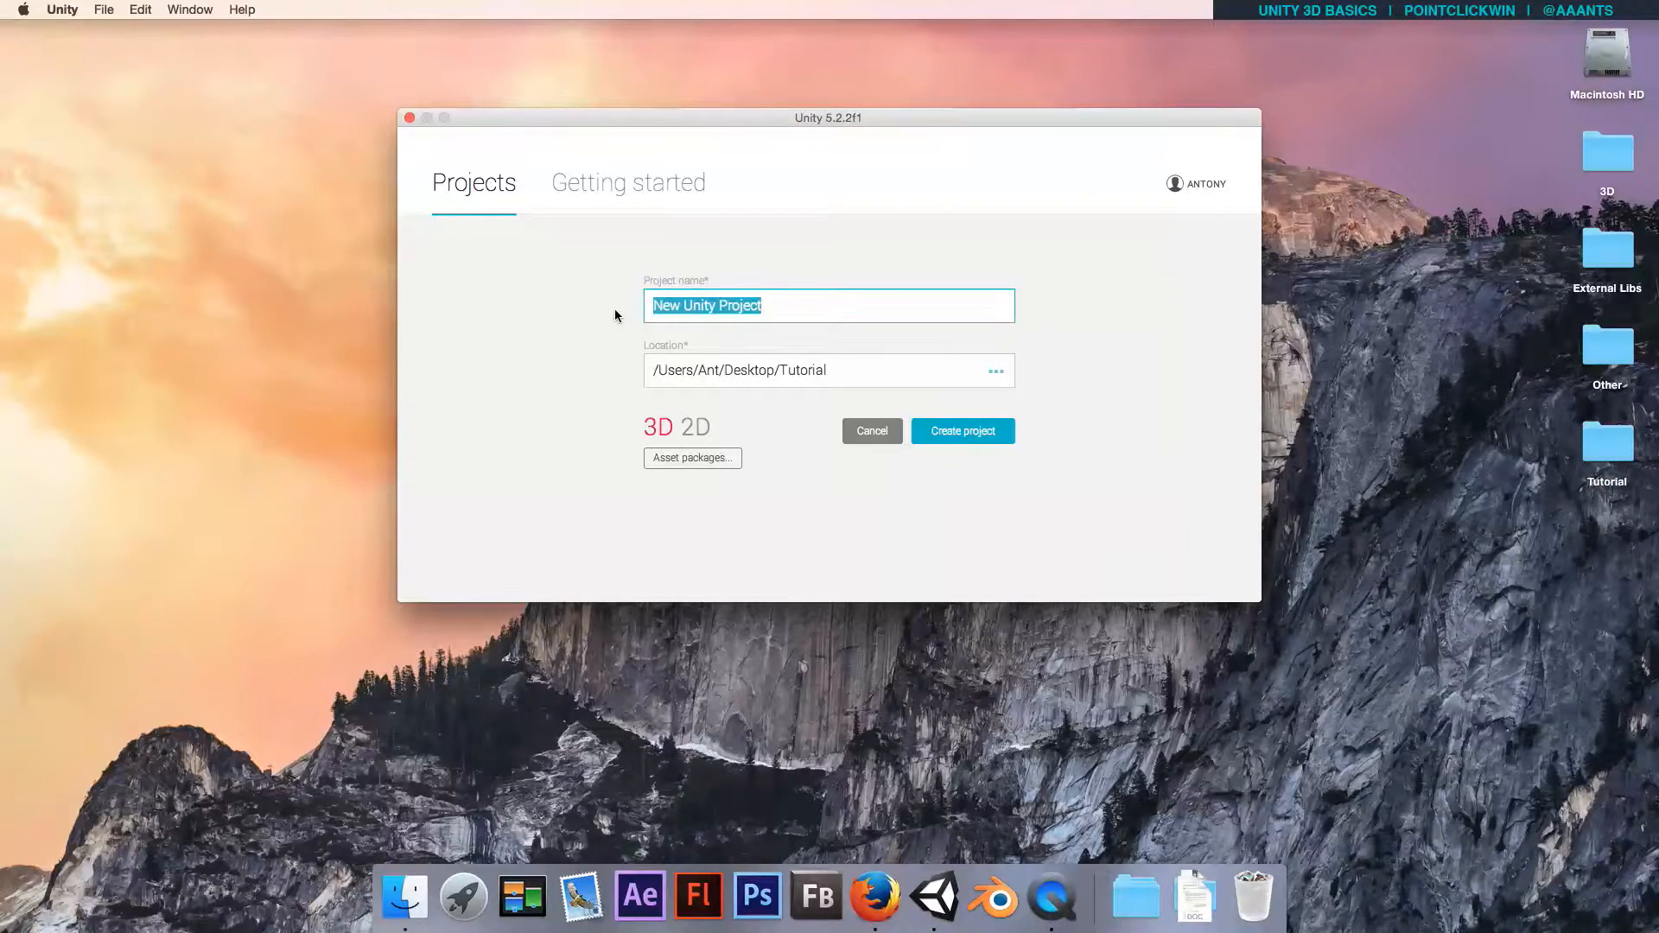
pyautogui.write('FirstU')
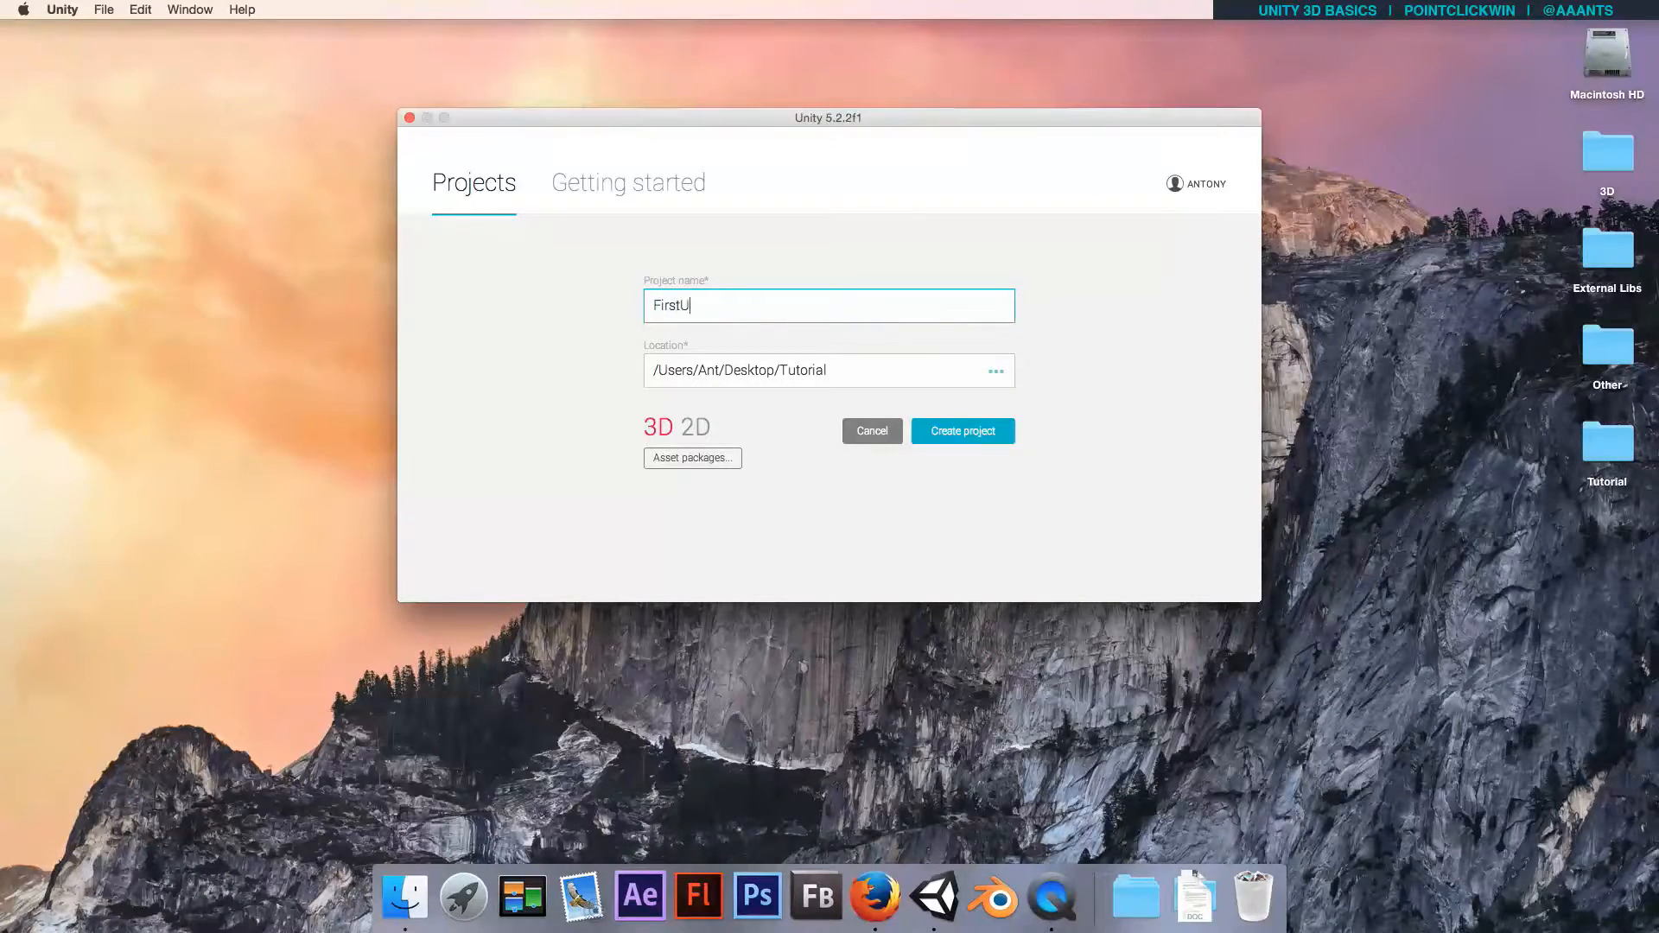
pyautogui.write('nity')
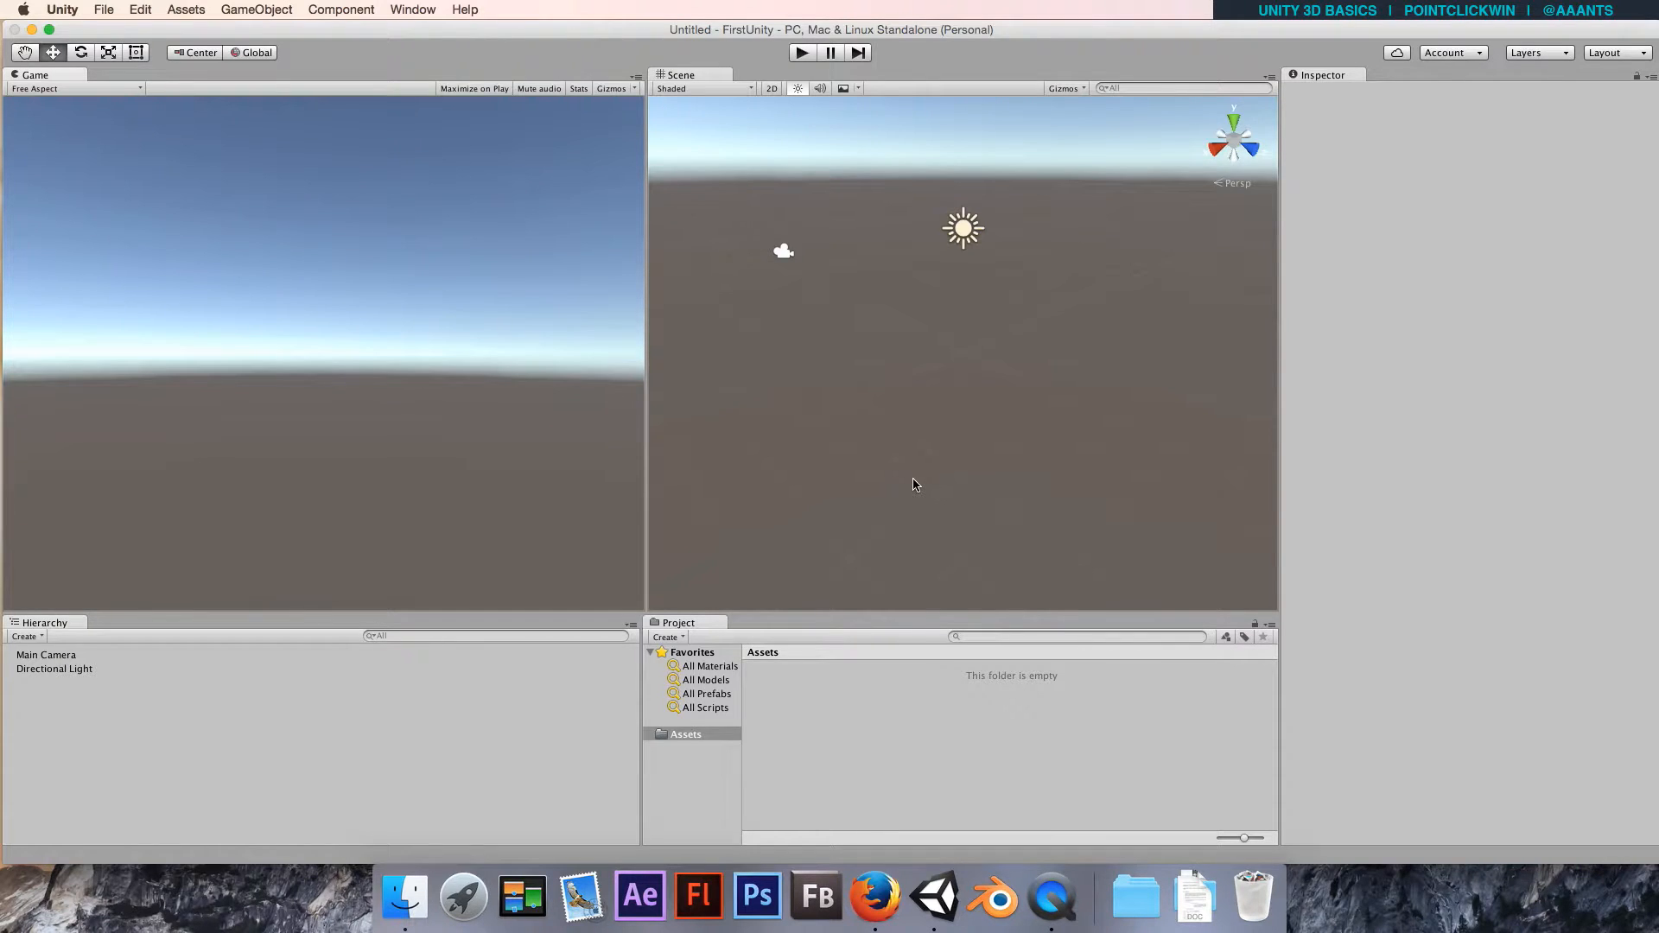
pyautogui.moveTo(301, 372)
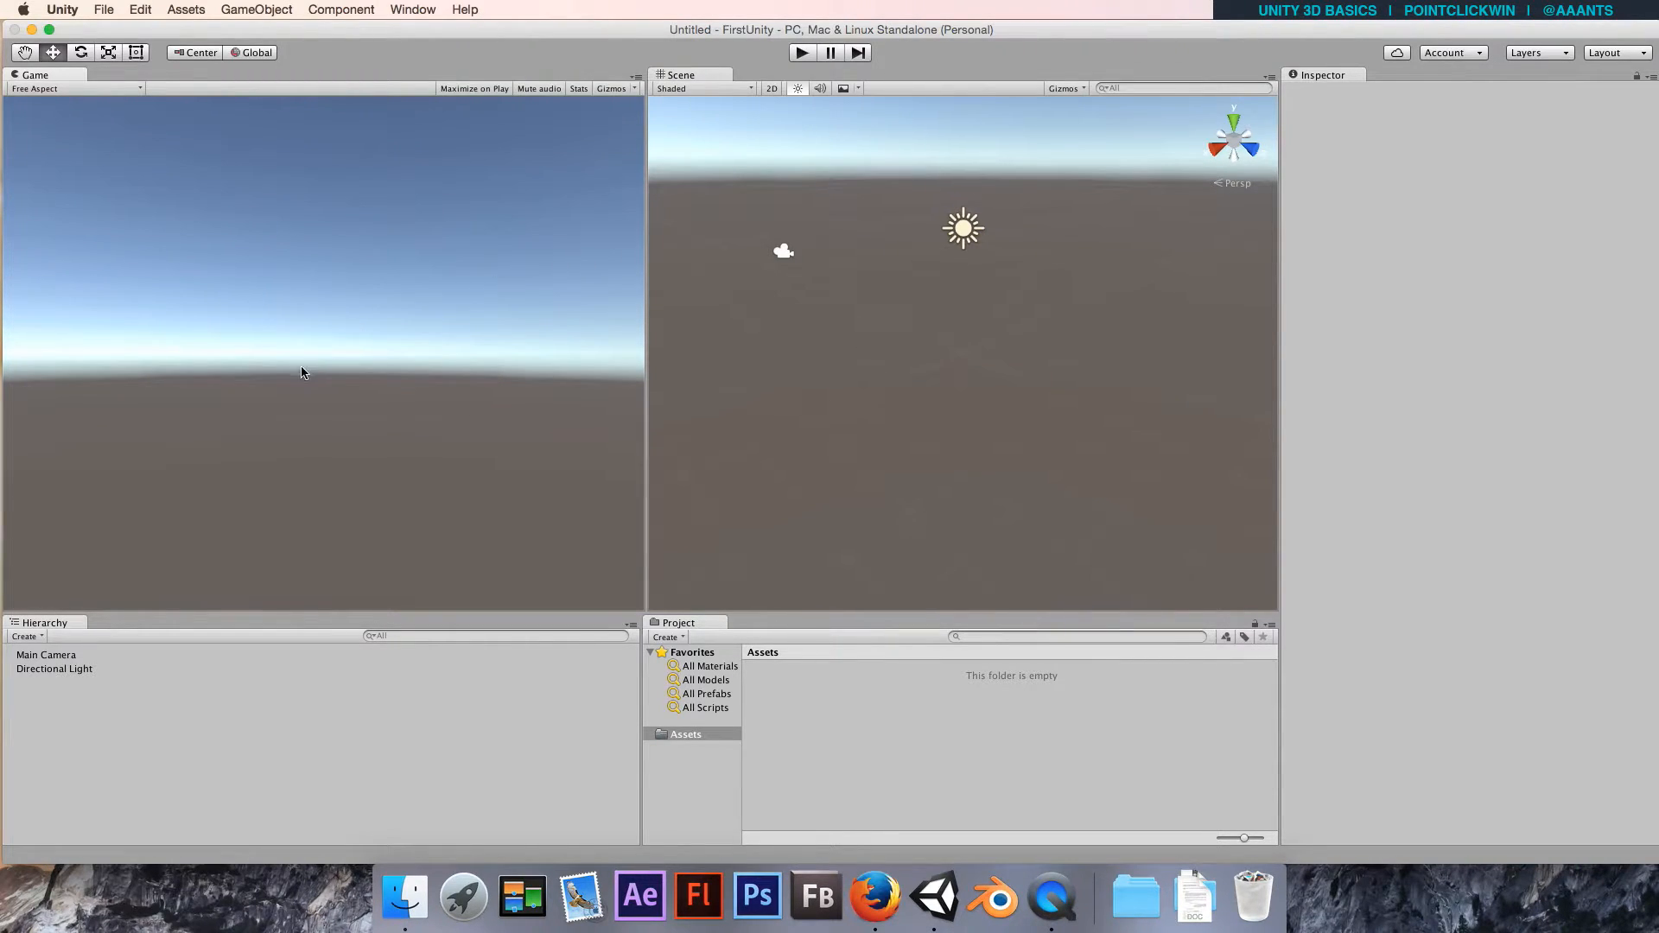
pyautogui.moveTo(793, 222)
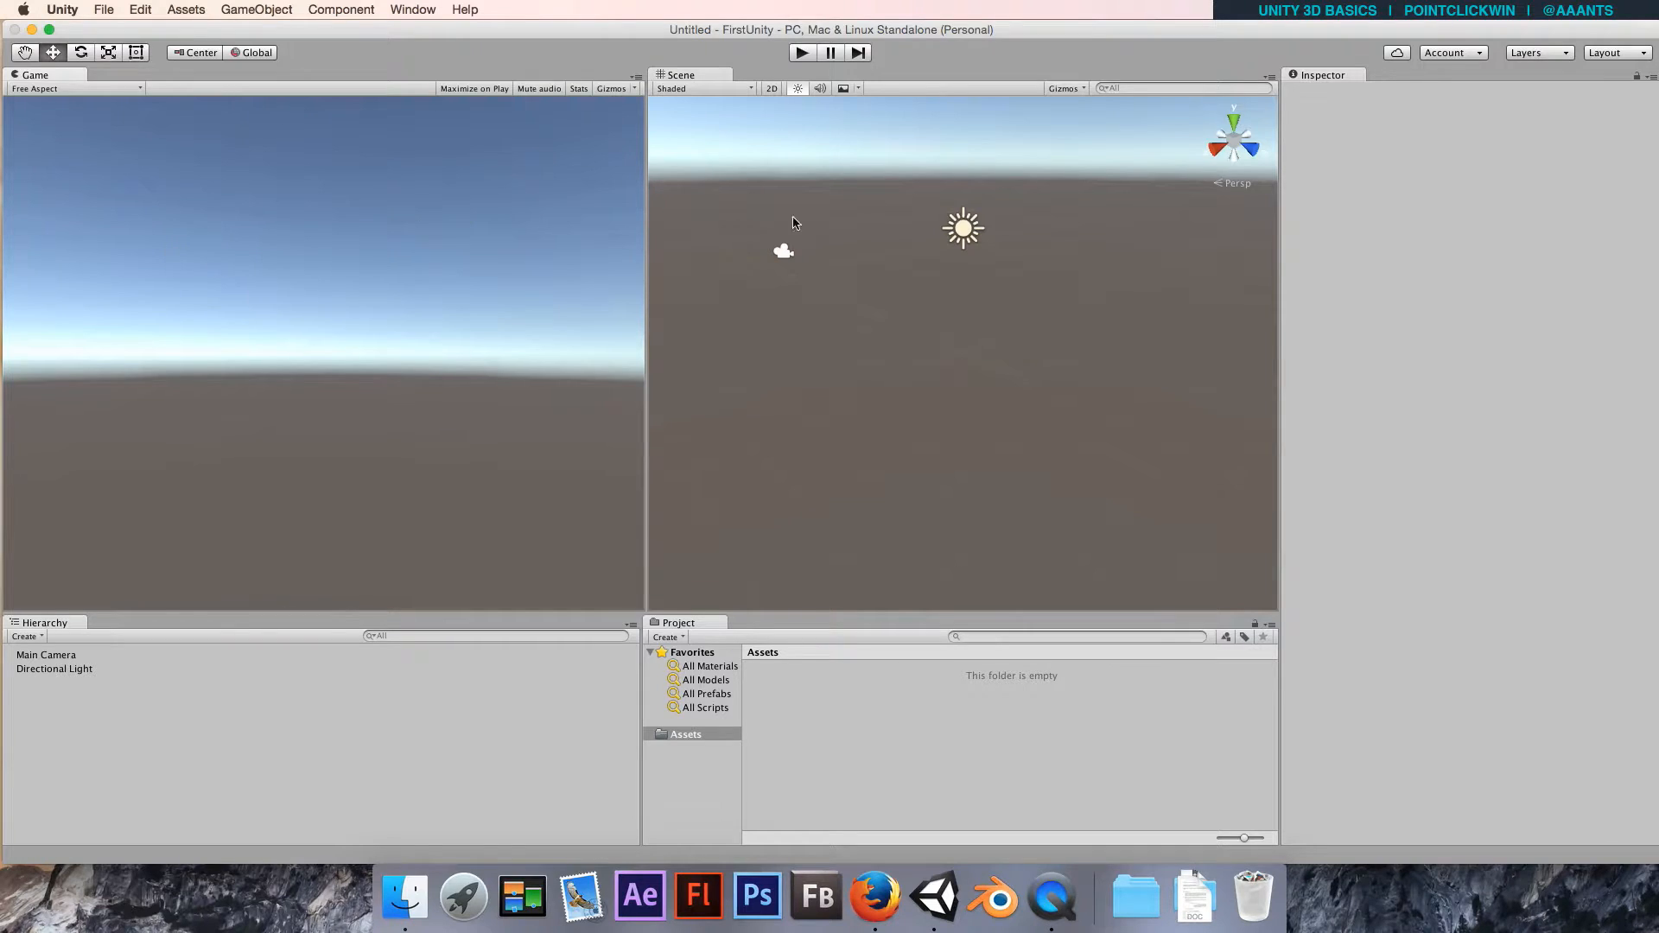
pyautogui.moveTo(562, 250)
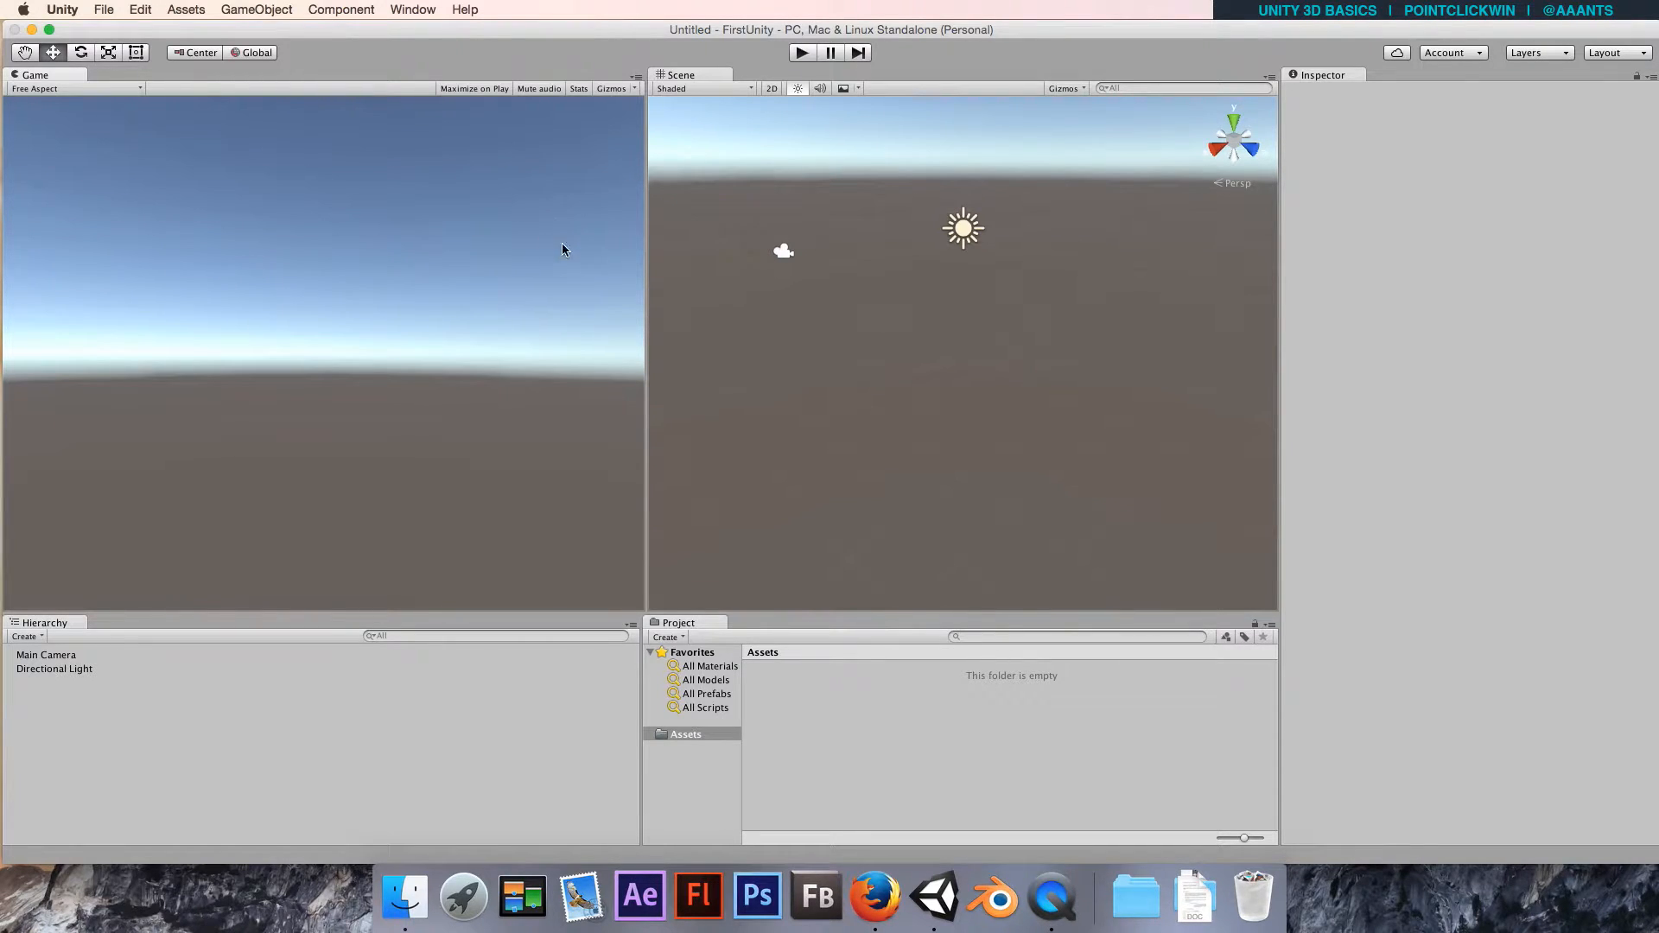
pyautogui.moveTo(1531, 69)
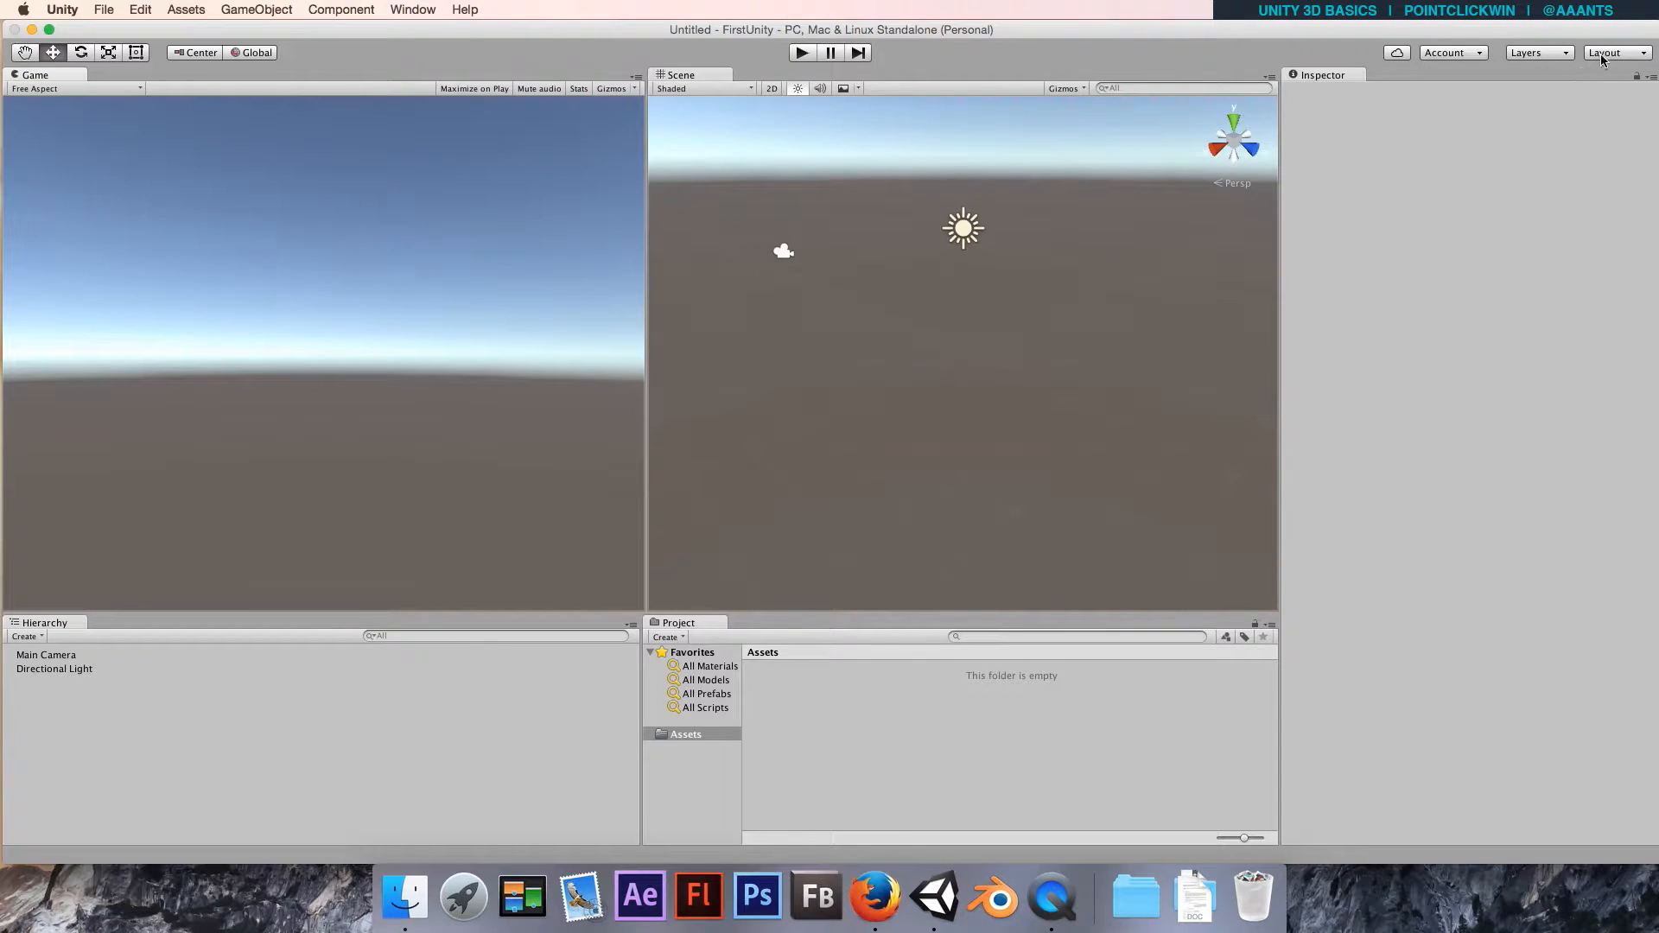
pyautogui.click(1607, 52)
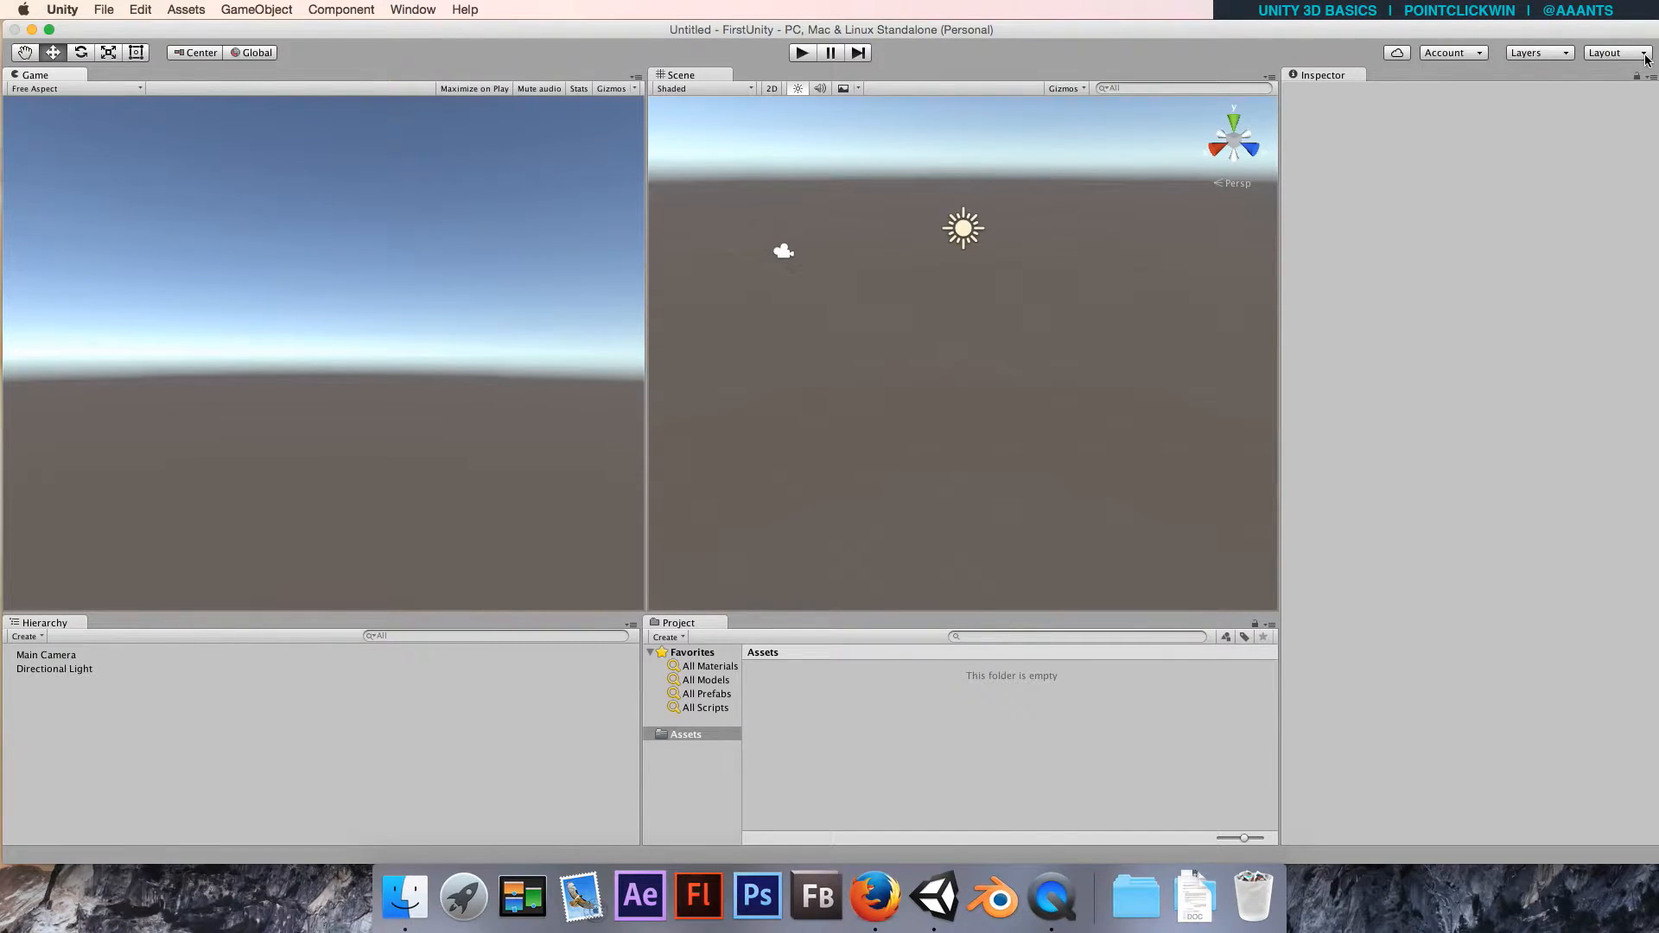
pyautogui.click(1608, 51)
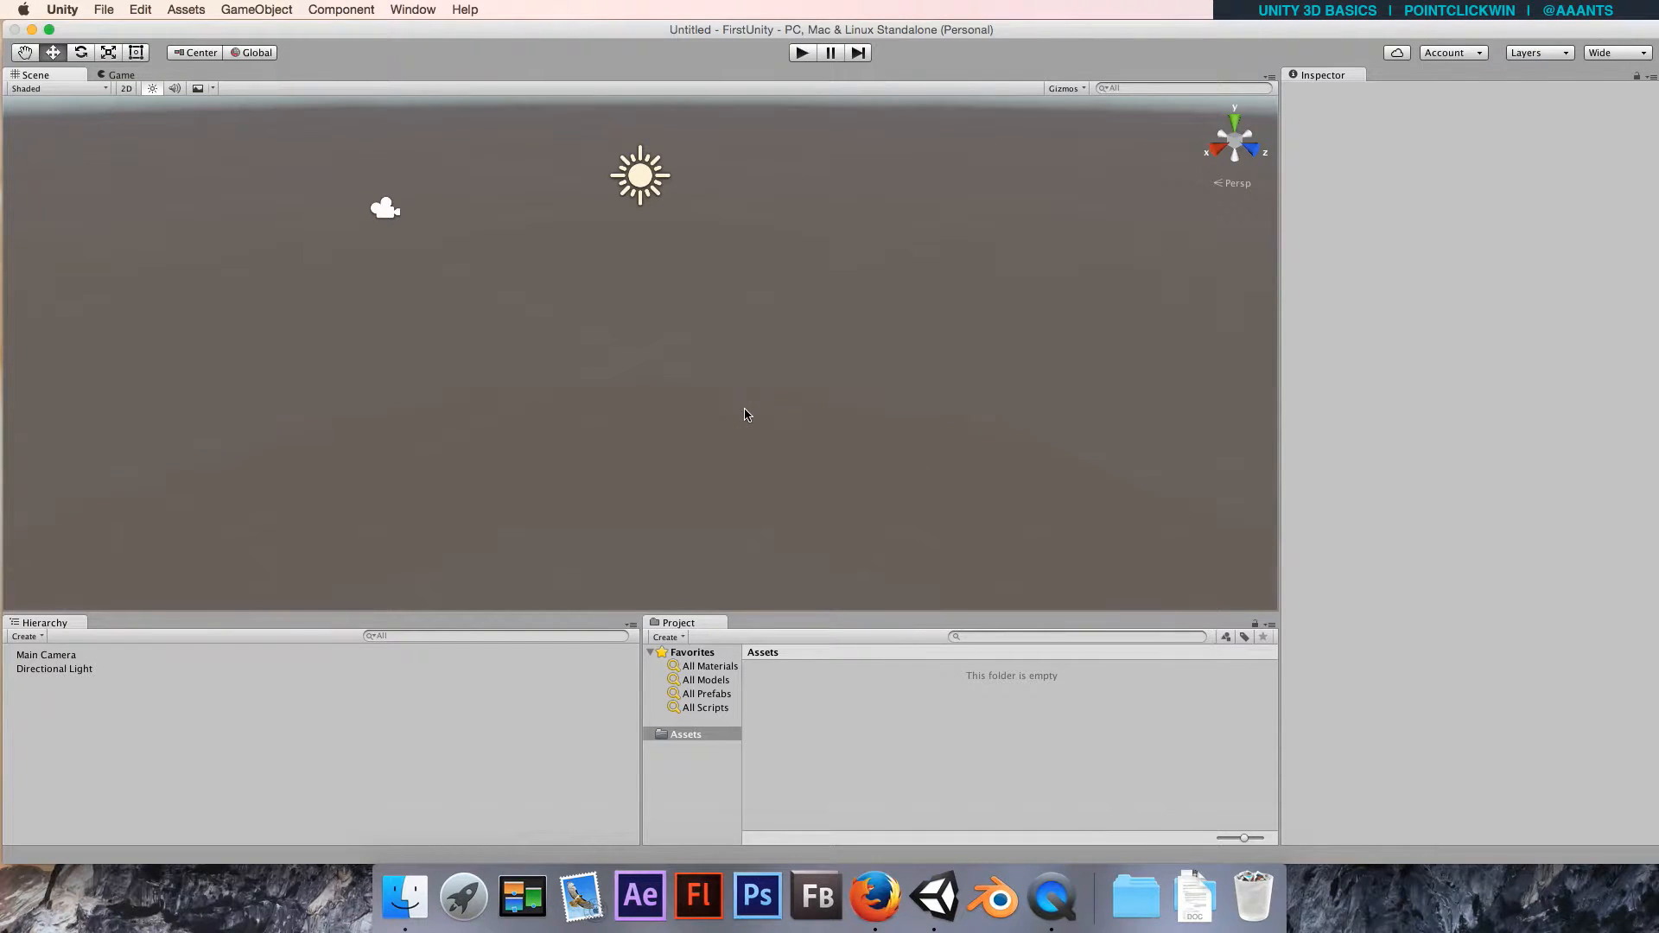
pyautogui.moveTo(1198, 48)
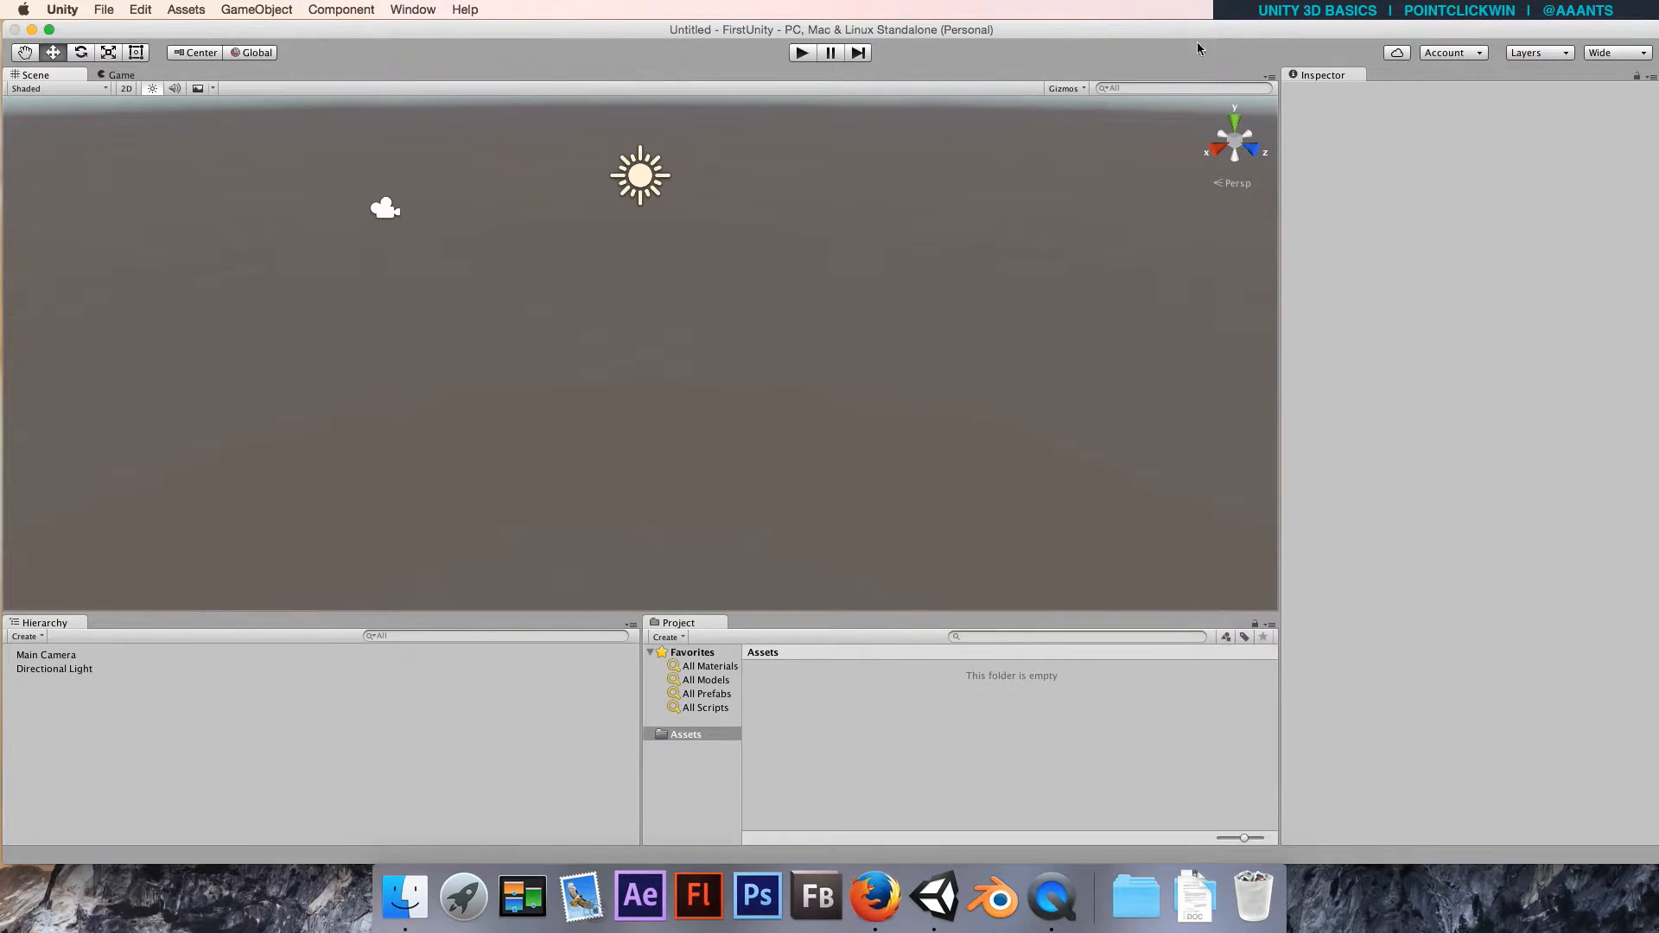
pyautogui.moveTo(332, 765)
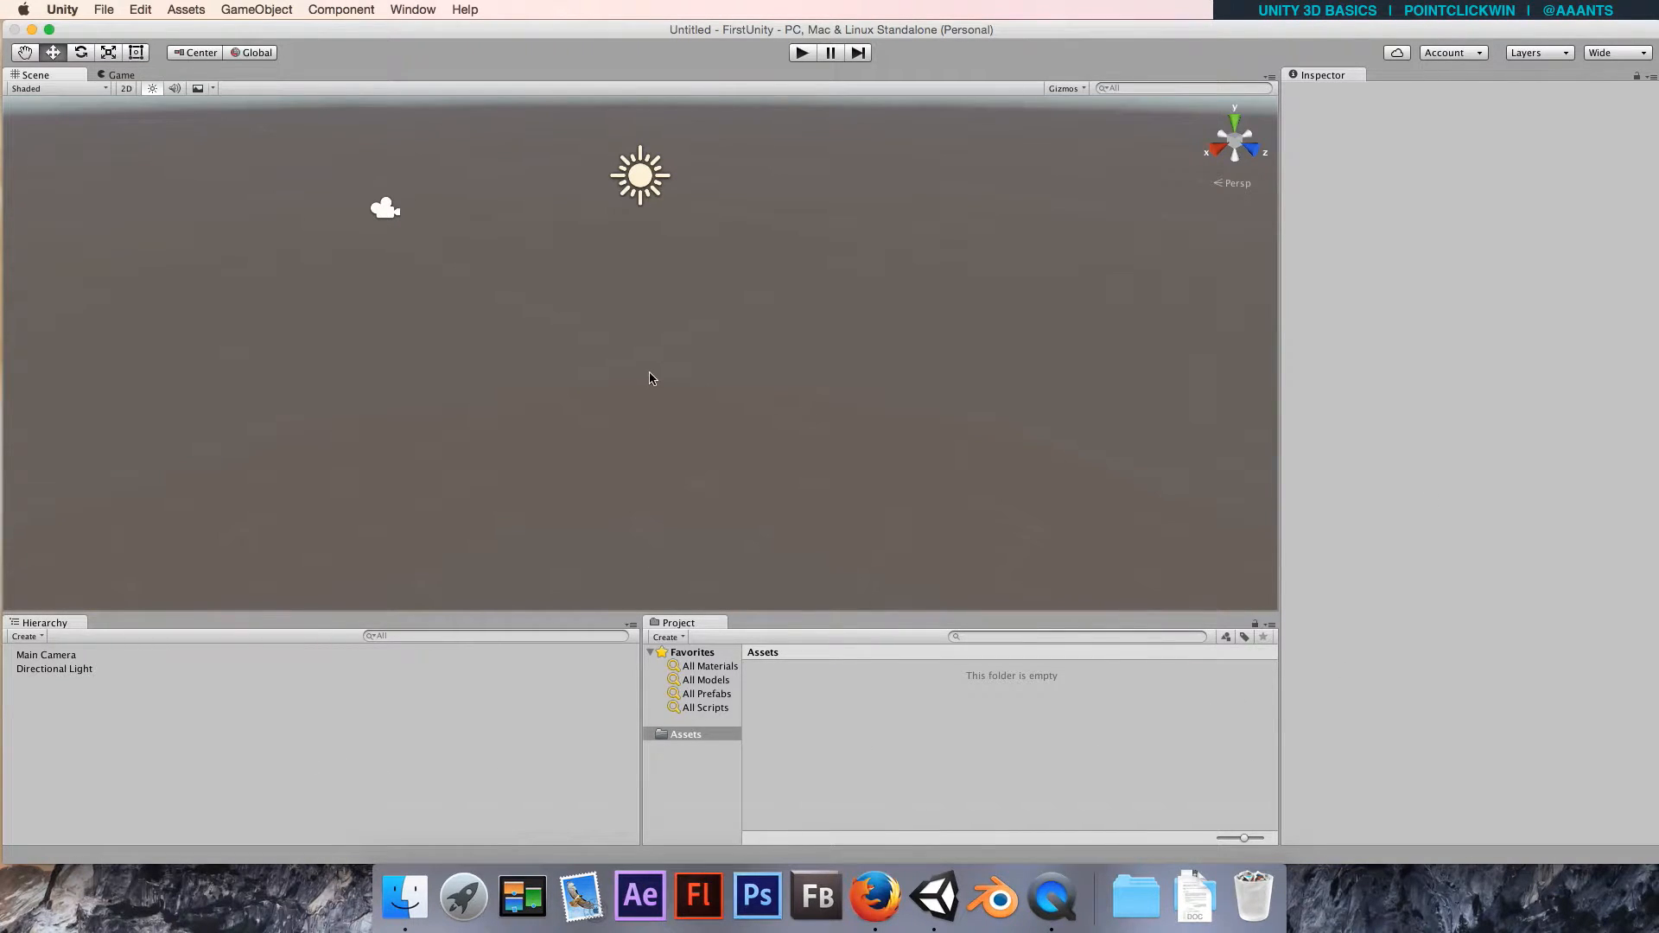
pyautogui.moveTo(661, 397)
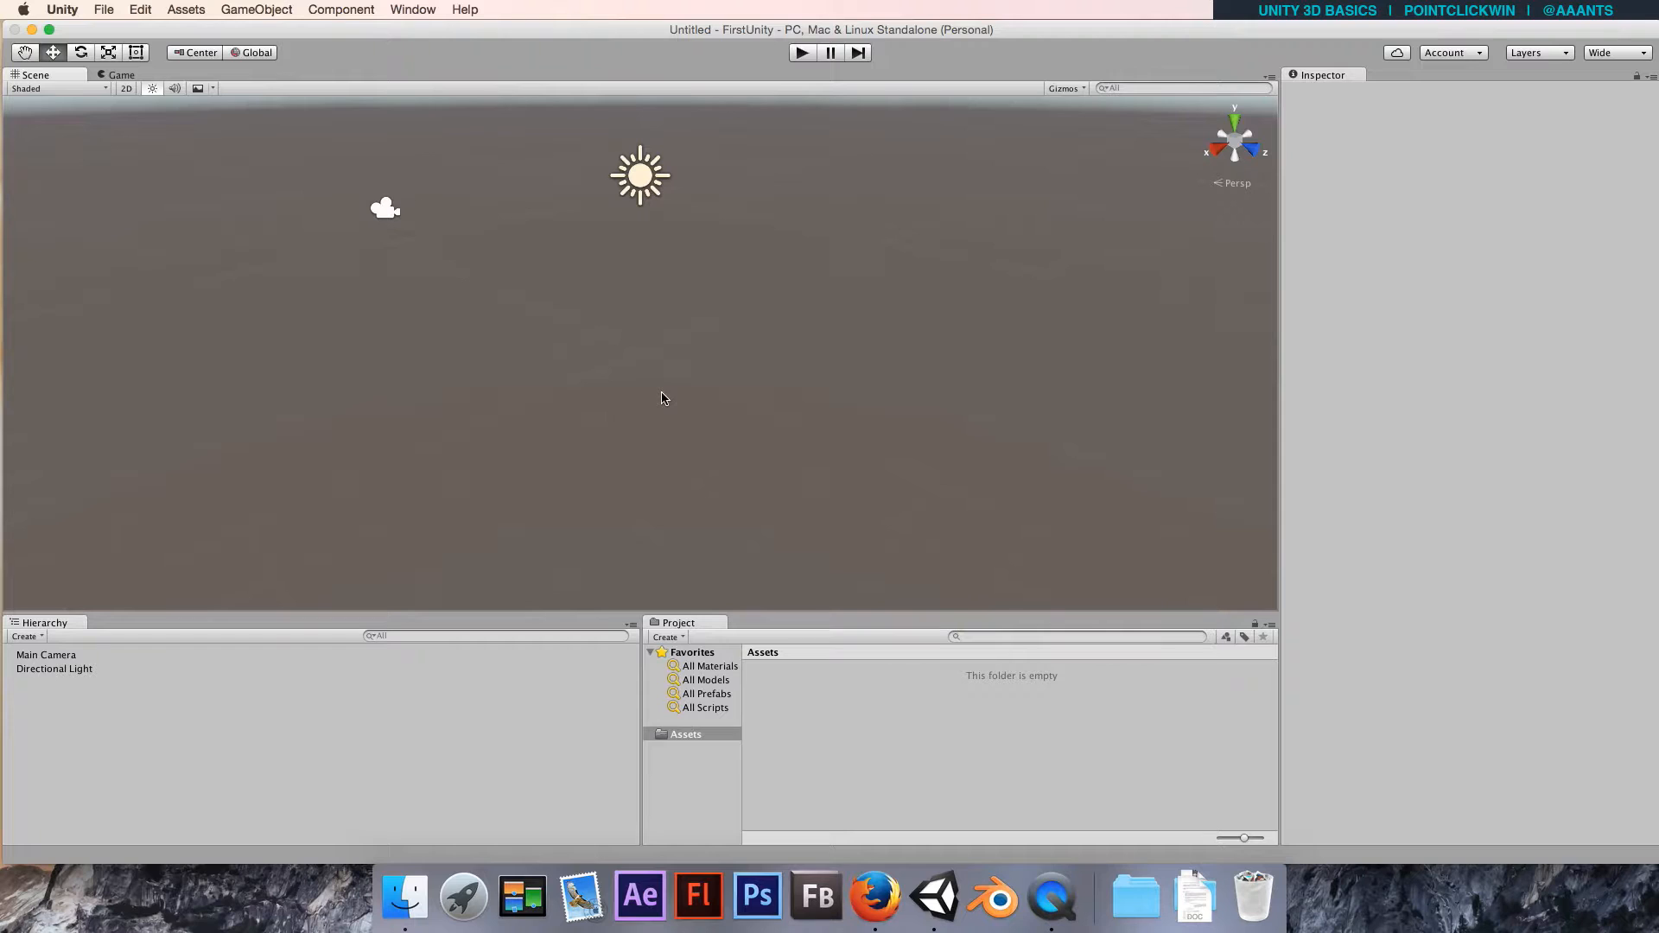
pyautogui.moveTo(698, 411)
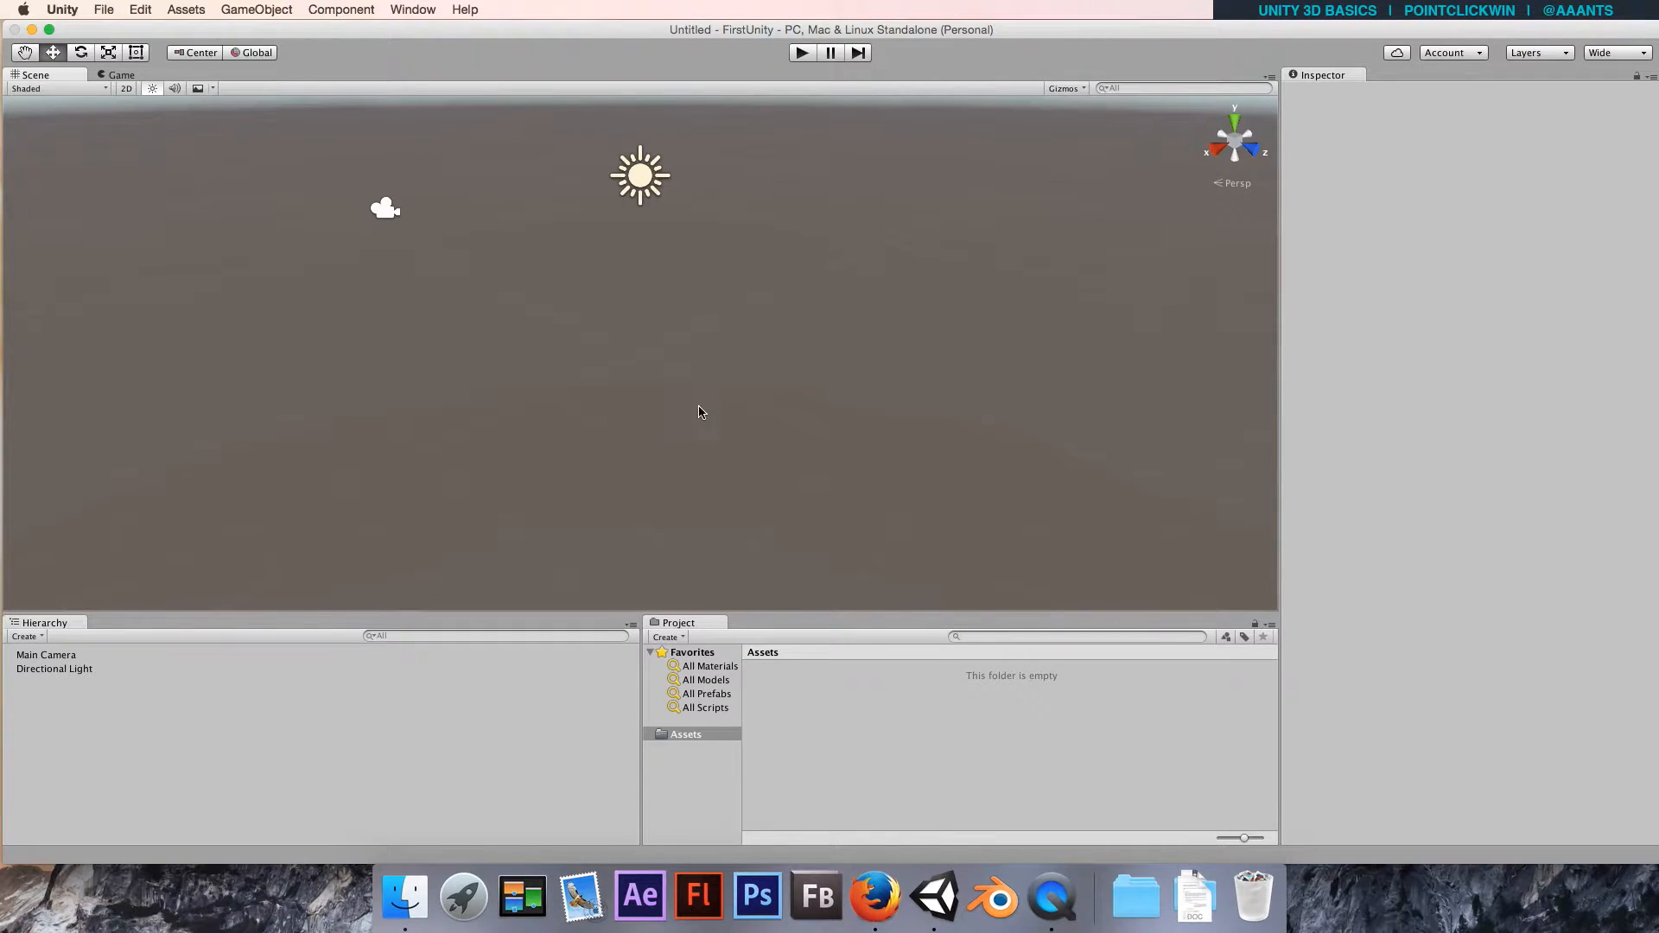
pyautogui.moveTo(1069, 203)
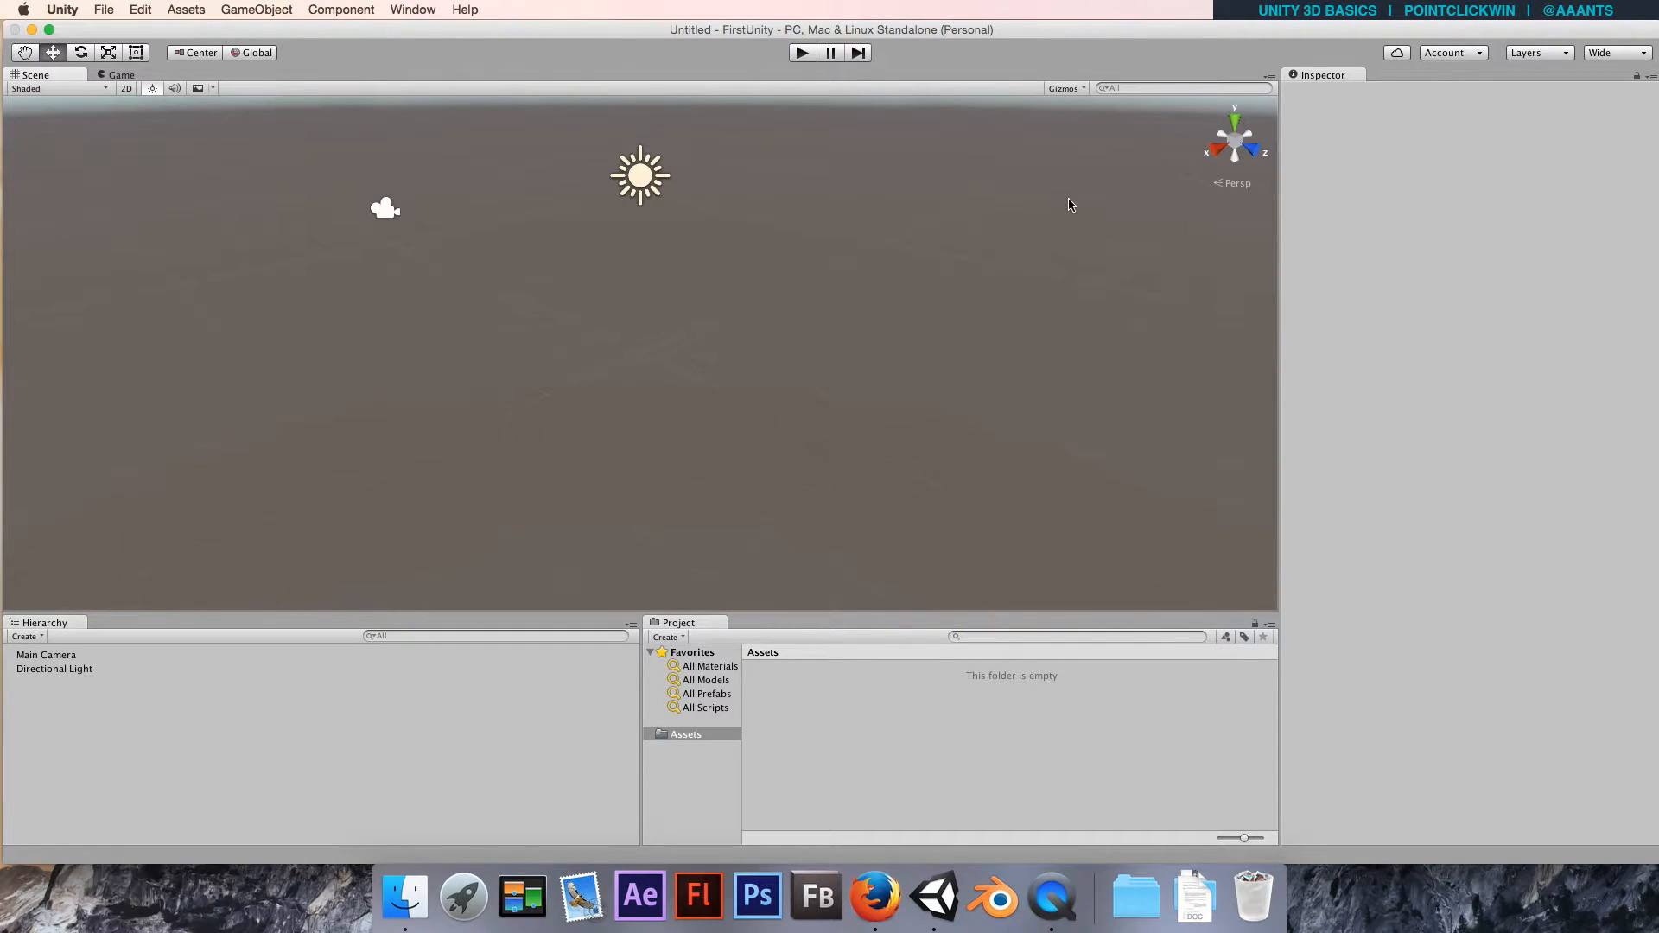
pyautogui.moveTo(407, 429)
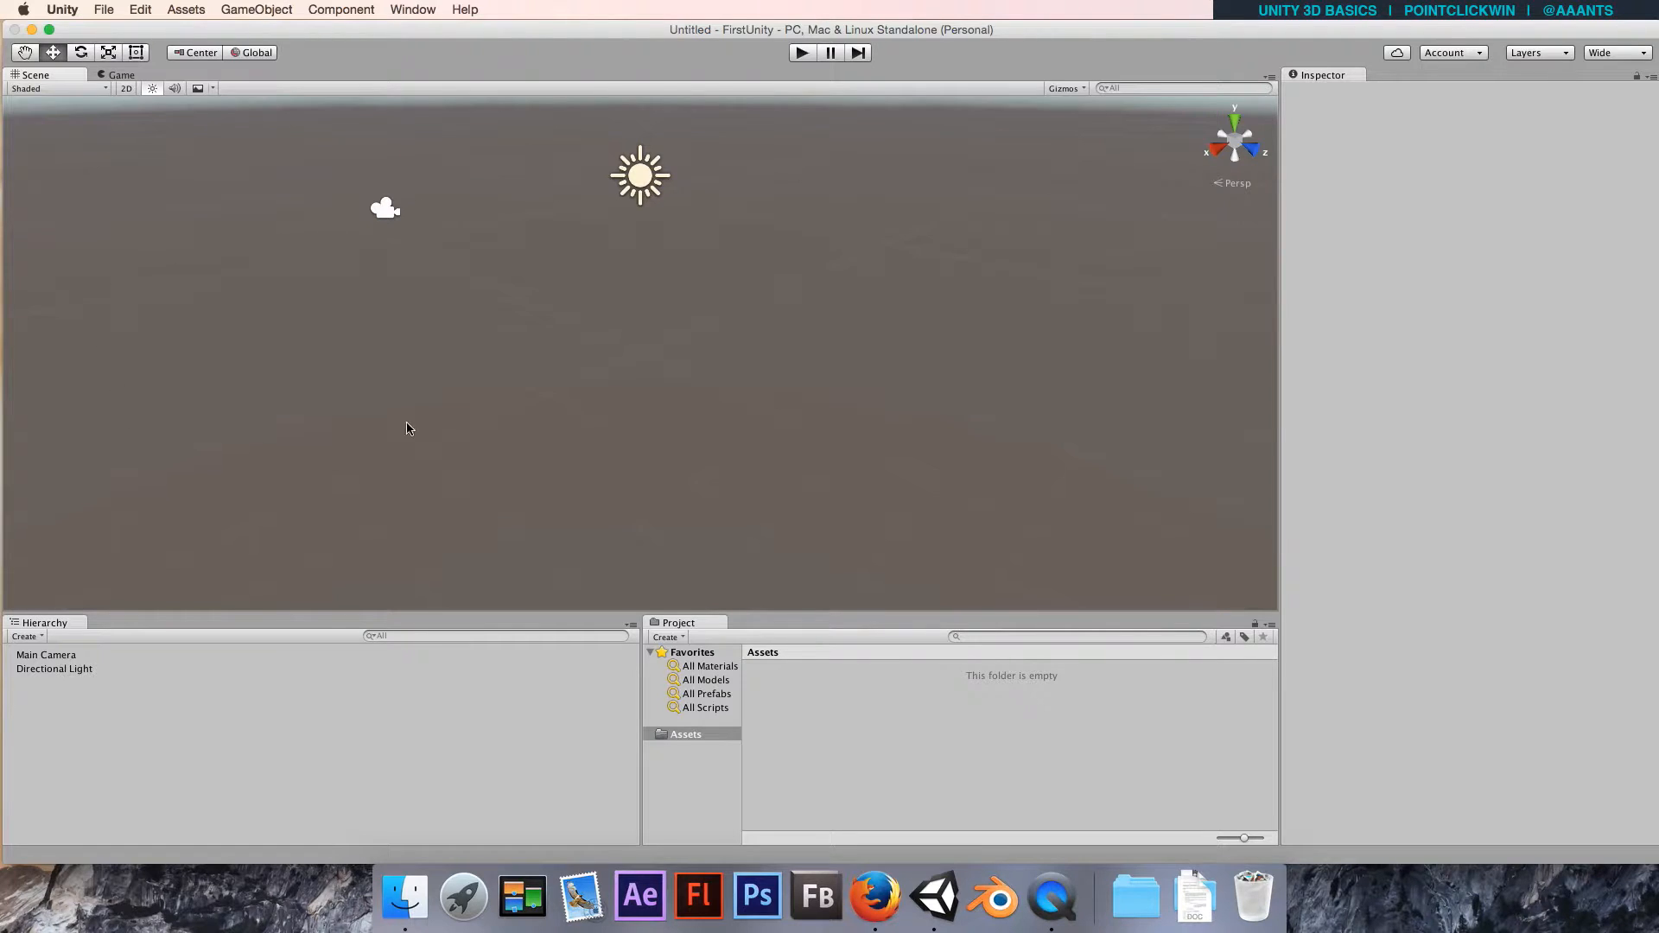
pyautogui.moveTo(244, 273)
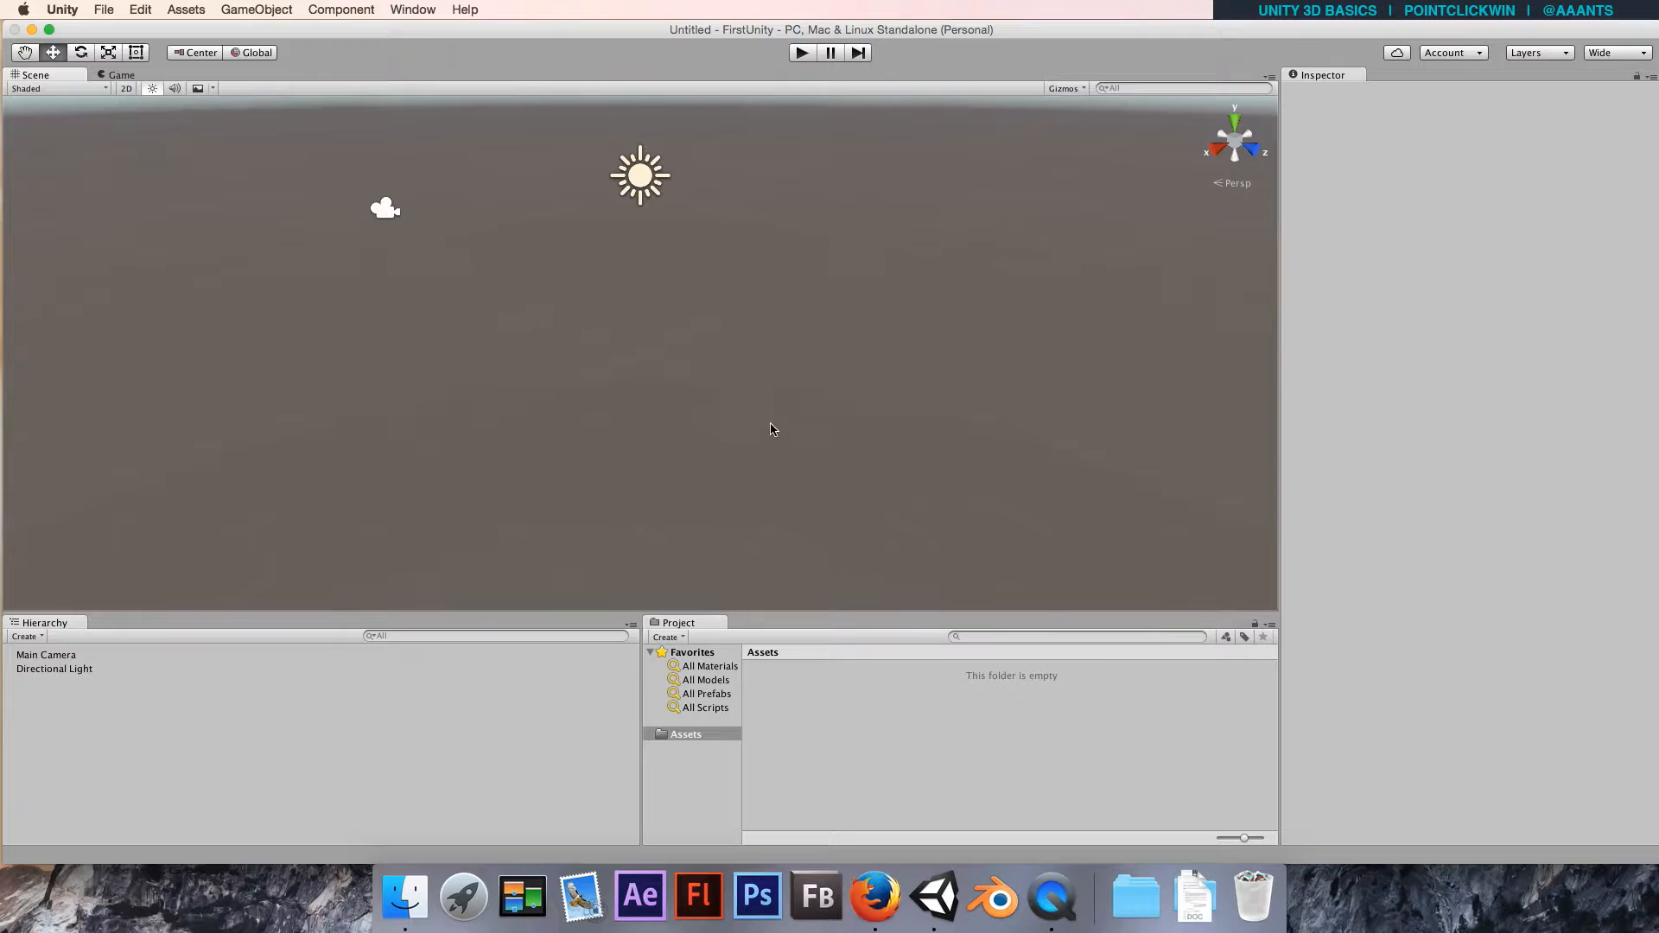
pyautogui.moveTo(532, 434)
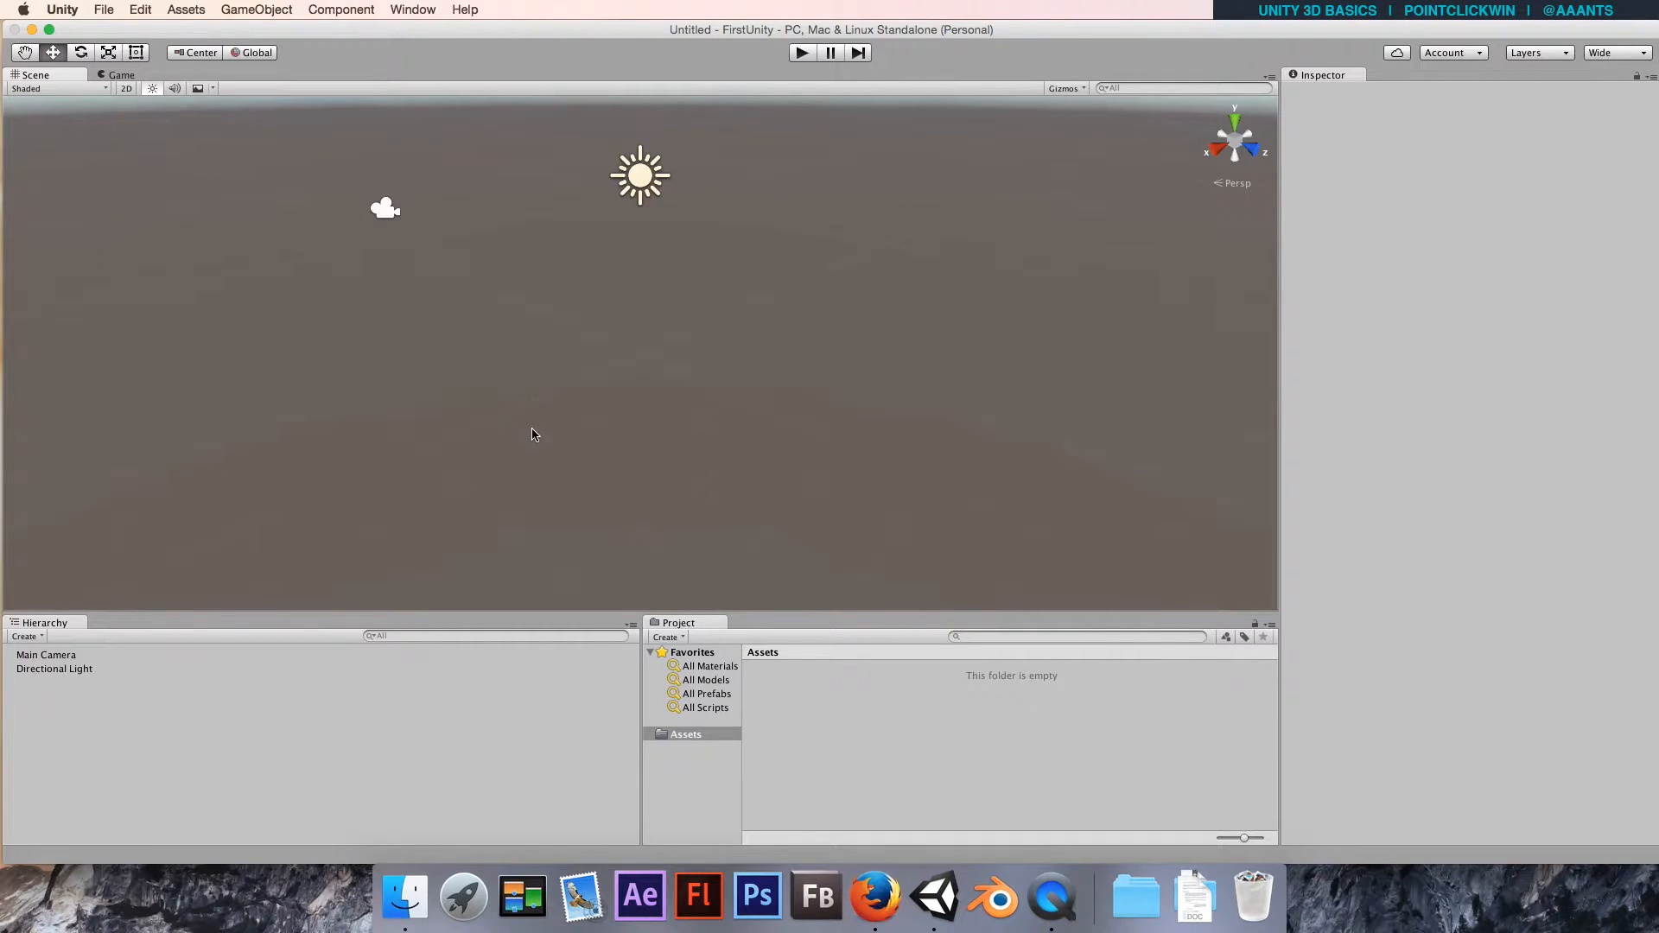
pyautogui.moveTo(595, 337)
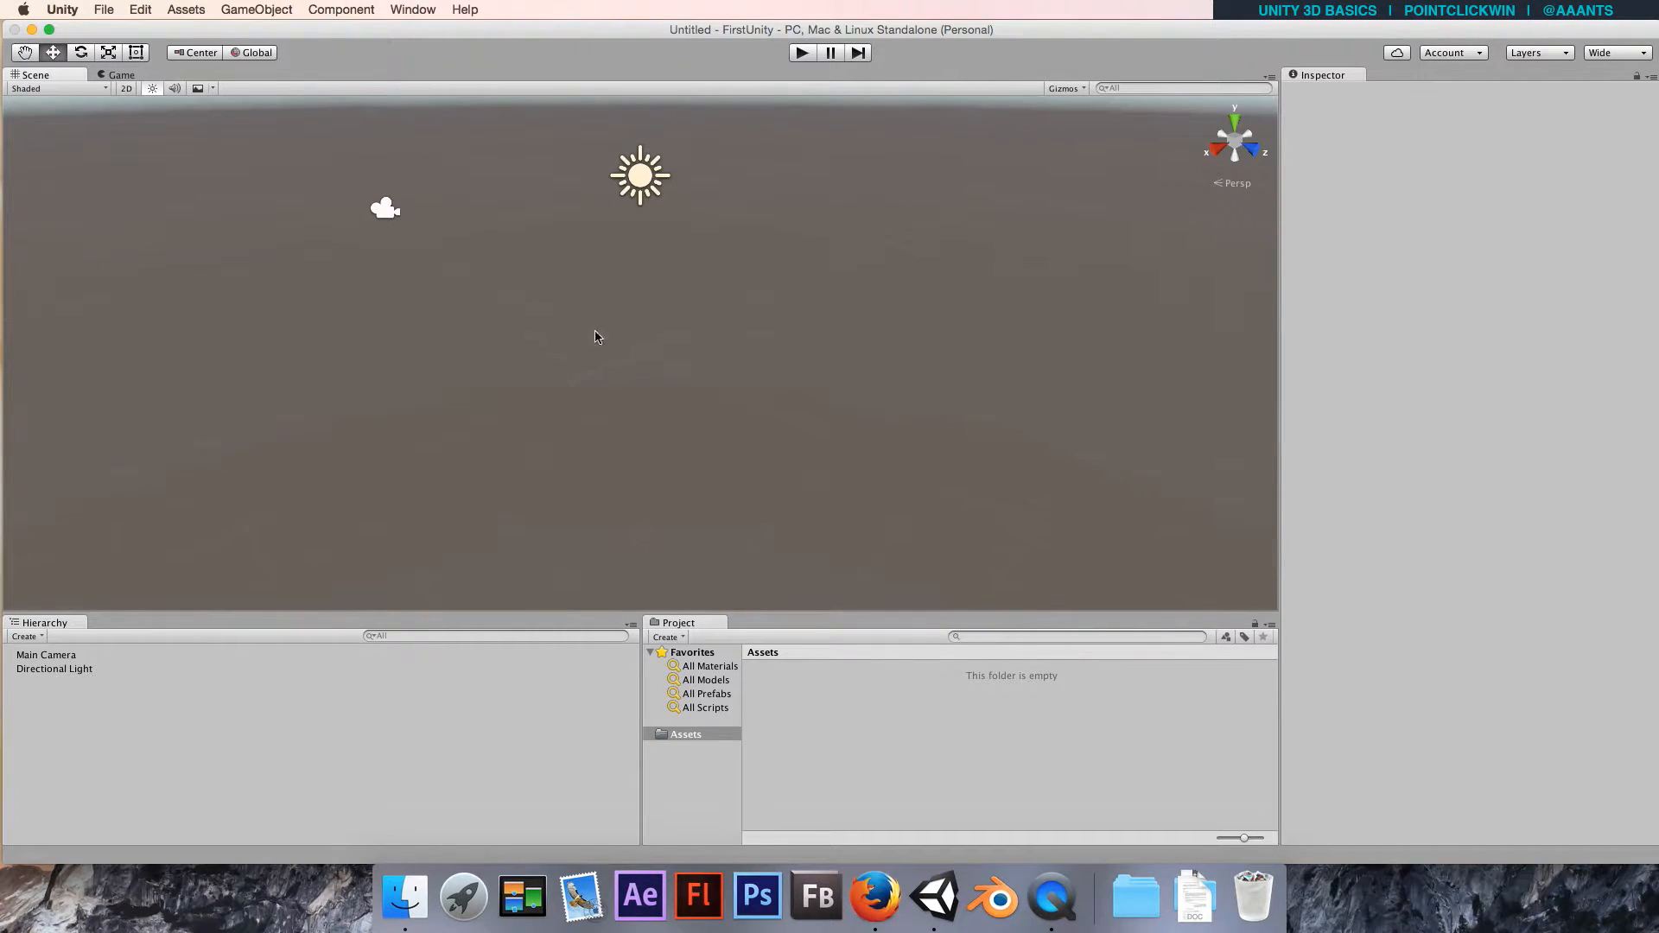
pyautogui.moveTo(663, 343)
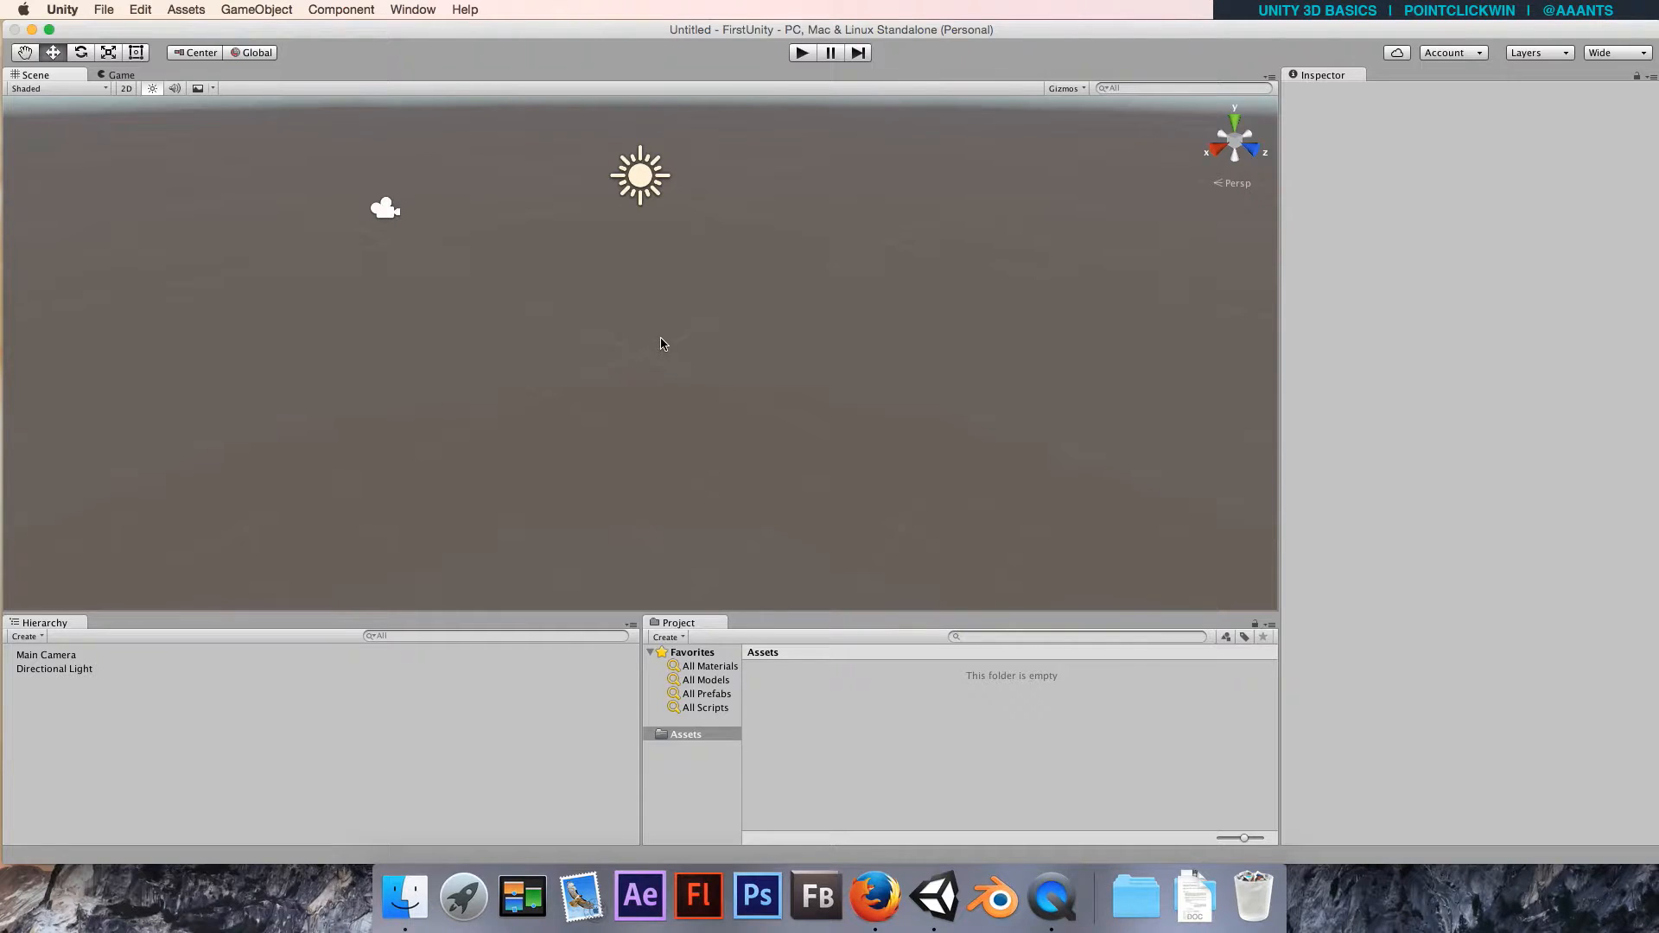
pyautogui.moveTo(542, 406)
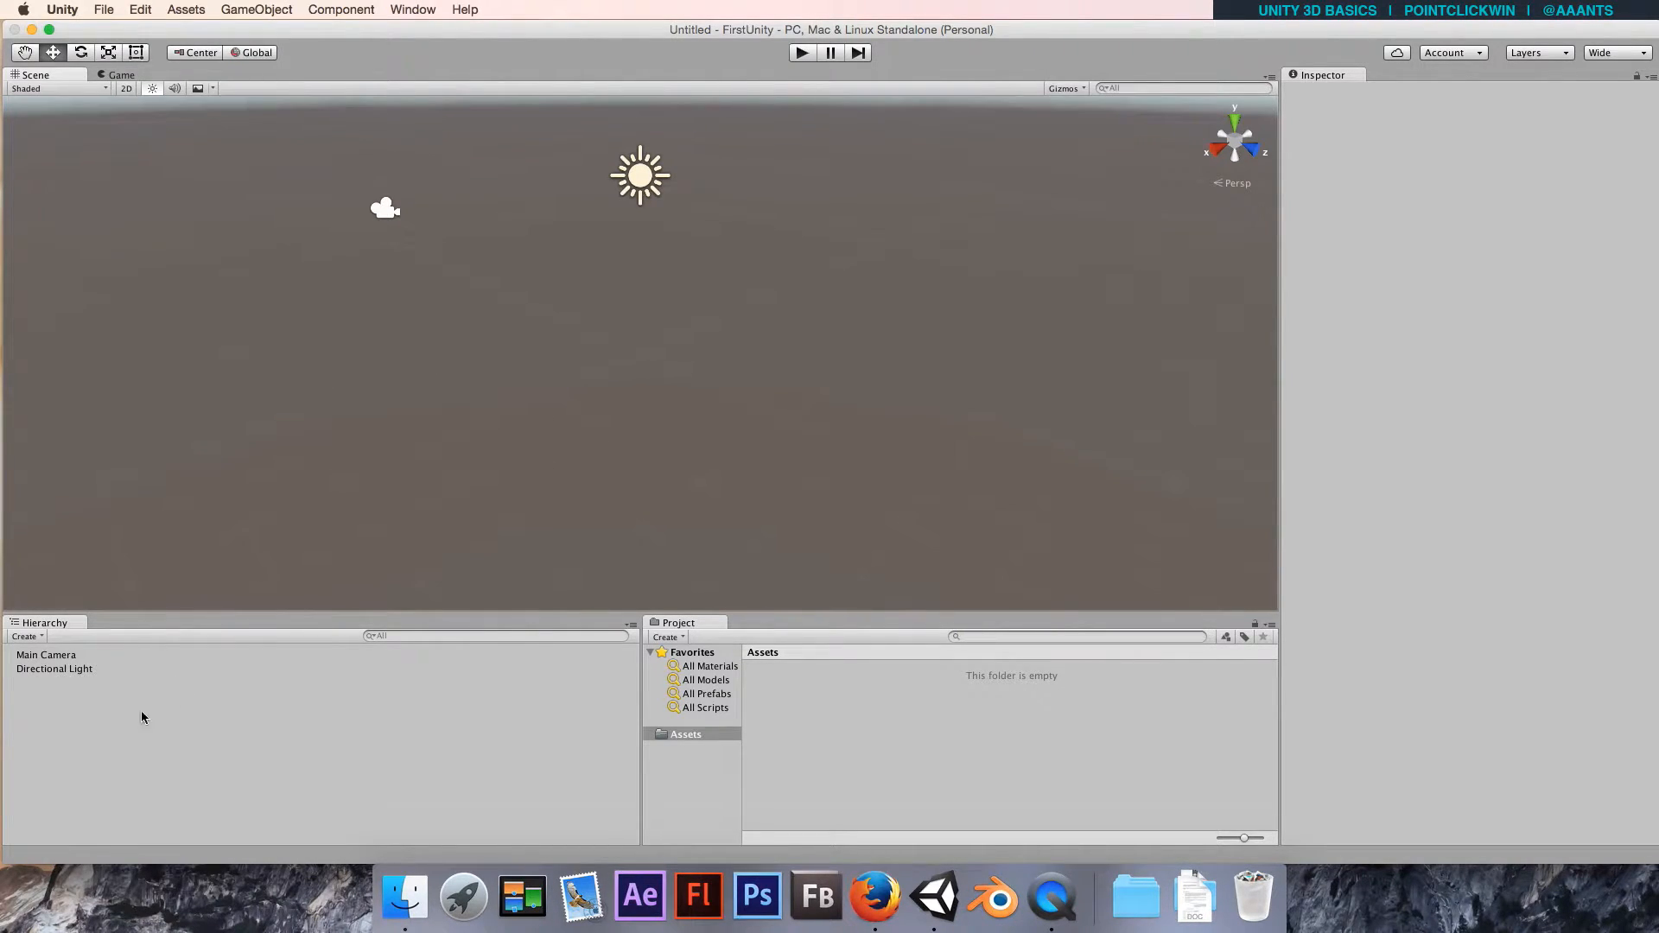
pyautogui.moveTo(67, 661)
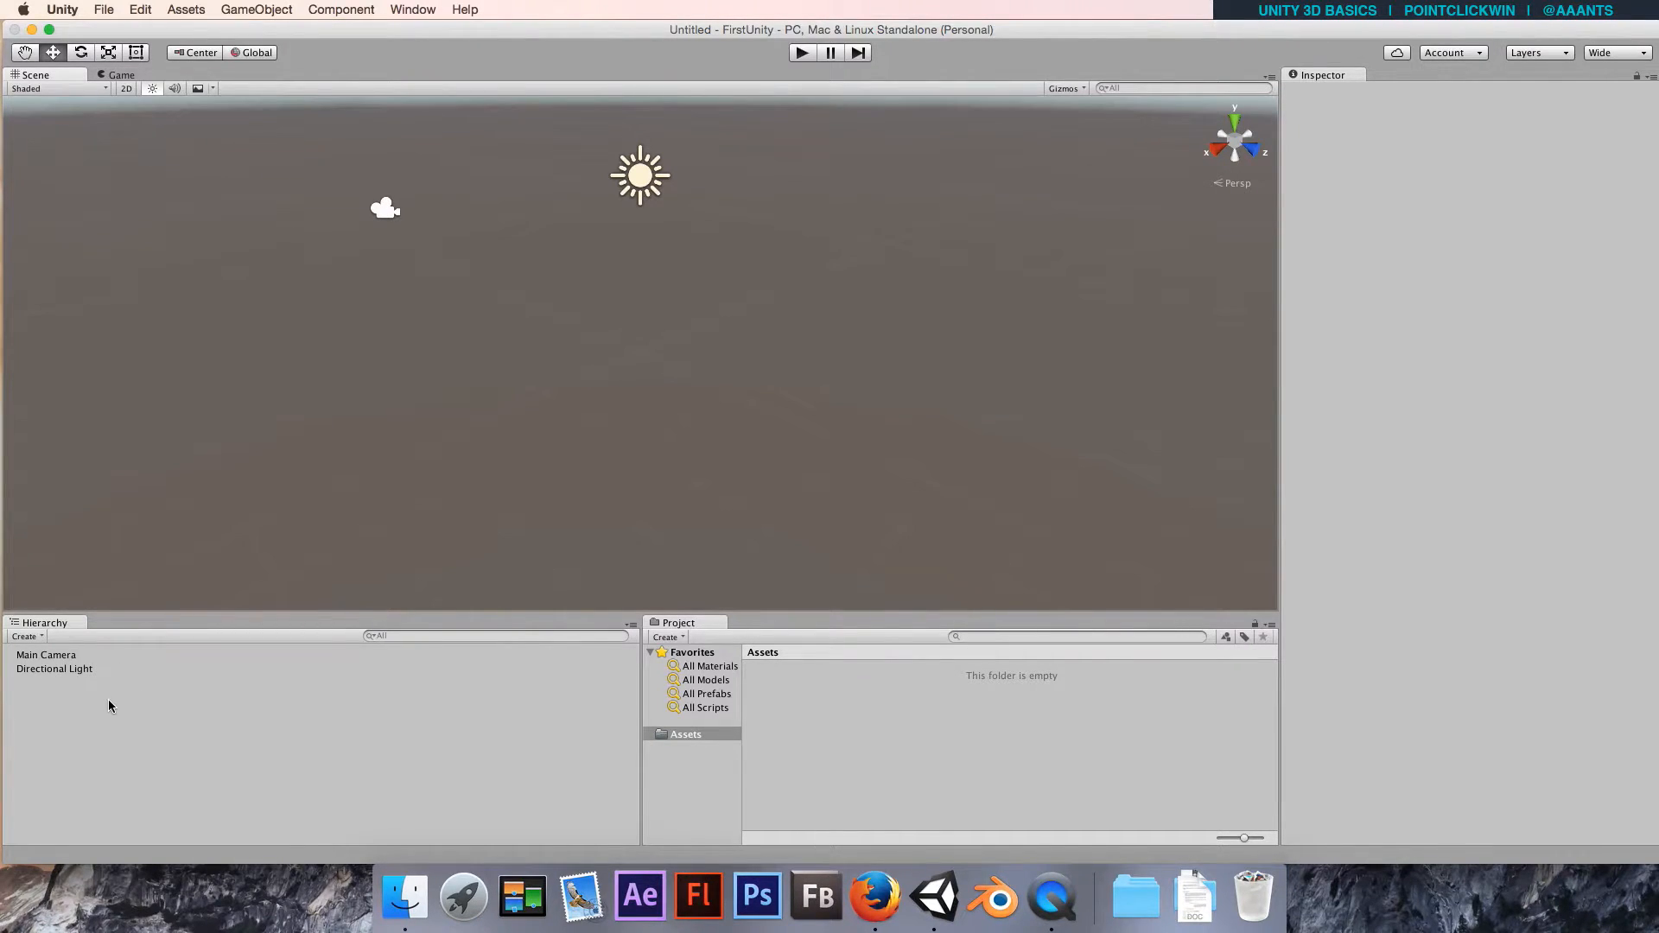
pyautogui.moveTo(942, 740)
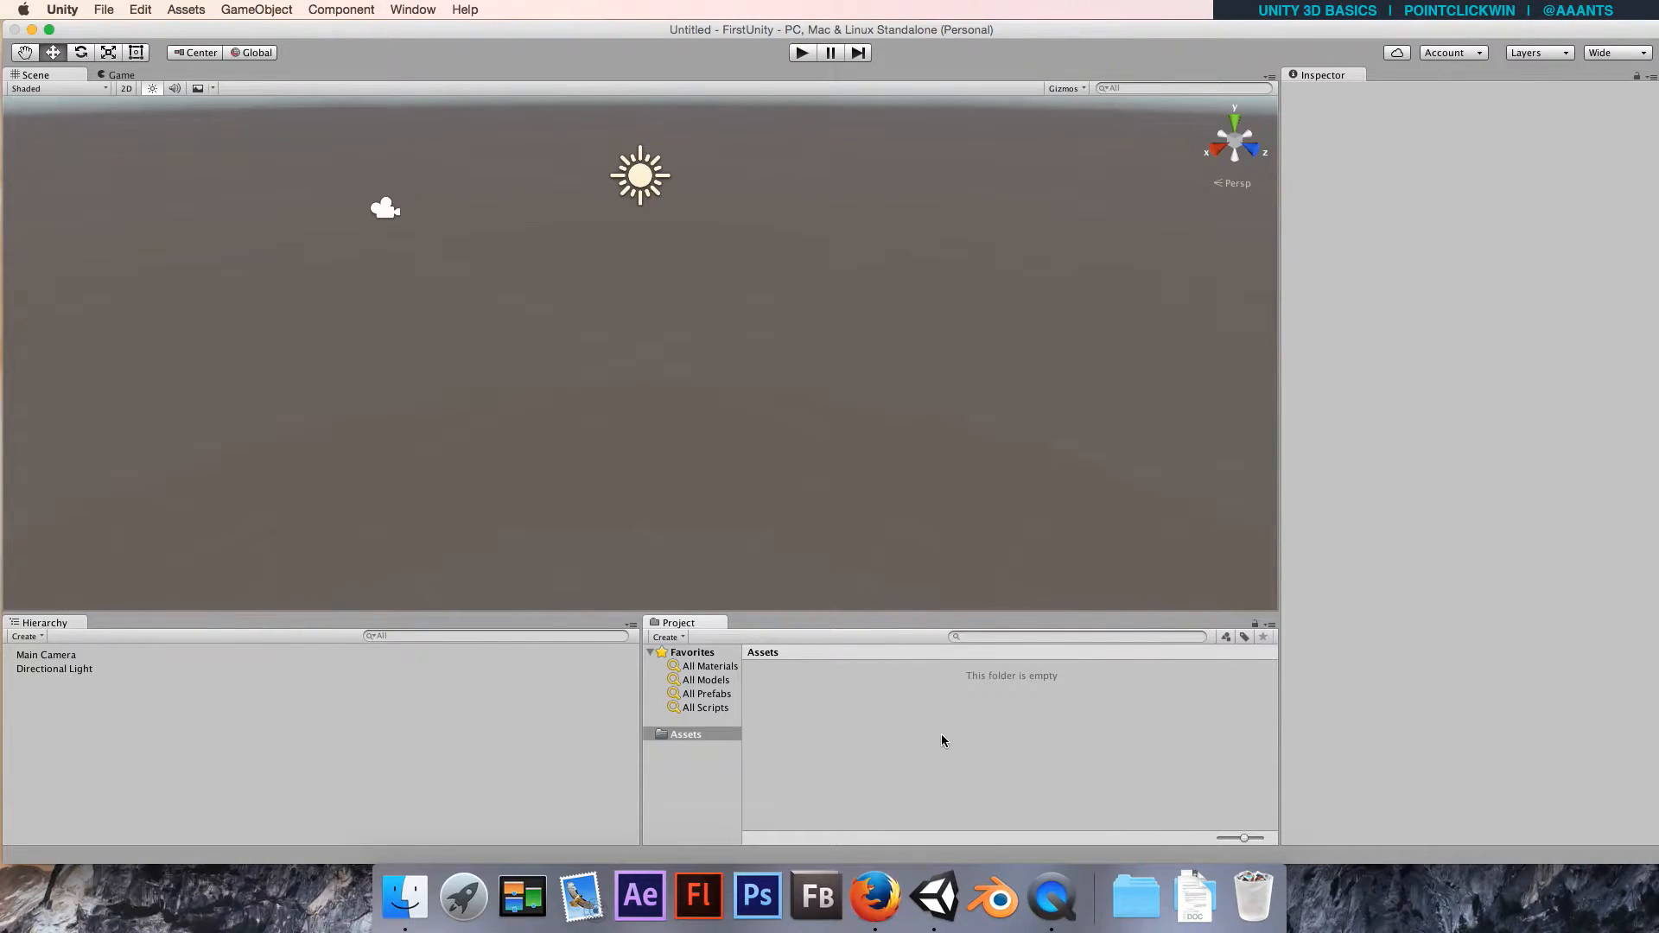
pyautogui.moveTo(985, 716)
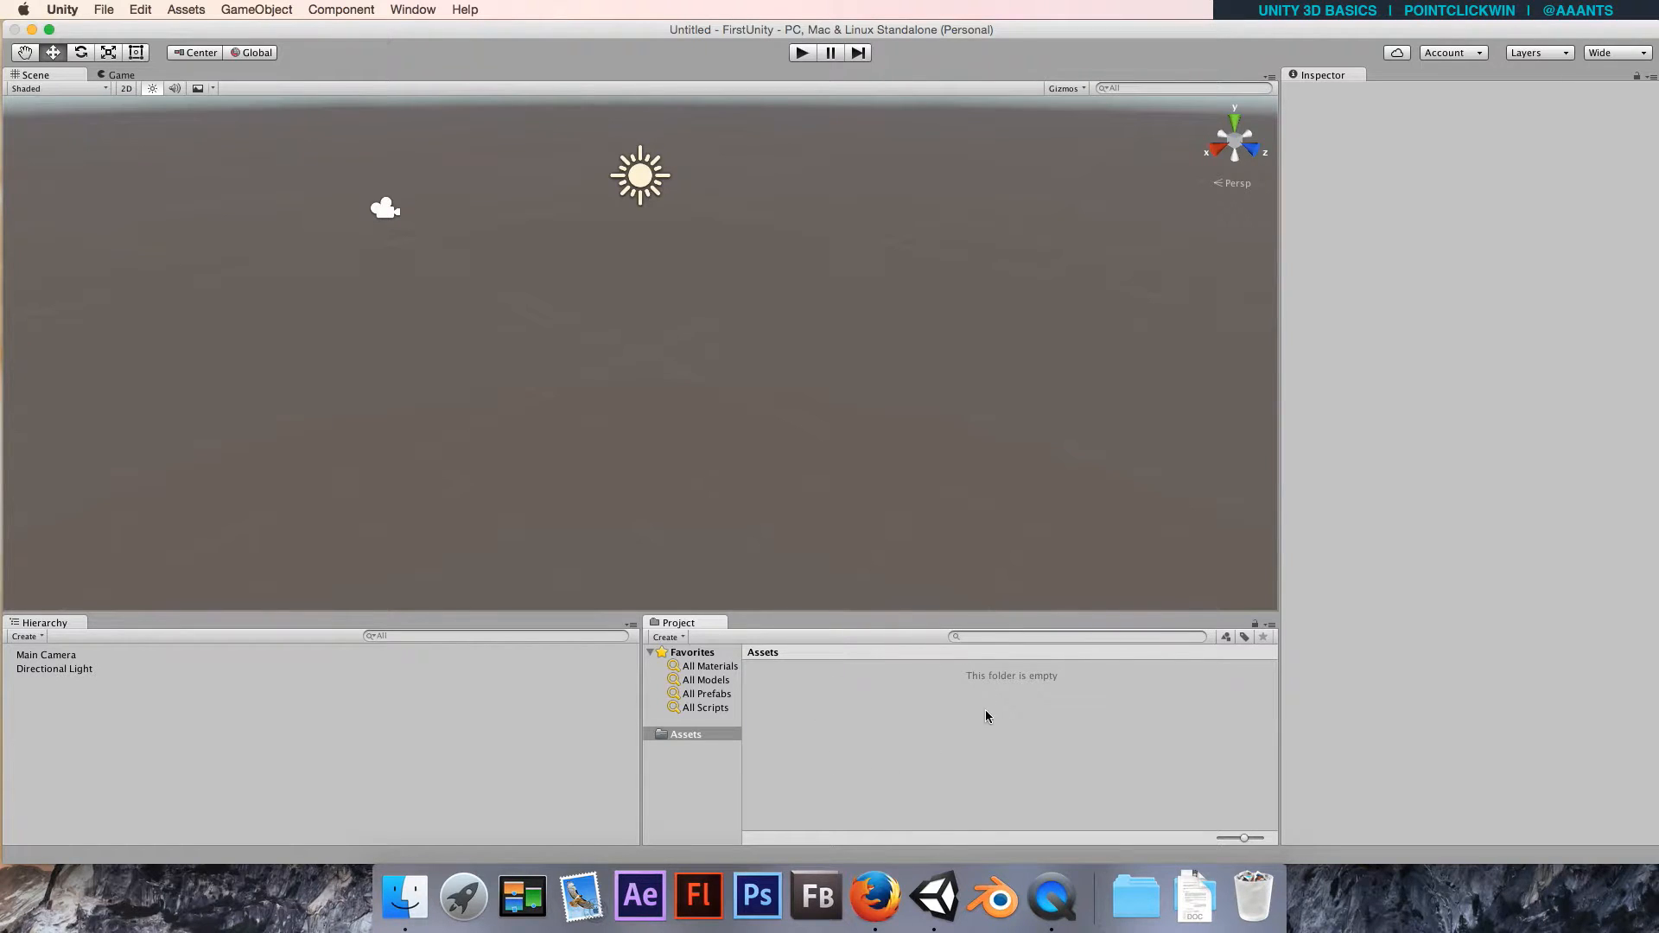
pyautogui.moveTo(920, 776)
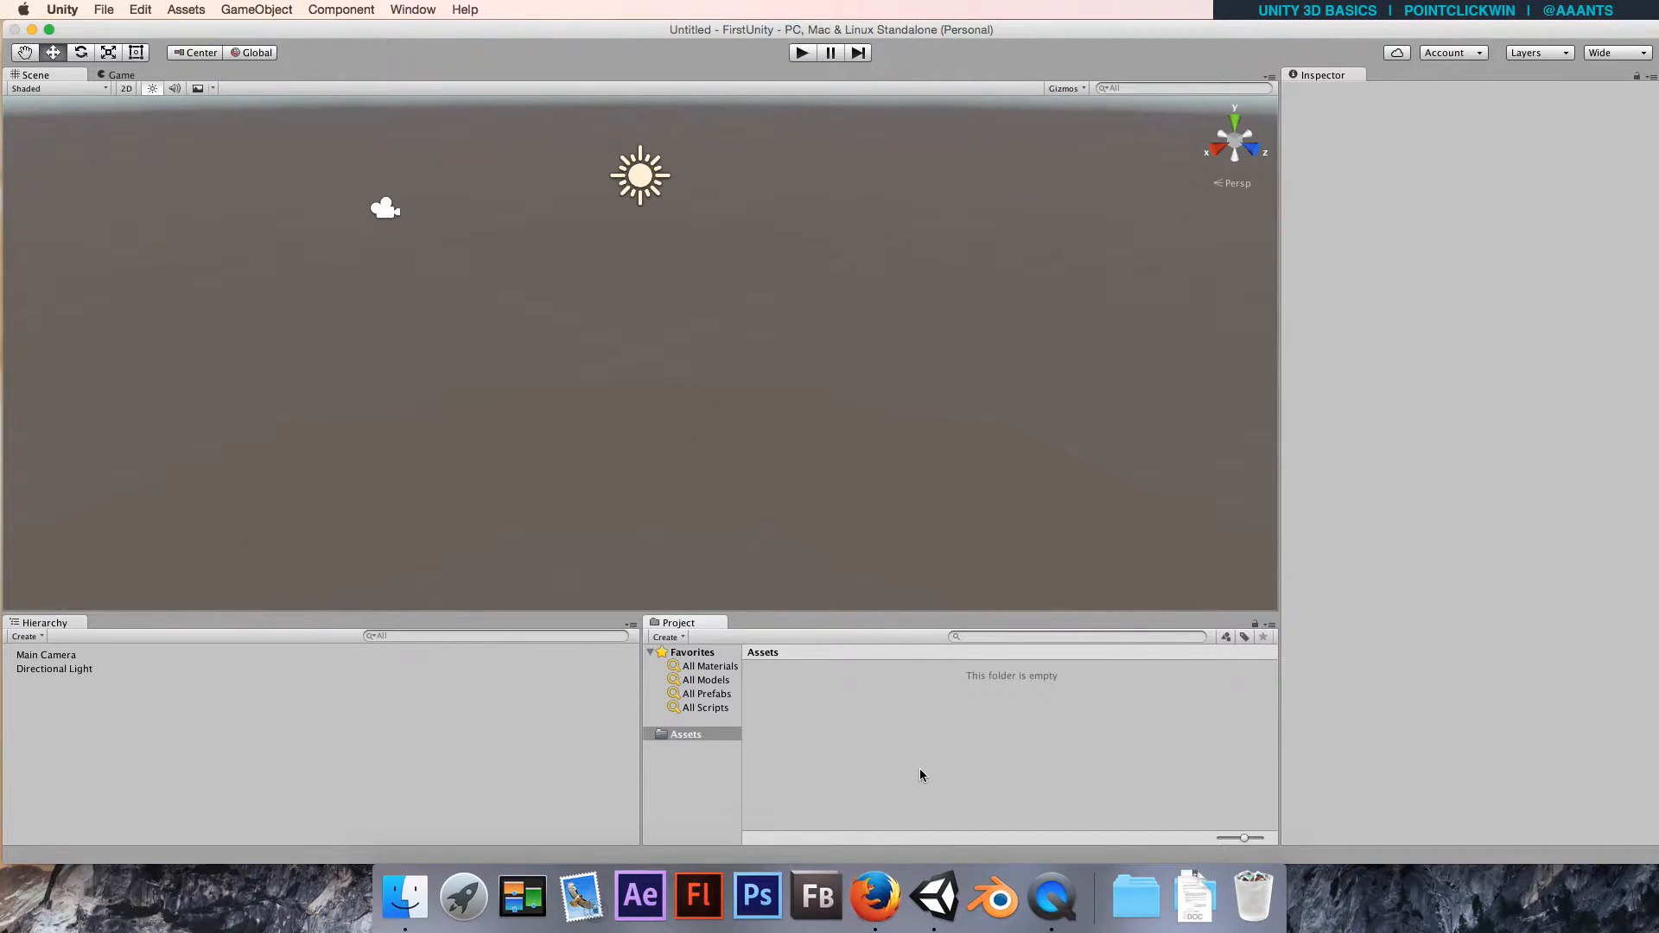
pyautogui.moveTo(831, 727)
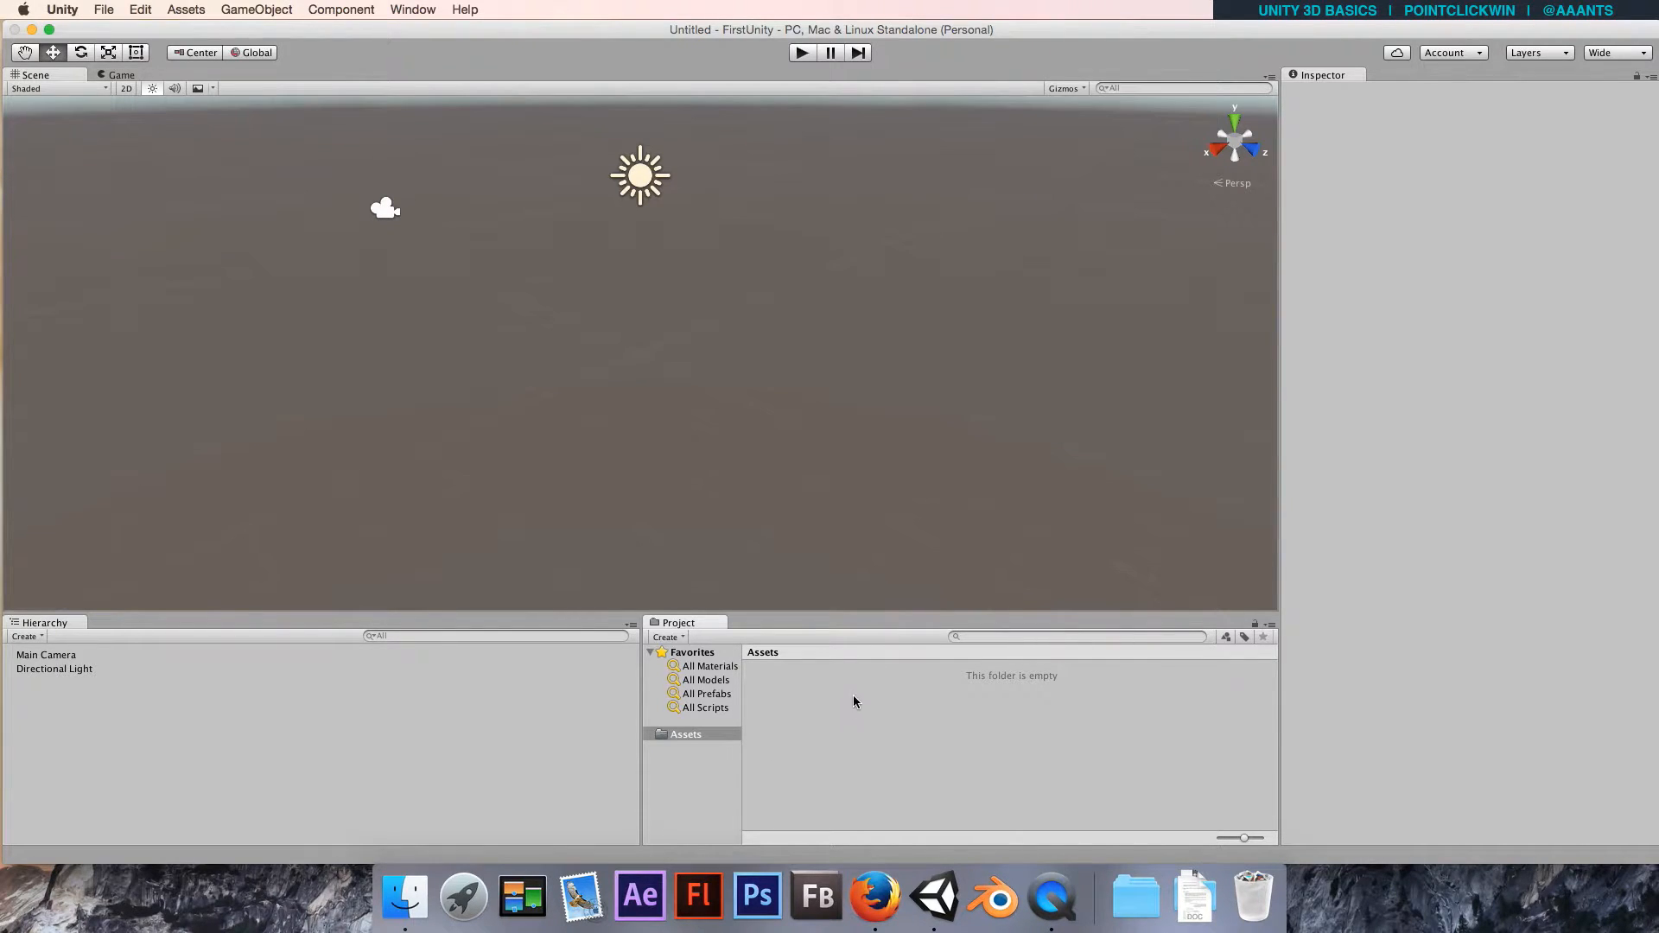
pyautogui.moveTo(994, 764)
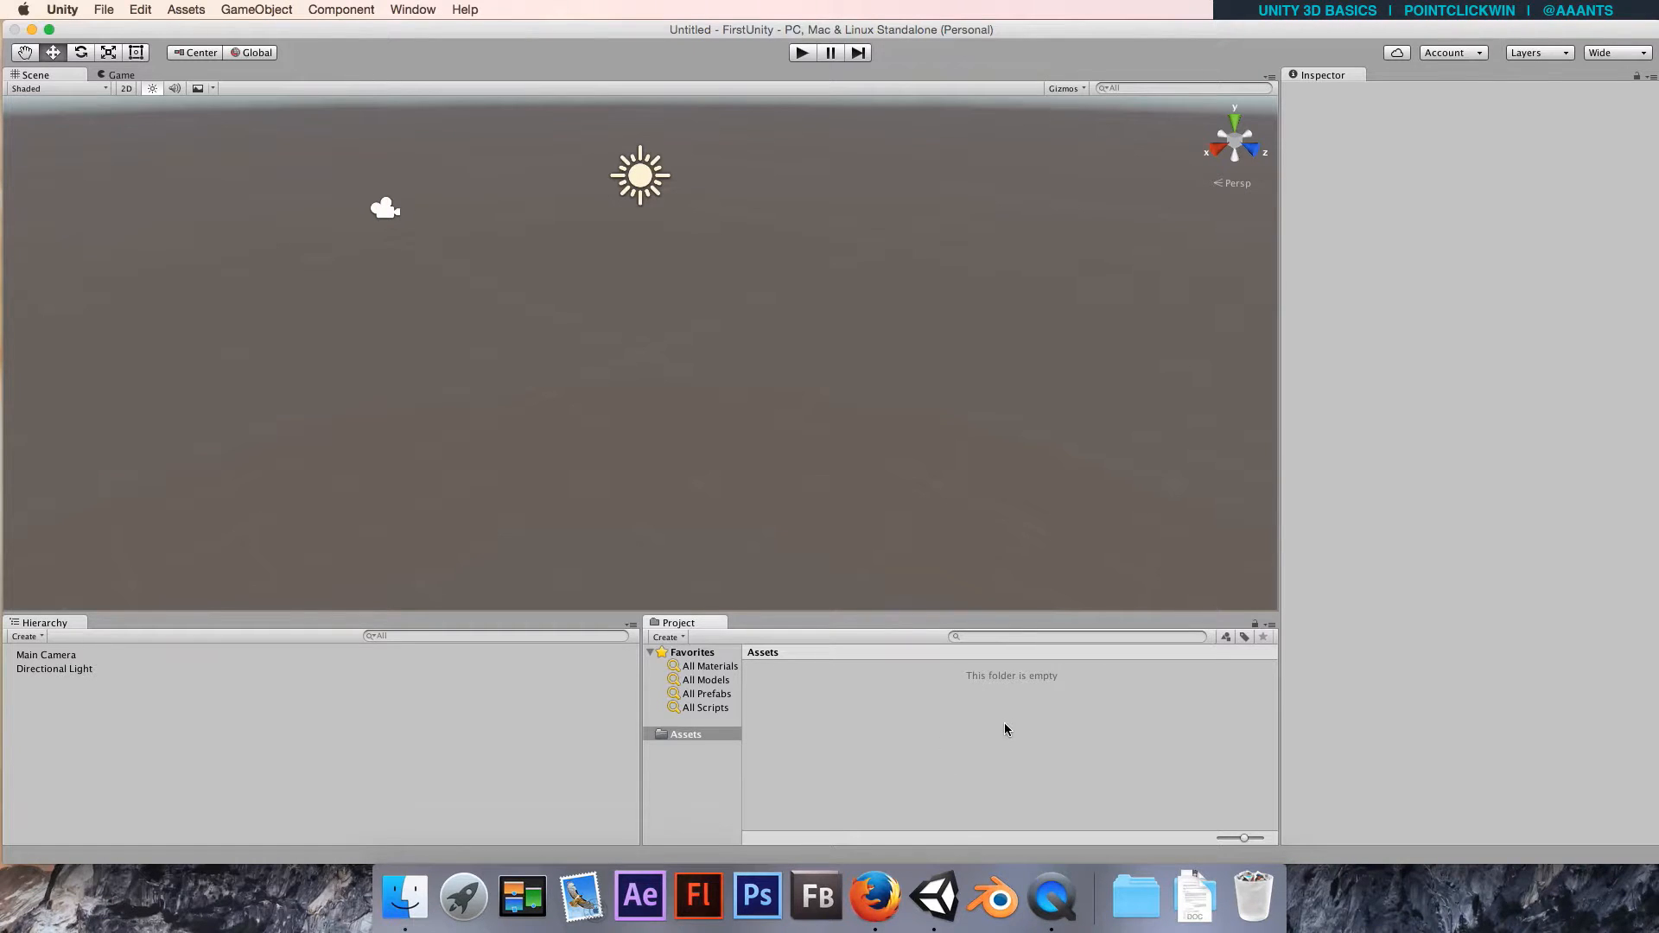
pyautogui.moveTo(916, 743)
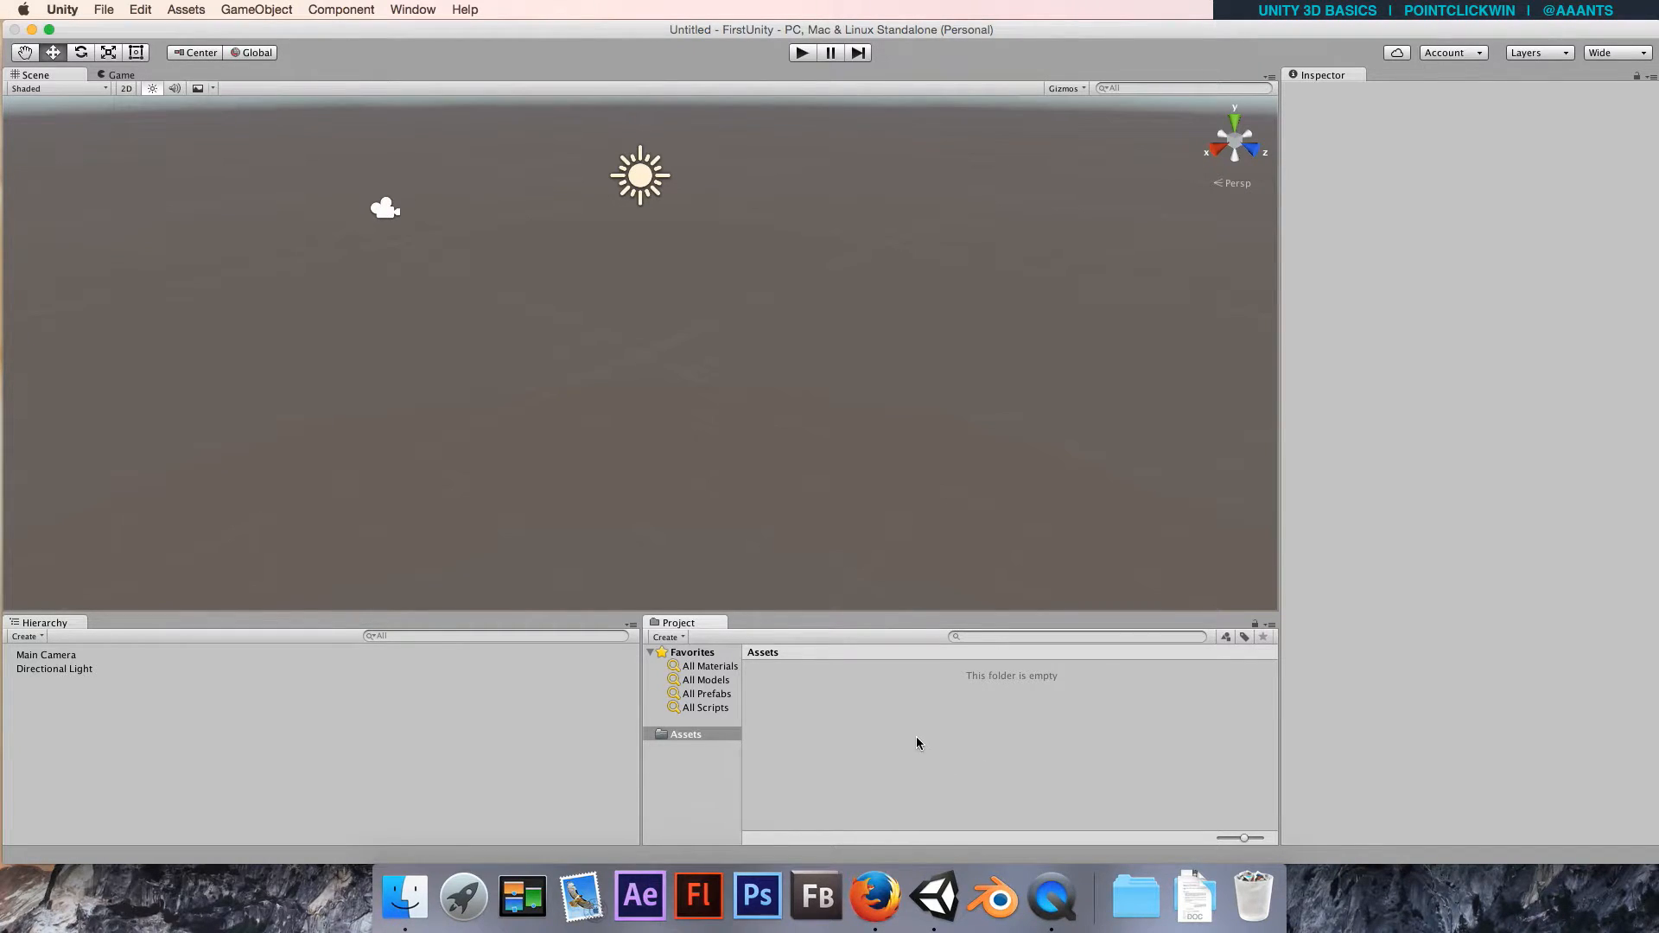
pyautogui.moveTo(1000, 734)
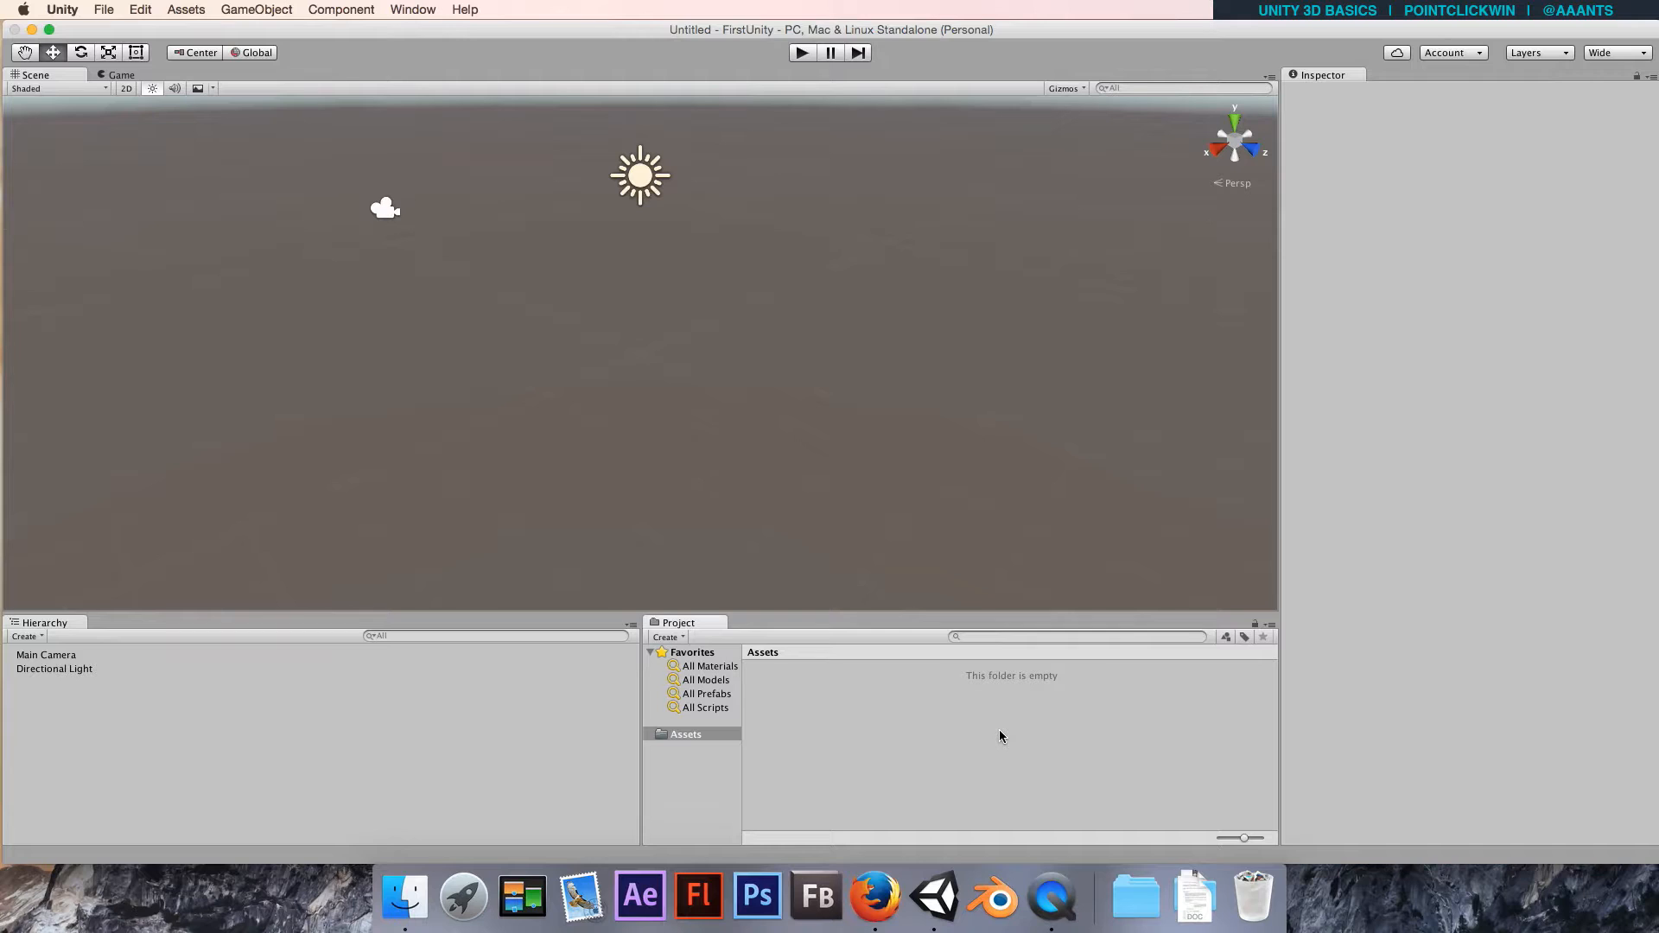
pyautogui.moveTo(1442, 373)
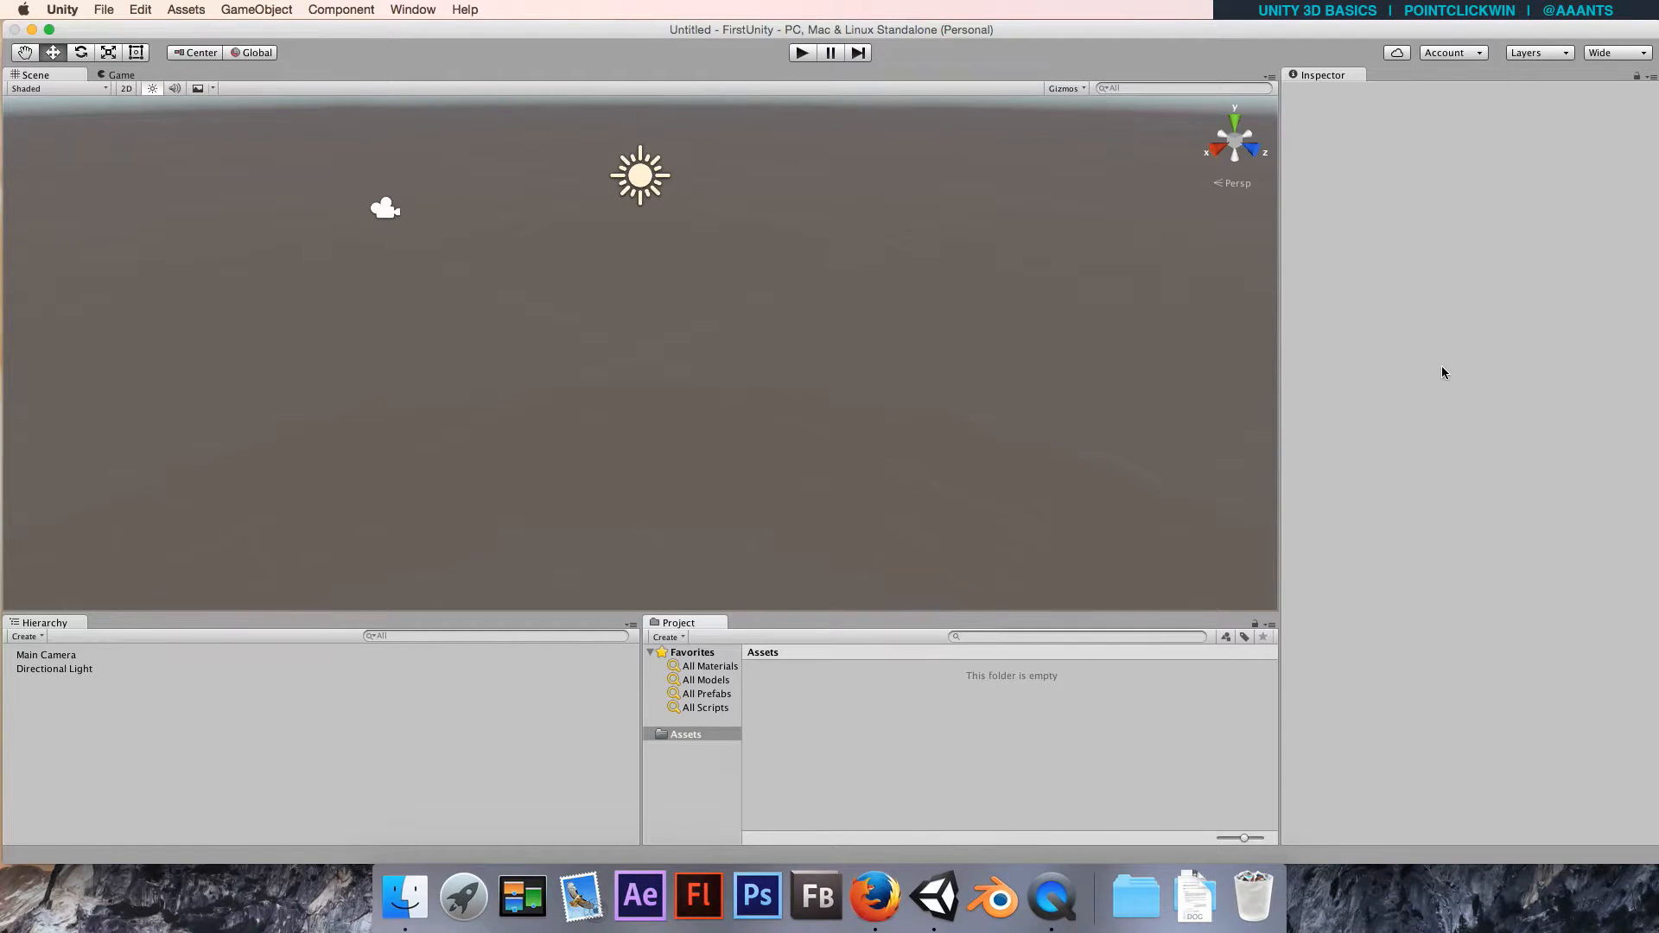
pyautogui.moveTo(1385, 305)
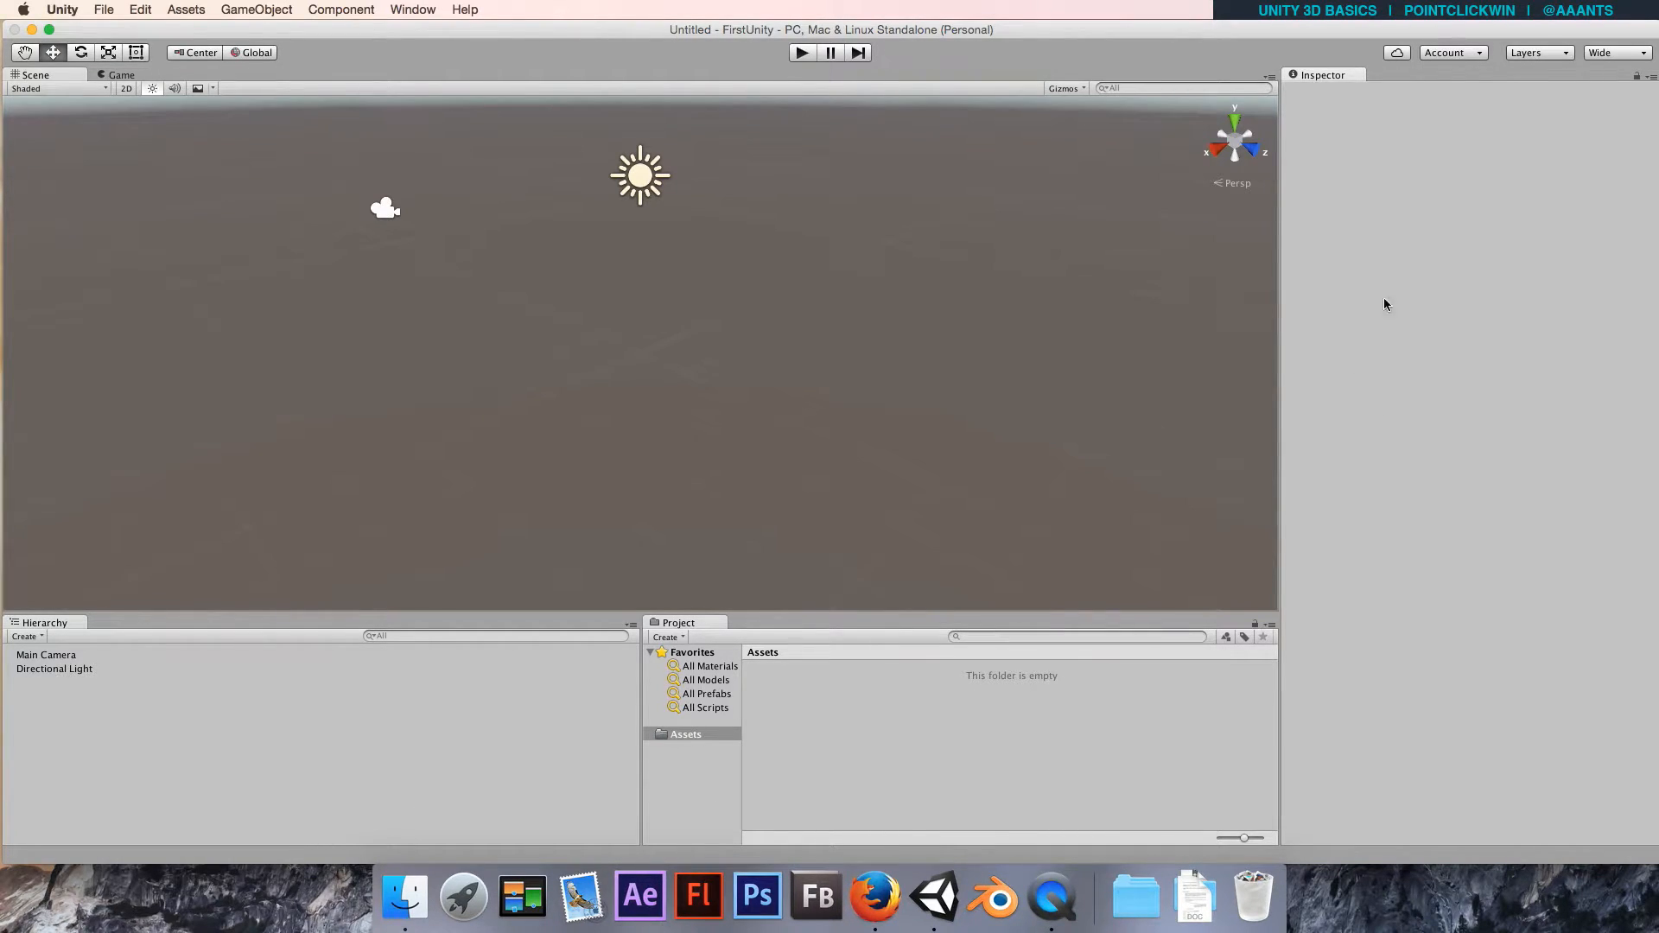
pyautogui.moveTo(1531, 546)
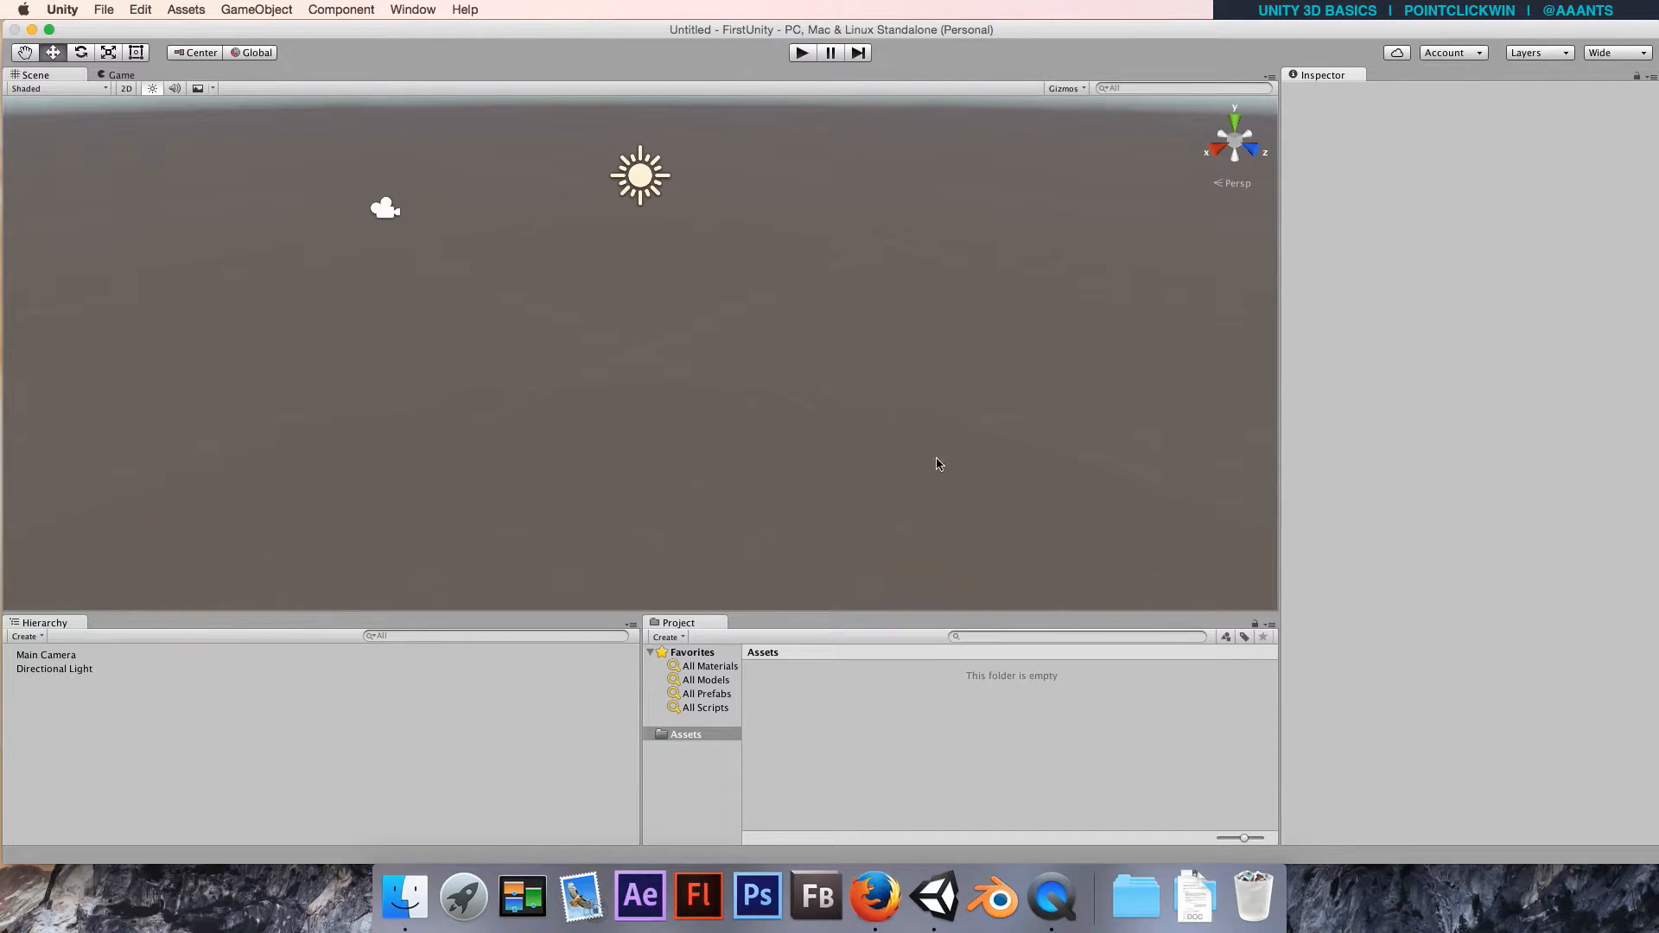
pyautogui.moveTo(654, 339)
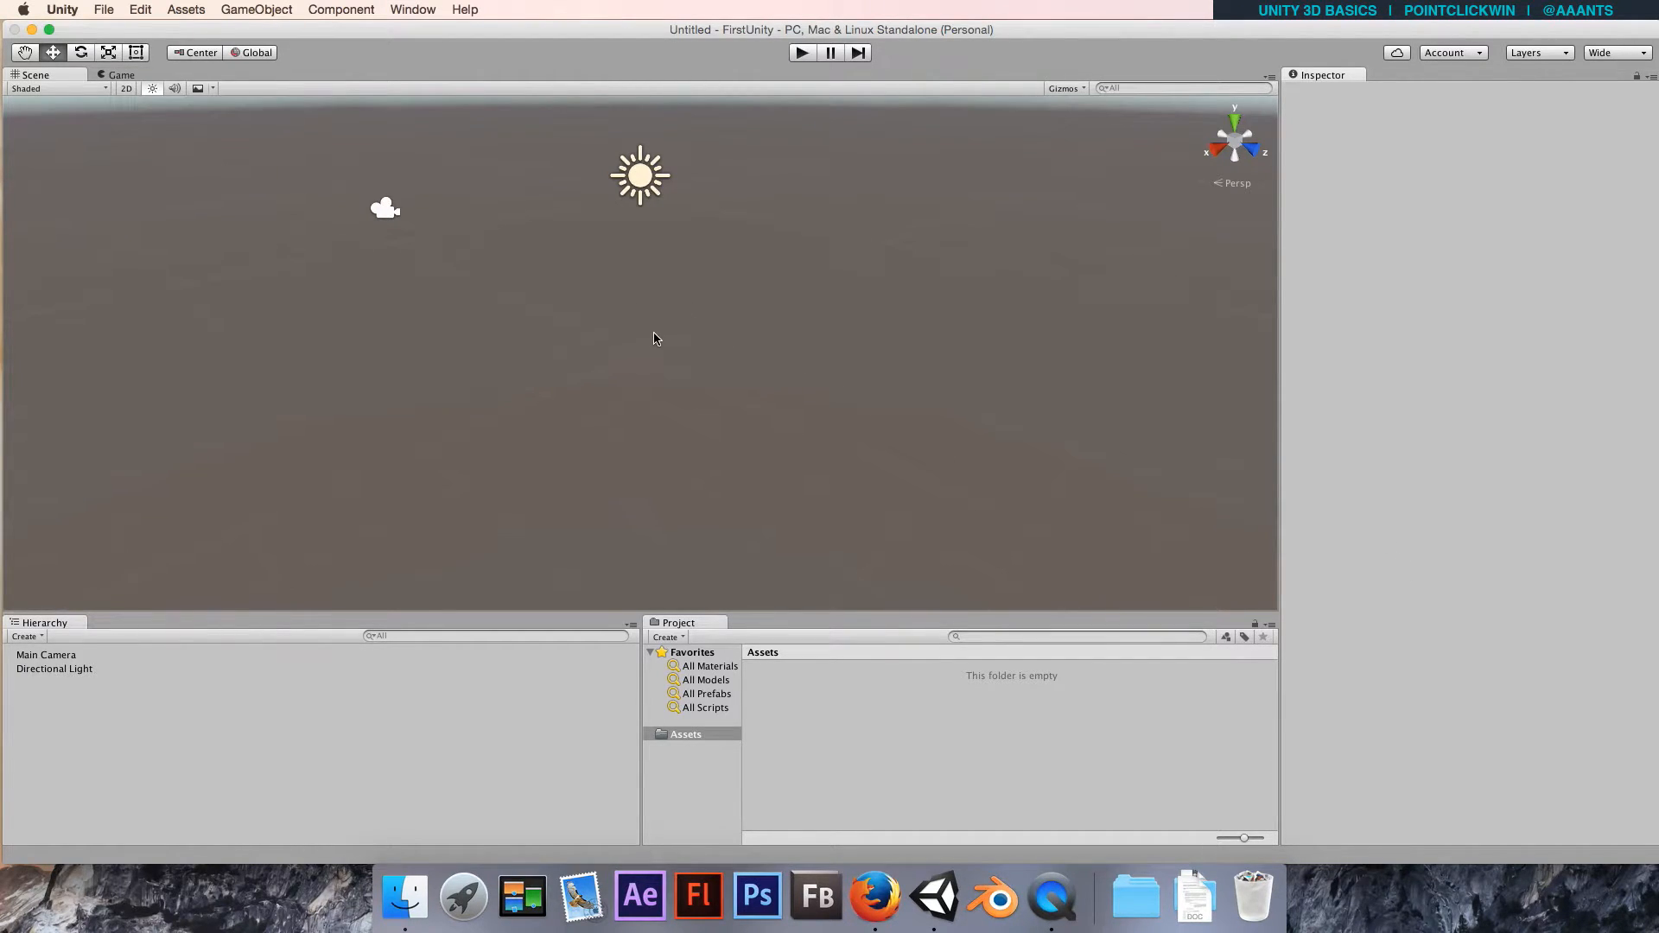
pyautogui.moveTo(653, 367)
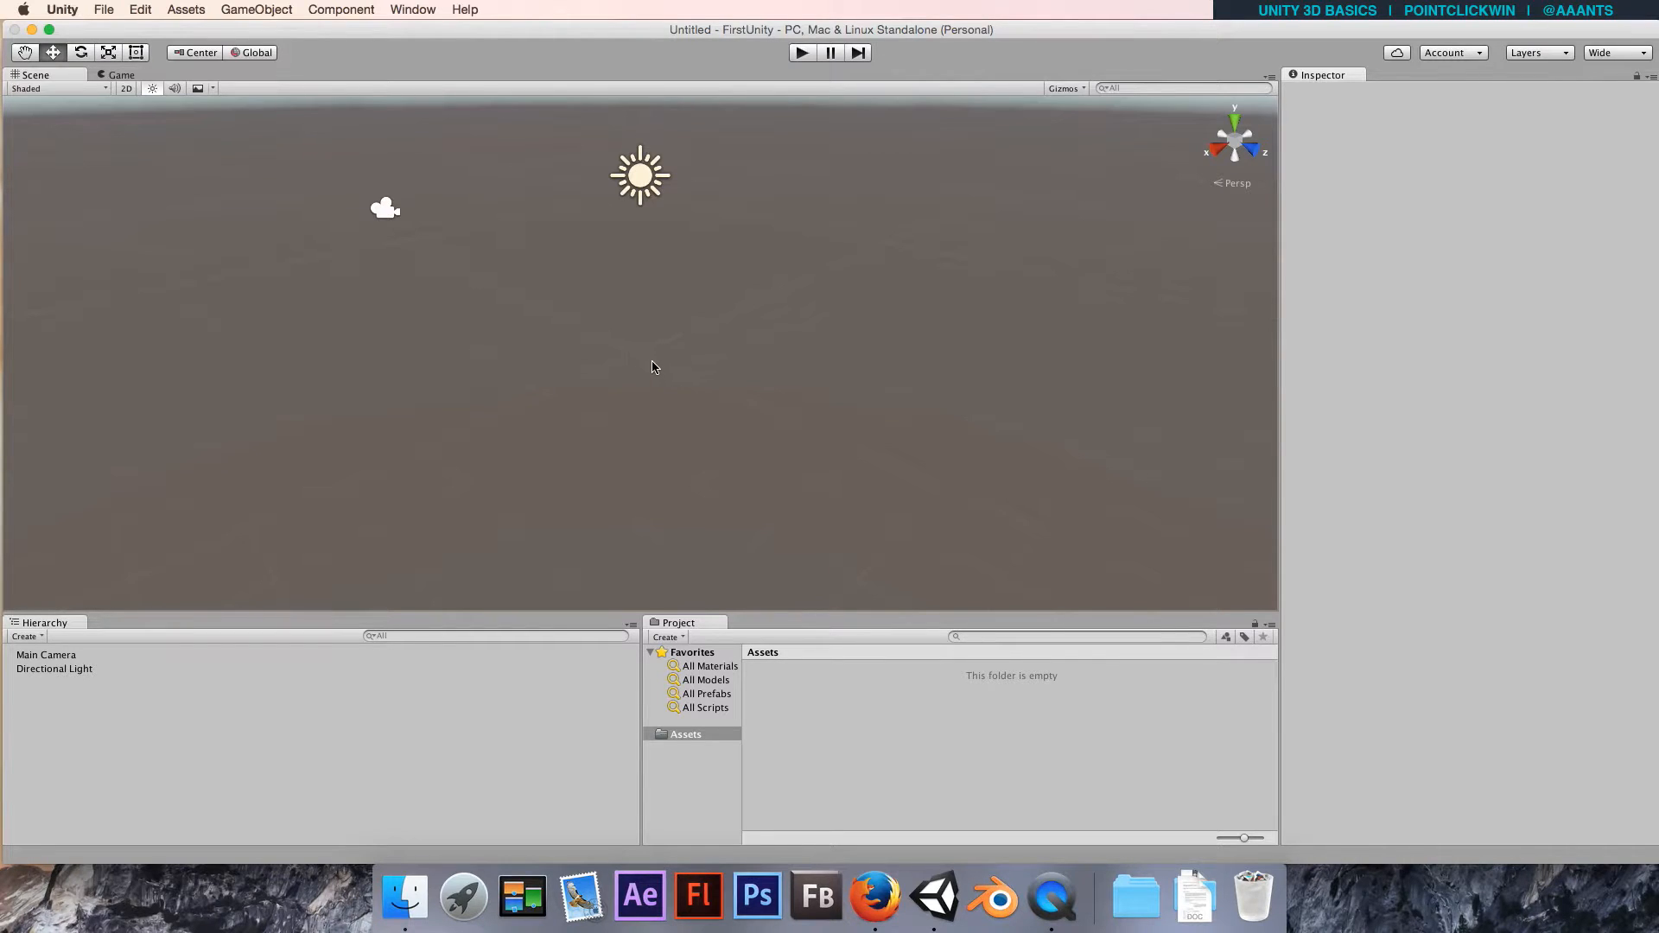
# Pan, orbit and zoom the Scene view until the sky and horizon appear beyond the ground.
pyautogui.click(24, 52)
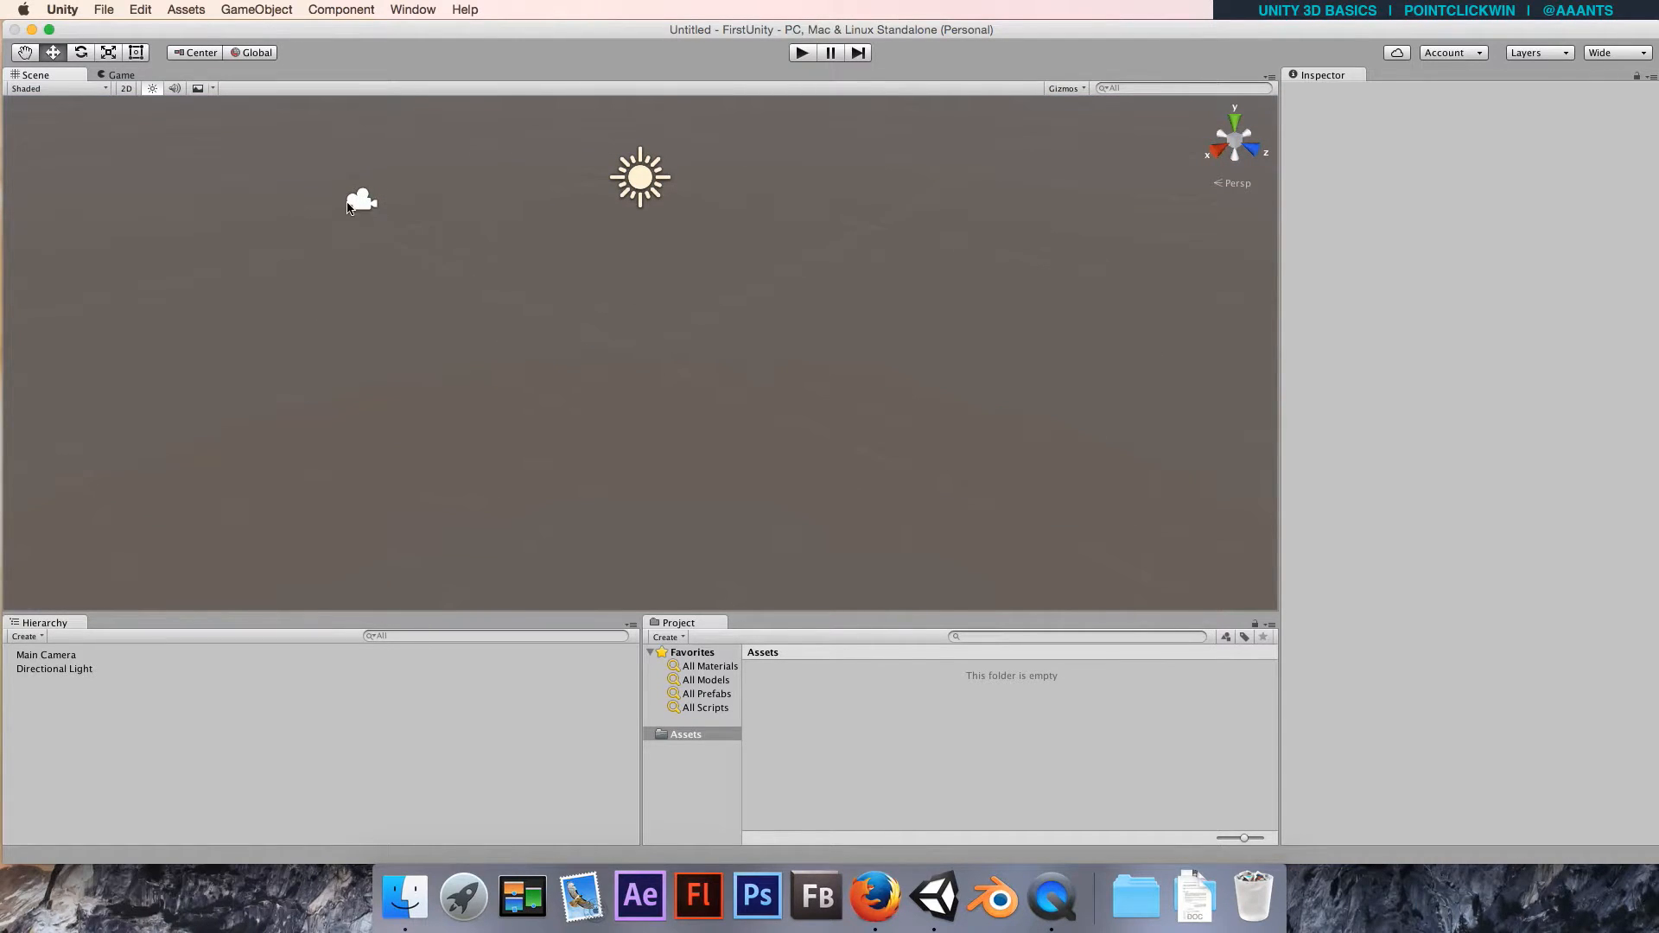
pyautogui.moveTo(649, 363)
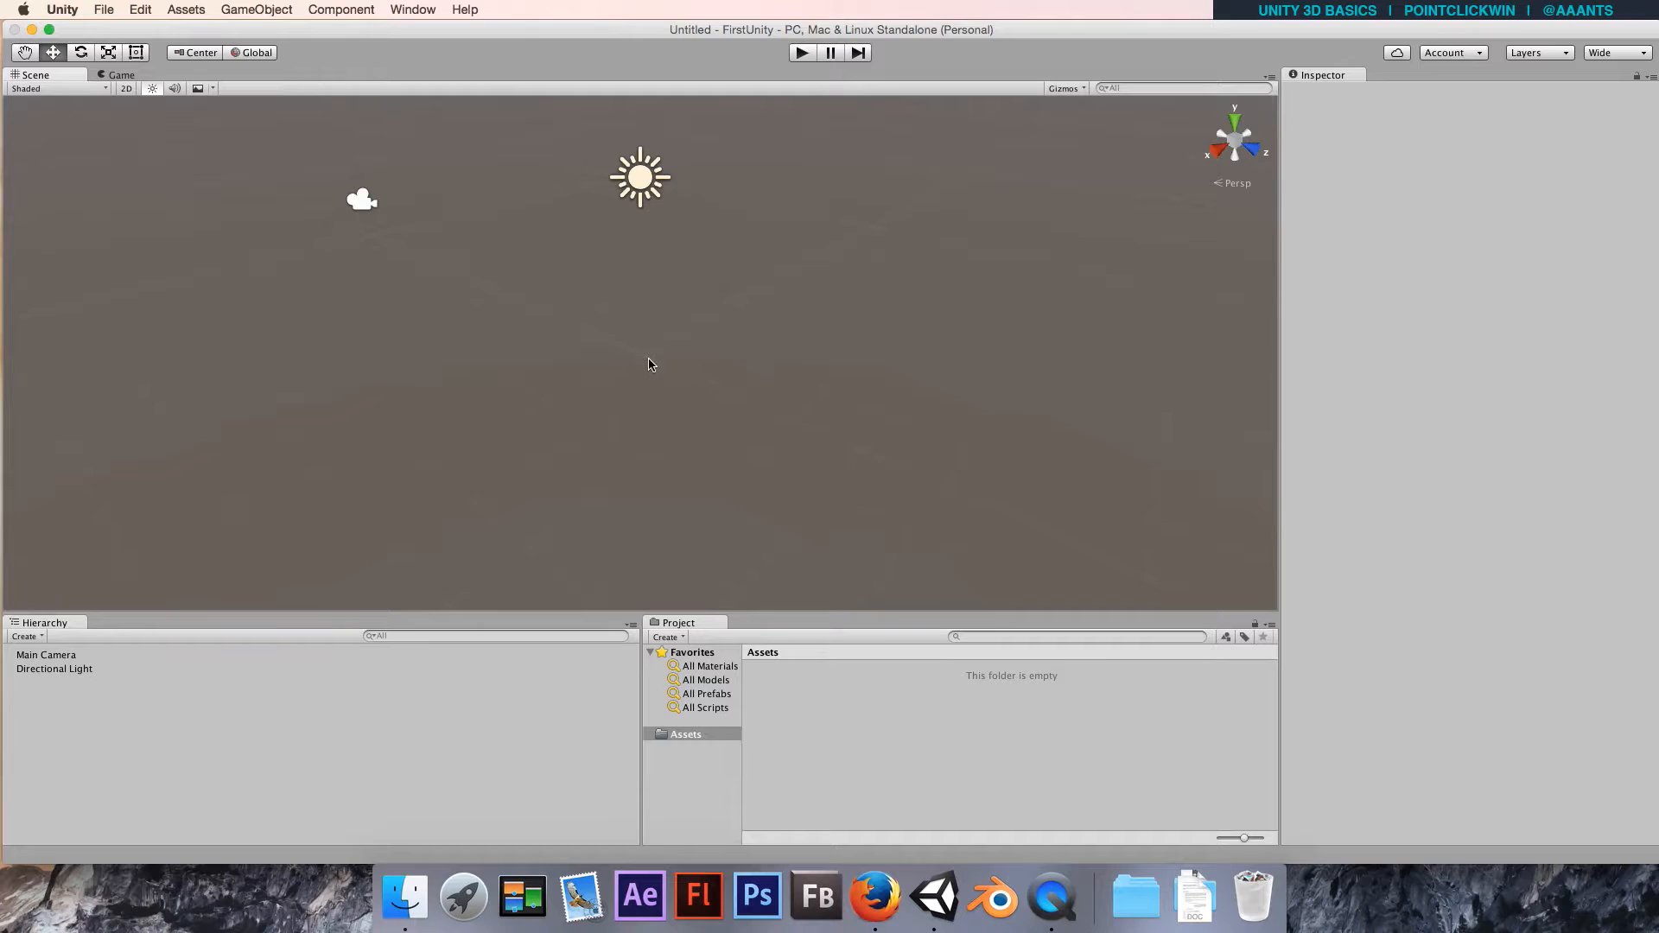
pyautogui.moveTo(649, 363); pyautogui.dragTo(415, 322)
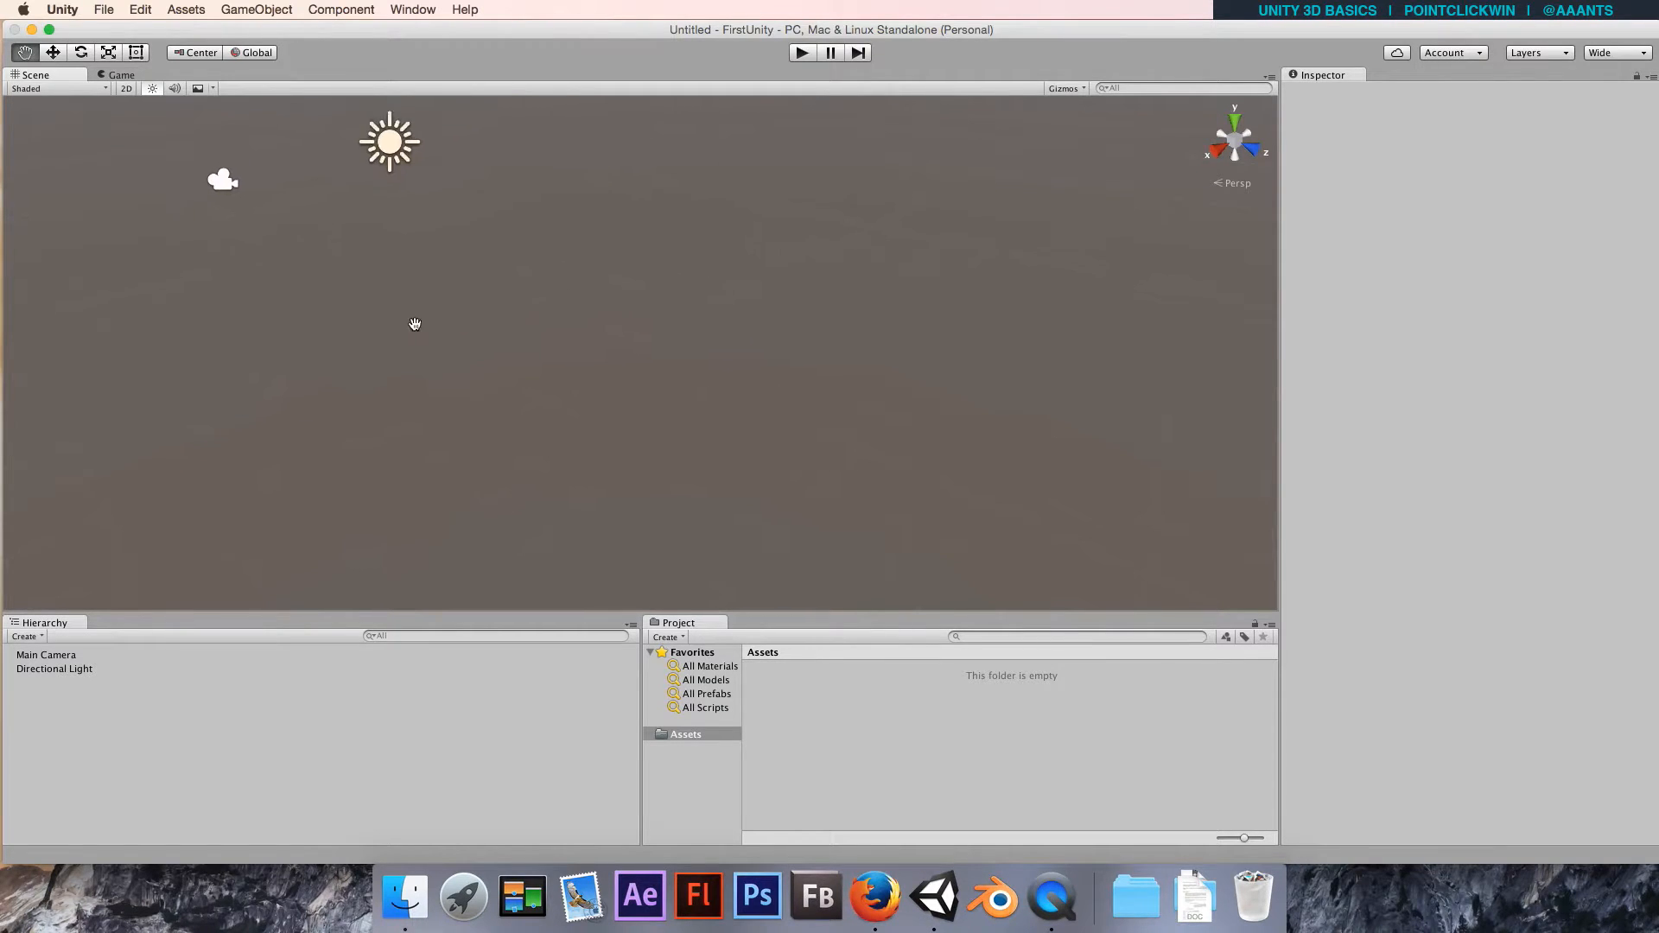
pyautogui.moveTo(414, 324); pyautogui.dragTo(593, 201)
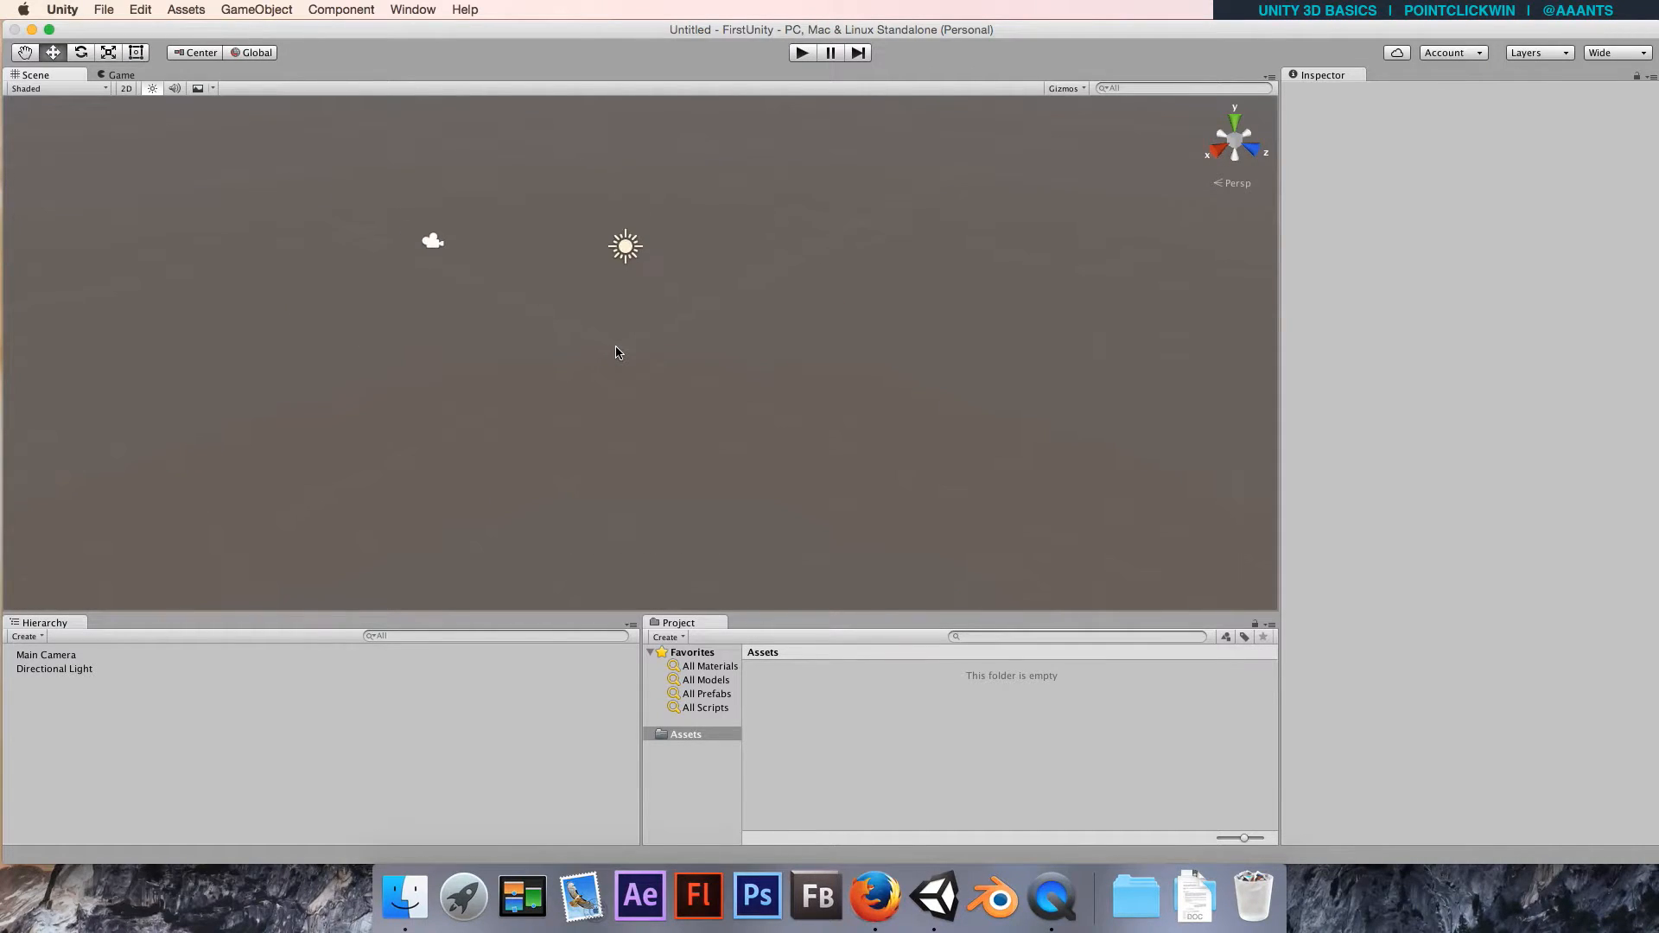
pyautogui.moveTo(617, 353); pyautogui.dragTo(631, 363)
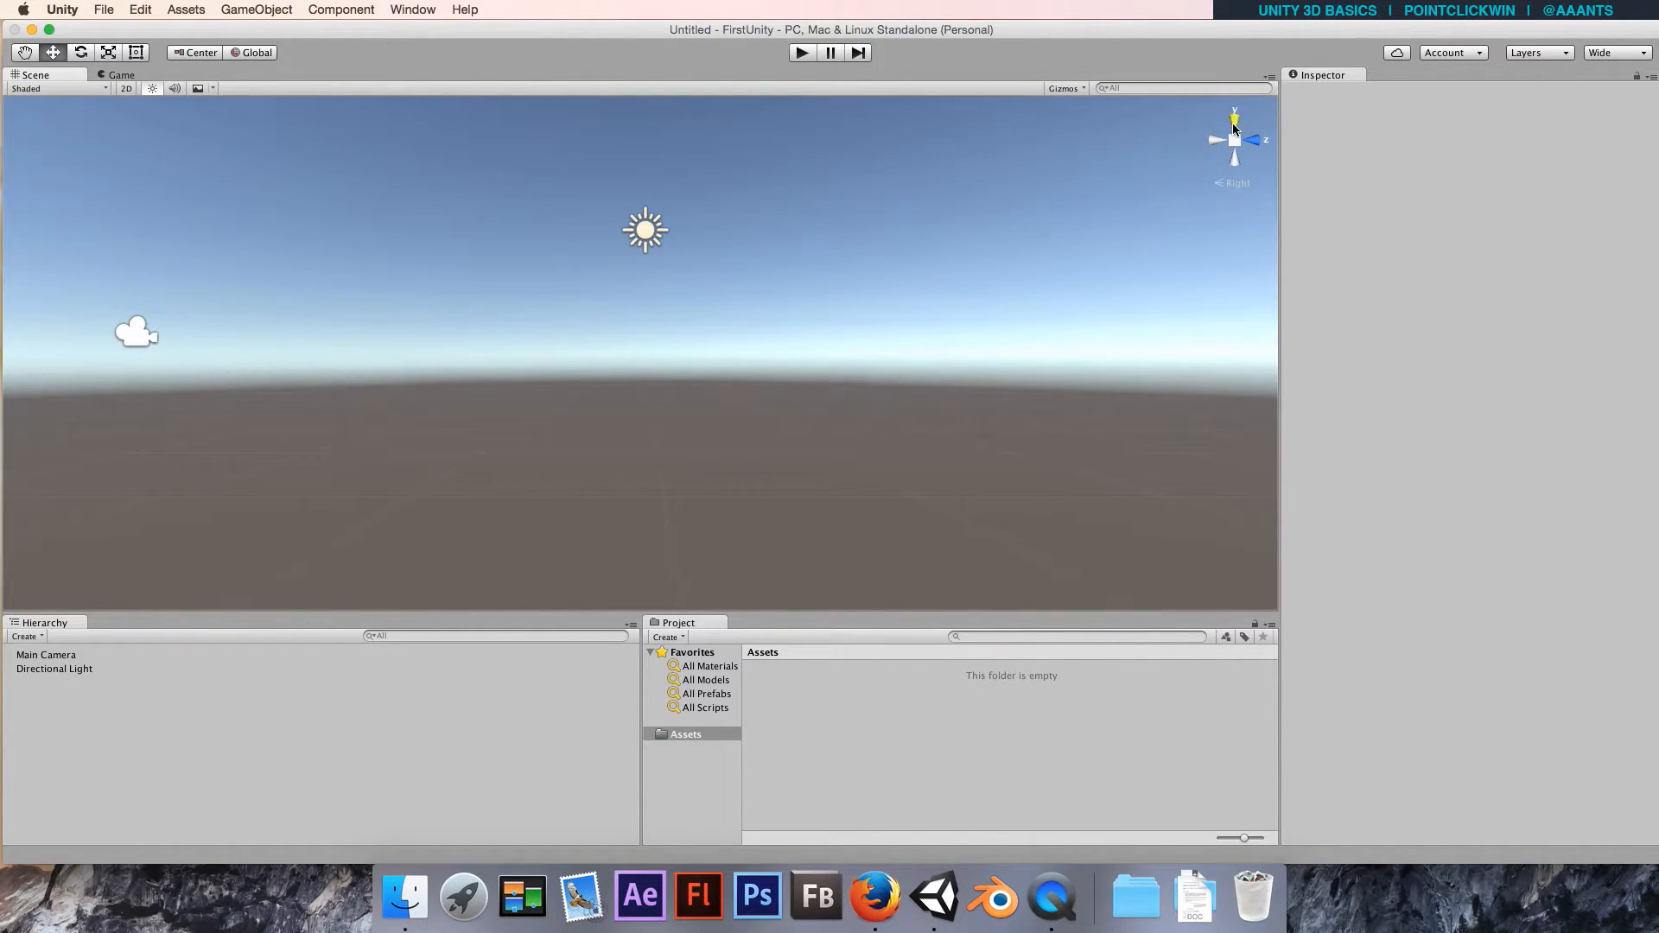
pyautogui.click(1235, 117)
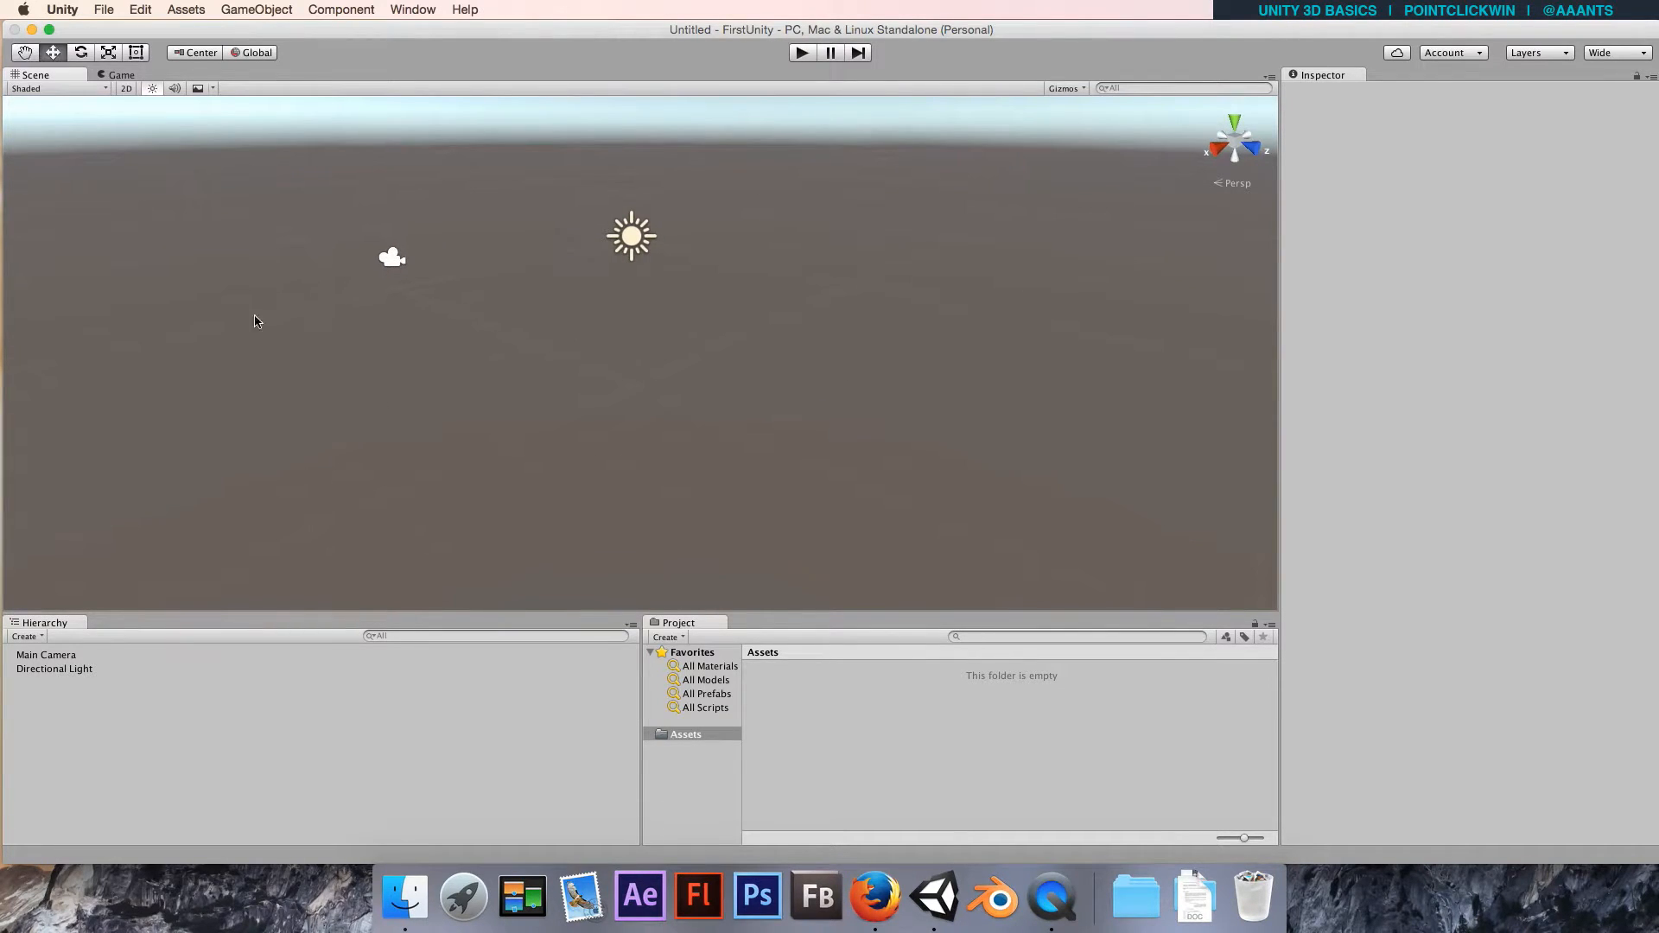
pyautogui.click(24, 52)
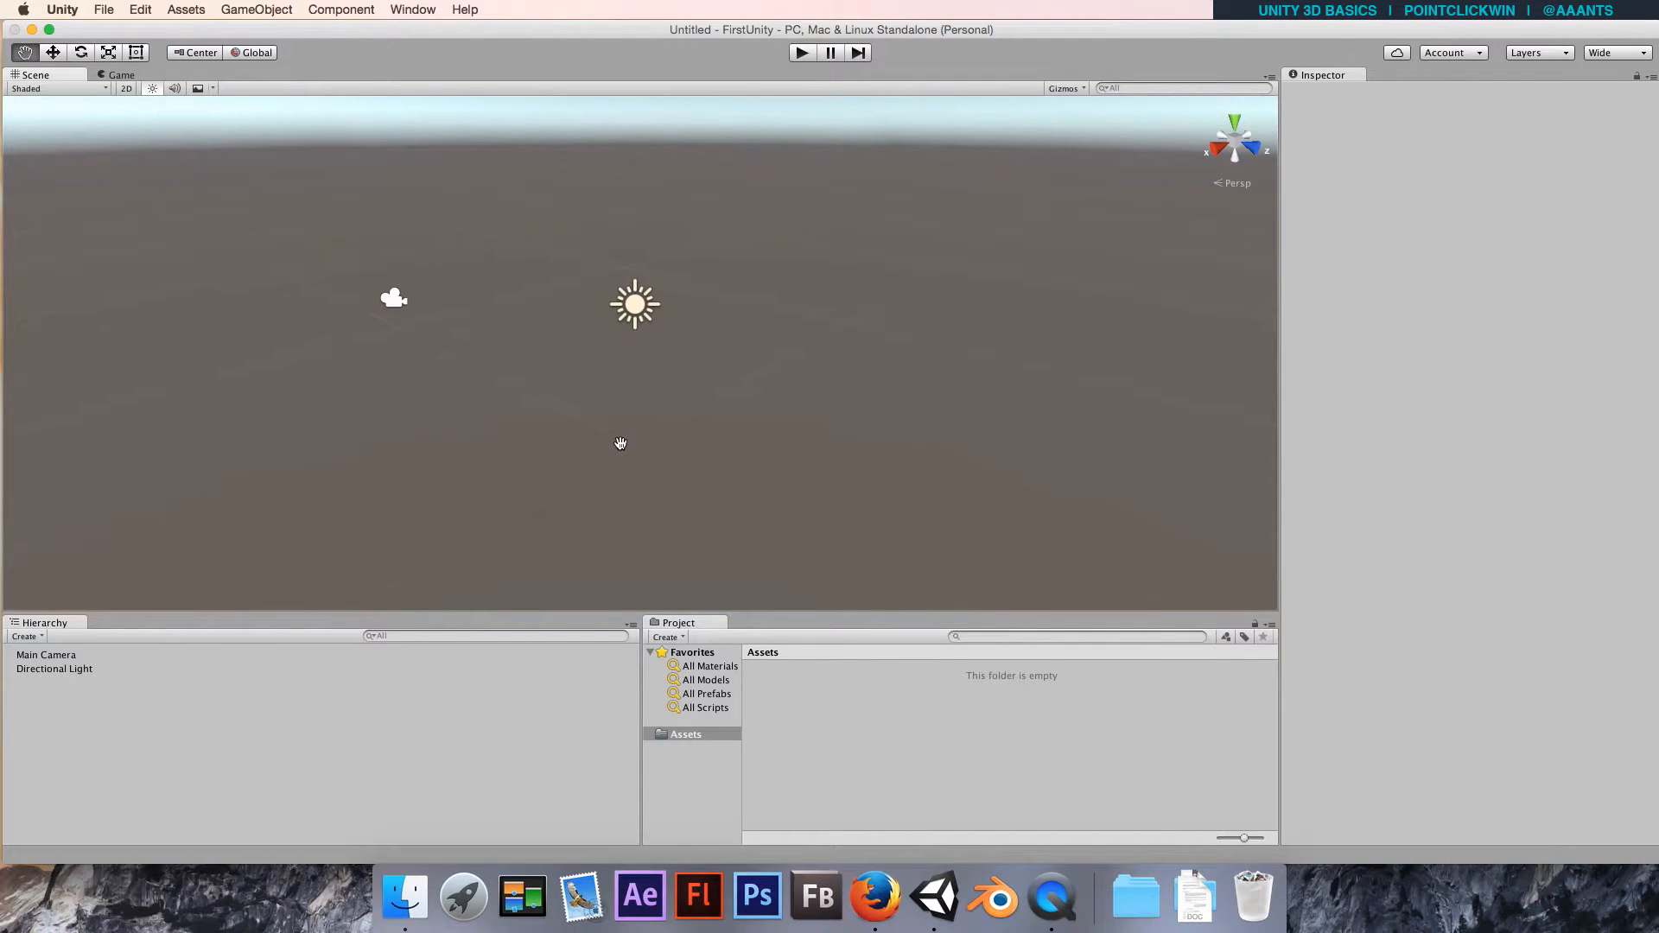
pyautogui.moveTo(620, 442); pyautogui.dragTo(665, 452)
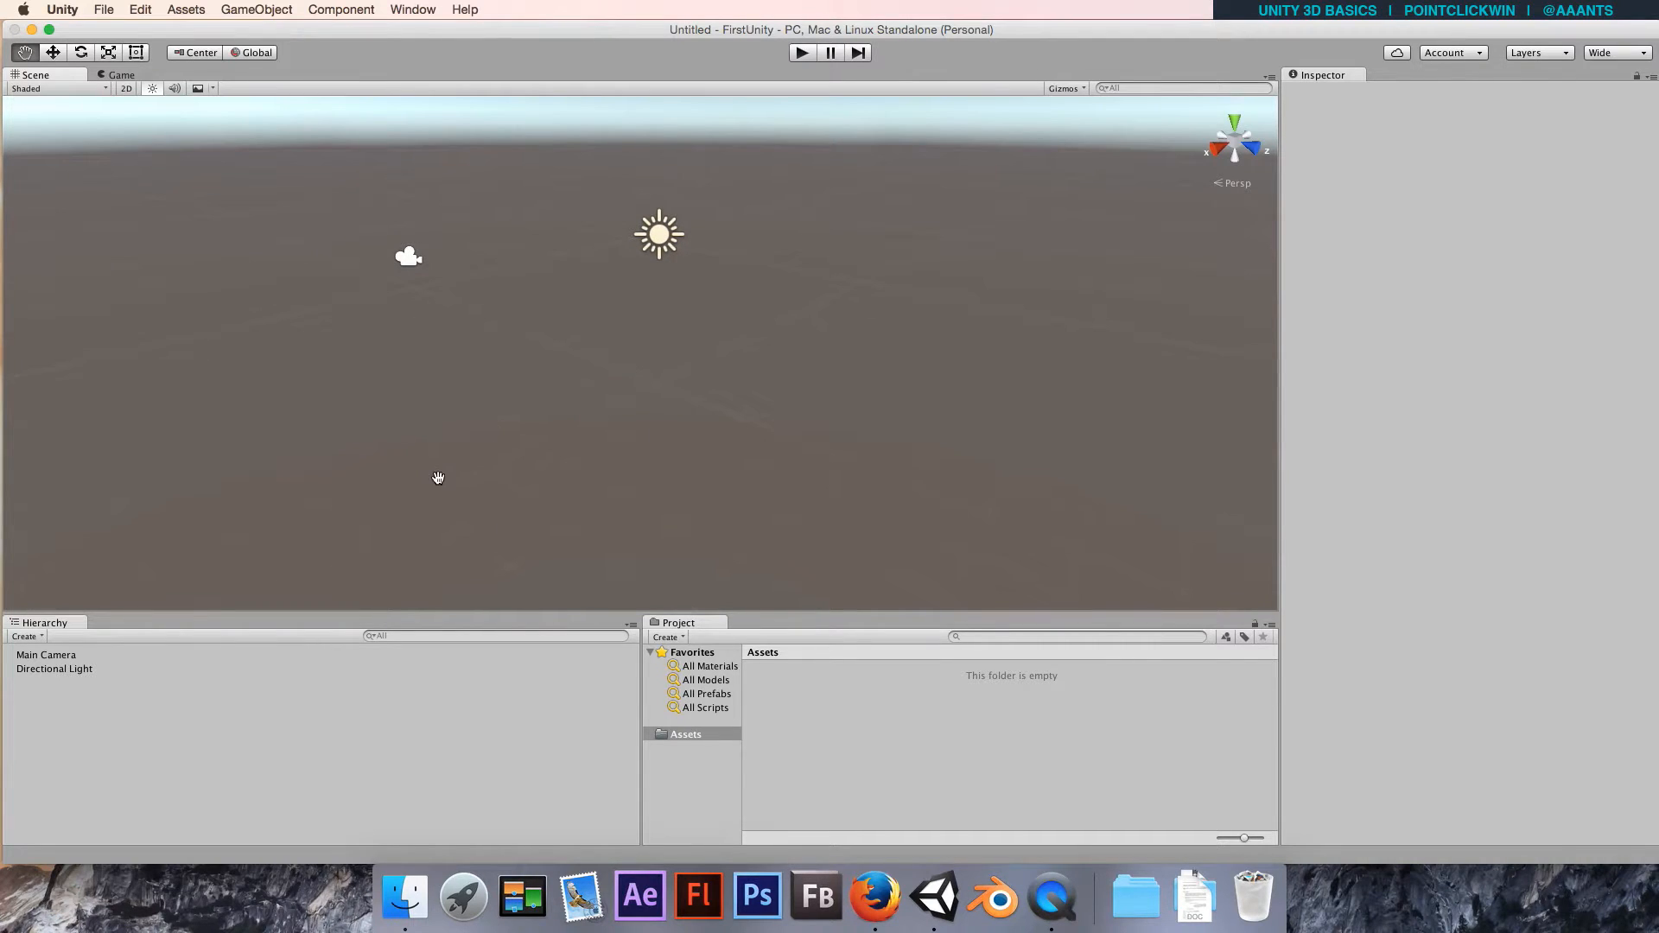
pyautogui.moveTo(402, 330)
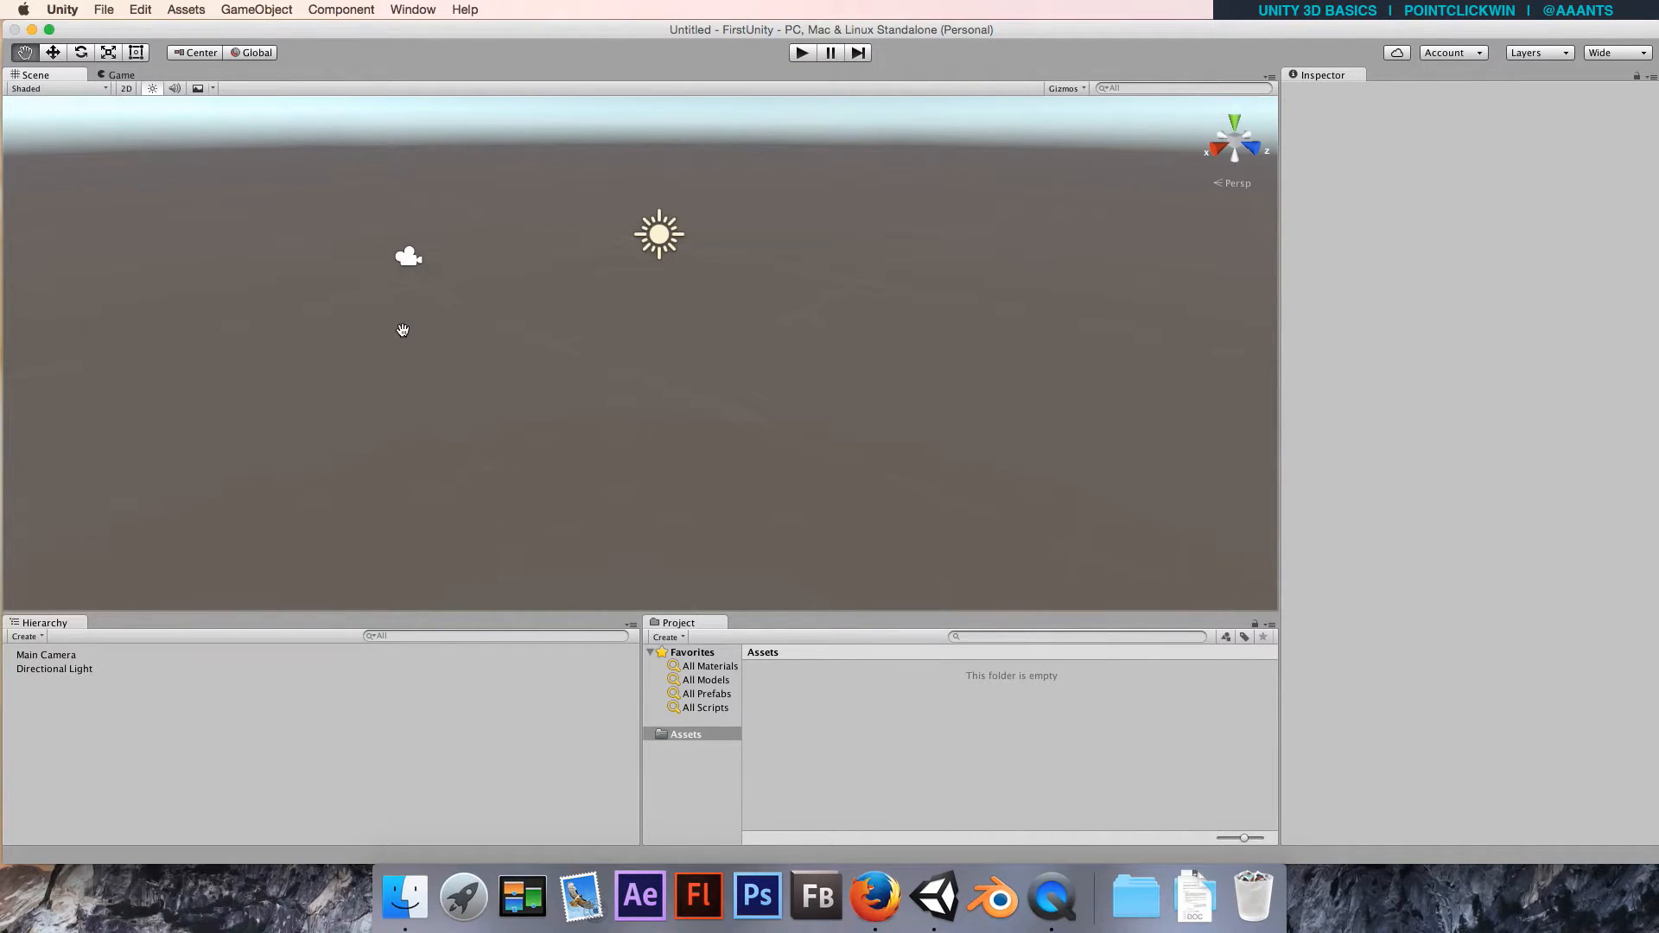
pyautogui.moveTo(578, 355)
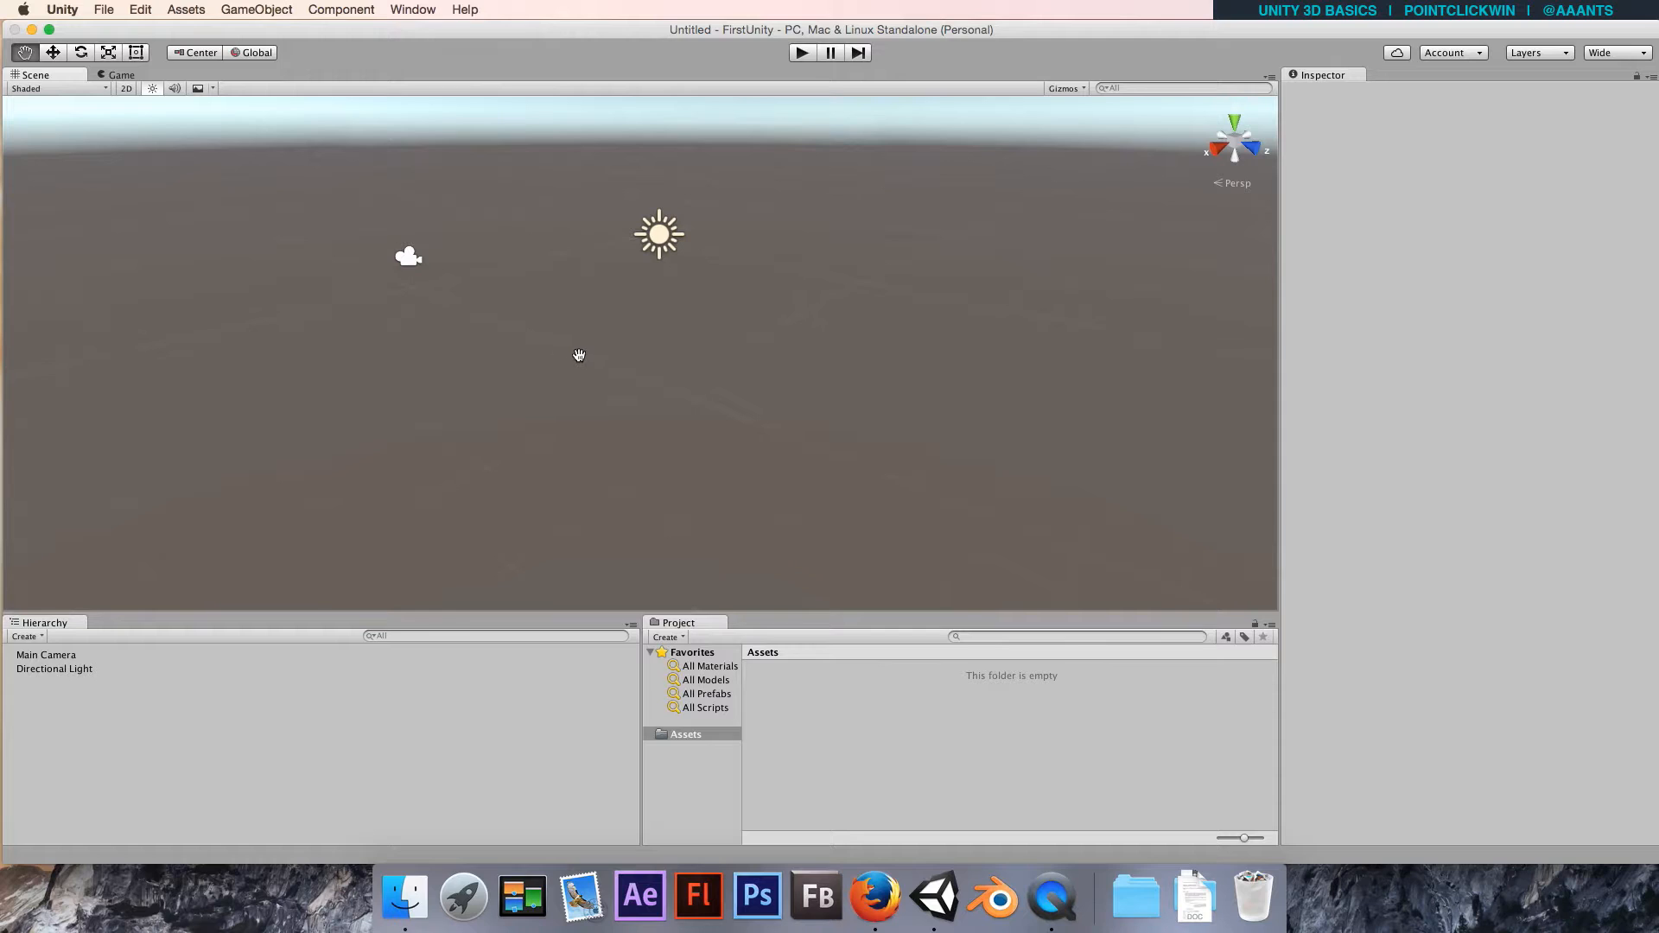
pyautogui.moveTo(739, 480)
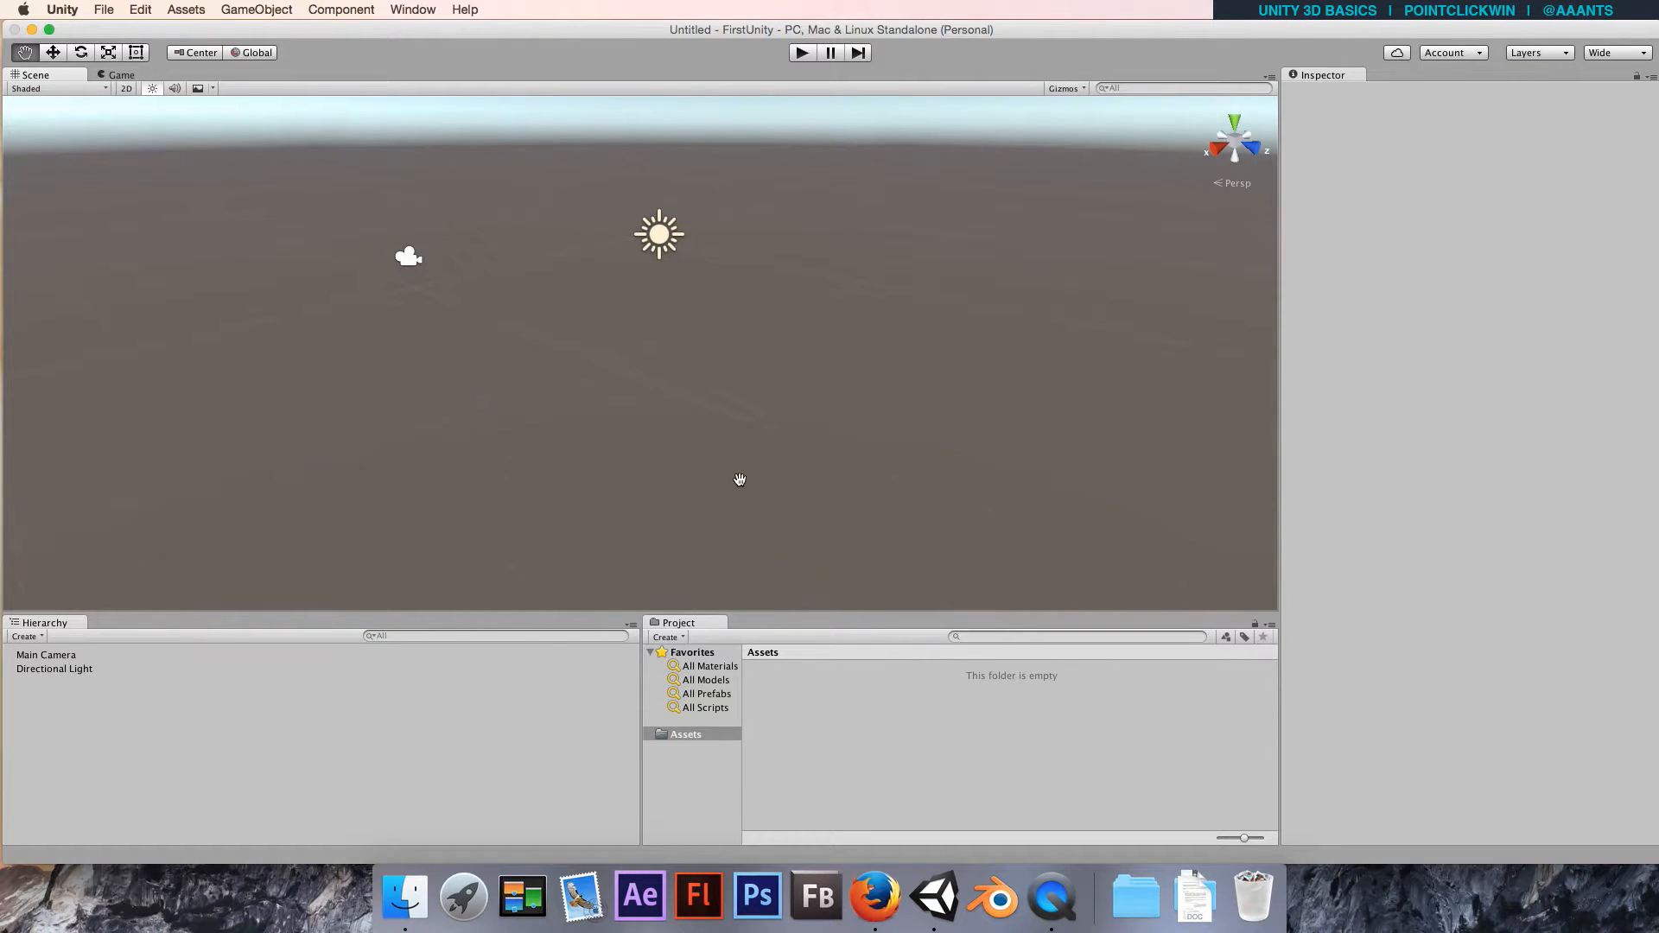
pyautogui.moveTo(362, 371)
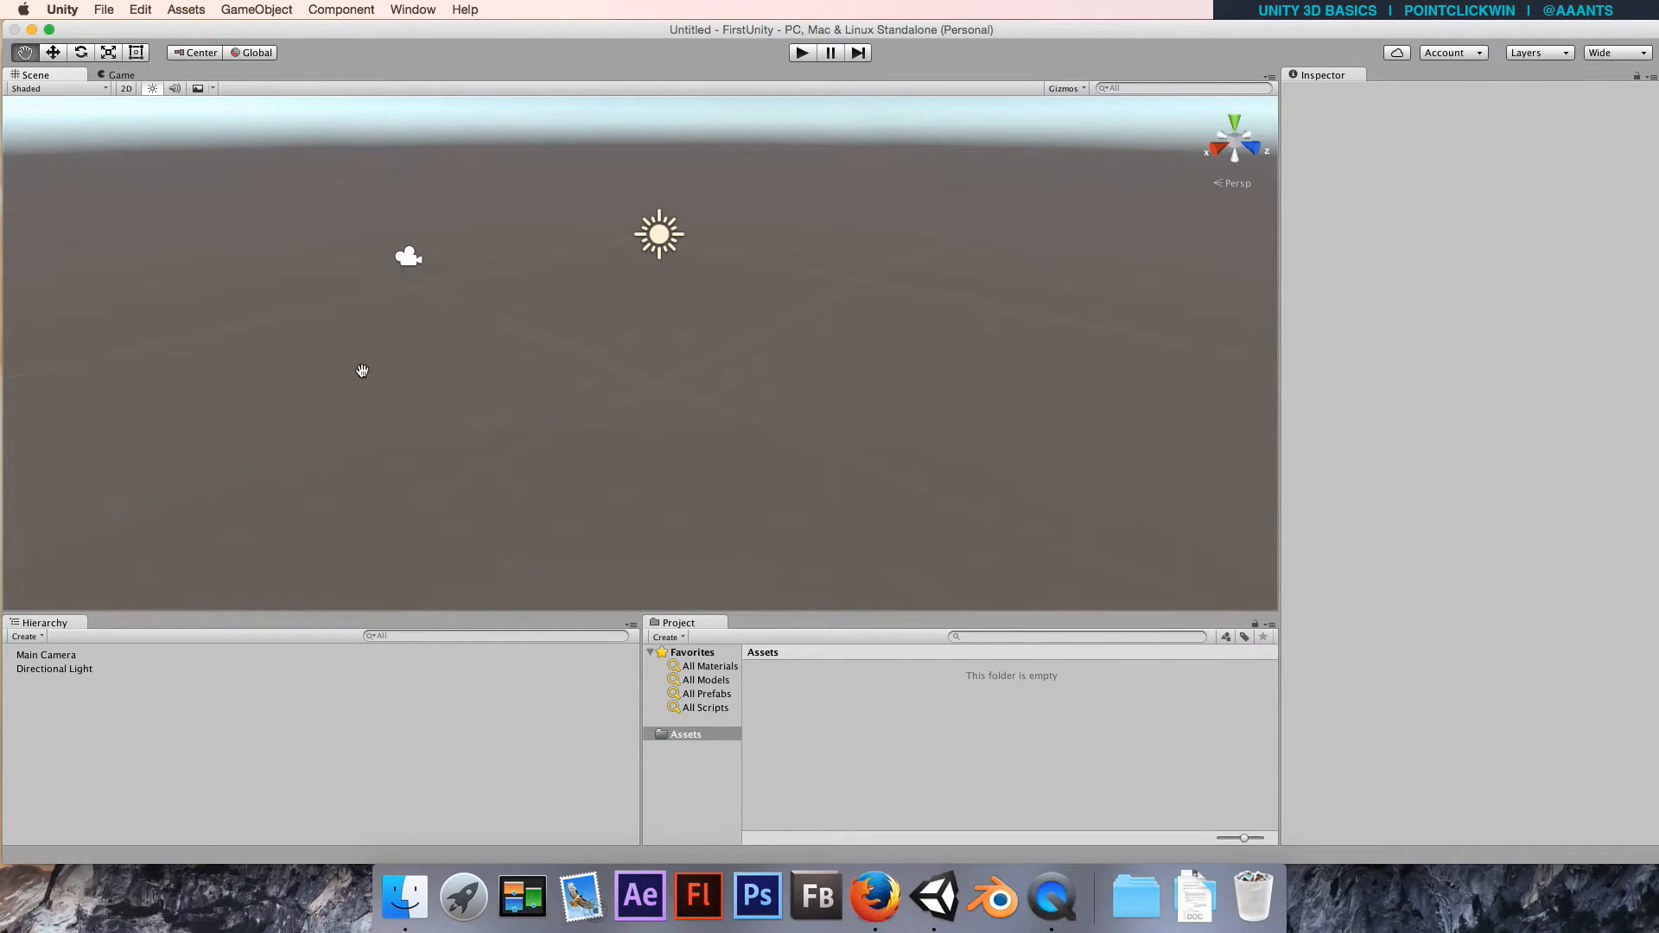
pyautogui.moveTo(255, 10)
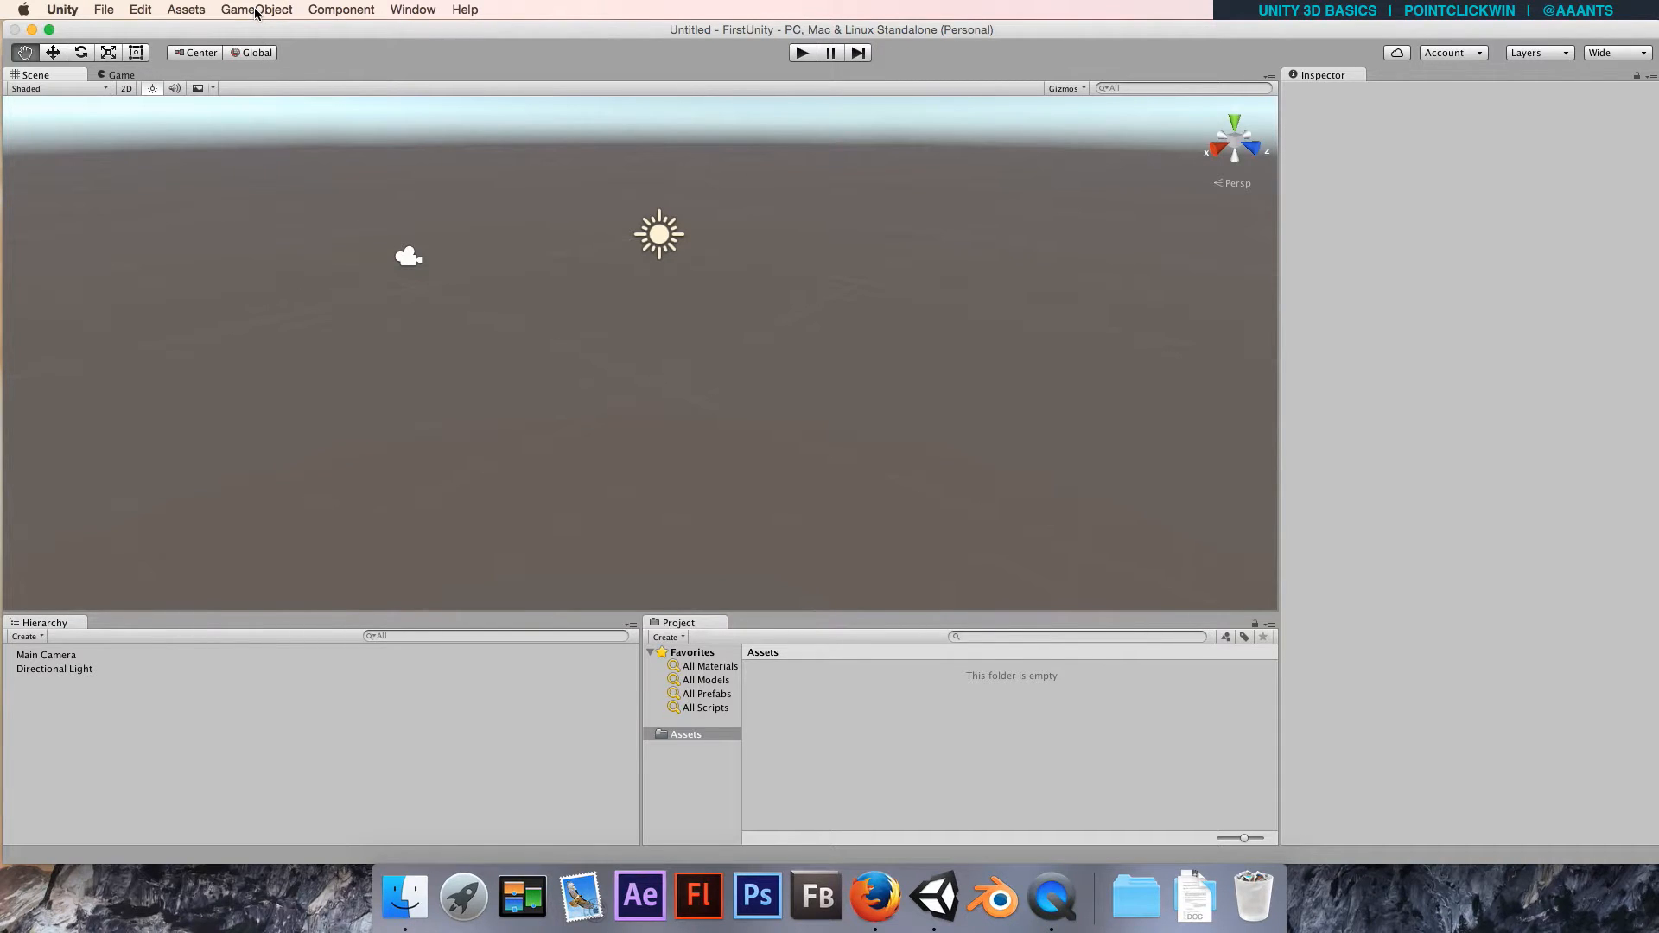
# Add a Cube from GameObject > 3D Object and select it.
pyautogui.click(256, 10)
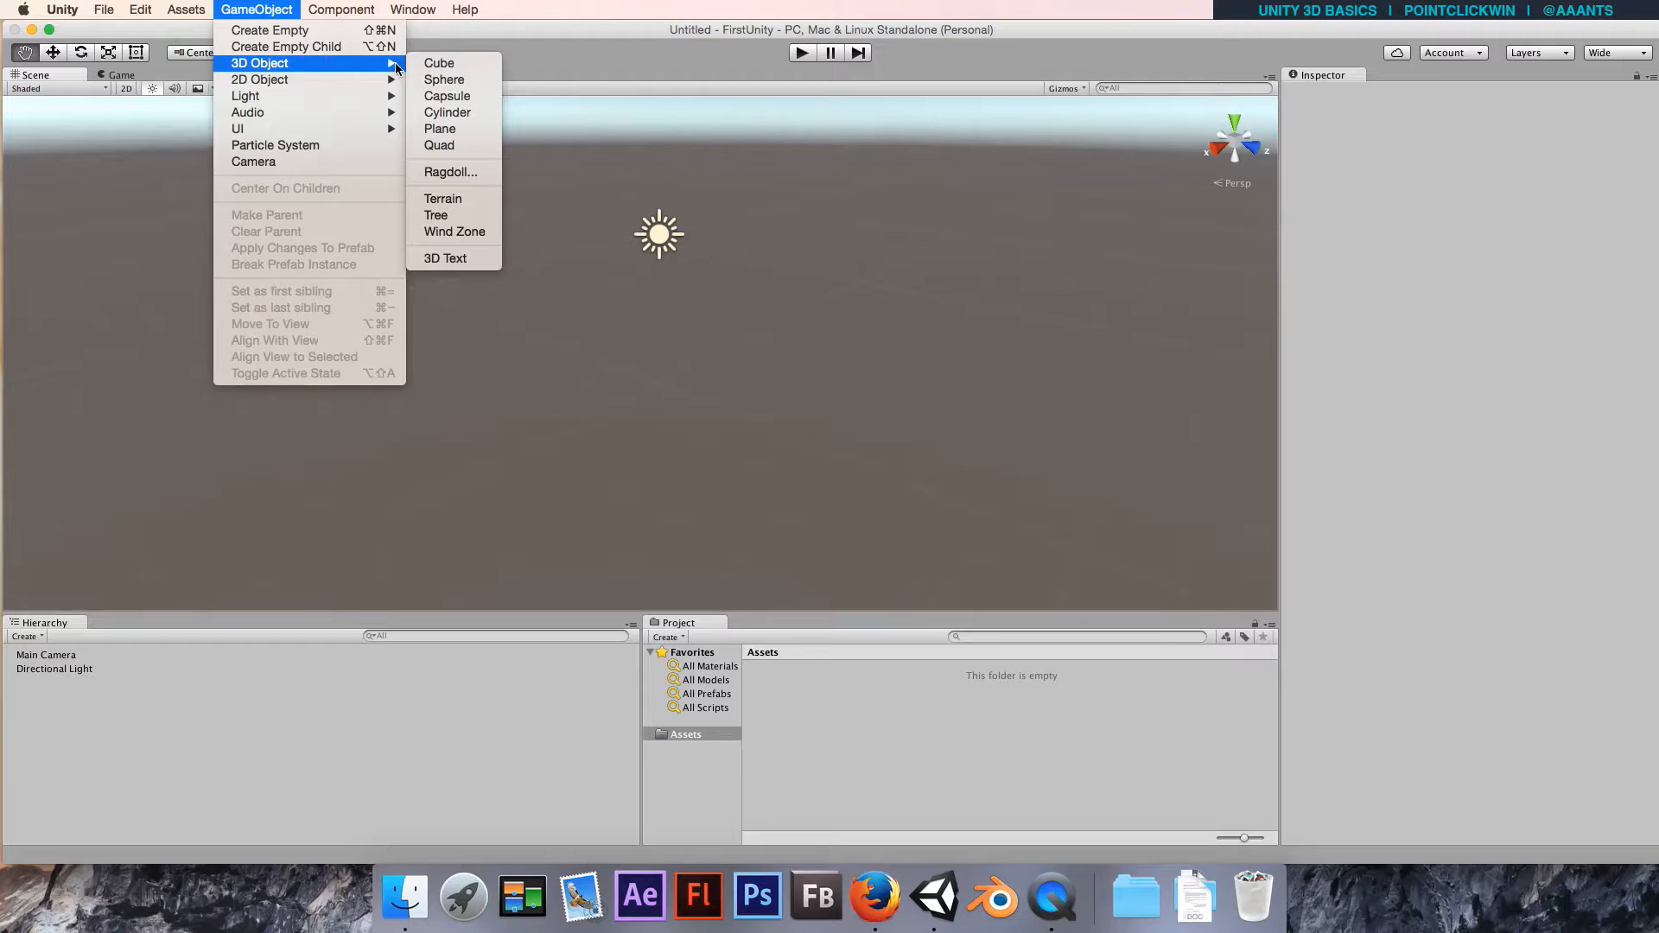
pyautogui.click(438, 62)
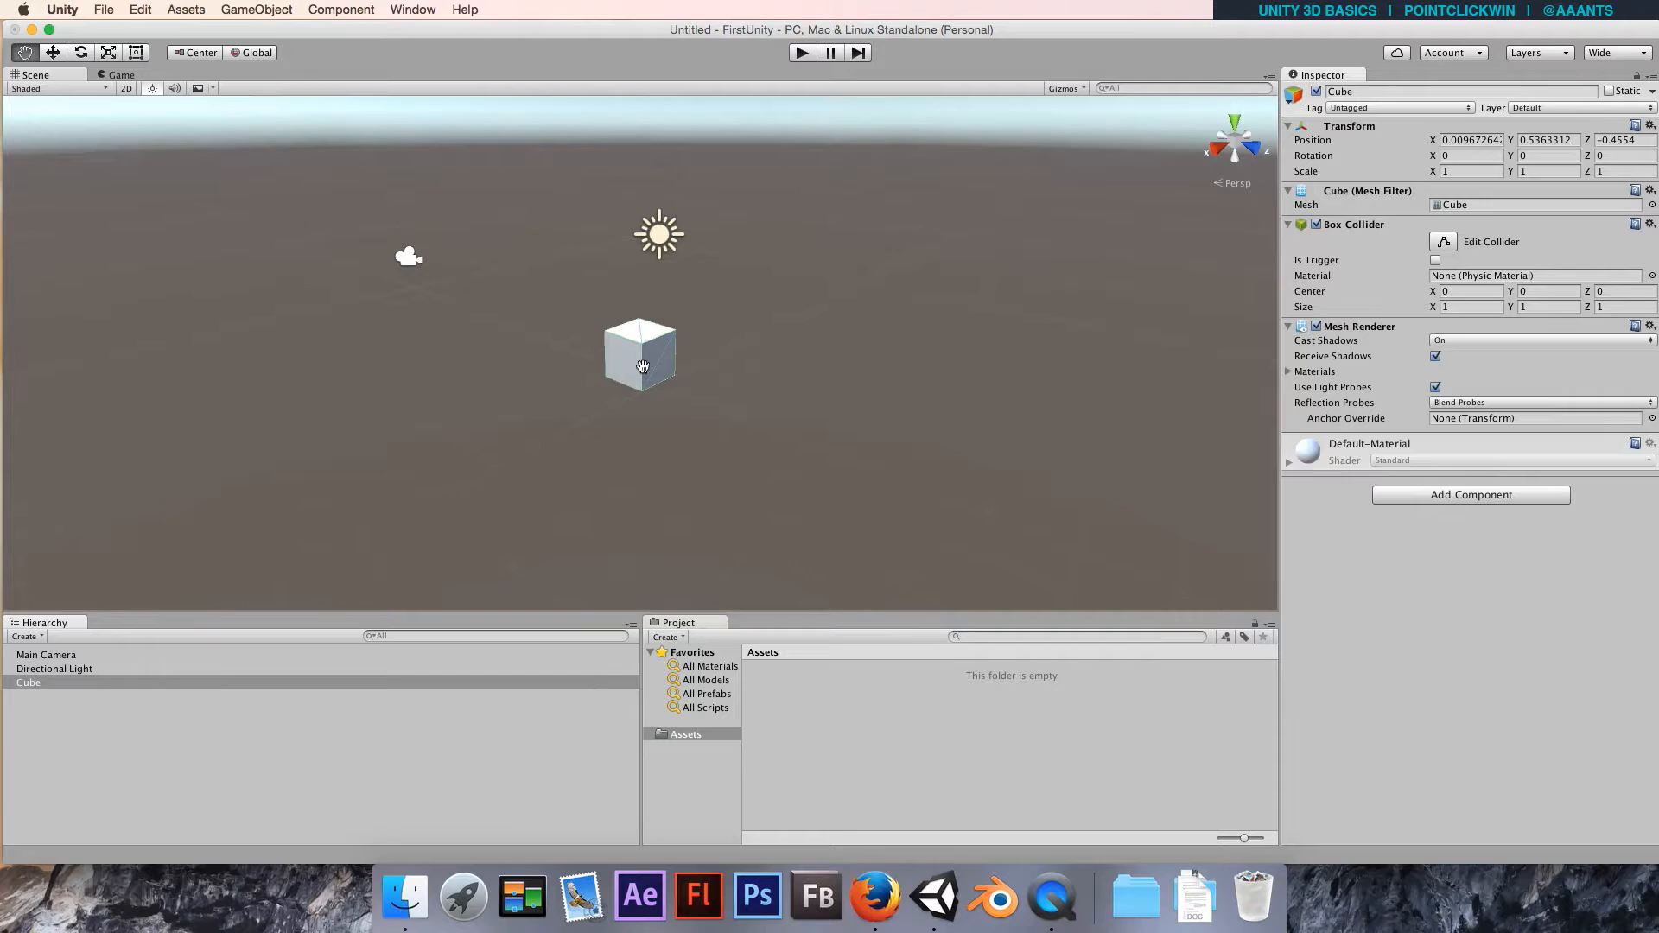
pyautogui.click(53, 52)
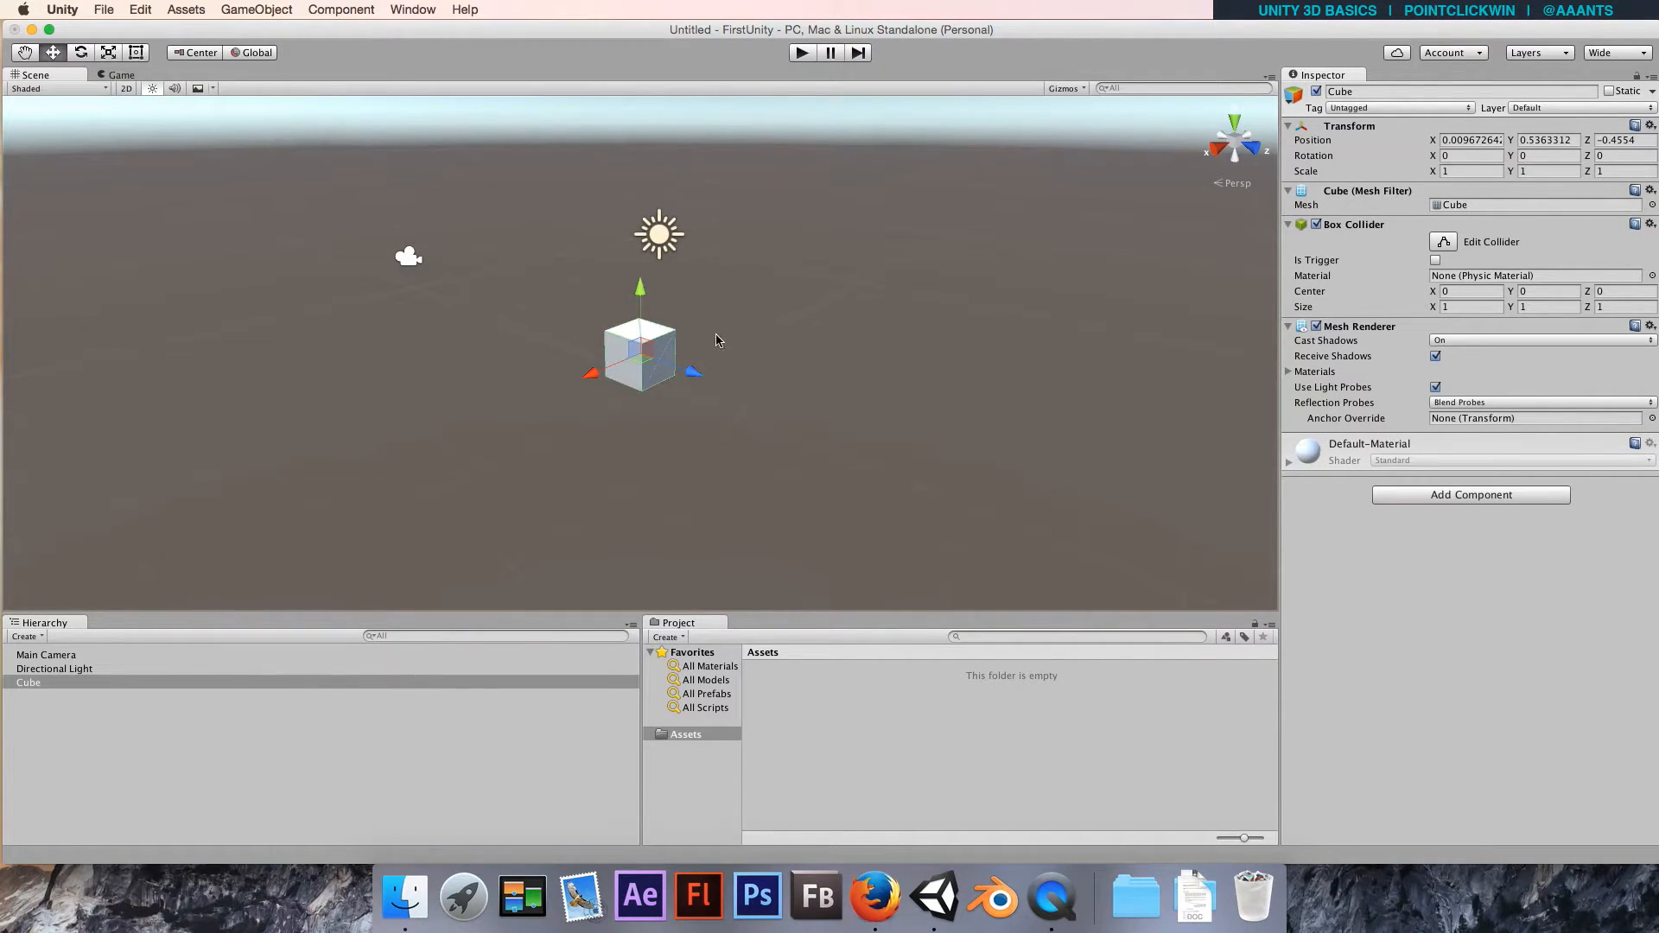
pyautogui.moveTo(666, 382)
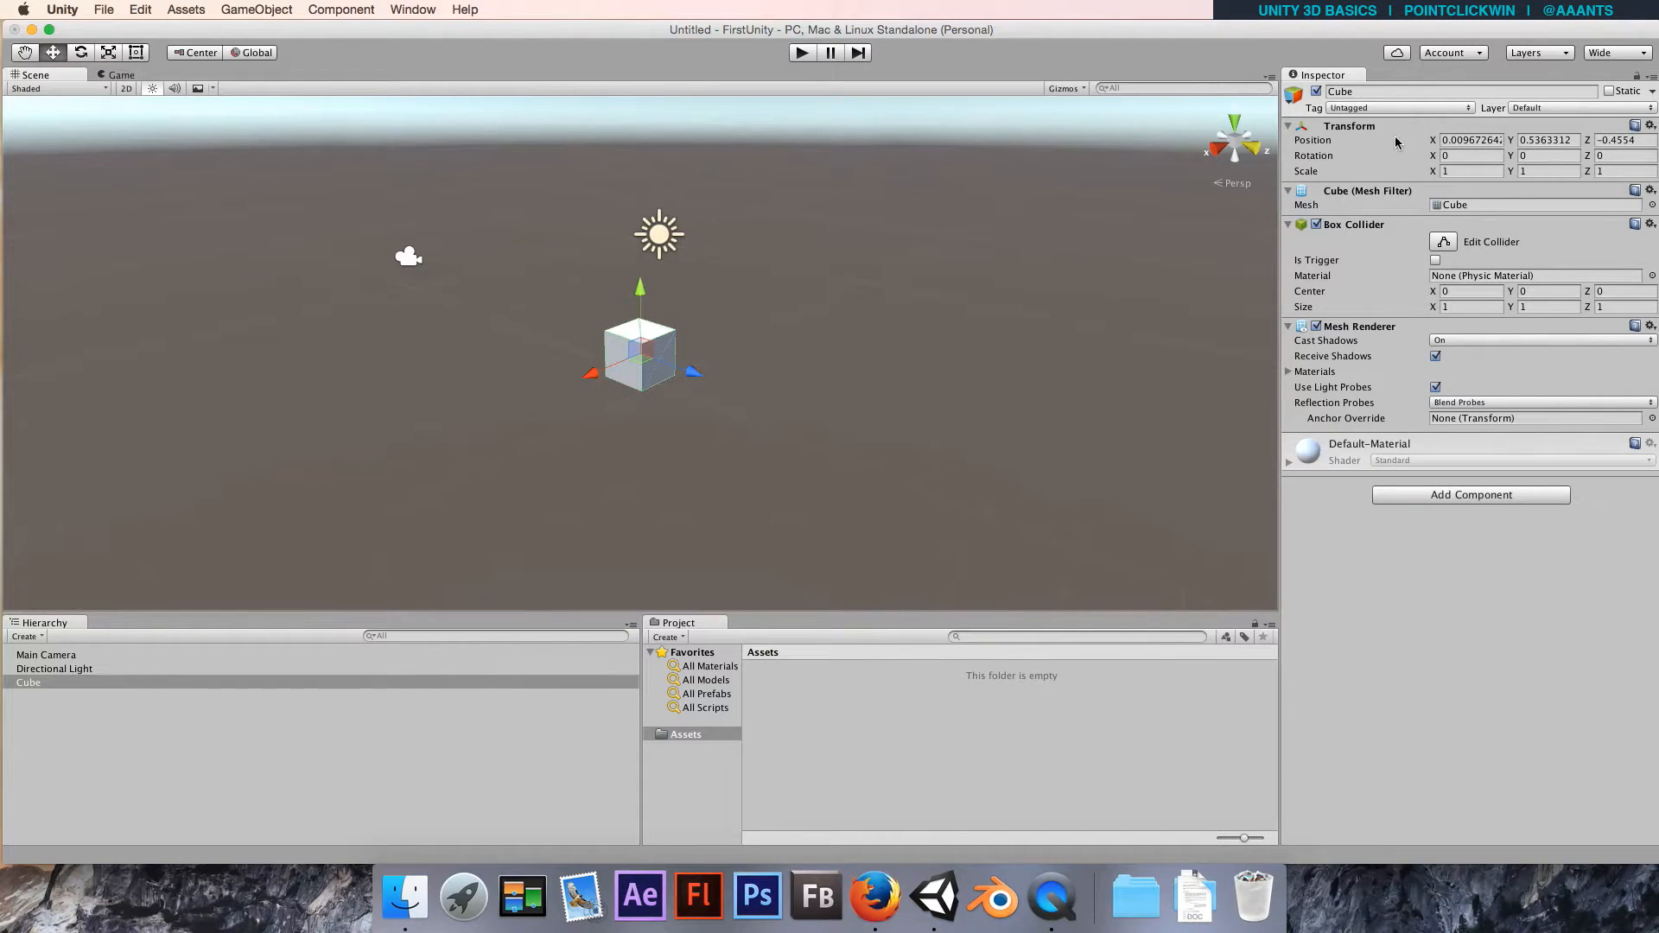
# Try cube positions -2.55, 0 and 4.72, then Reset the Transform to 0, 0, 0.
pyautogui.click(1469, 140)
pyautogui.write('0.03')
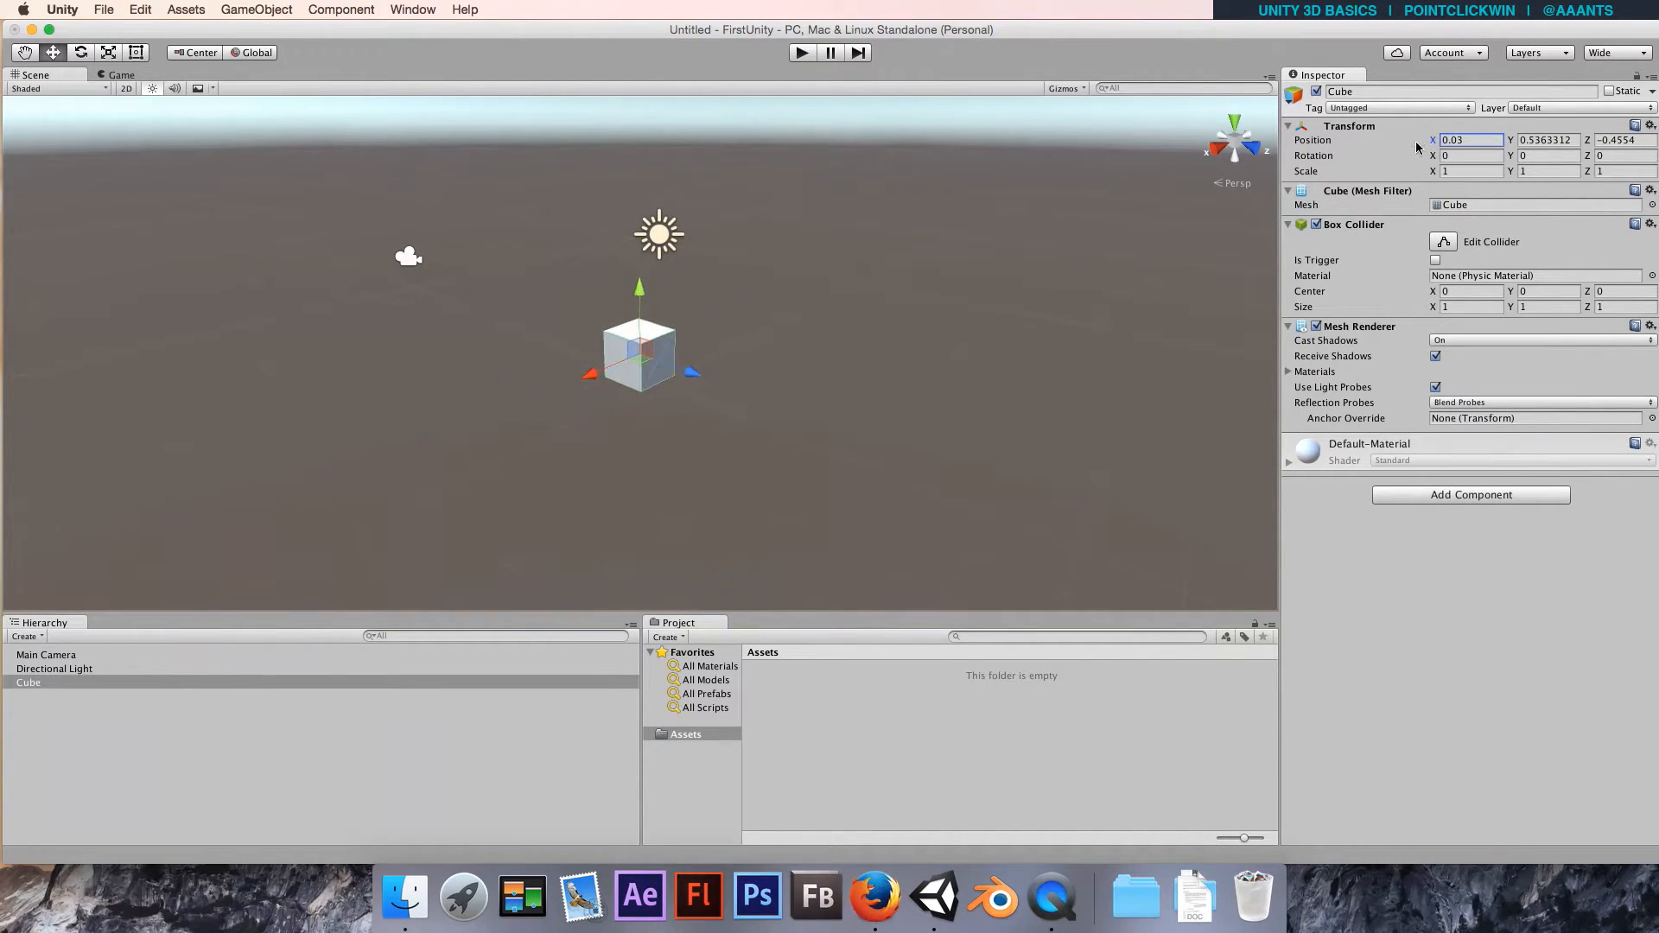
pyautogui.write('-2.55')
pyautogui.click(1623, 140)
pyautogui.write('-0.9')
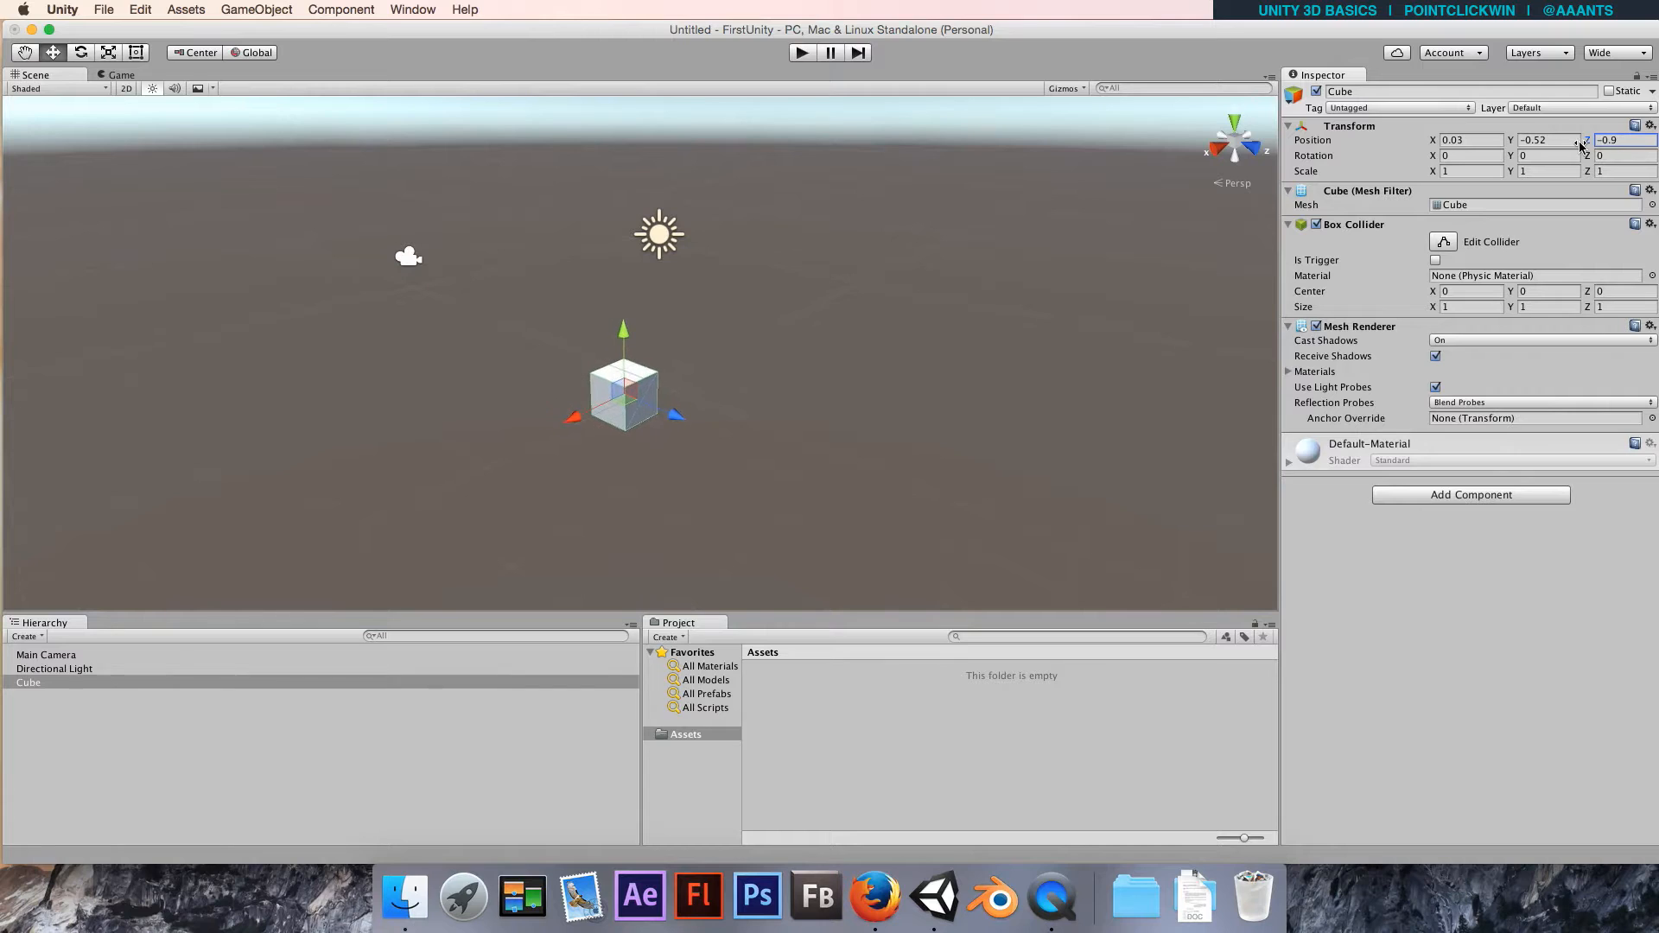
pyautogui.click(1469, 138)
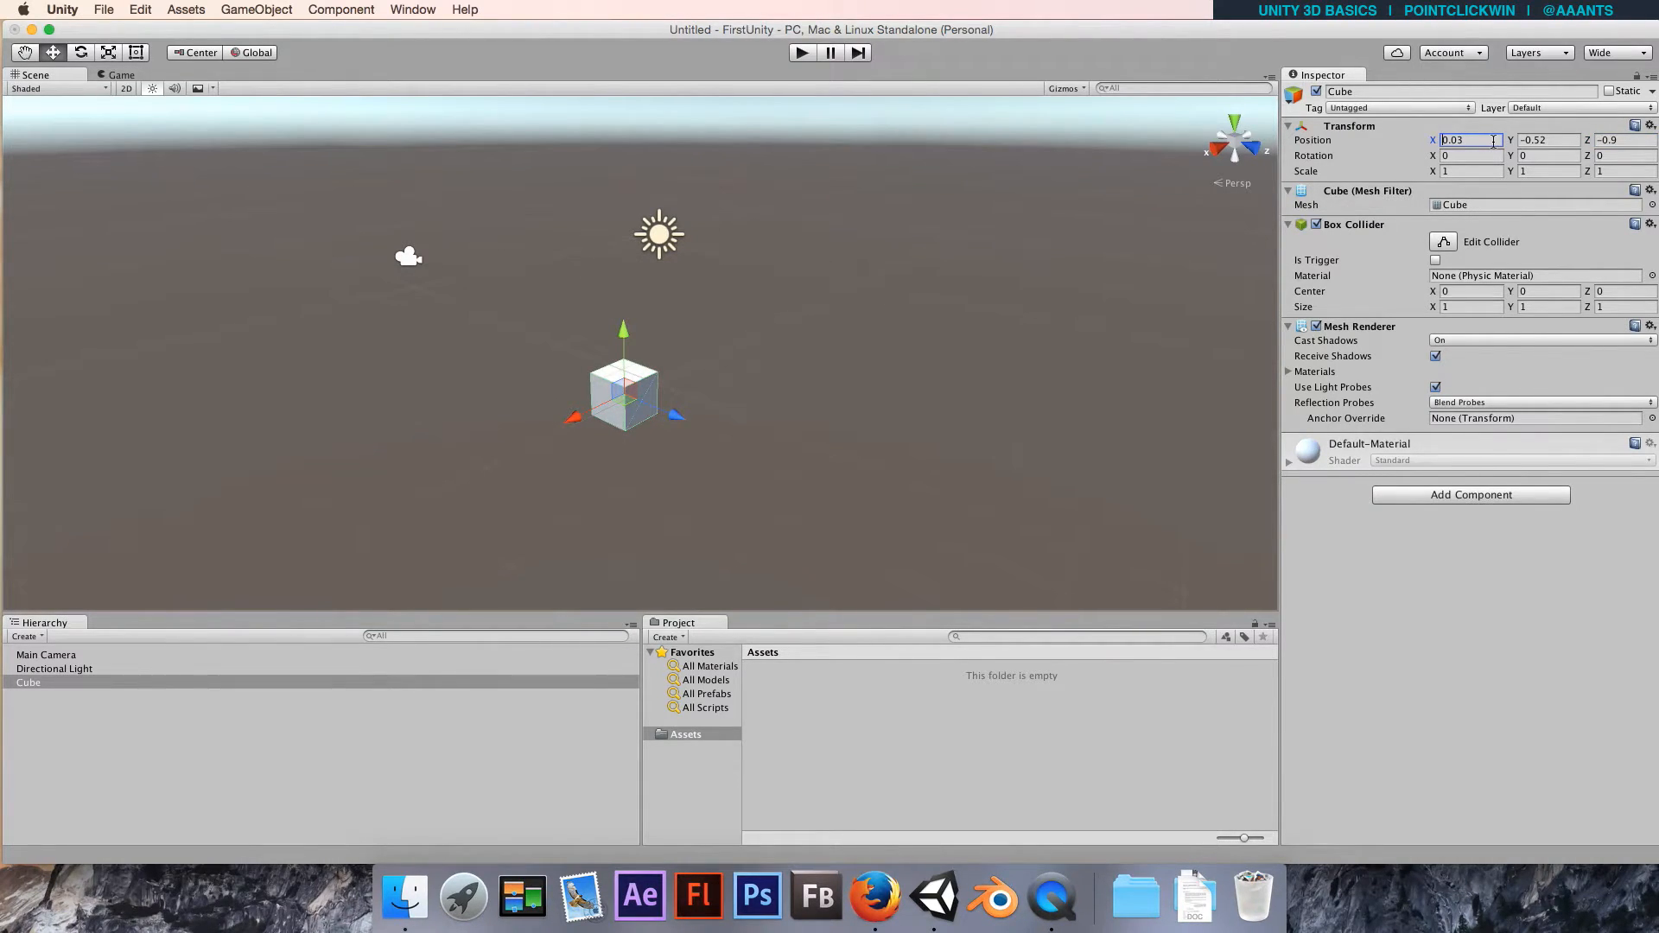
pyautogui.write('0')
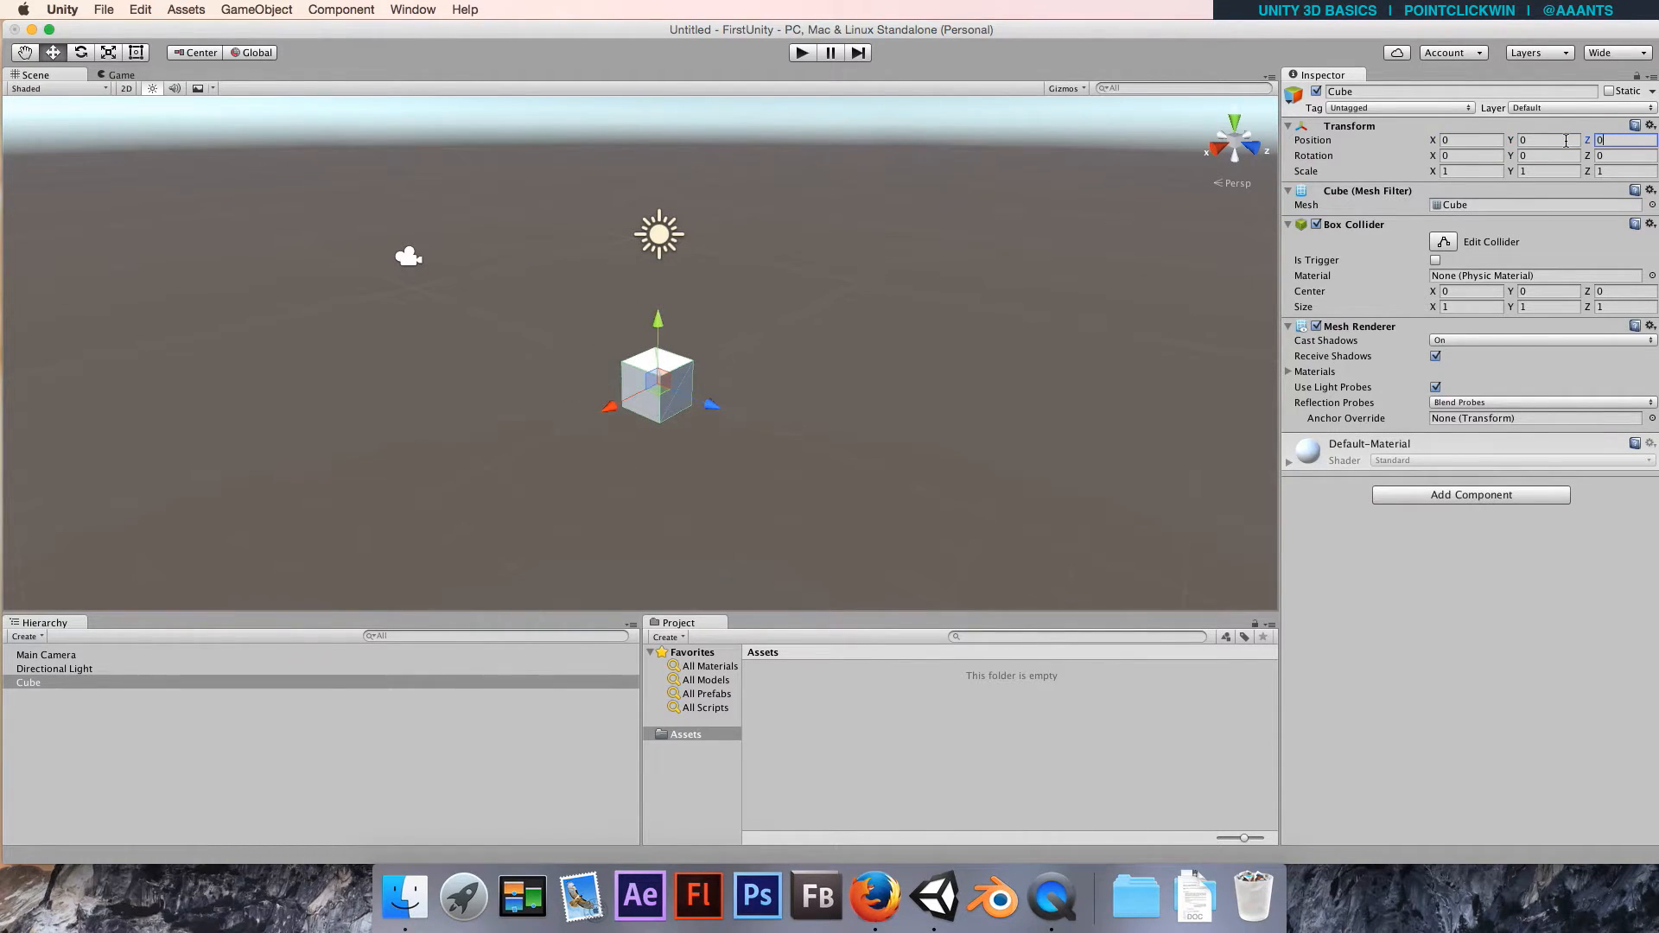
pyautogui.write('4.72')
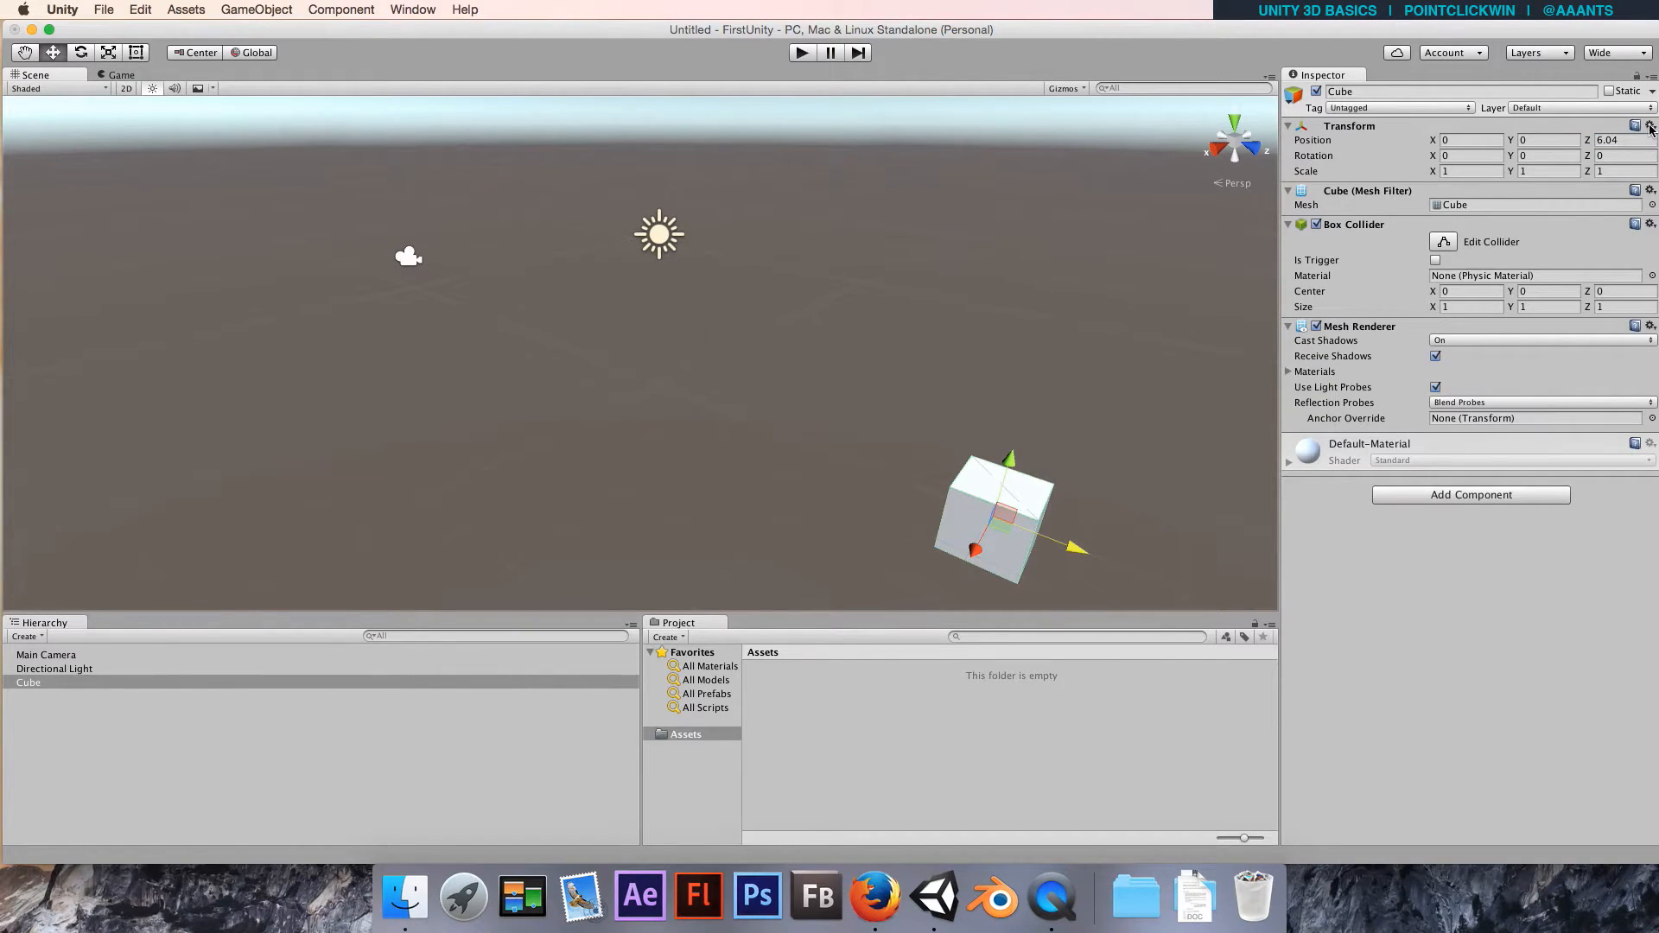
pyautogui.click(1649, 125)
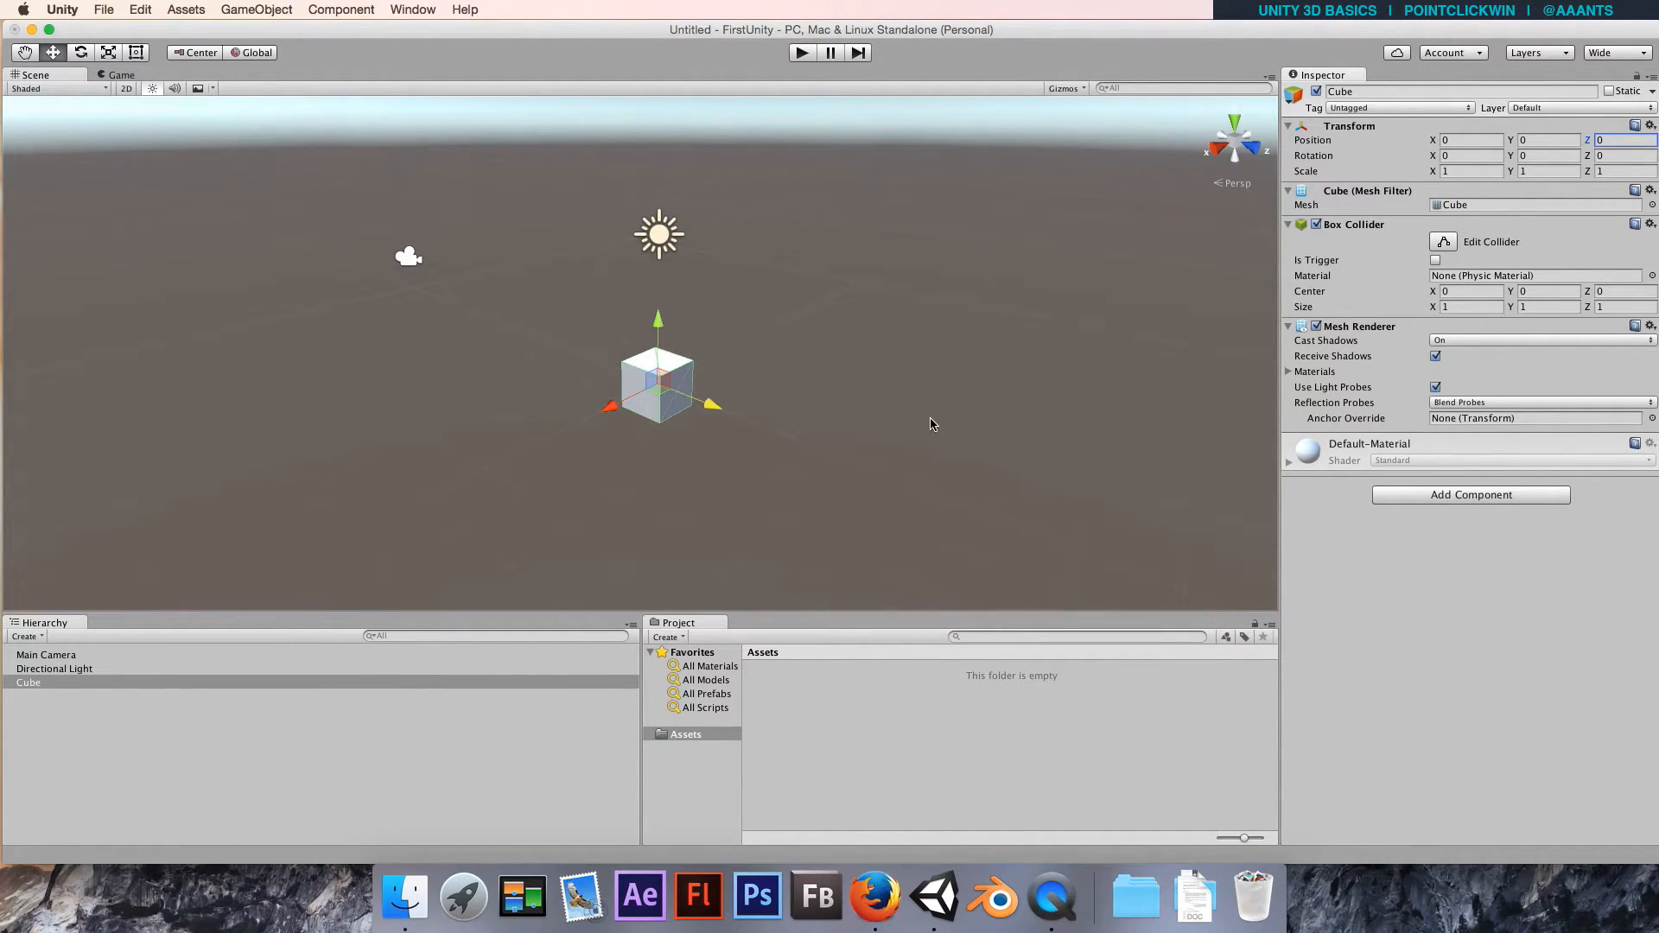
pyautogui.moveTo(860, 461)
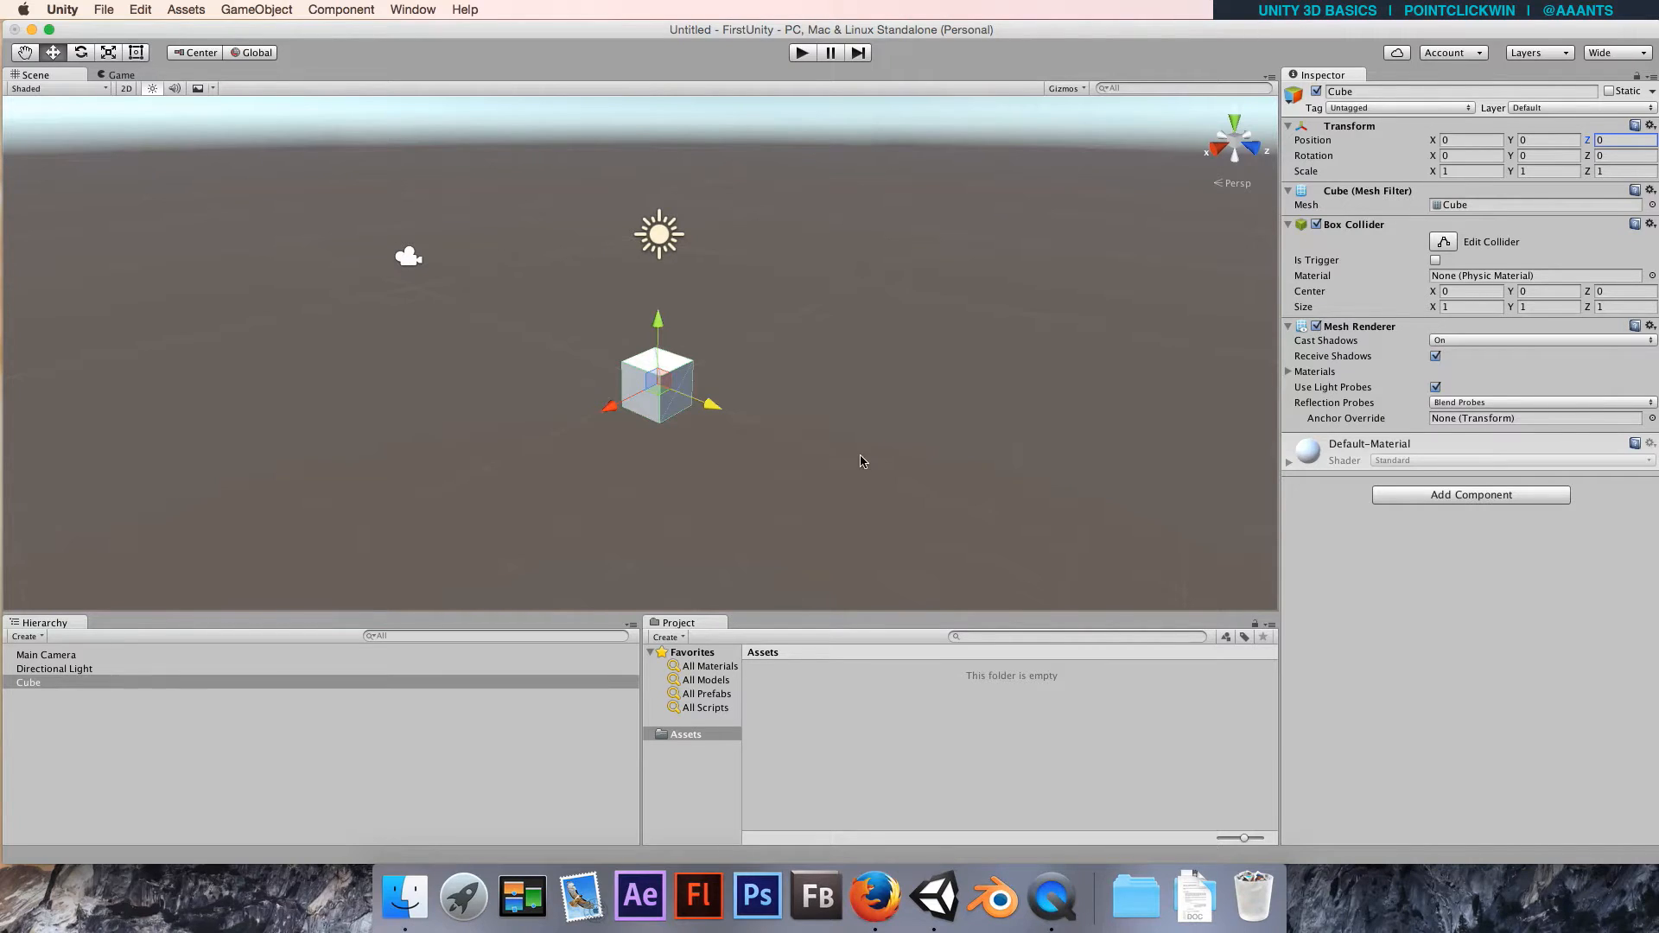
pyautogui.moveTo(1352, 151)
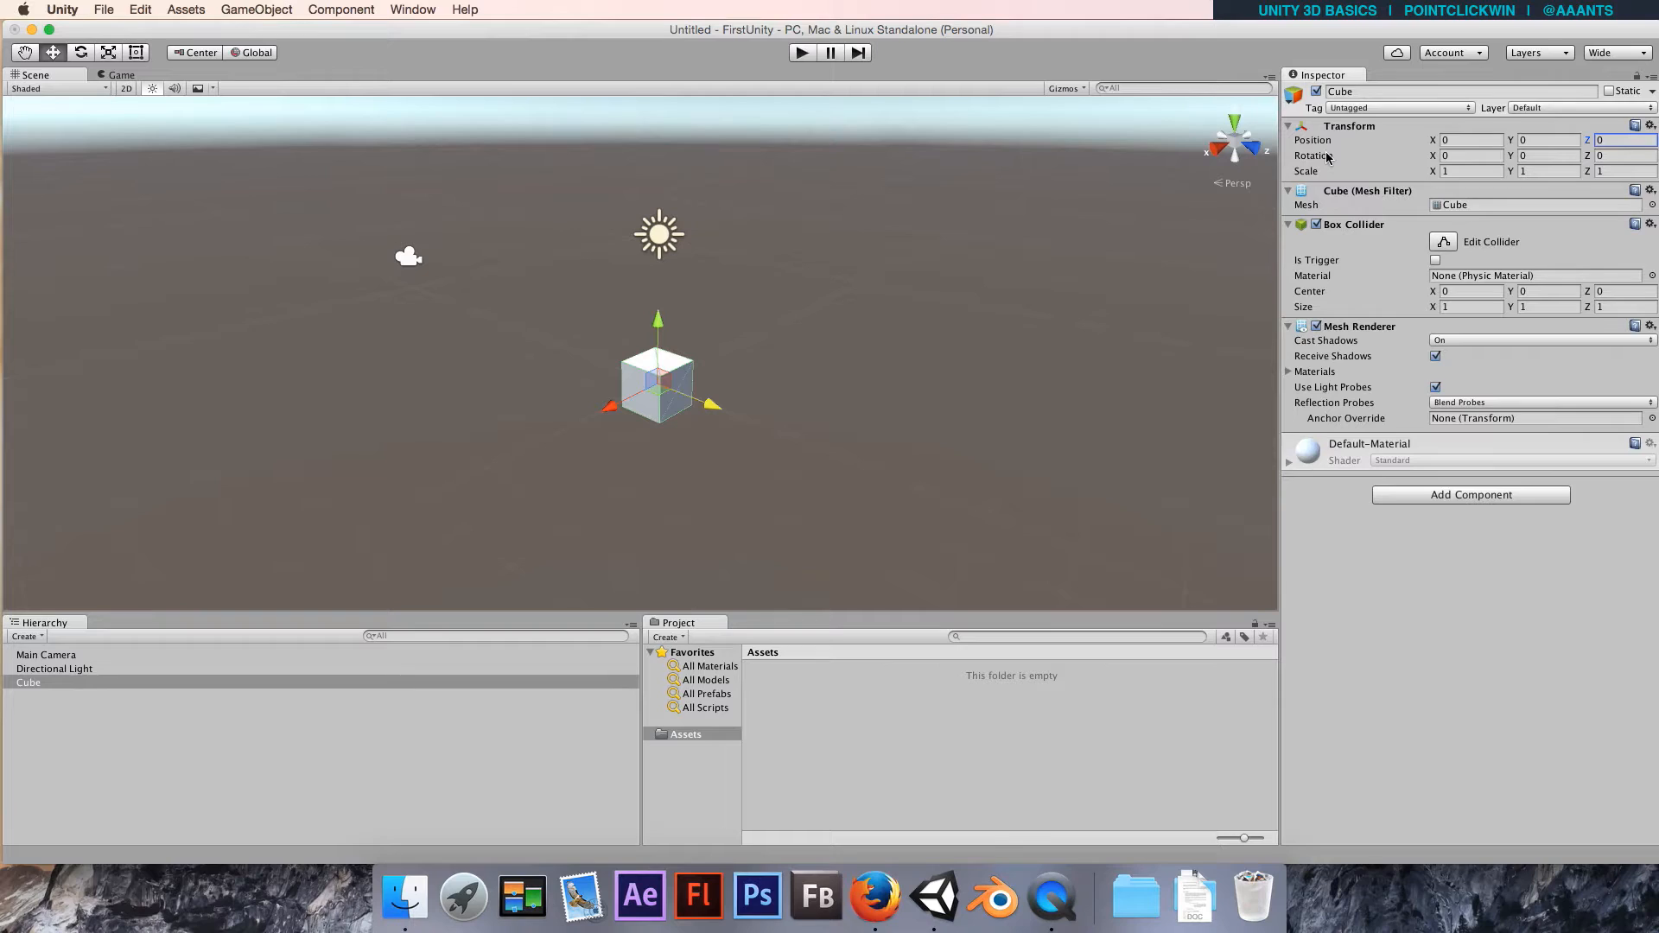
pyautogui.moveTo(1333, 274)
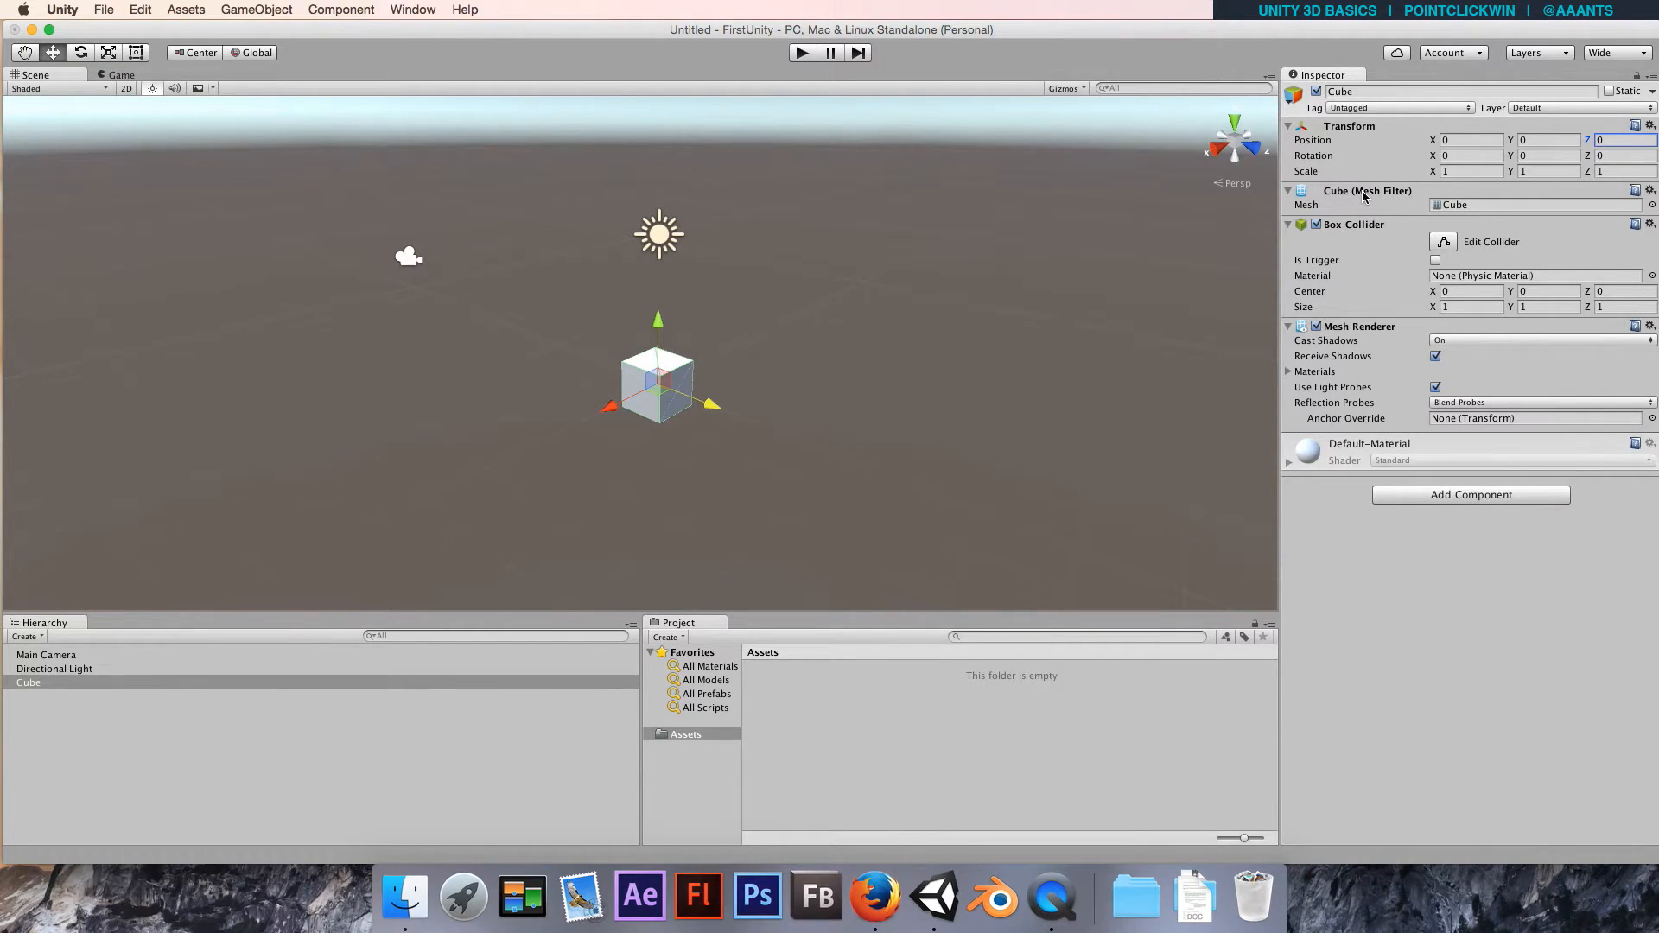
pyautogui.moveTo(1349, 167)
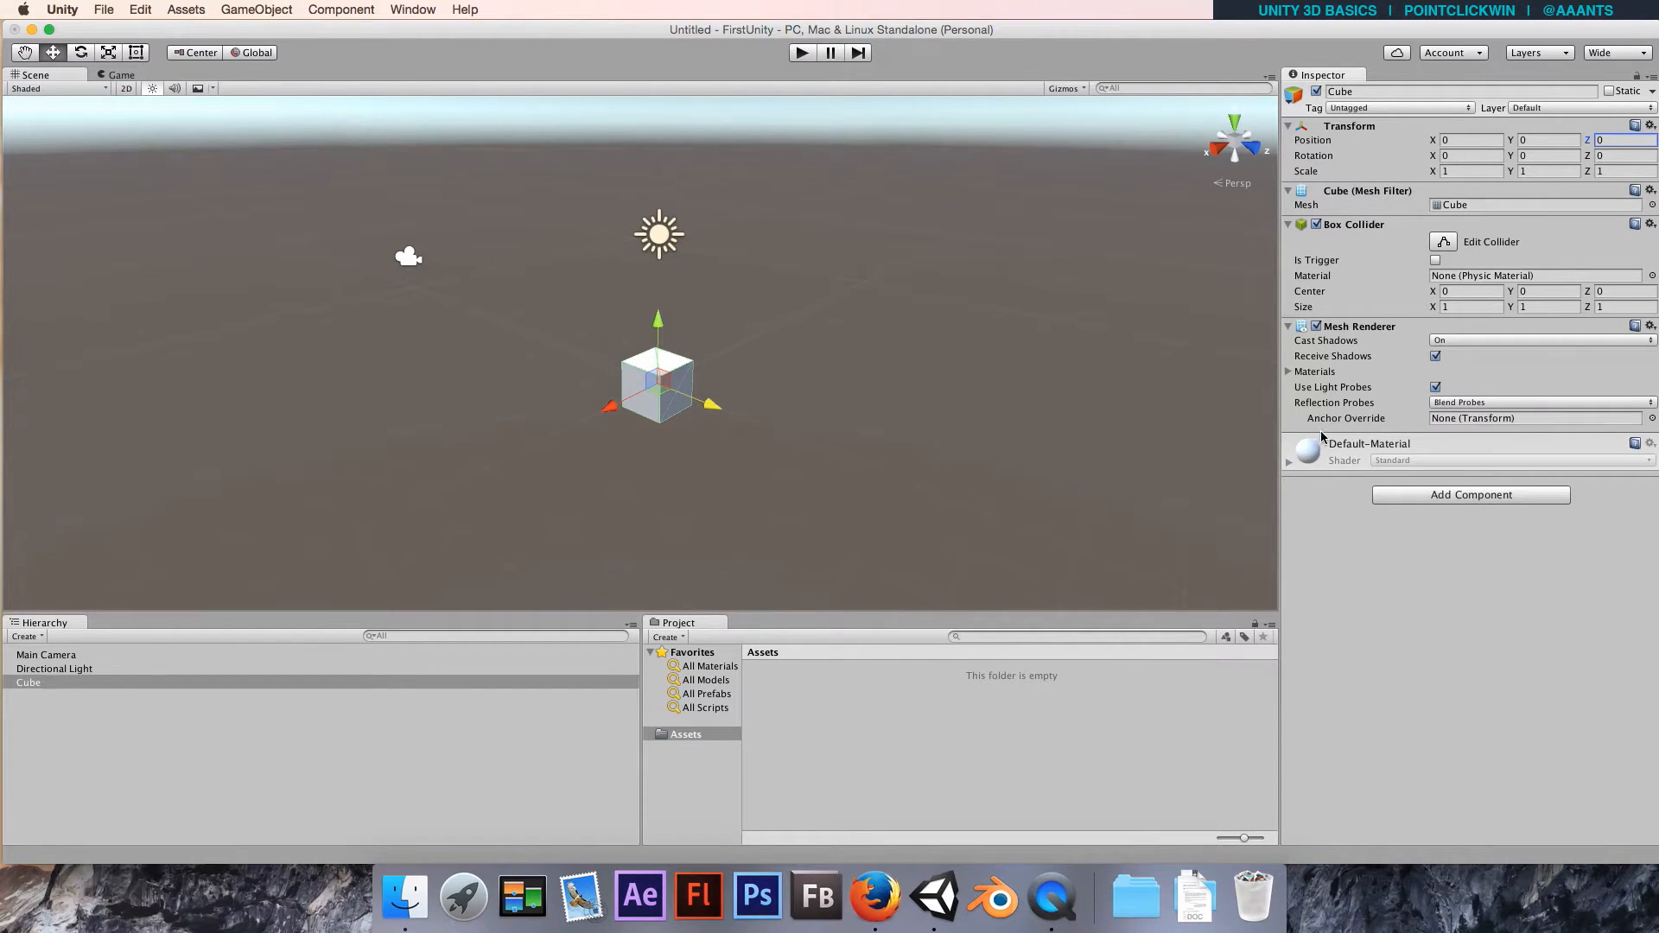
pyautogui.moveTo(1331, 617)
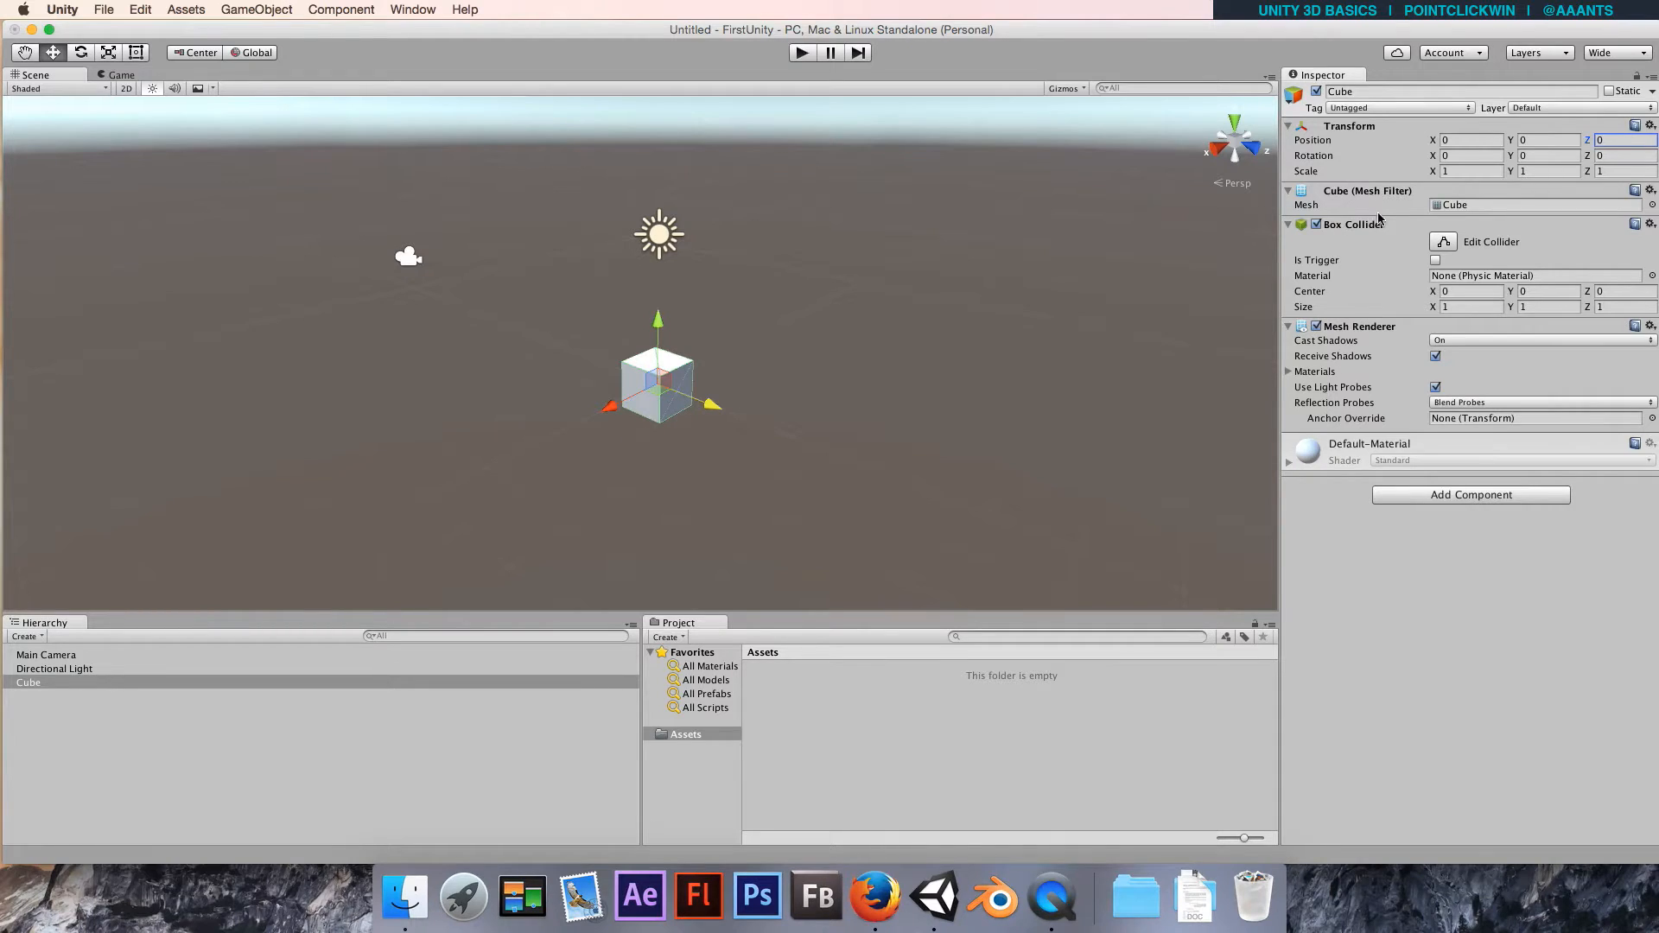
pyautogui.moveTo(864, 459)
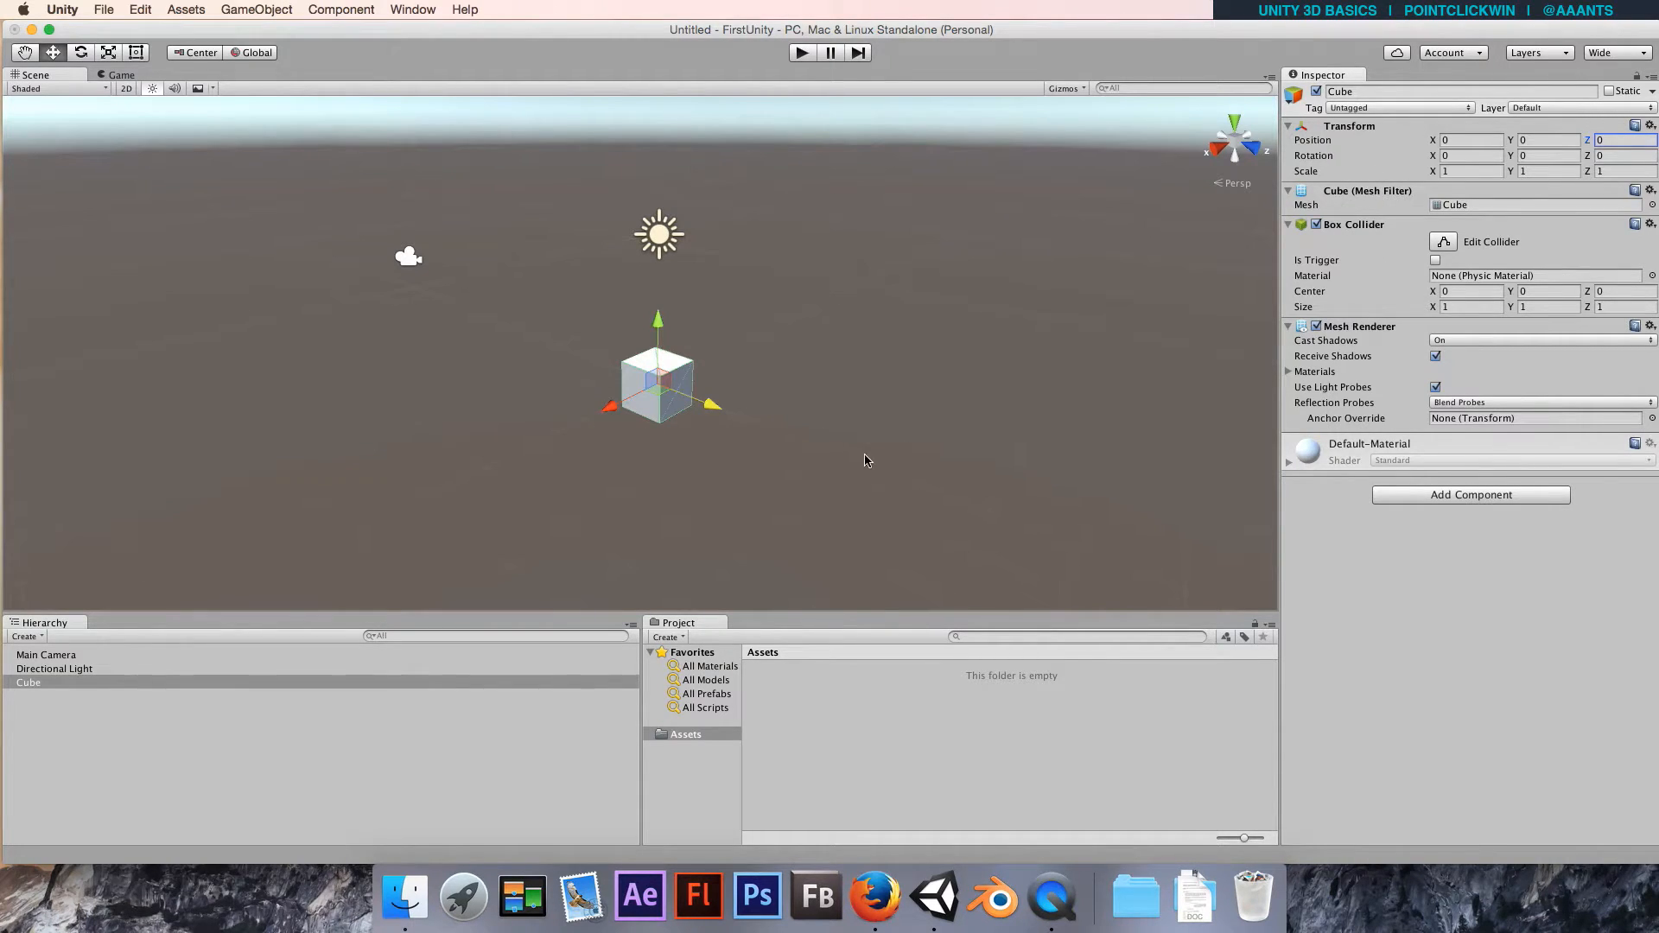
pyautogui.moveTo(630, 428)
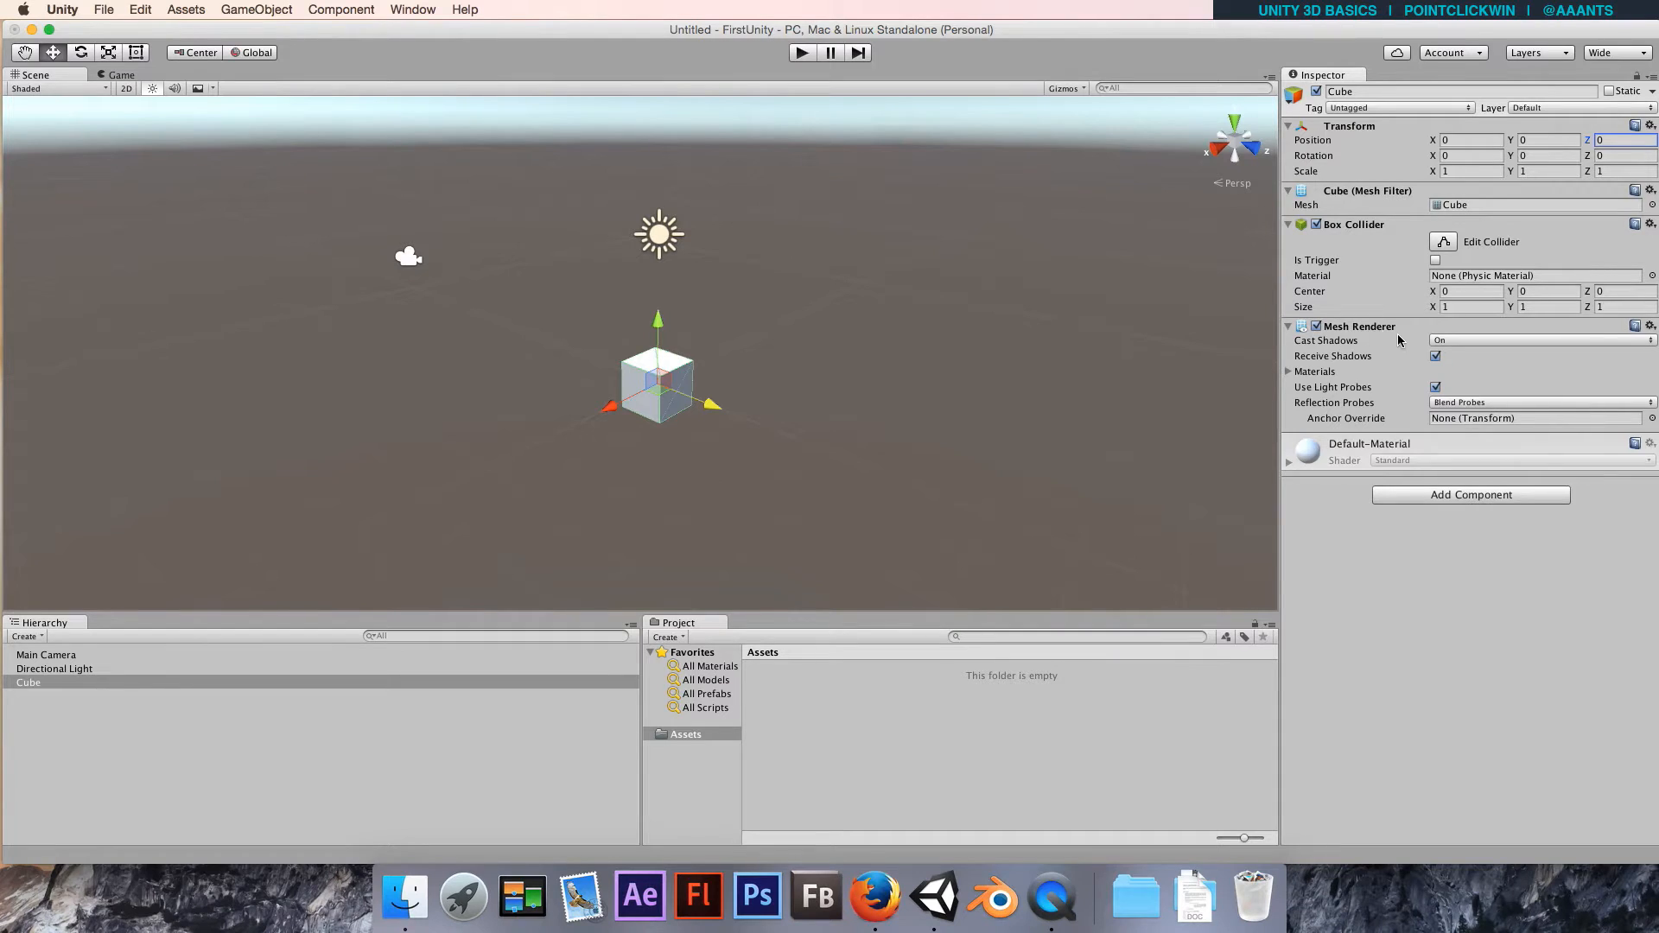
pyautogui.moveTo(720, 385)
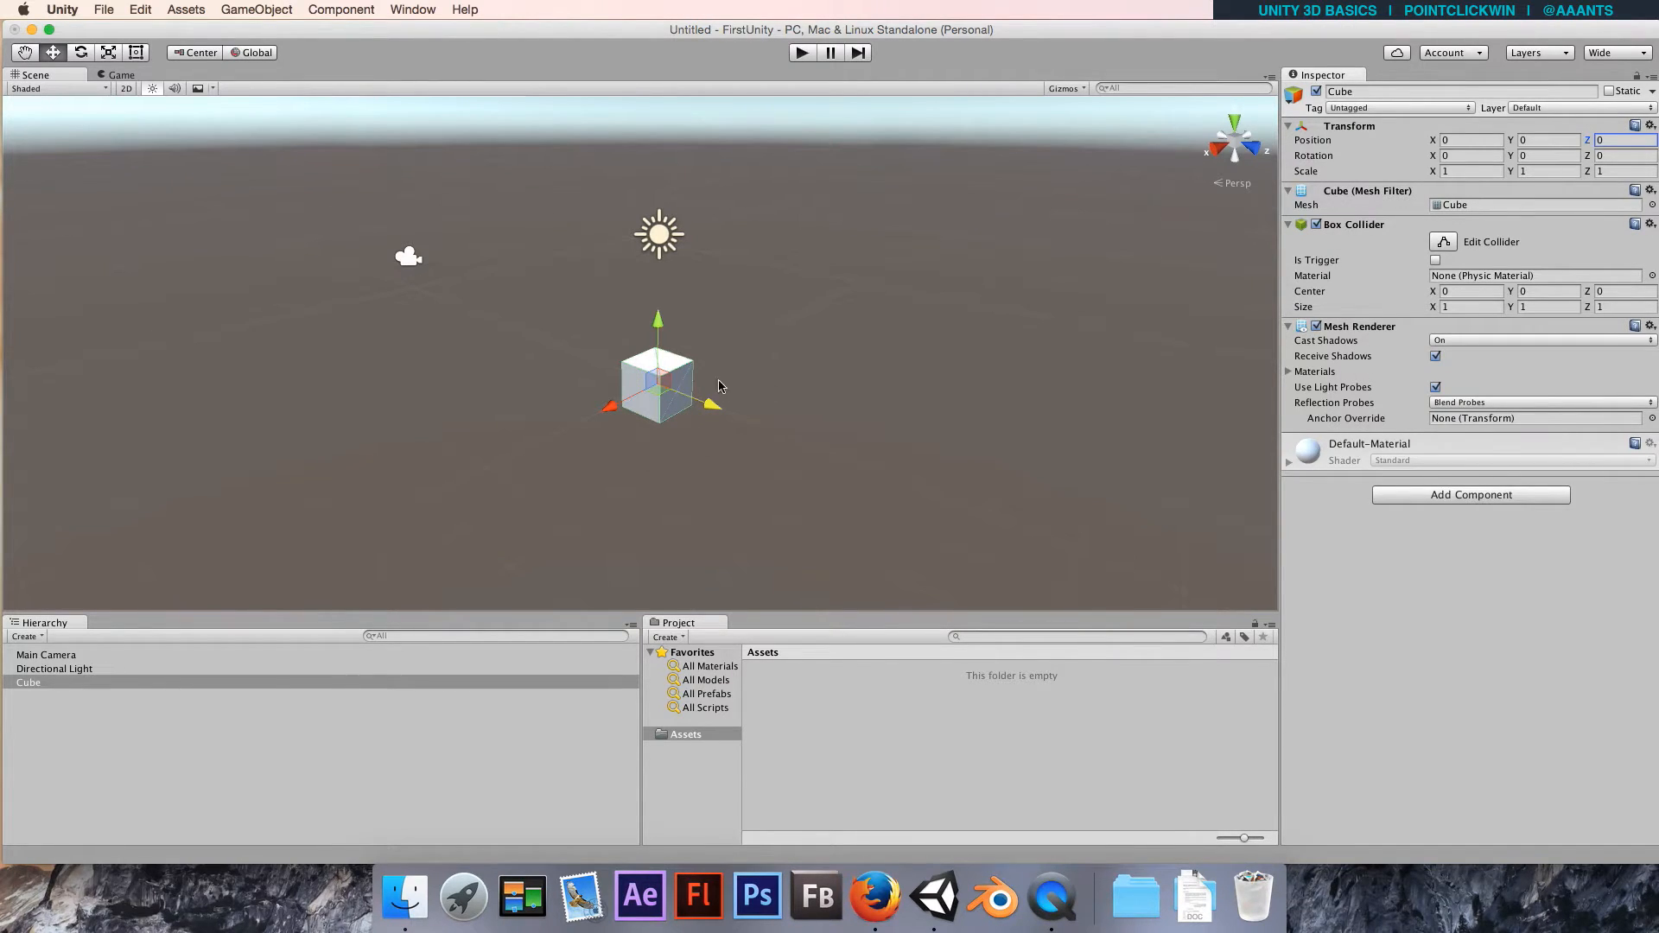
pyautogui.moveTo(680, 420)
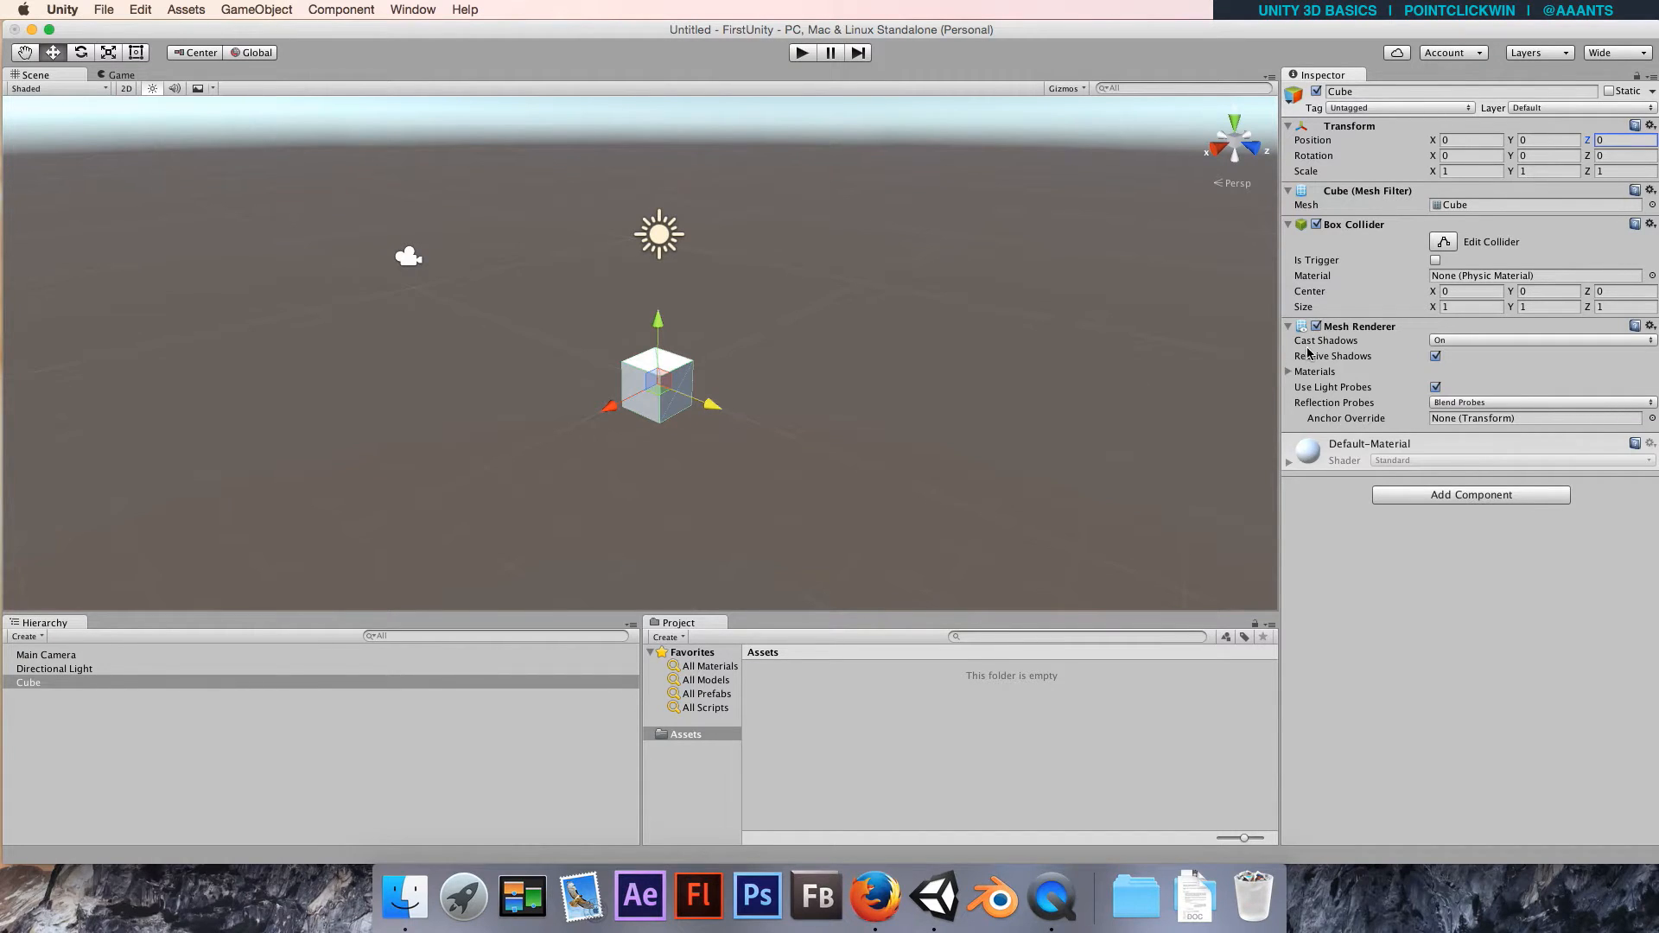
# Disable the cube's Mesh Renderer so only its green collider outline shows.
pyautogui.click(1316, 326)
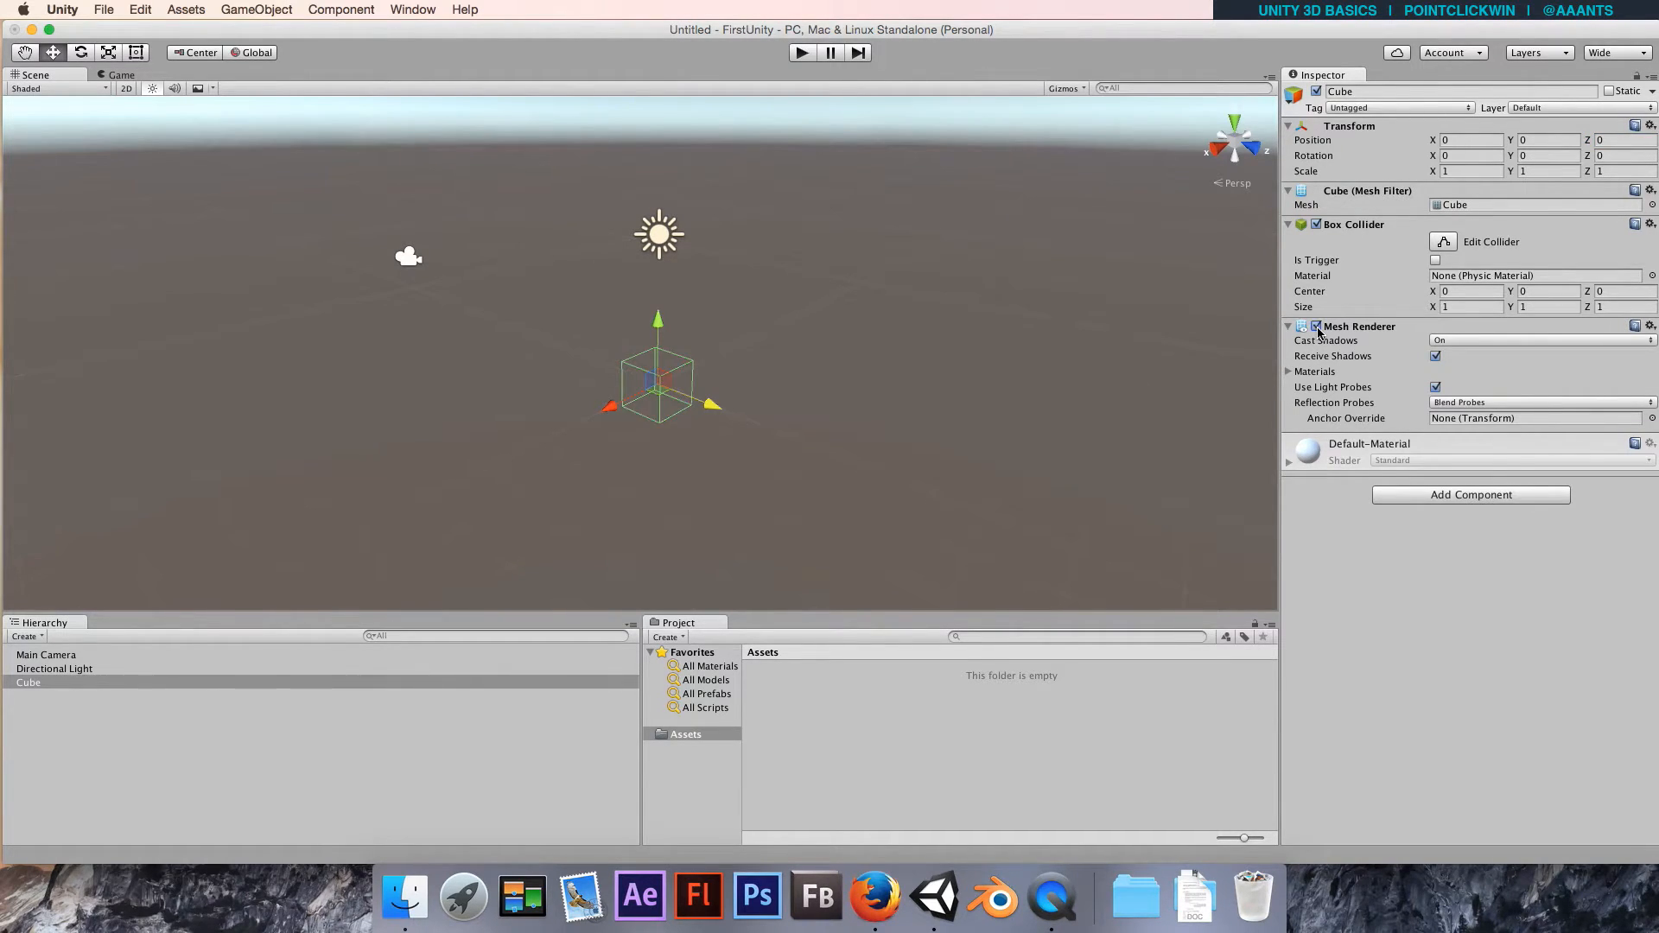
pyautogui.click(1316, 326)
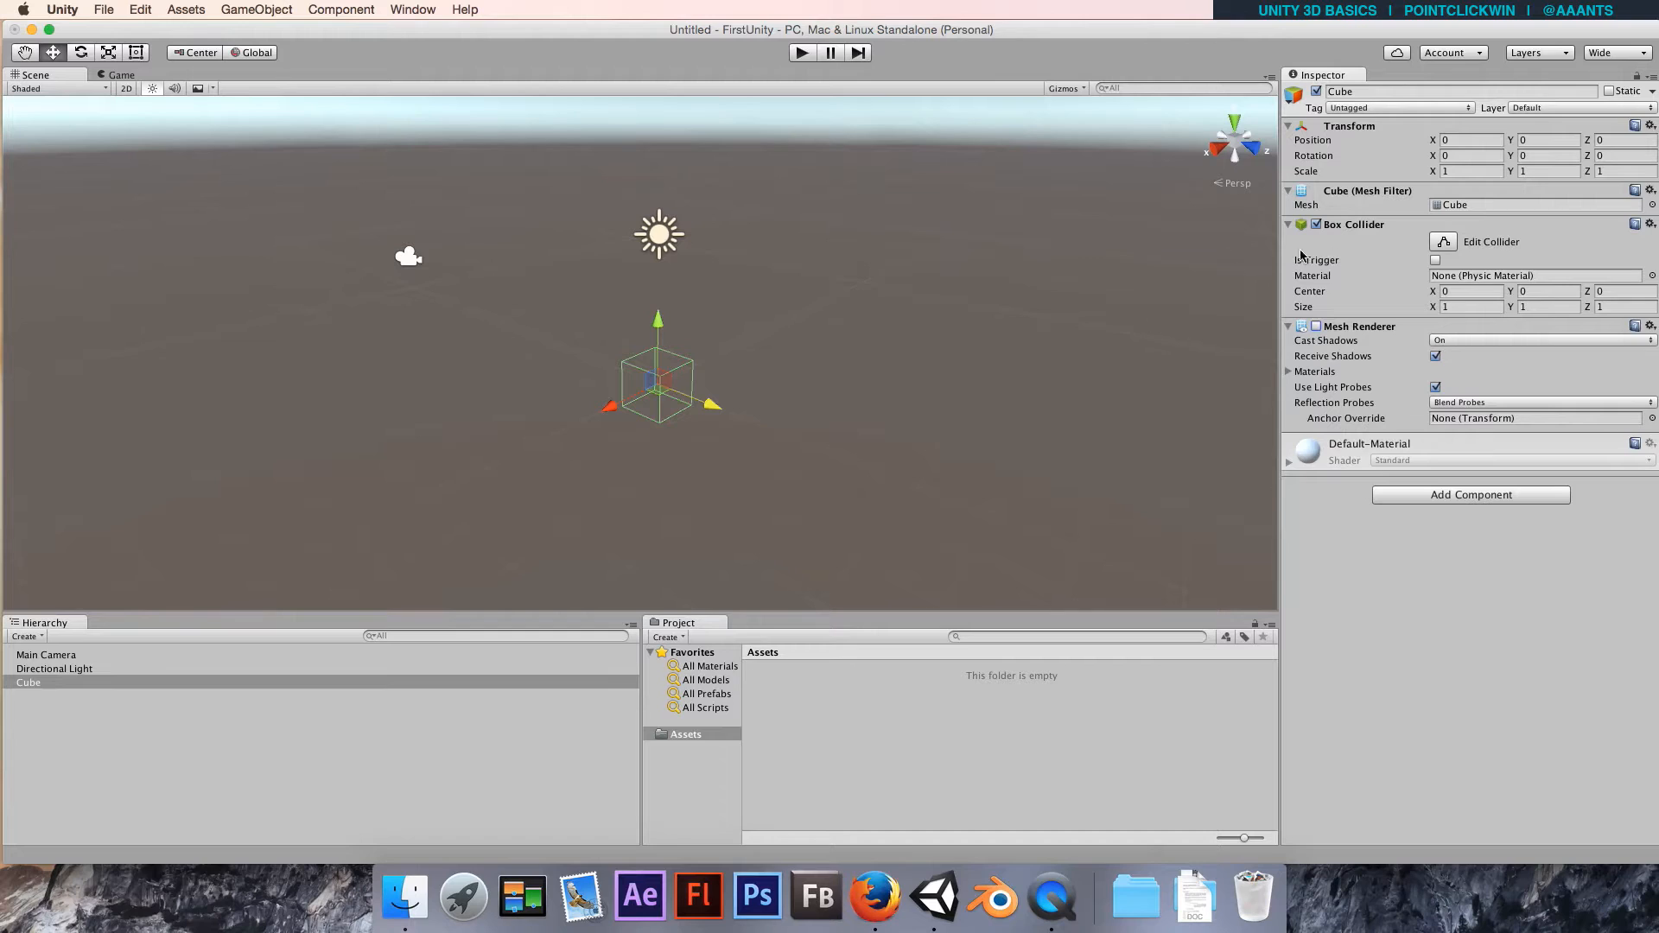
pyautogui.moveTo(414, 273)
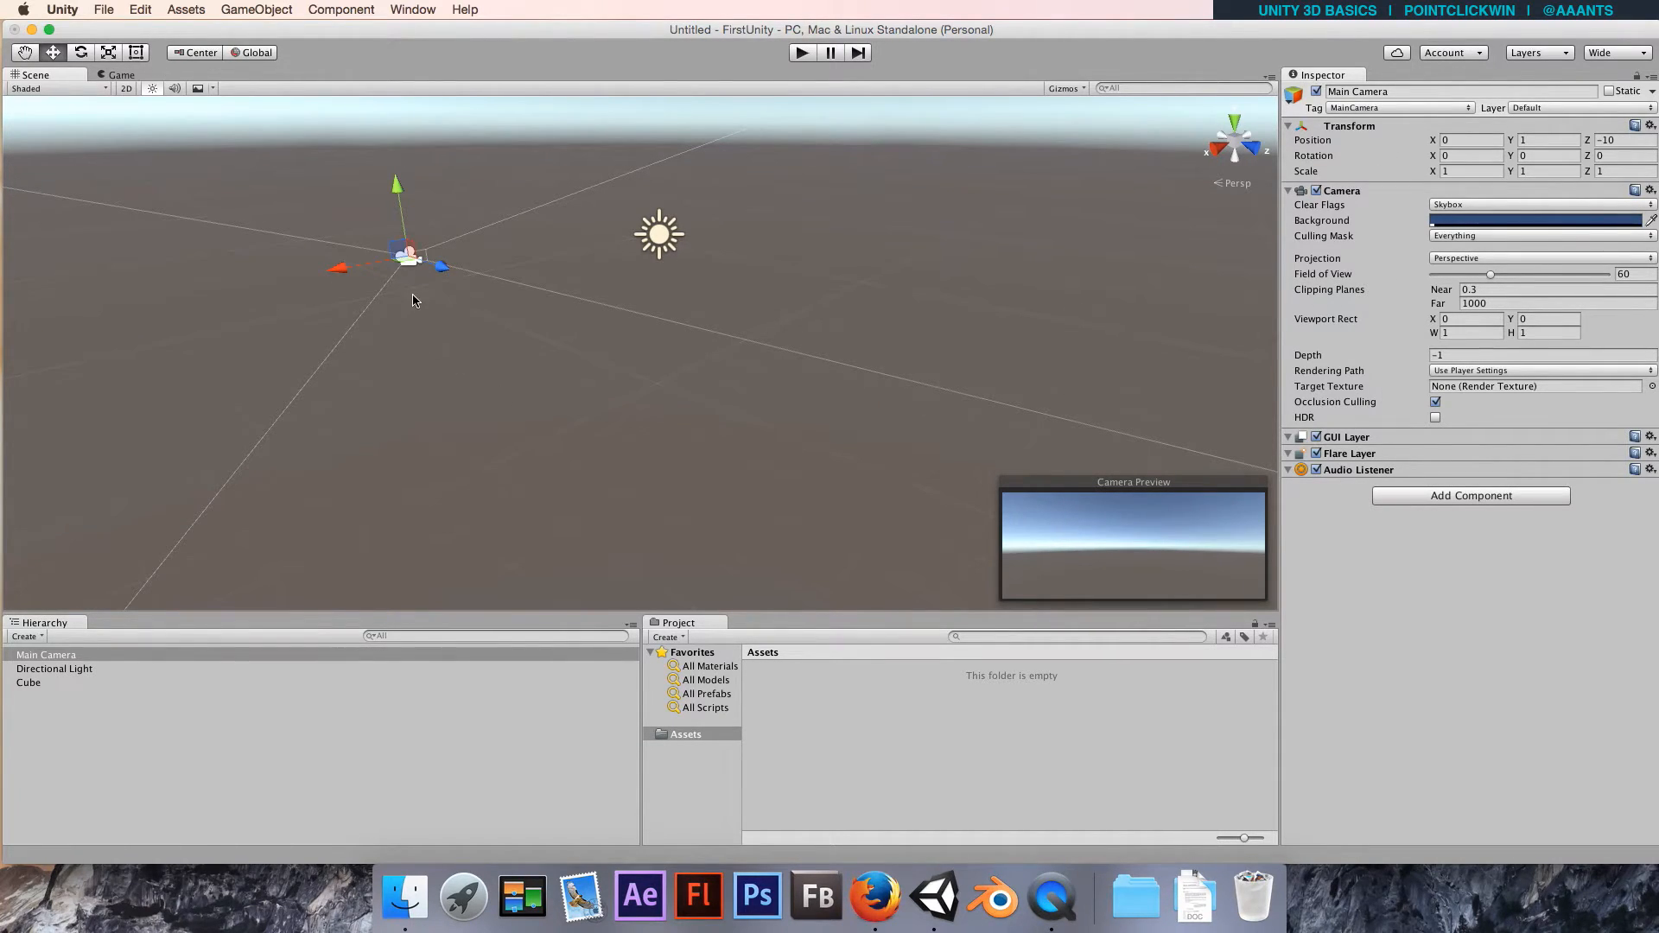
pyautogui.moveTo(740, 353)
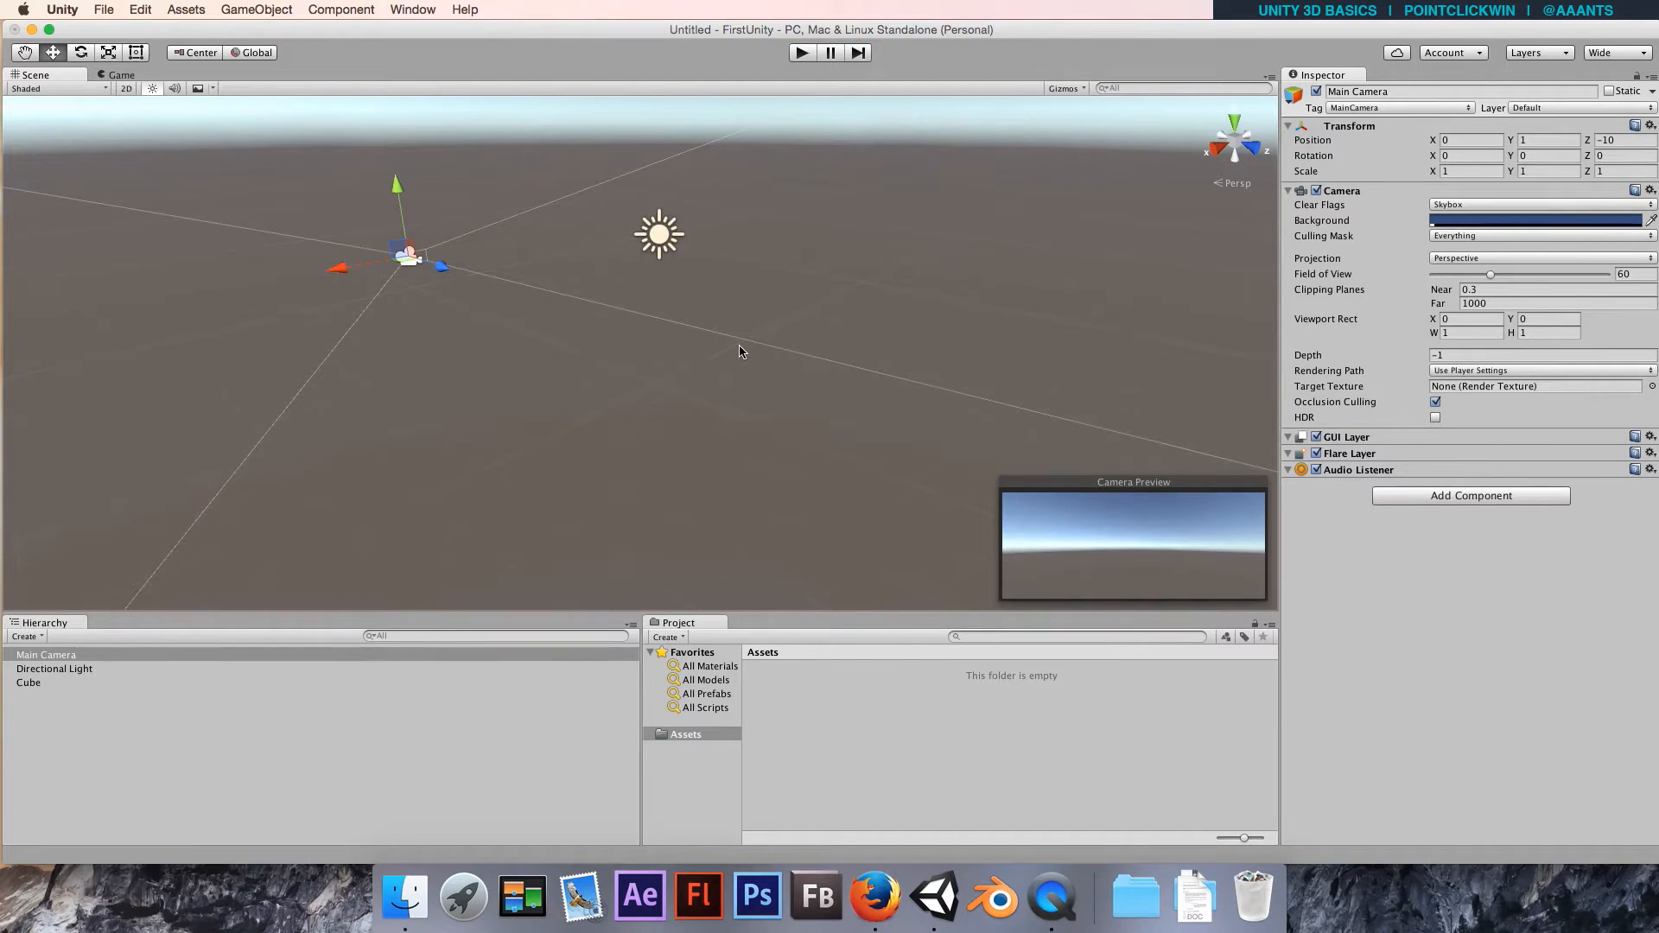
pyautogui.moveTo(656, 476)
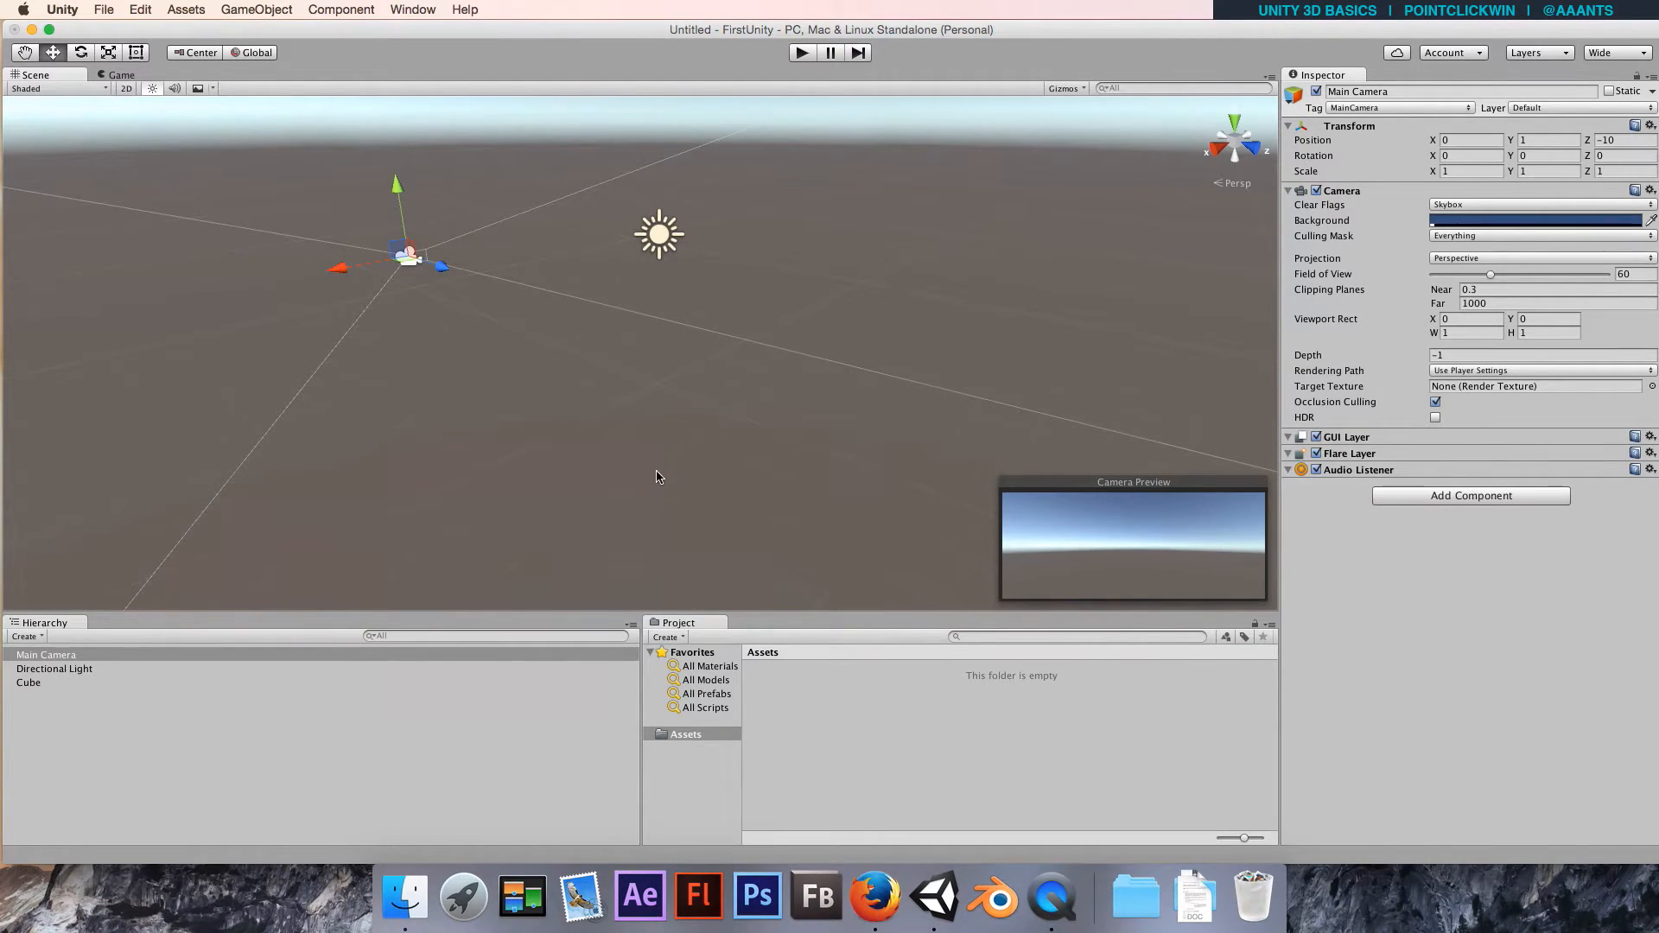
pyautogui.moveTo(659, 276)
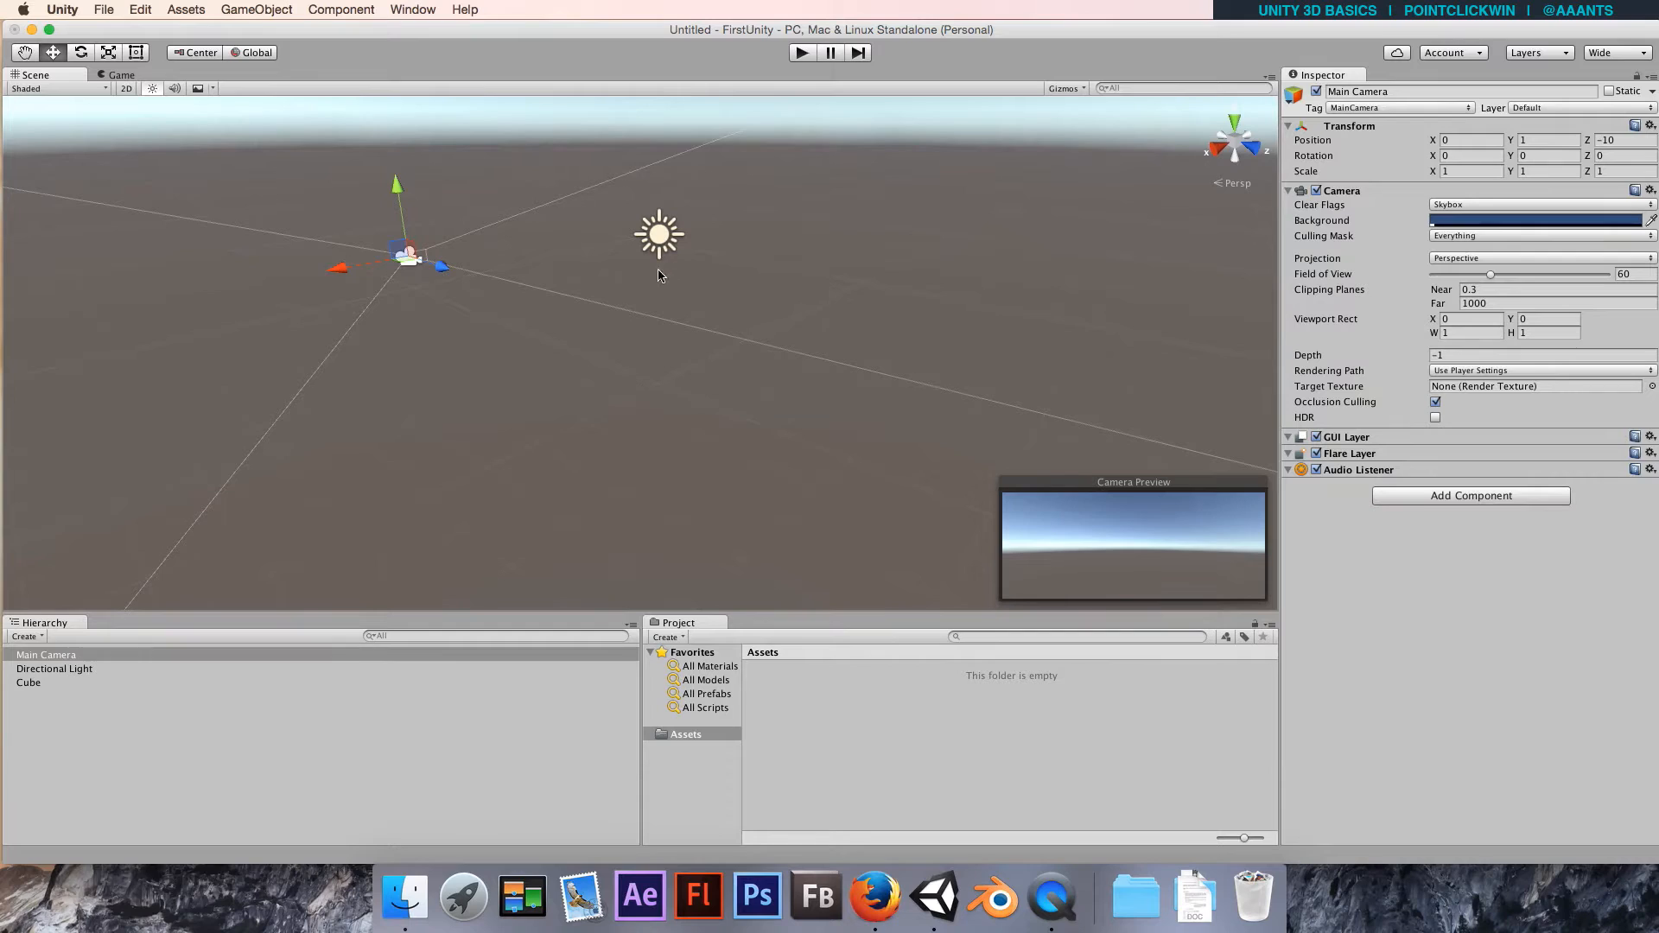
pyautogui.moveTo(803, 421)
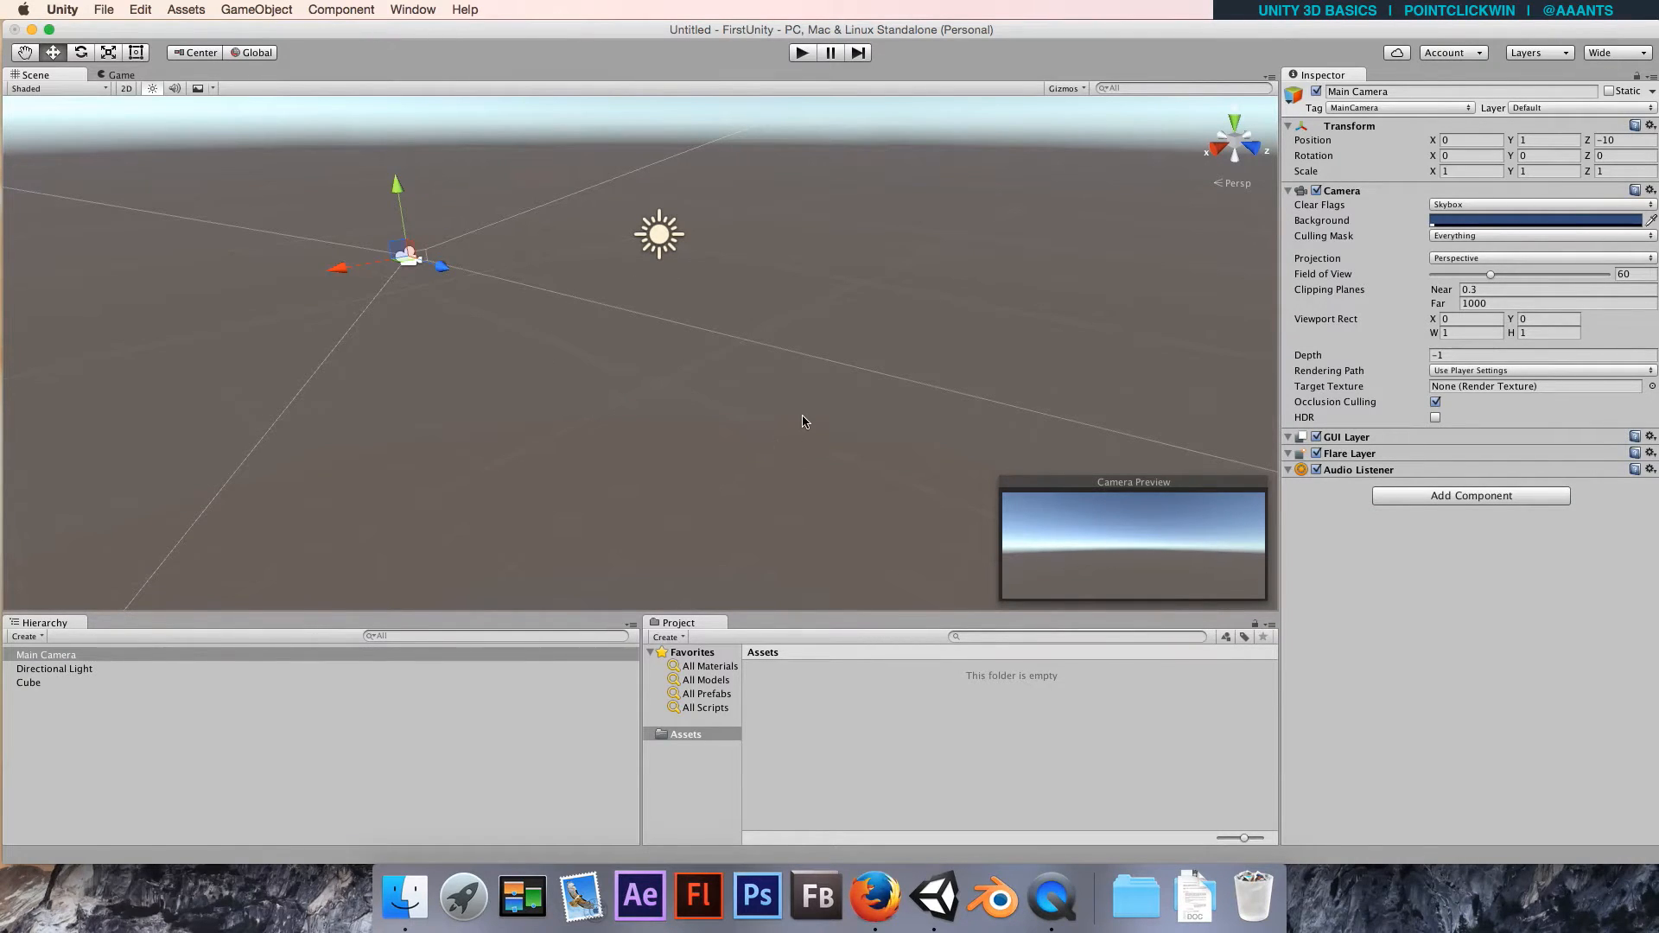
pyautogui.moveTo(77, 711)
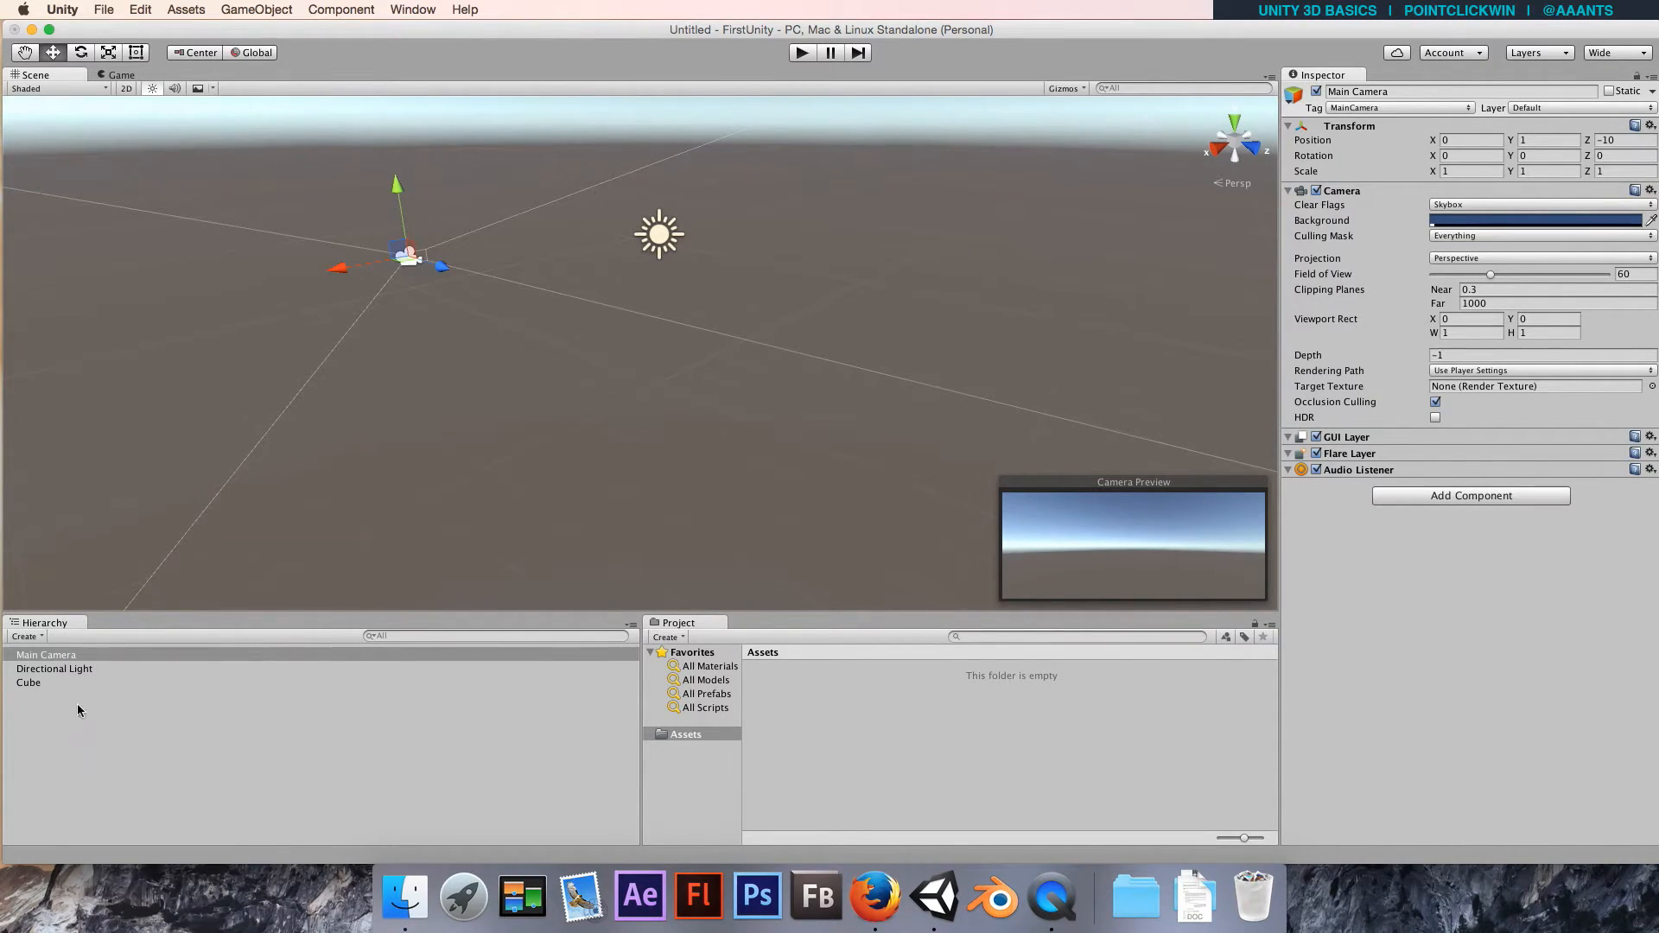
# Select Cube, re-enable its Mesh Renderer, and set Rotation X back to 0.
pyautogui.click(28, 682)
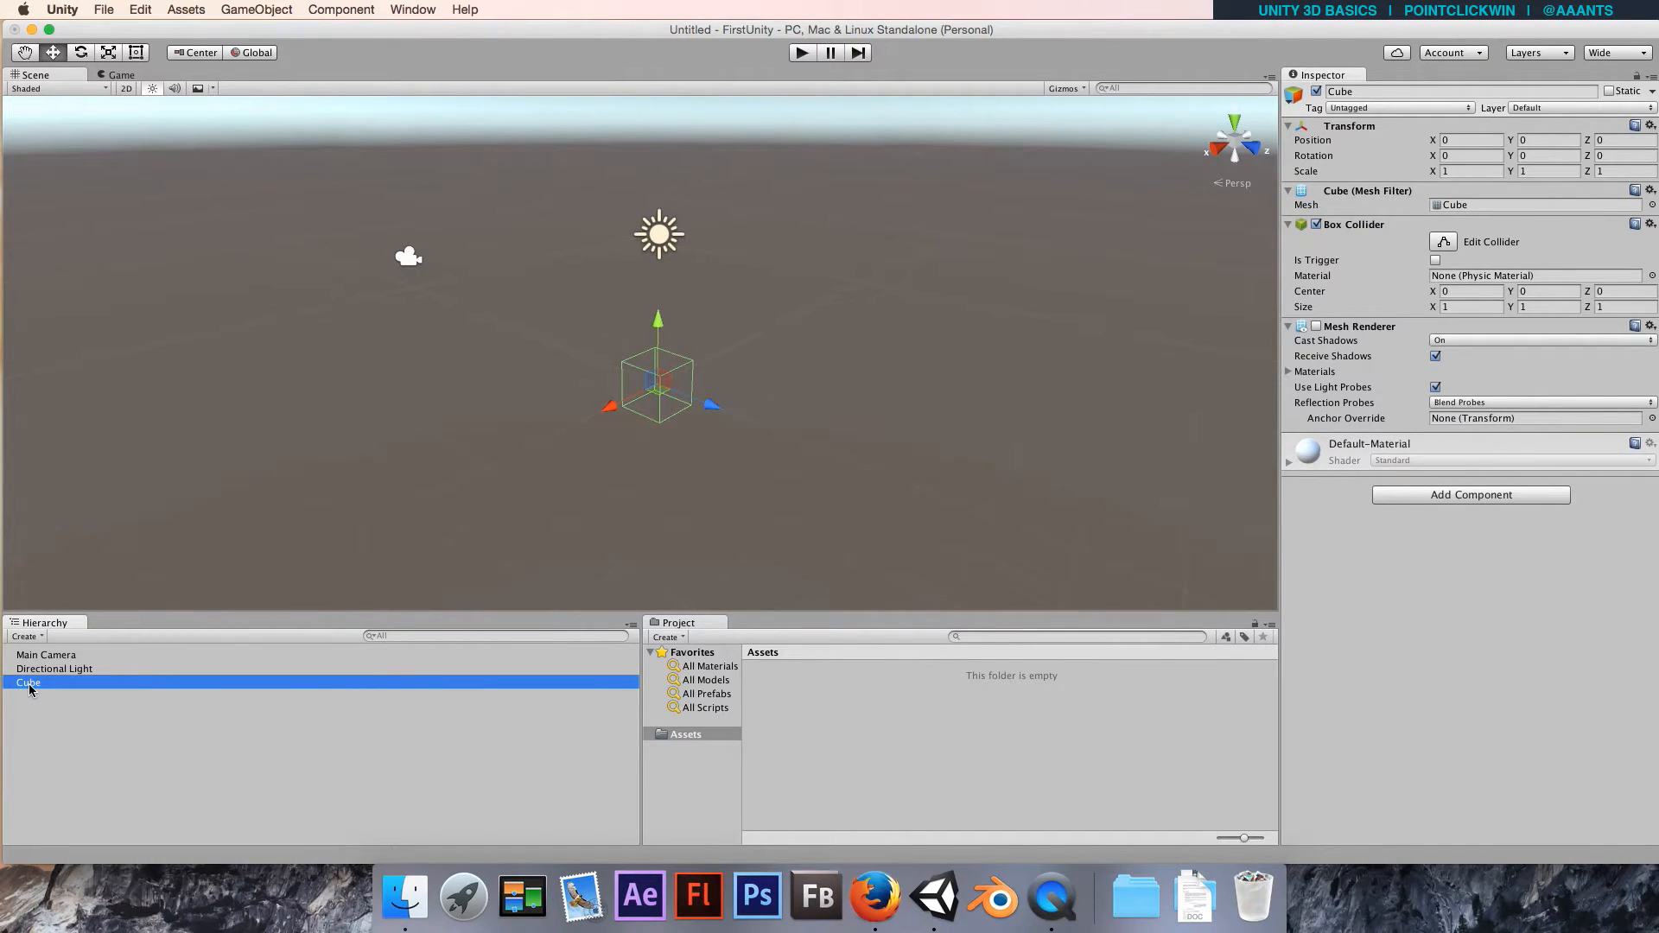
pyautogui.moveTo(676, 282)
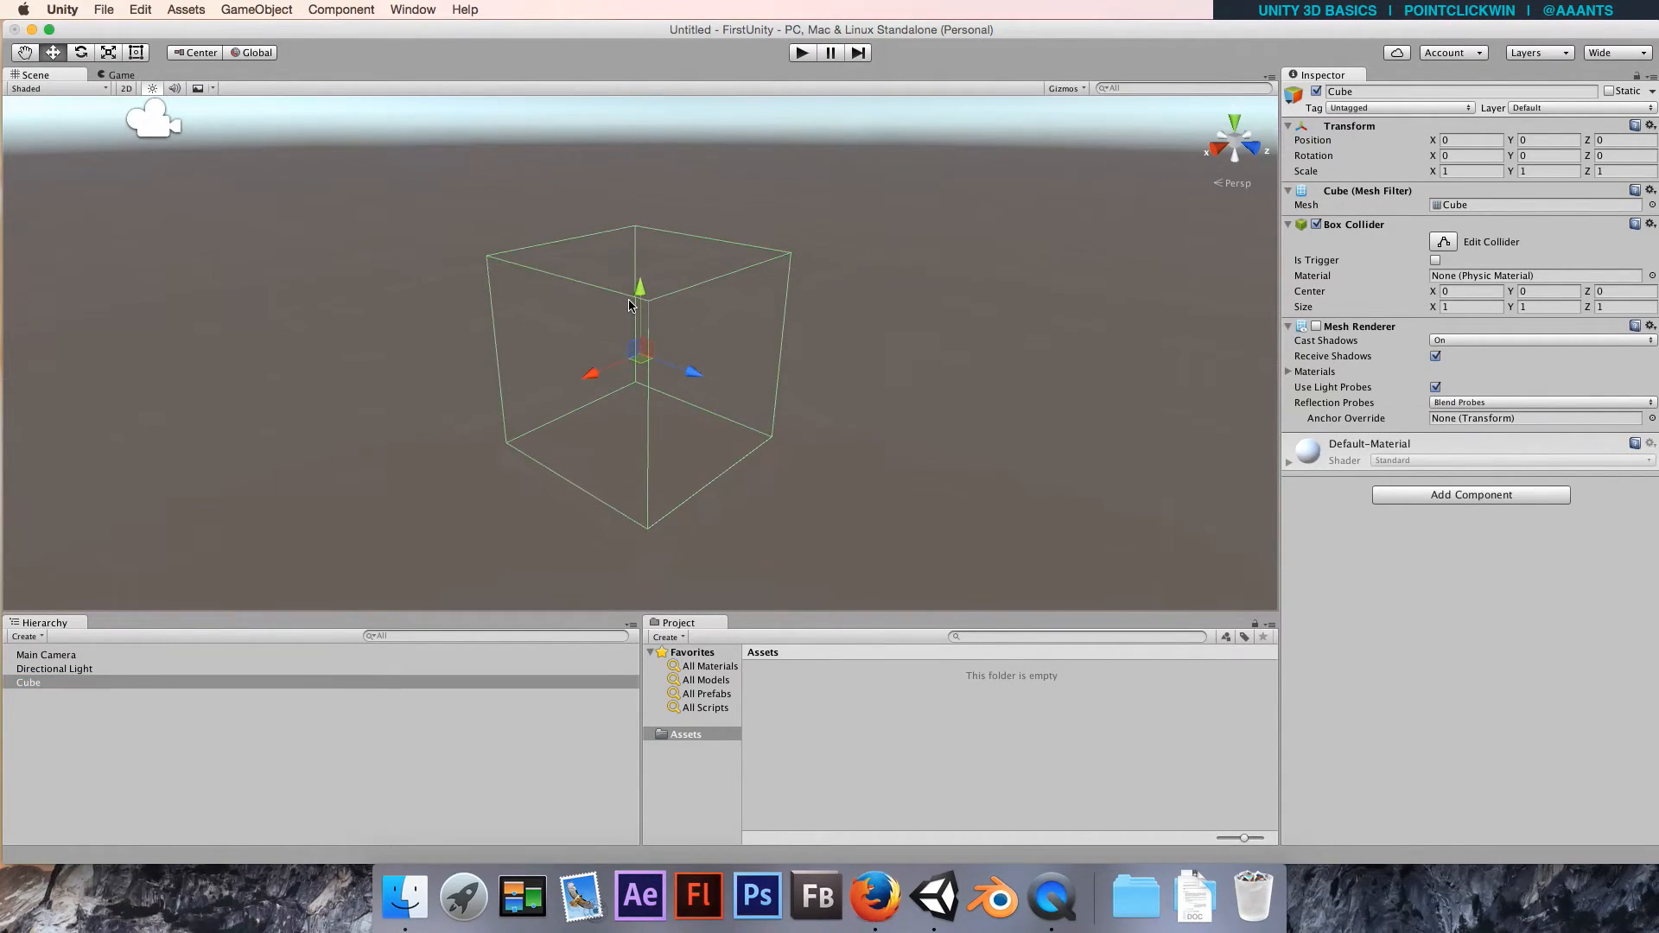
pyautogui.moveTo(666, 379)
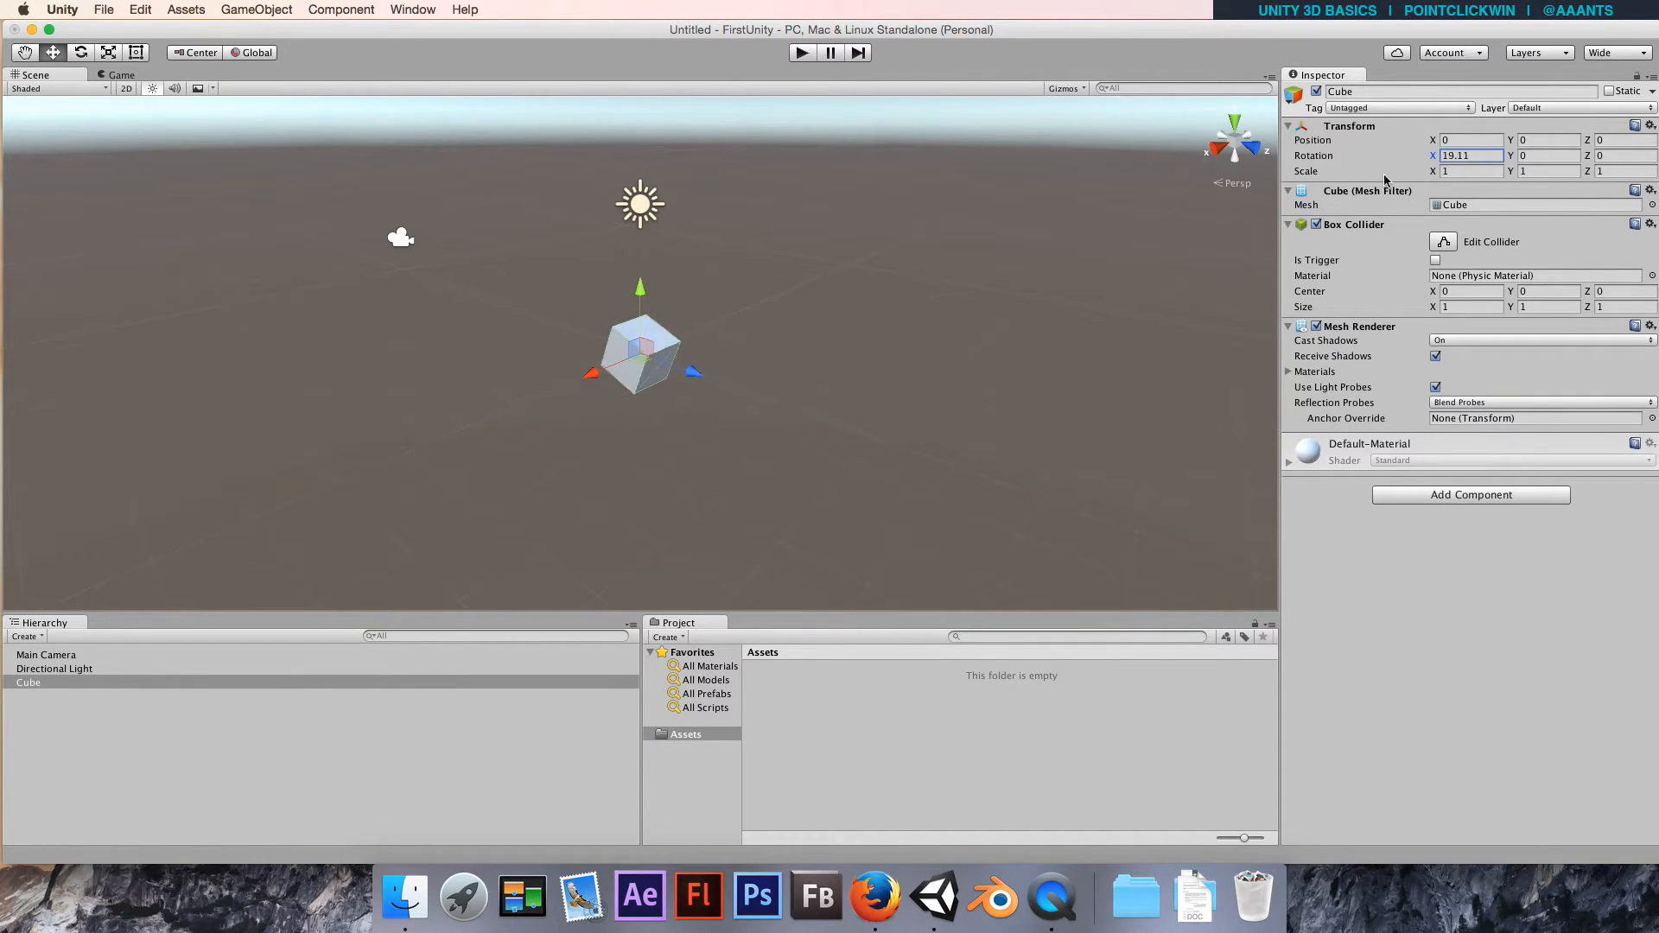
pyautogui.write('0')
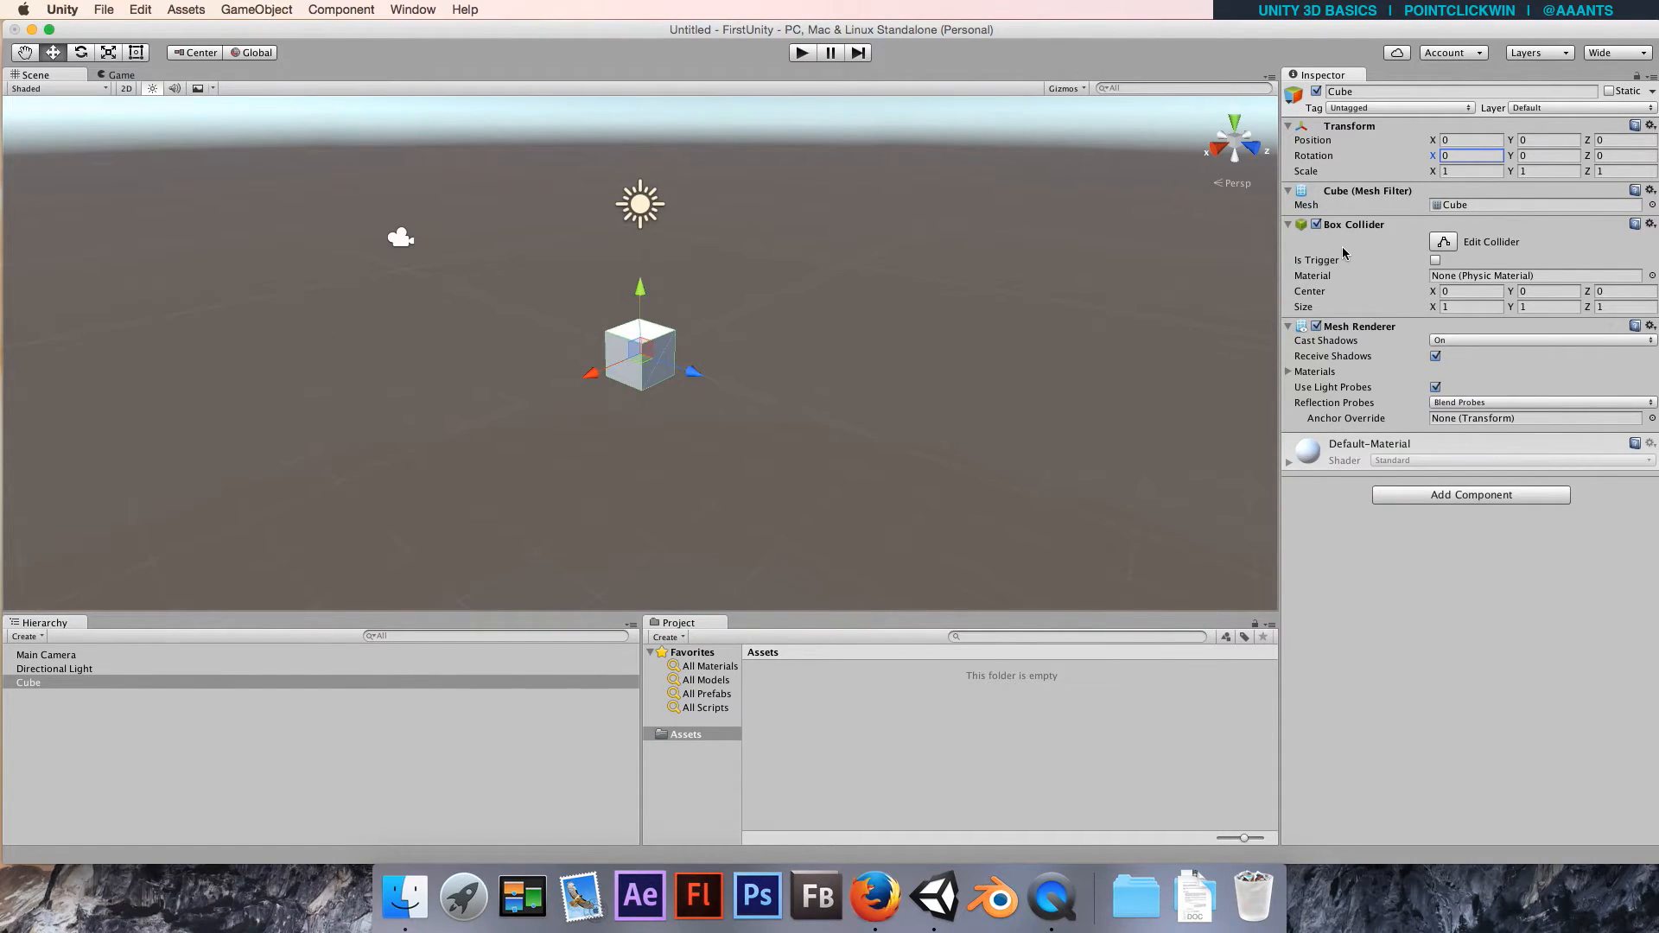
pyautogui.moveTo(835, 356)
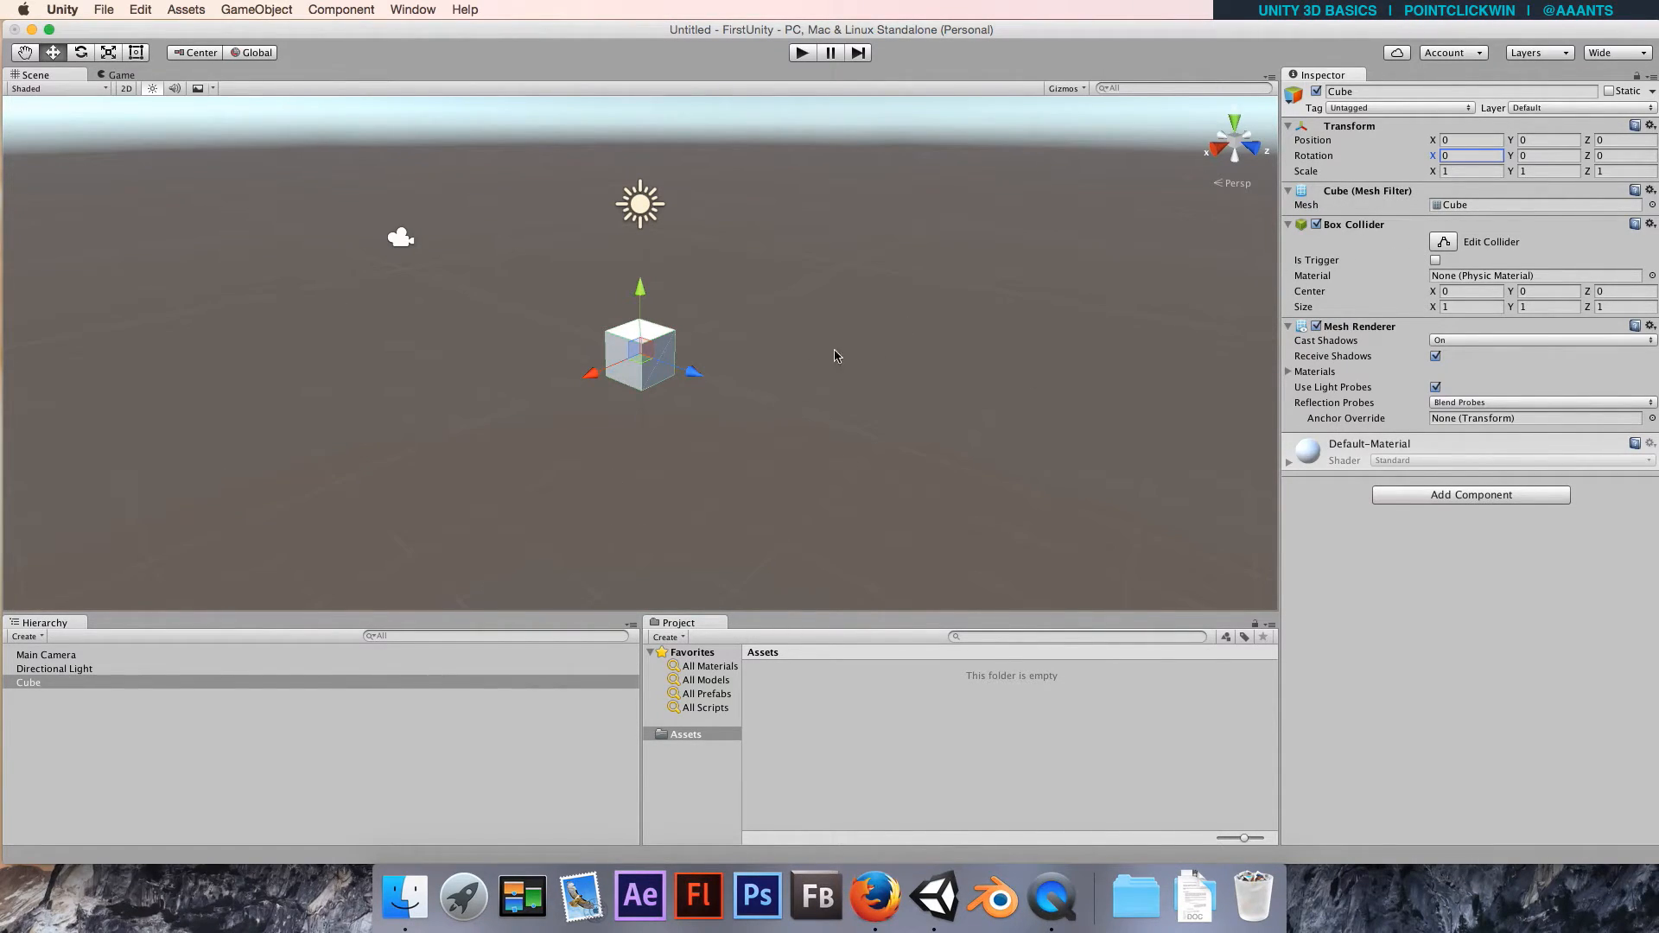
pyautogui.moveTo(661, 439)
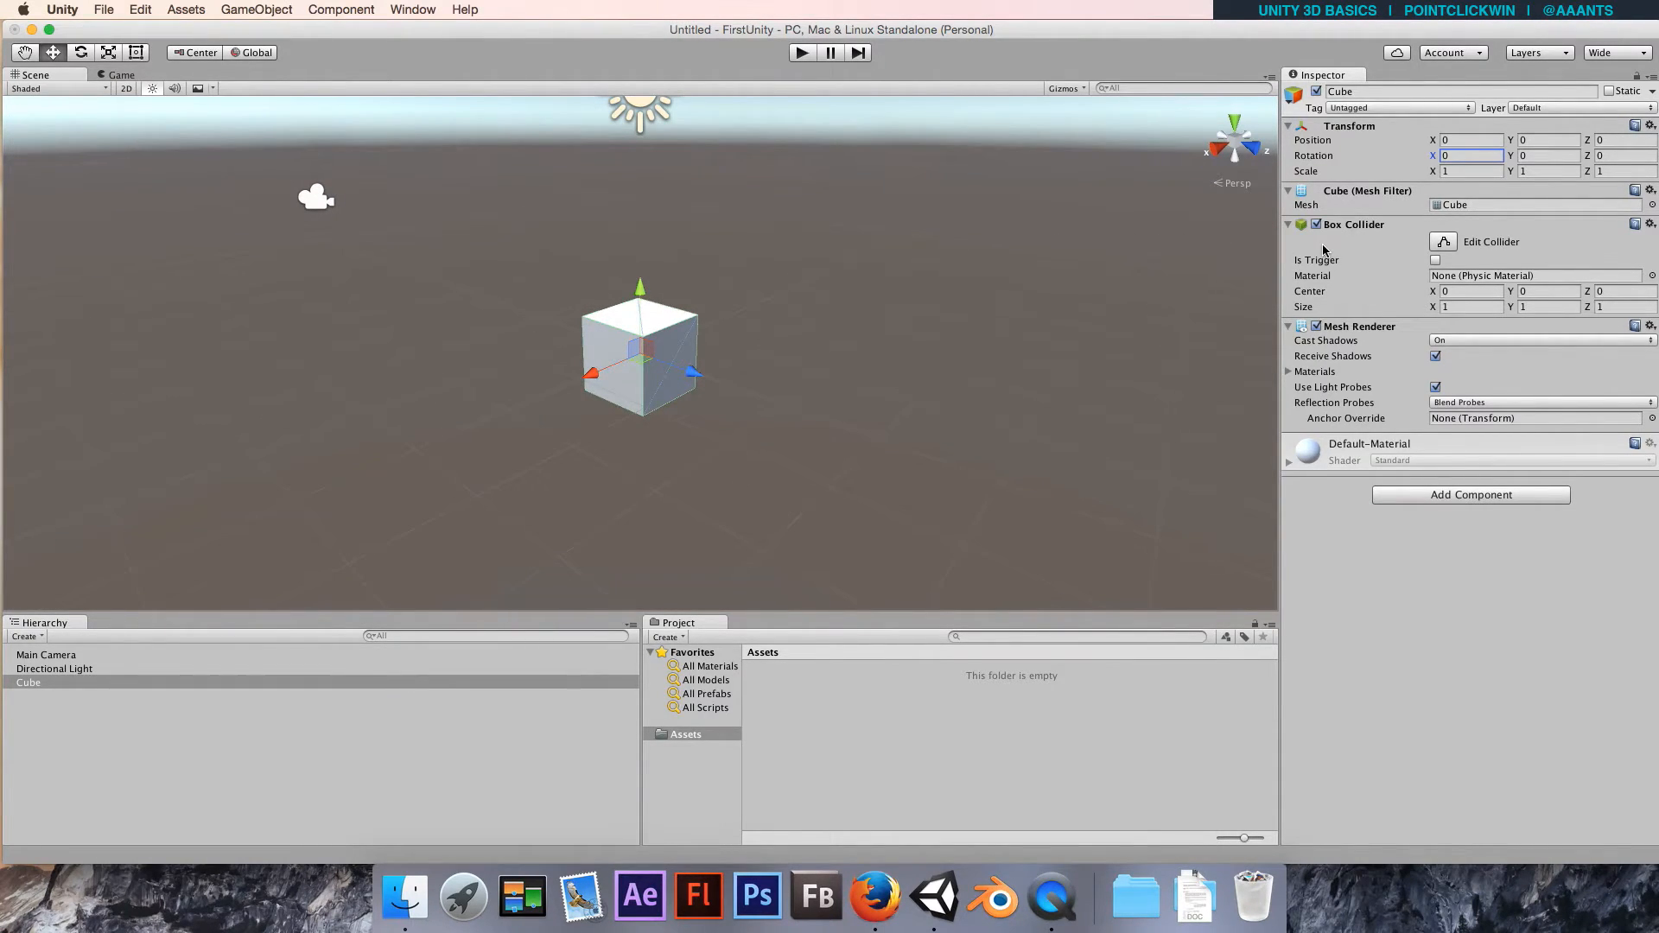
pyautogui.moveTo(1002, 352)
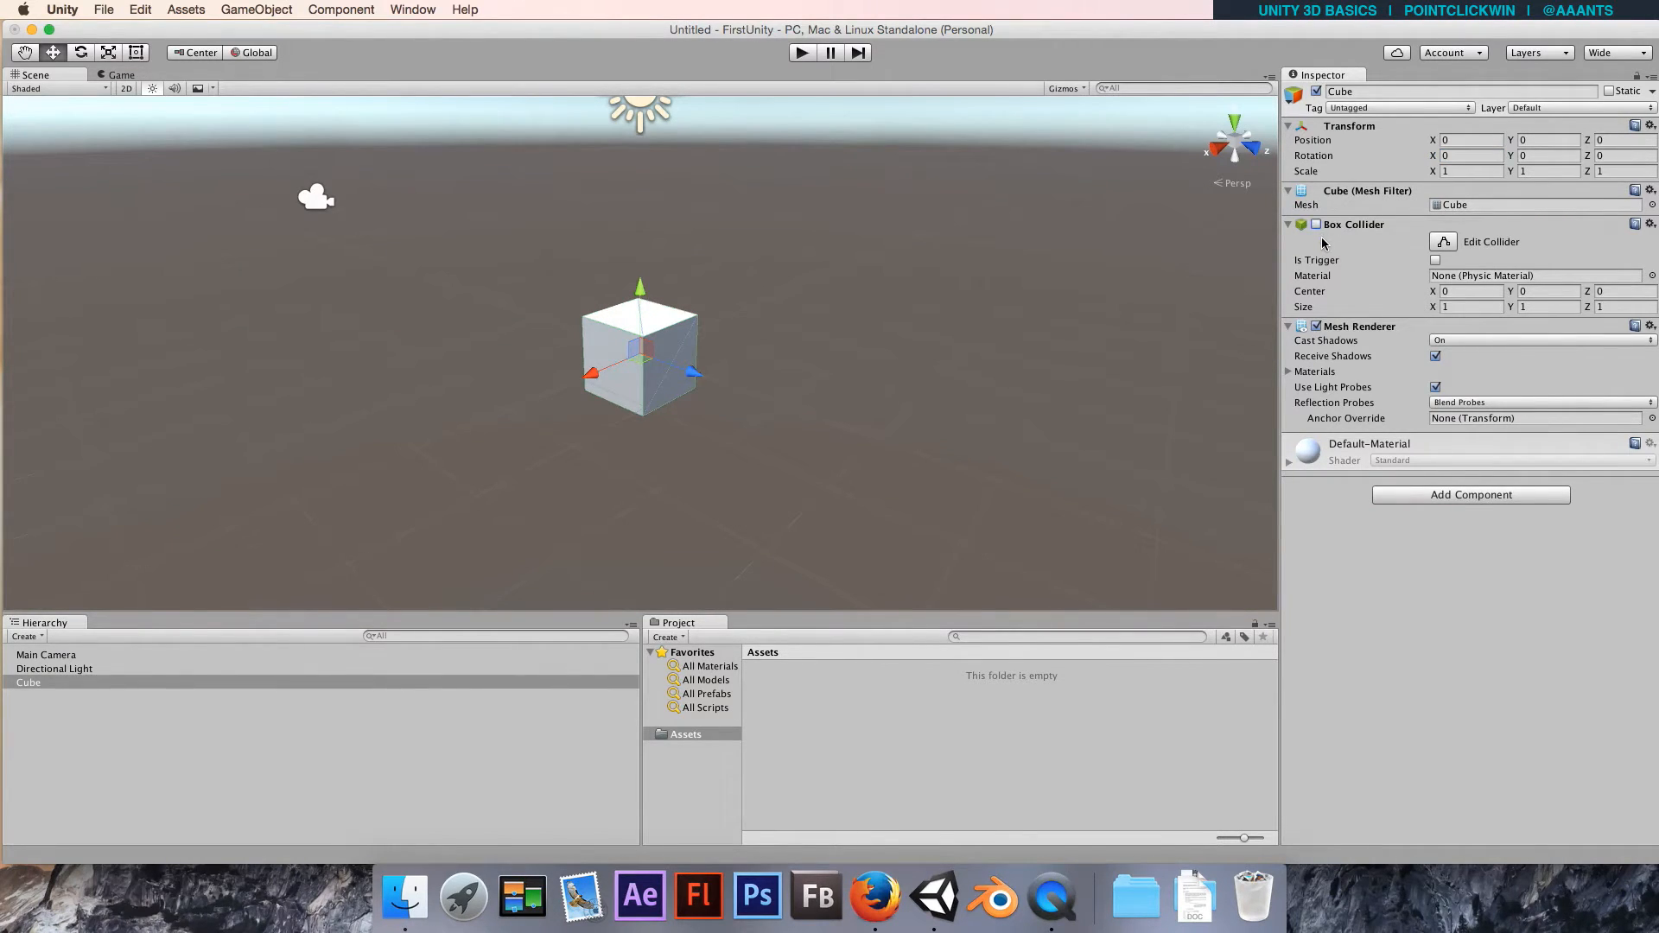
# Toggle the Box Collider, then in Play mode rotate the cube about 55° on X.
pyautogui.click(1317, 225)
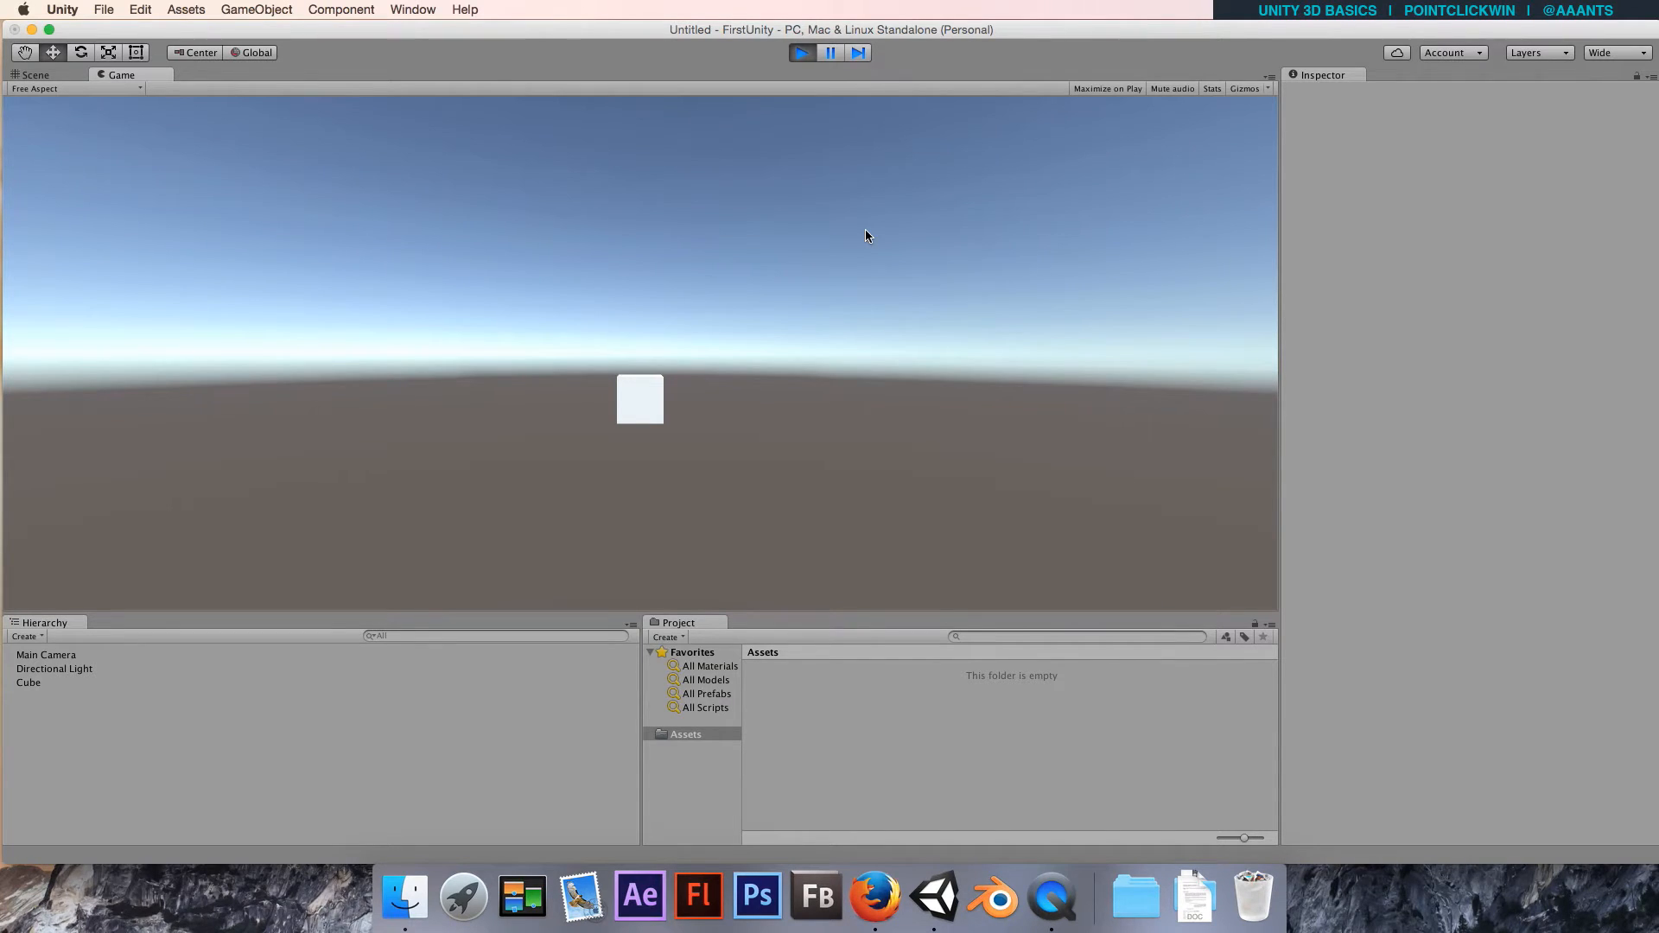
pyautogui.moveTo(714, 434)
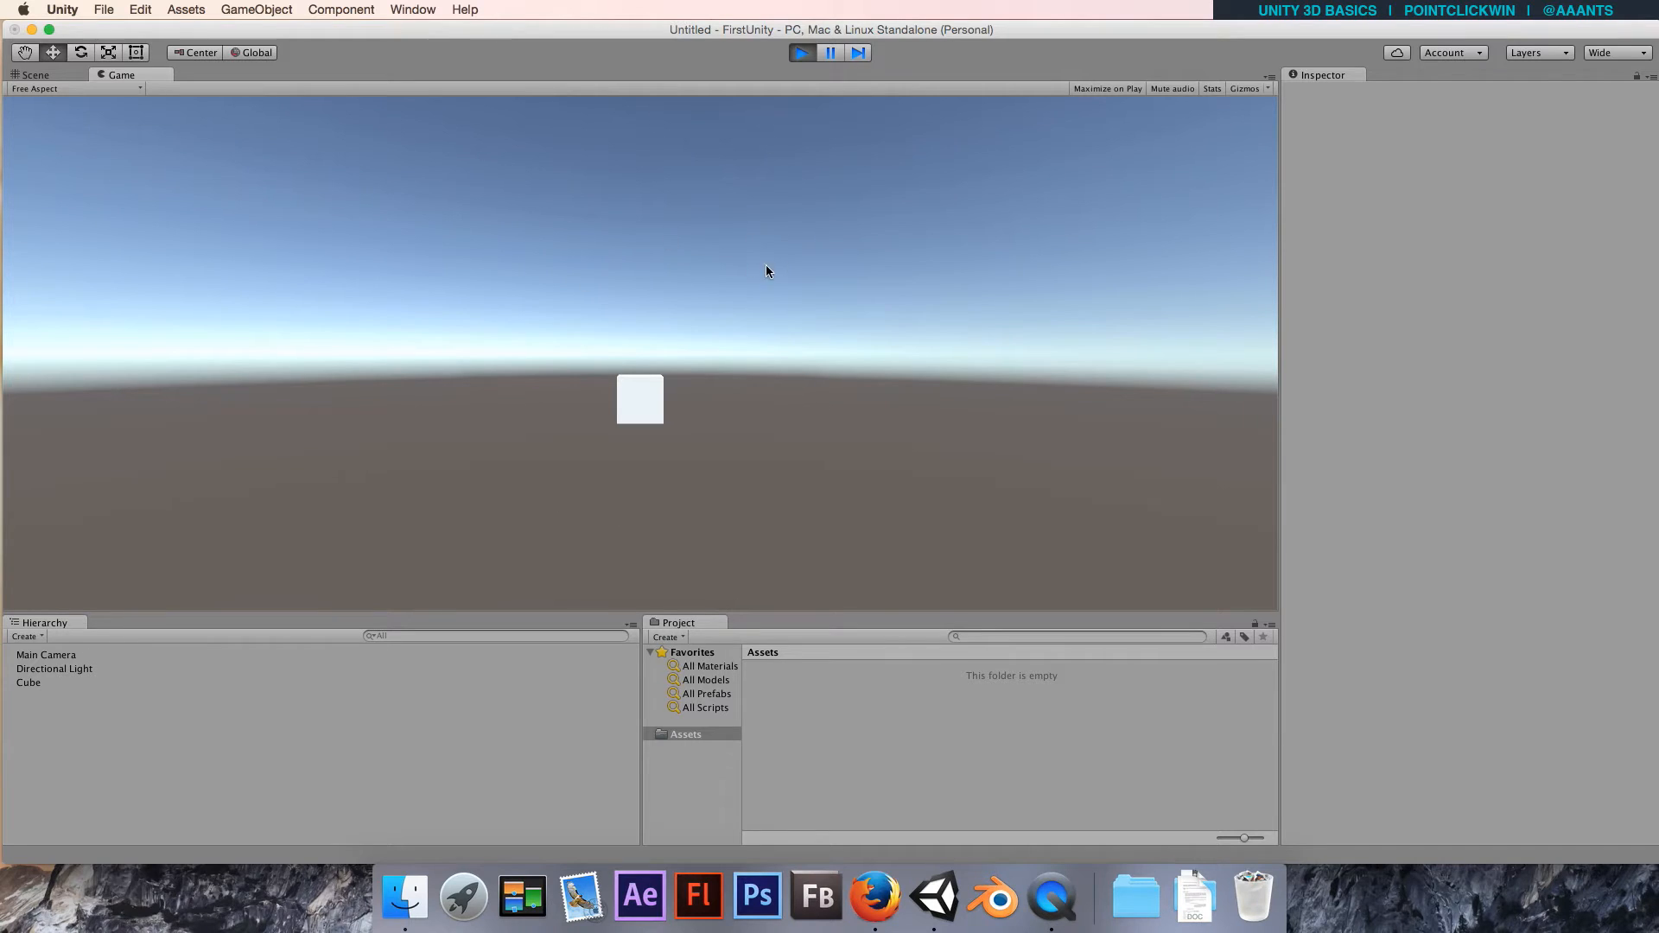
pyautogui.moveTo(612, 420)
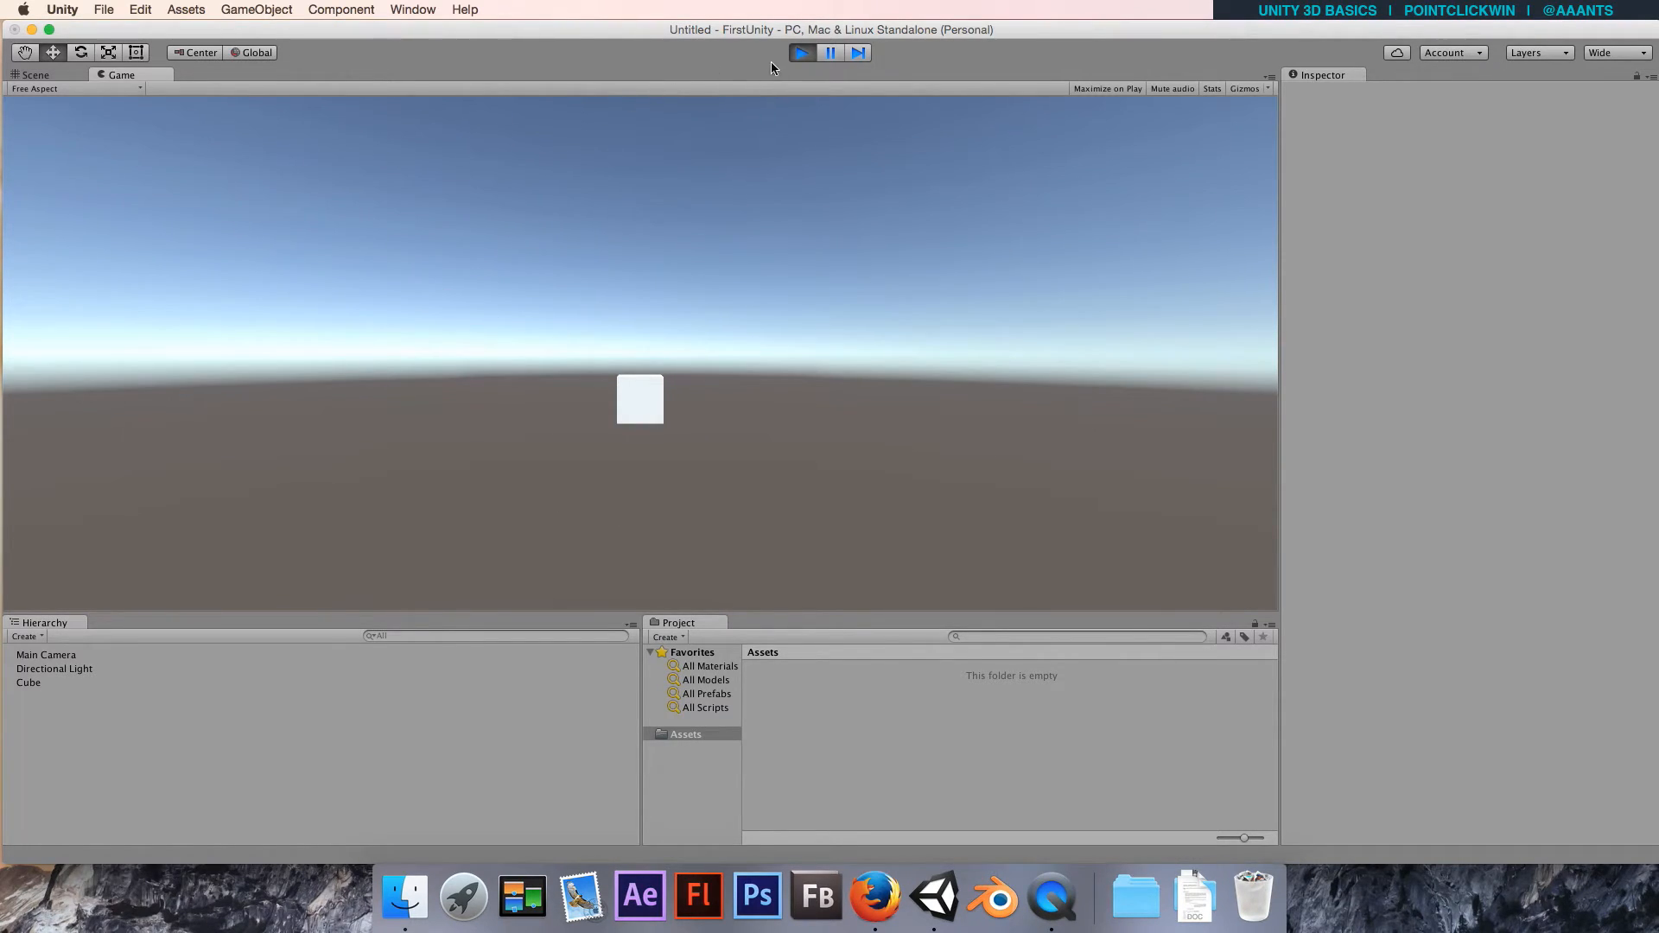
pyautogui.click(34, 74)
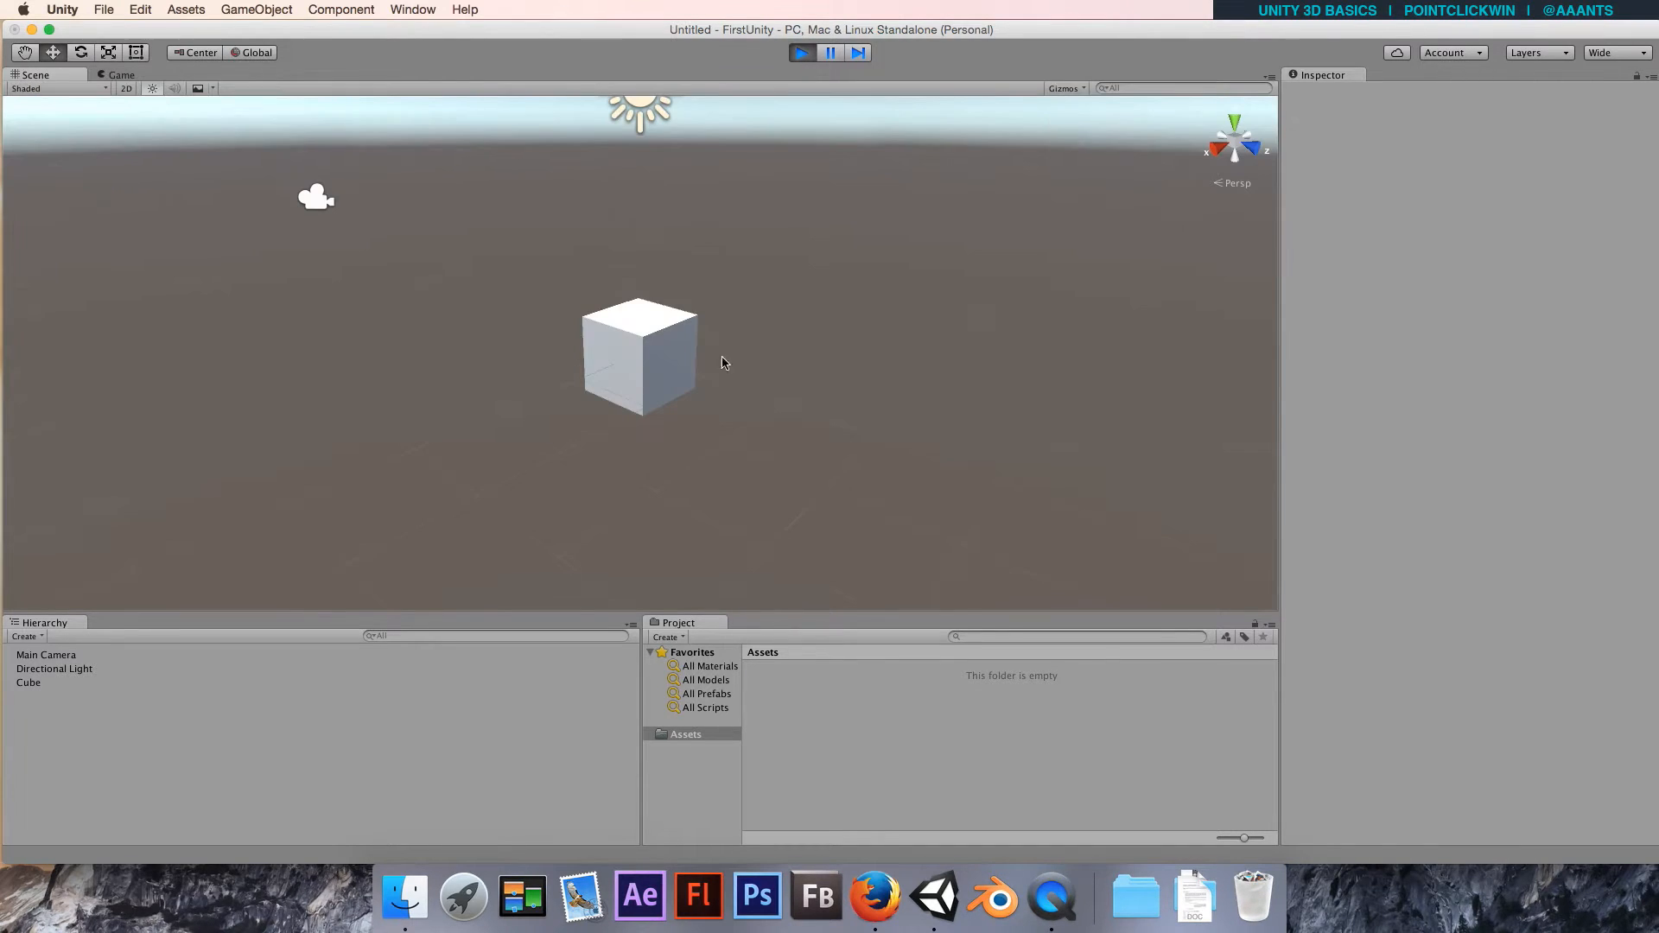
pyautogui.click(28, 683)
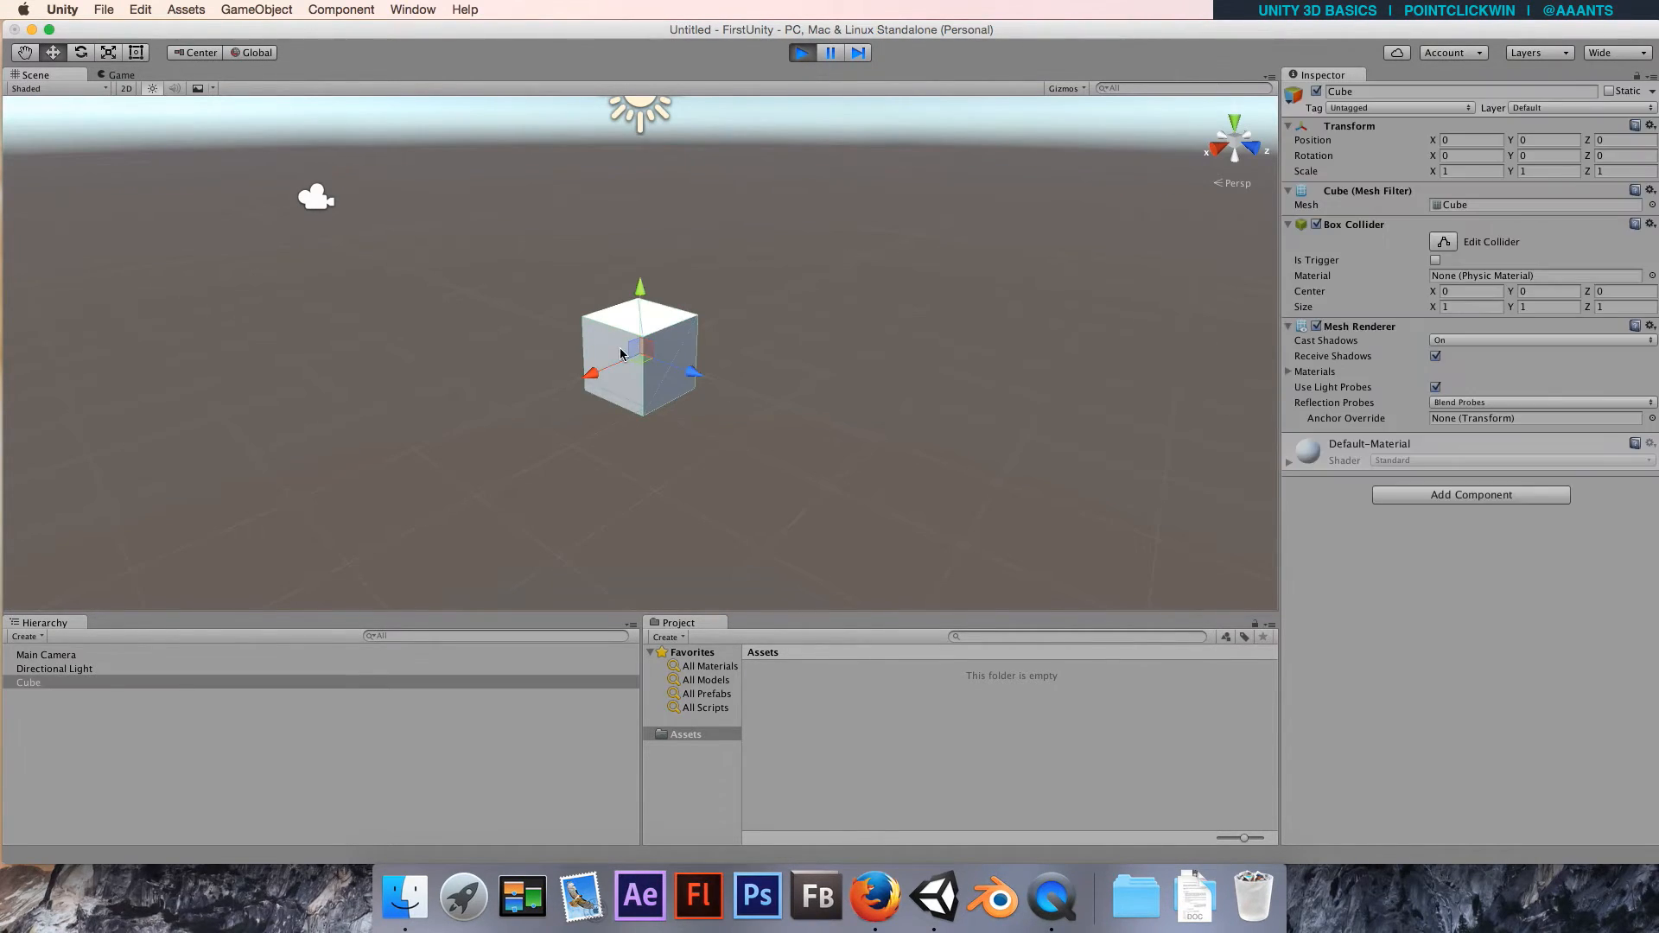
pyautogui.moveTo(798, 314)
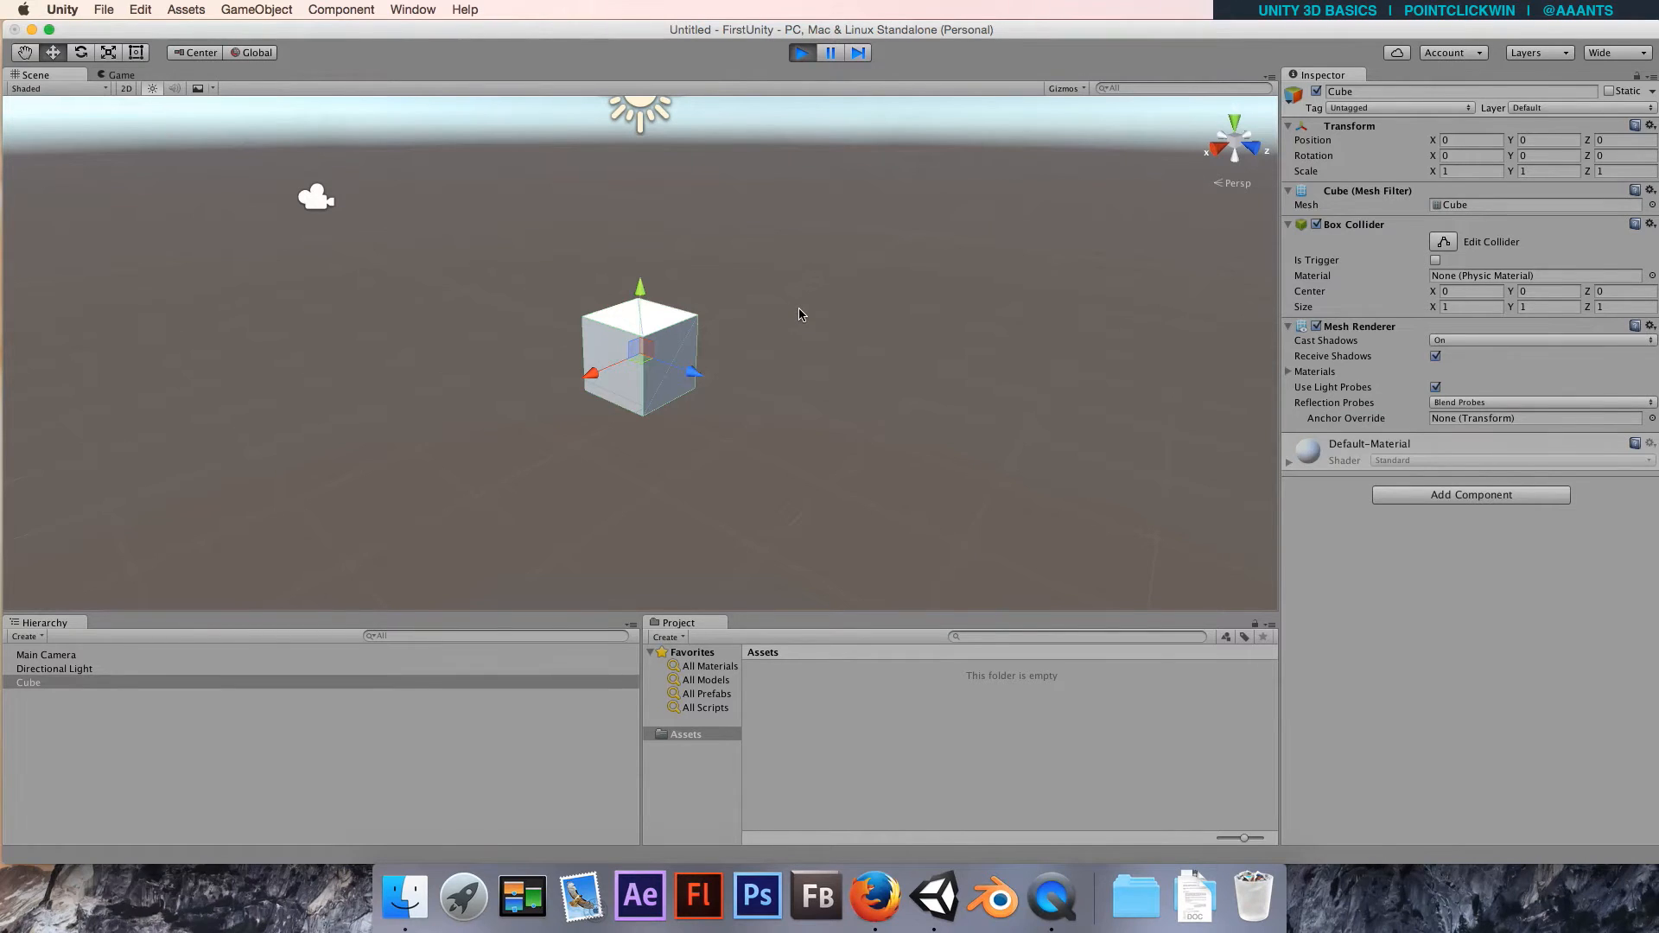
pyautogui.moveTo(641, 371); pyautogui.dragTo(703, 349)
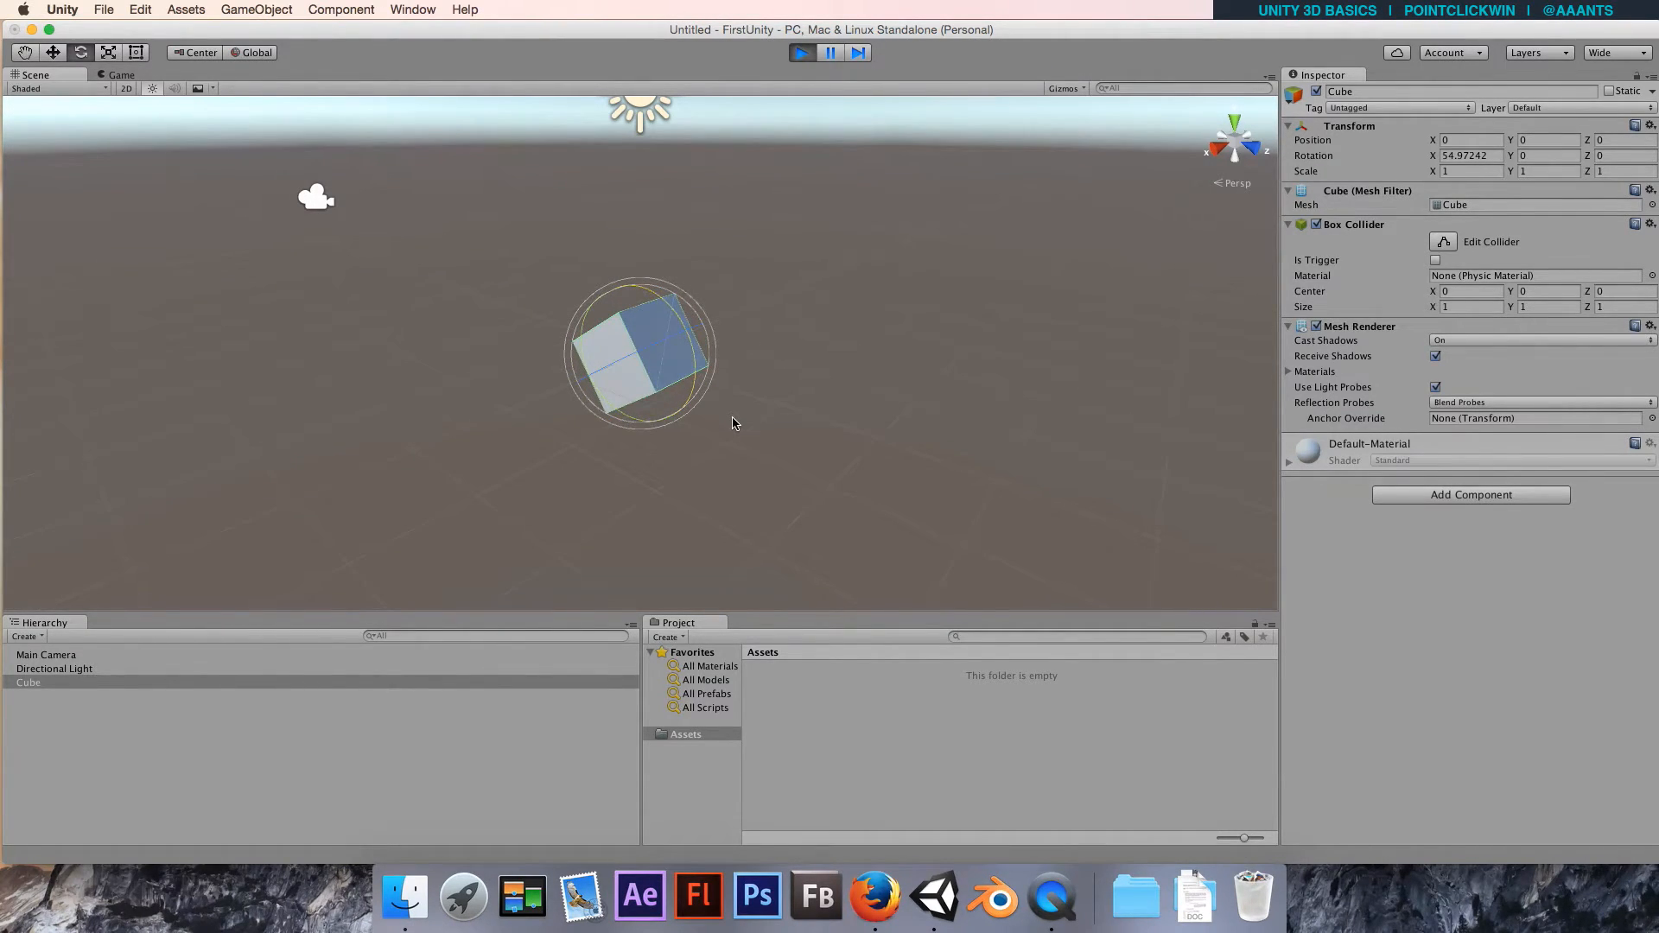
pyautogui.click(121, 75)
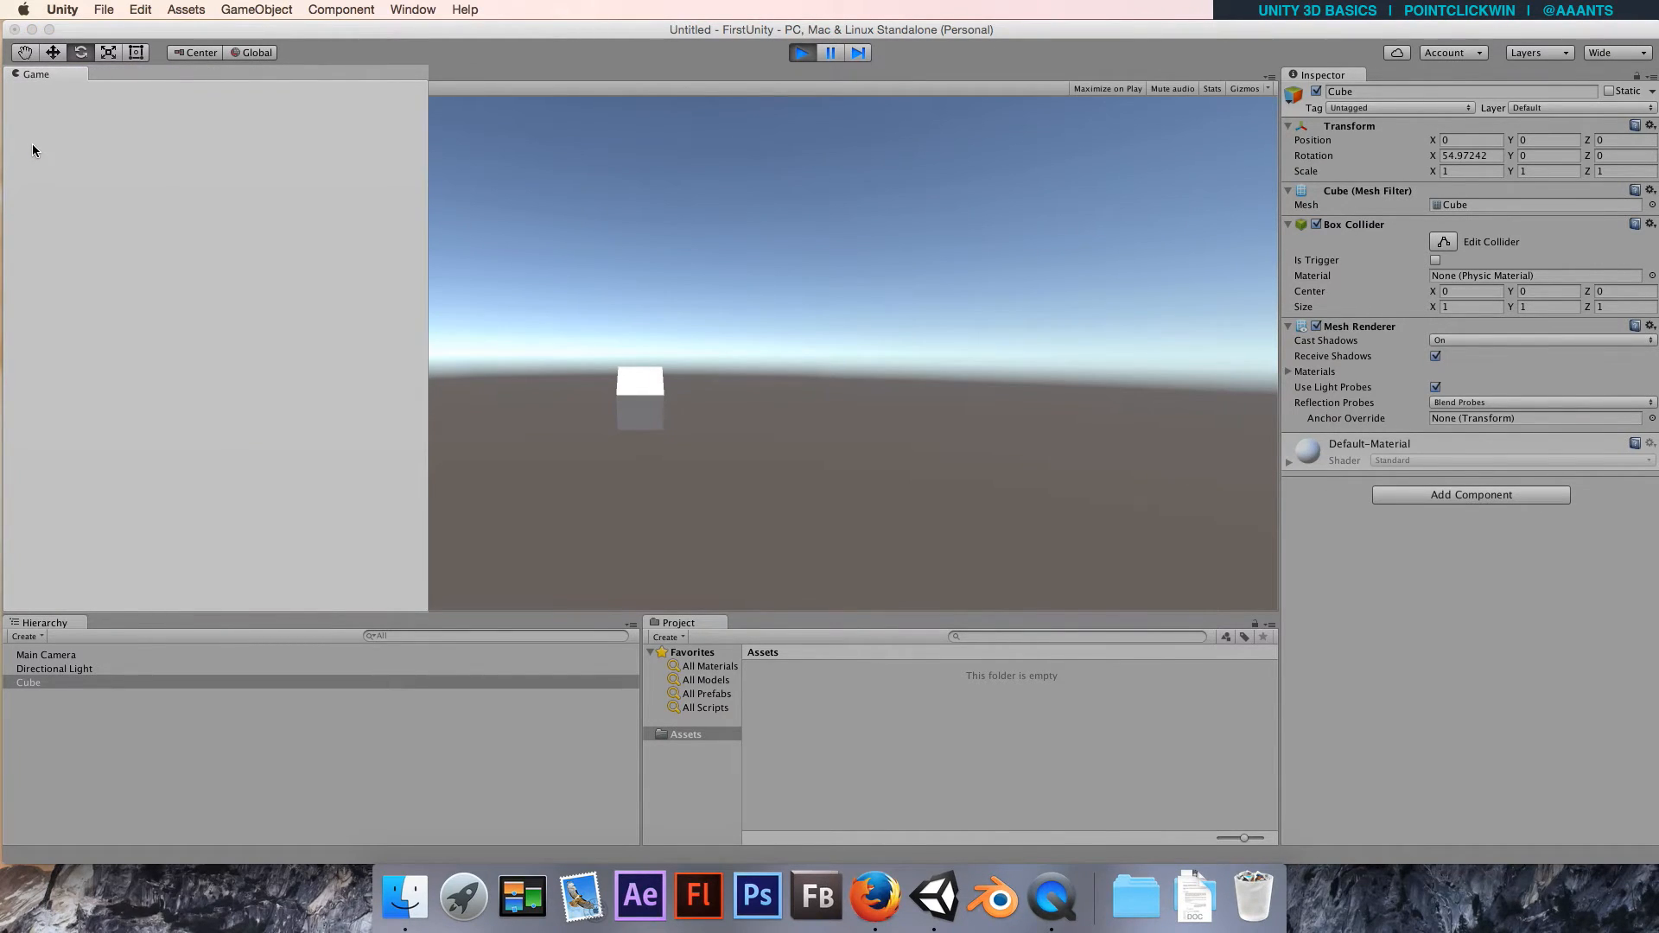
# Dock the Game view beside the Scene view and exit Play mode.
pyautogui.click(460, 74)
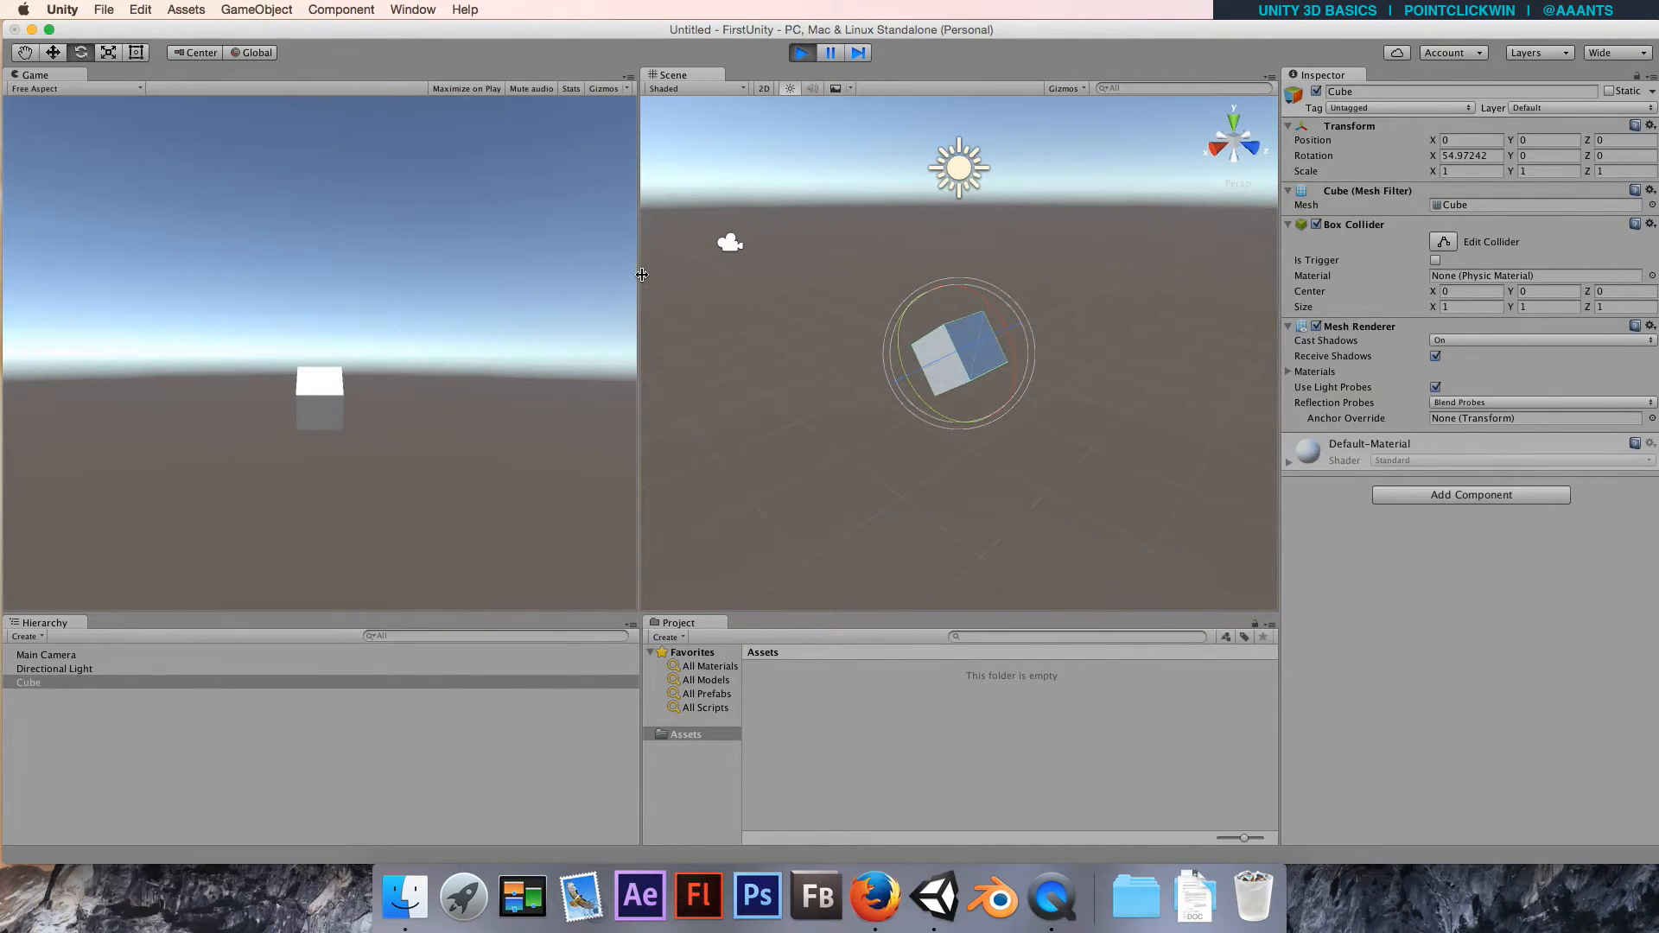
pyautogui.moveTo(482, 298)
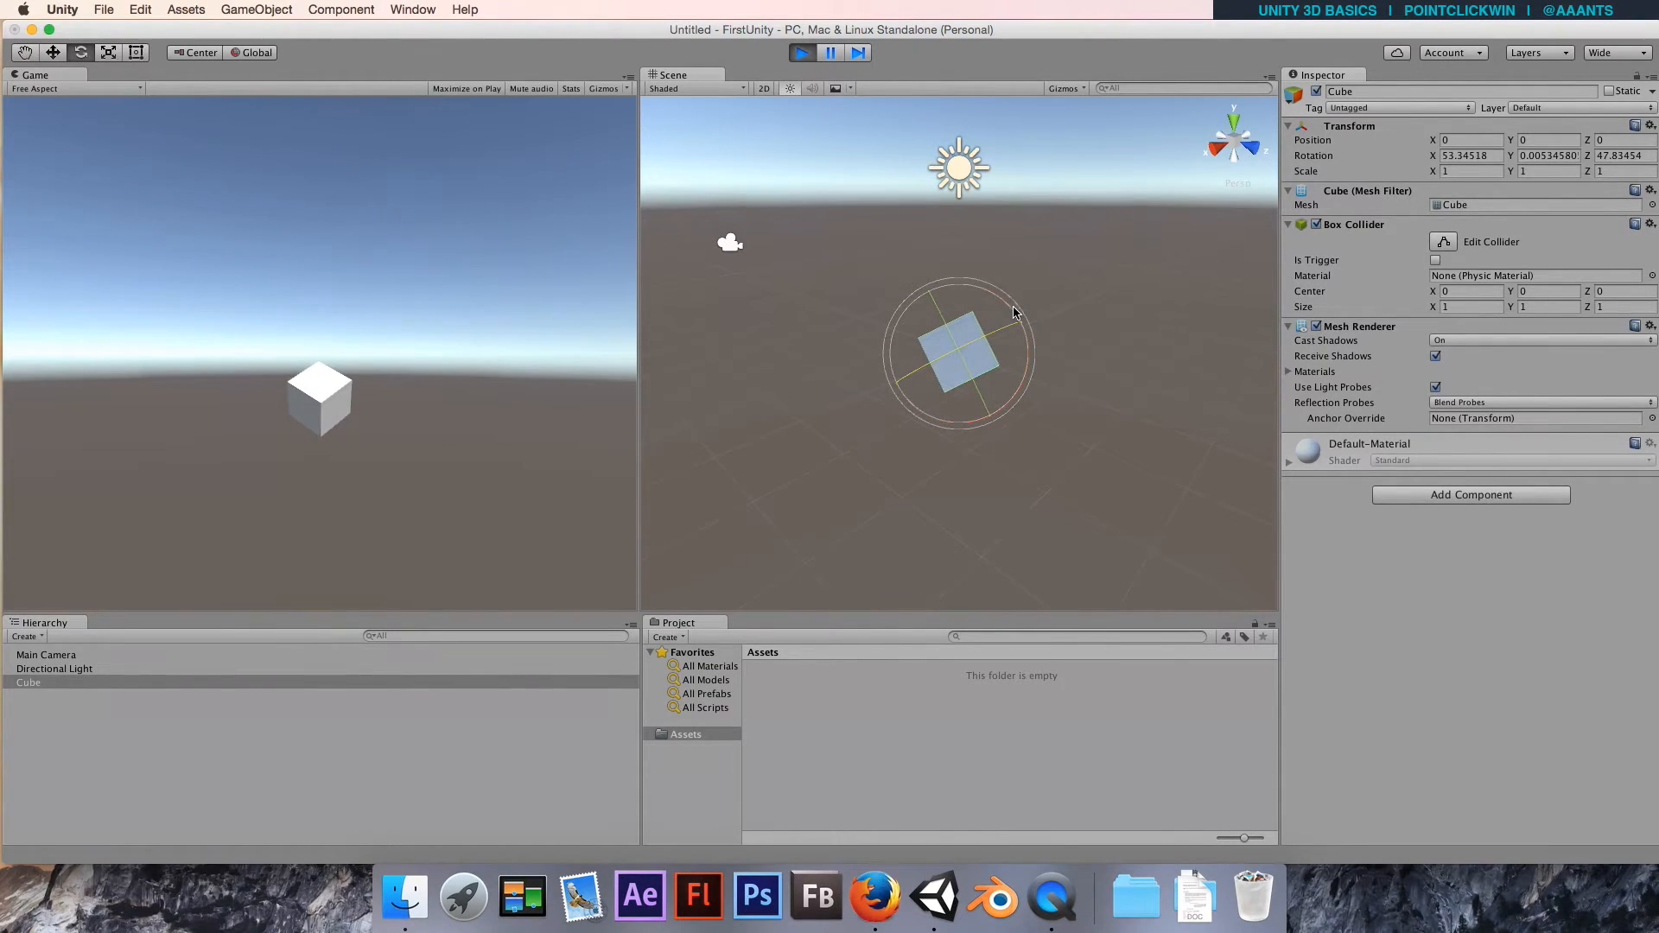
pyautogui.click(801, 52)
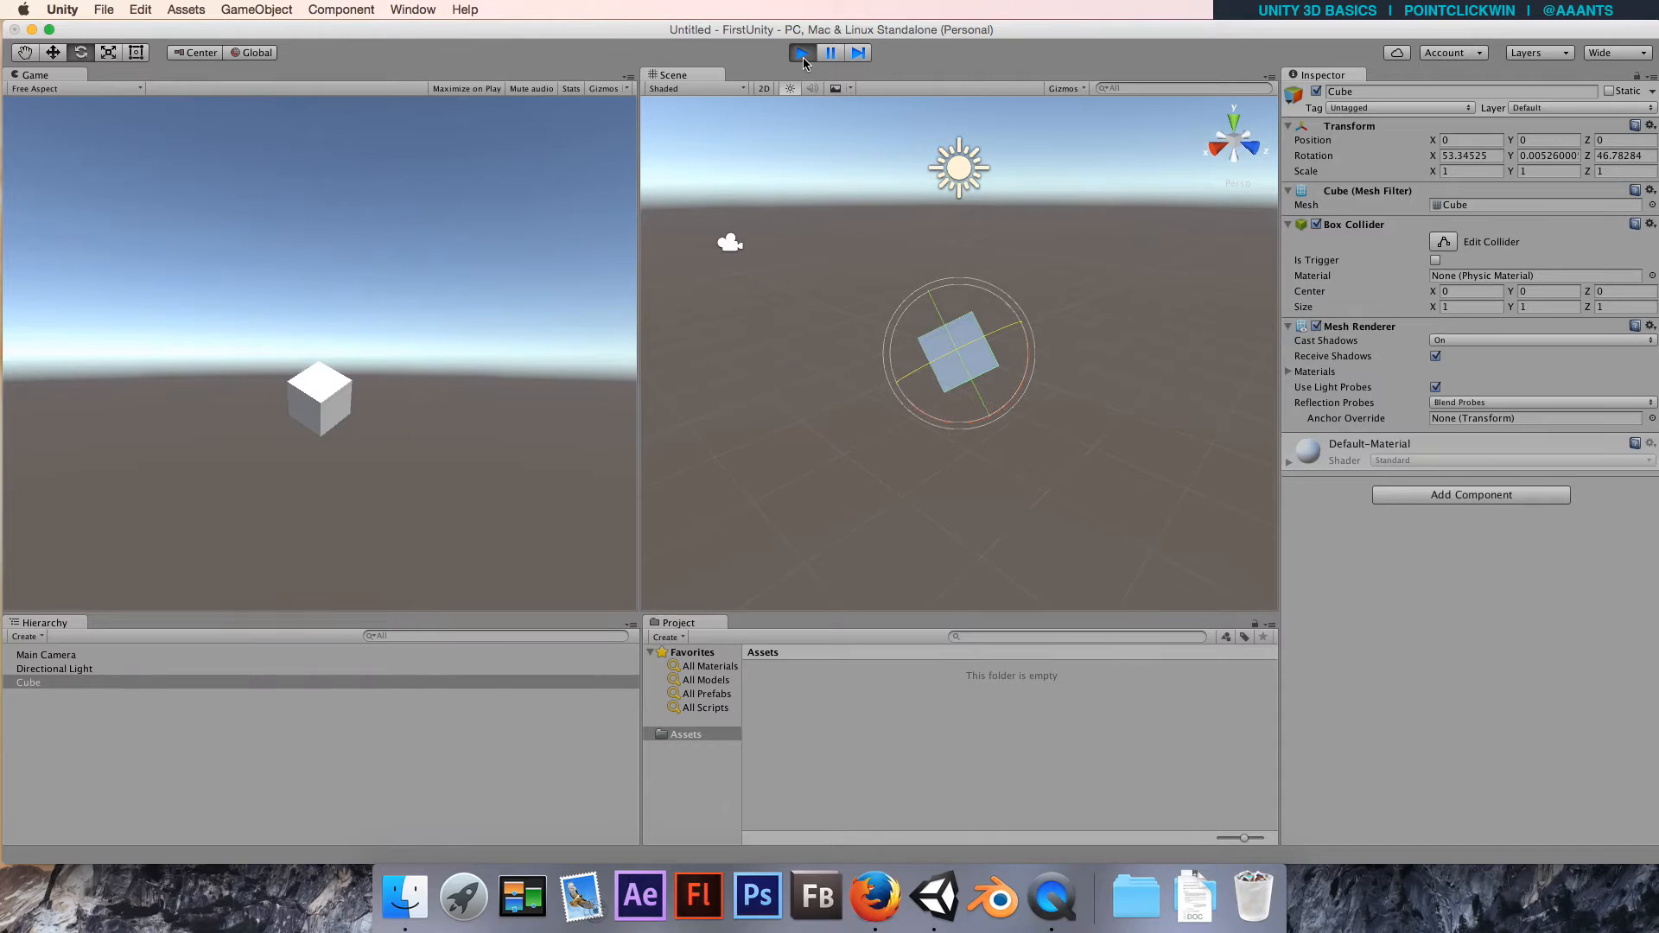
pyautogui.click(801, 53)
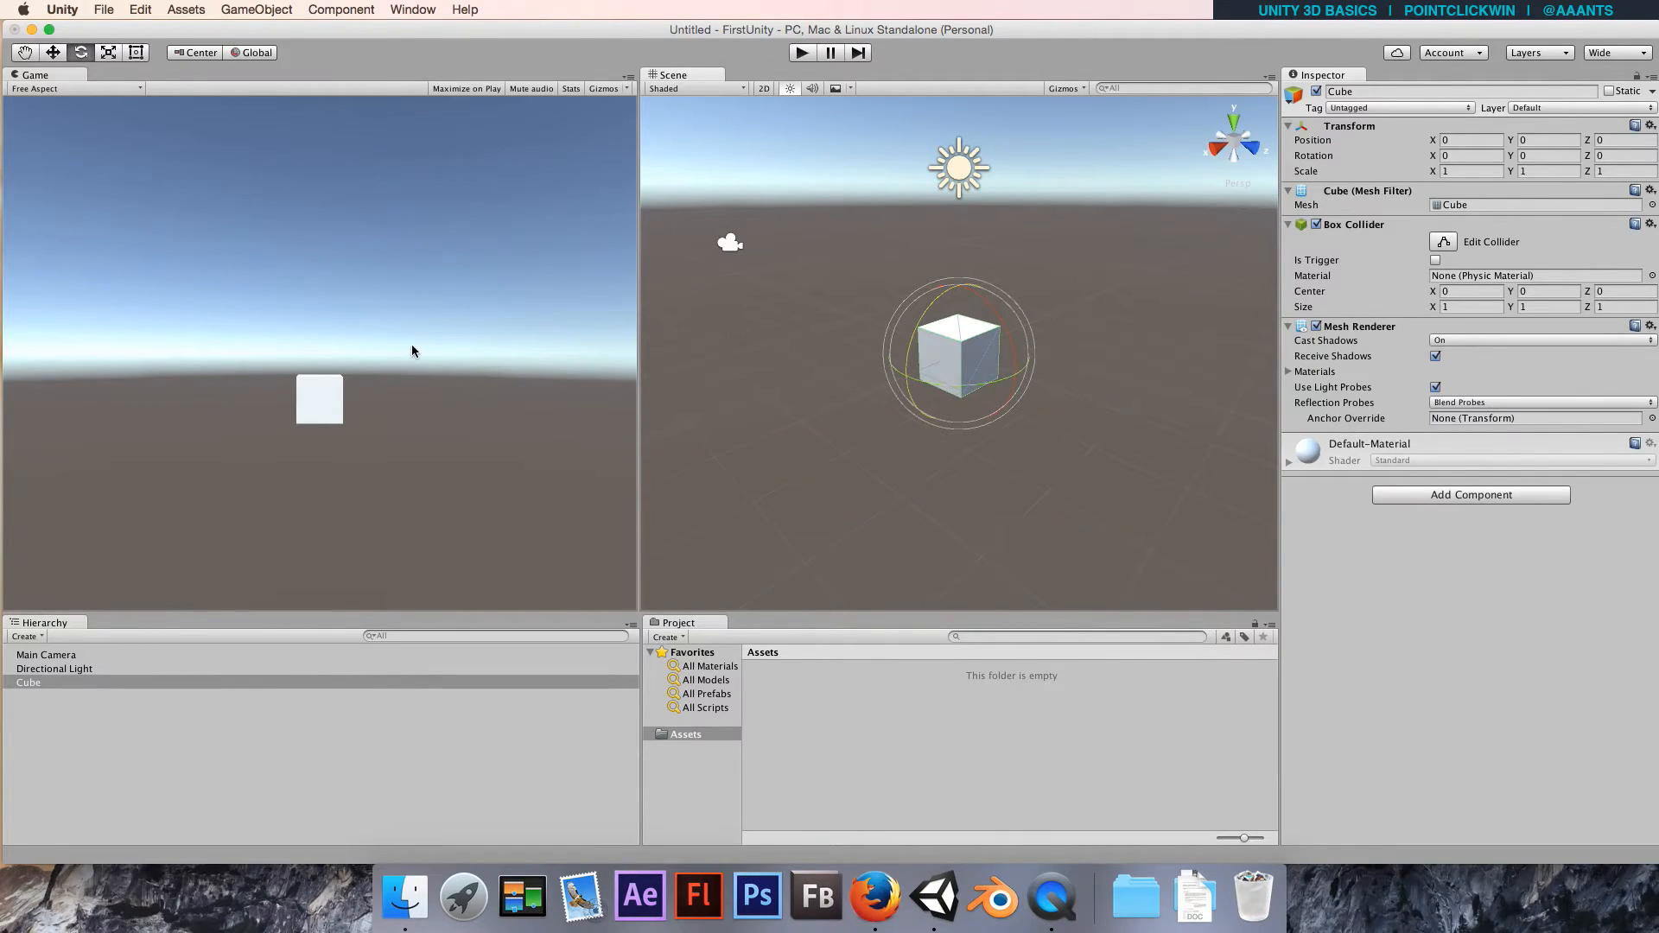
pyautogui.moveTo(435, 418)
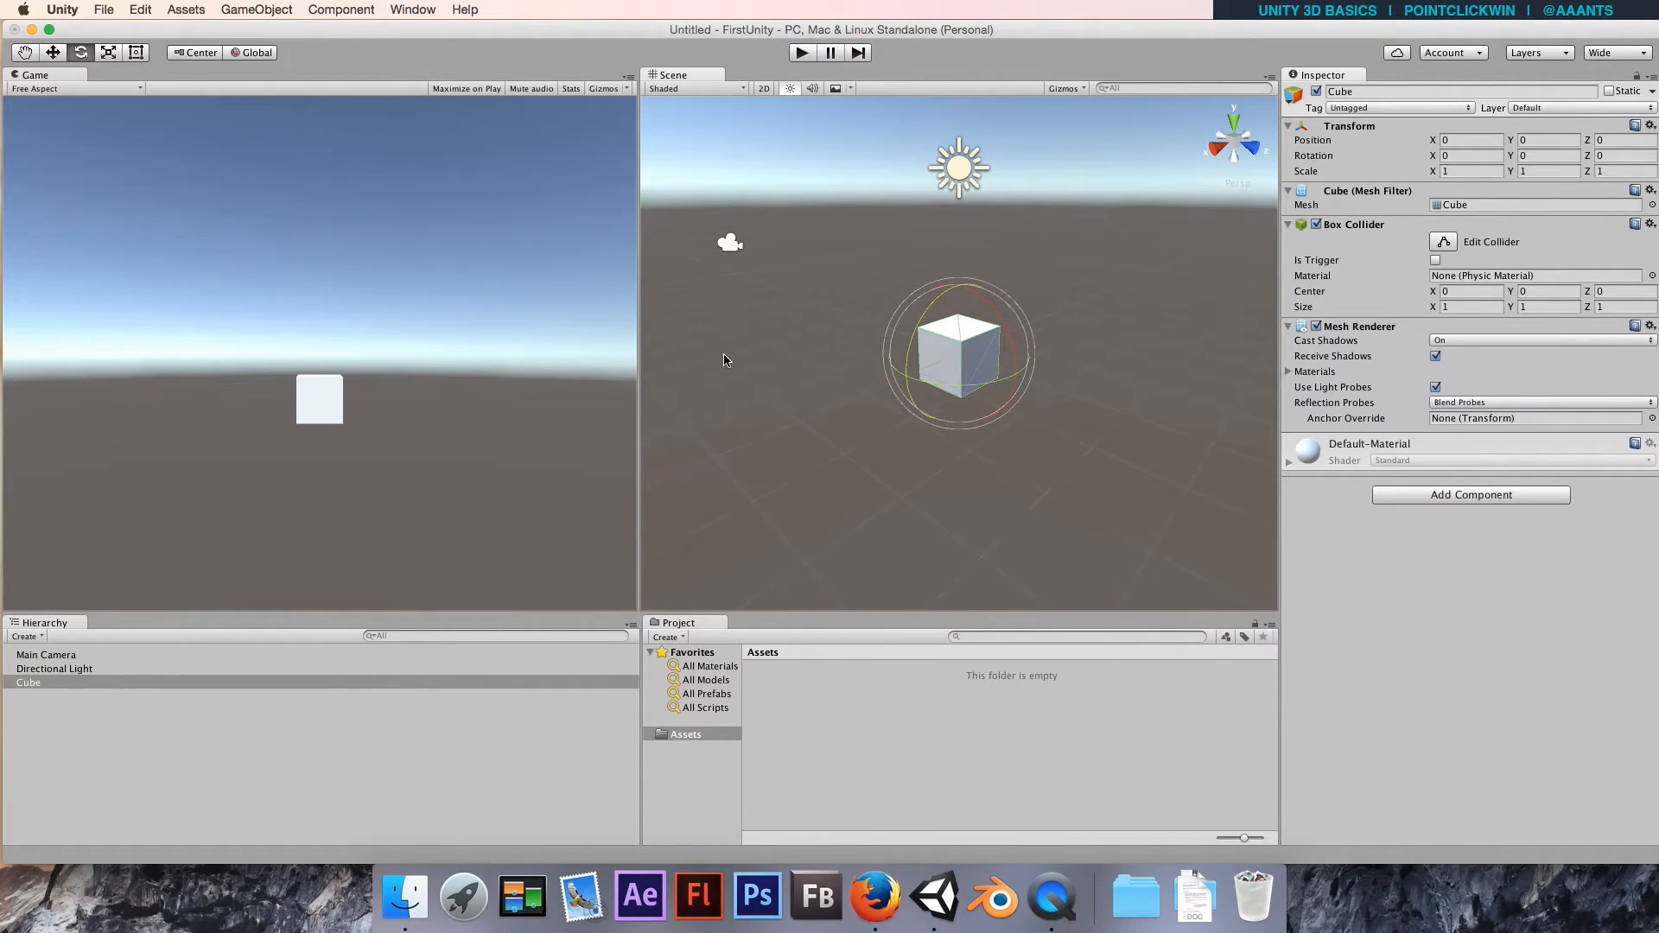
pyautogui.moveTo(405, 260)
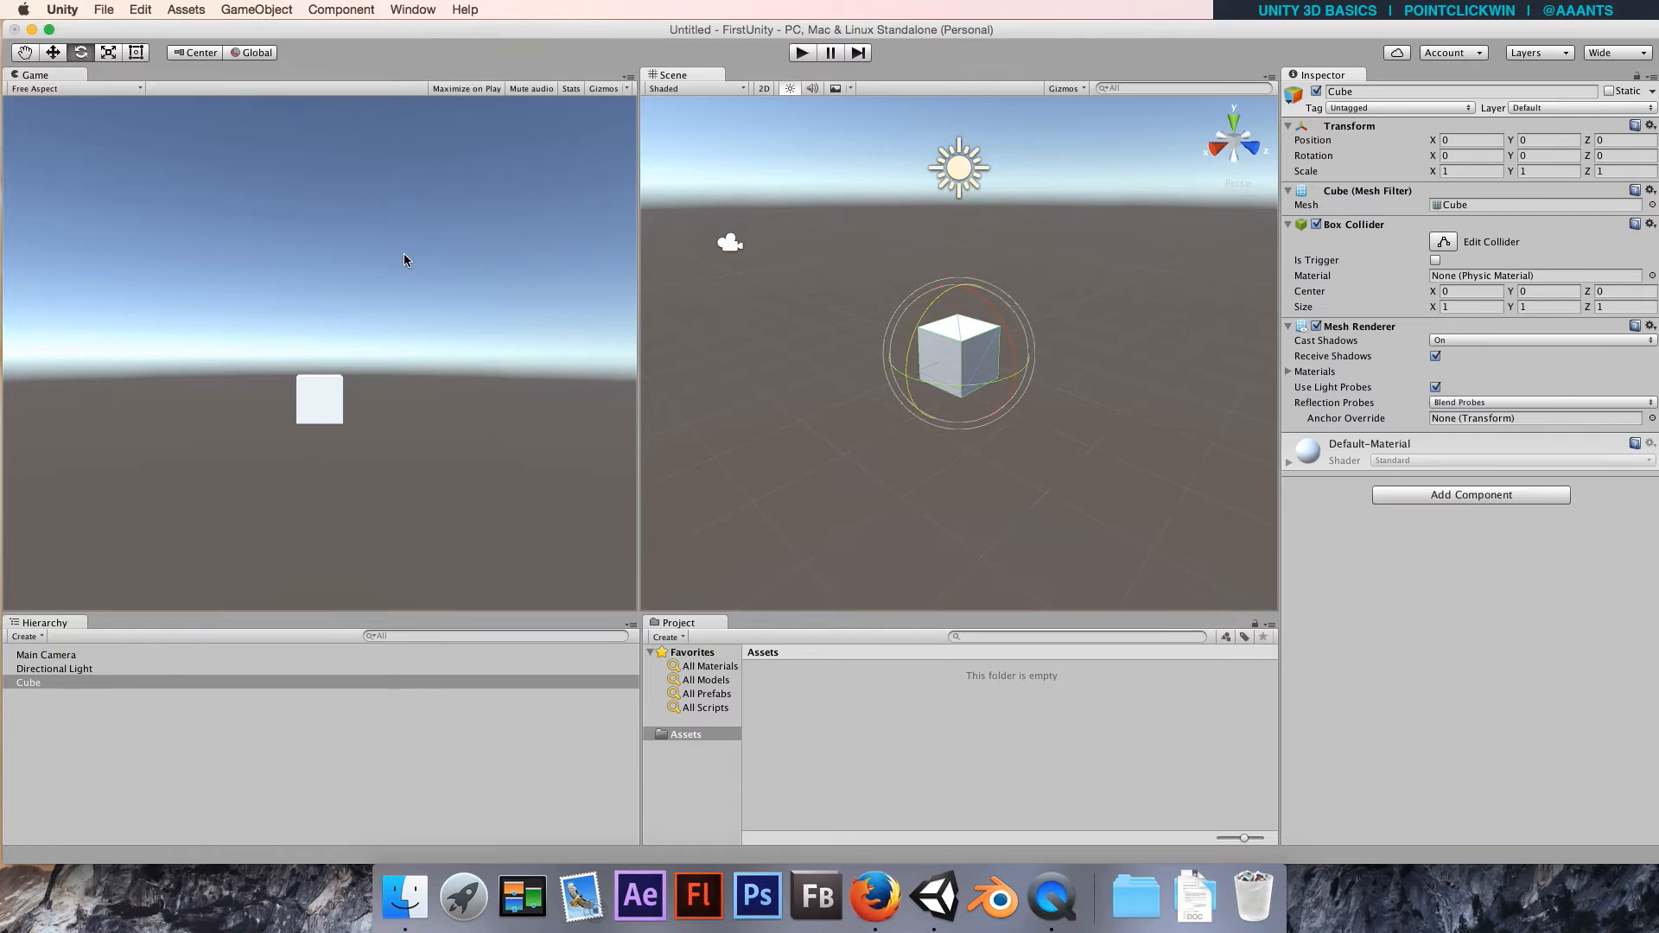
pyautogui.moveTo(1446, 522)
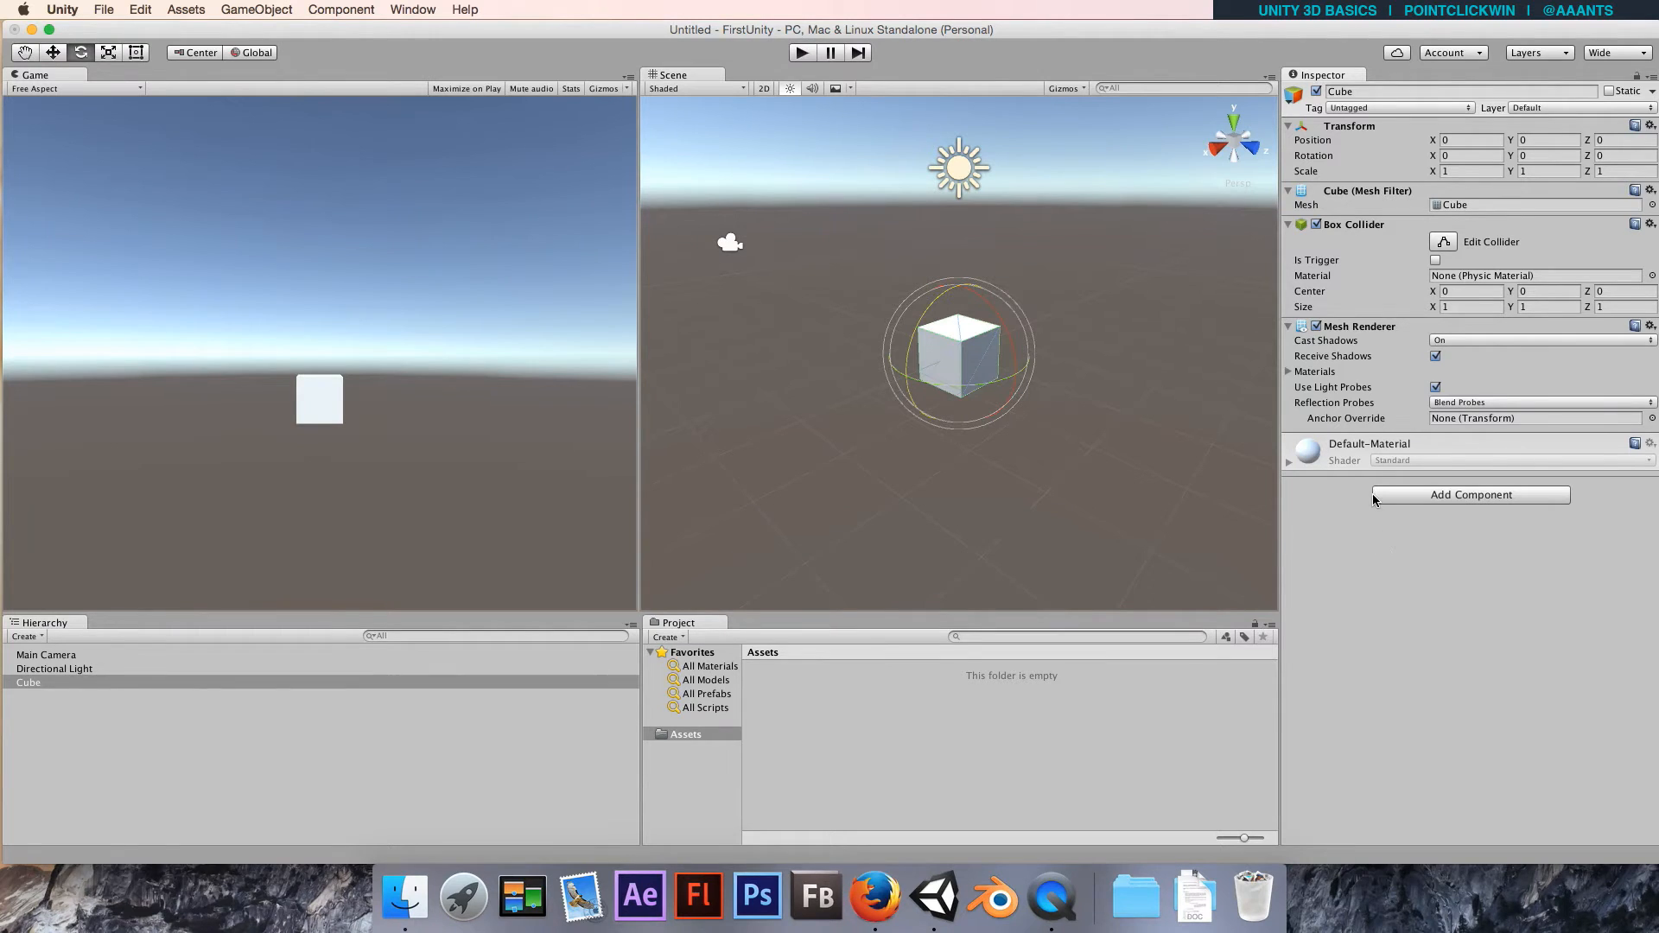
pyautogui.moveTo(1384, 354)
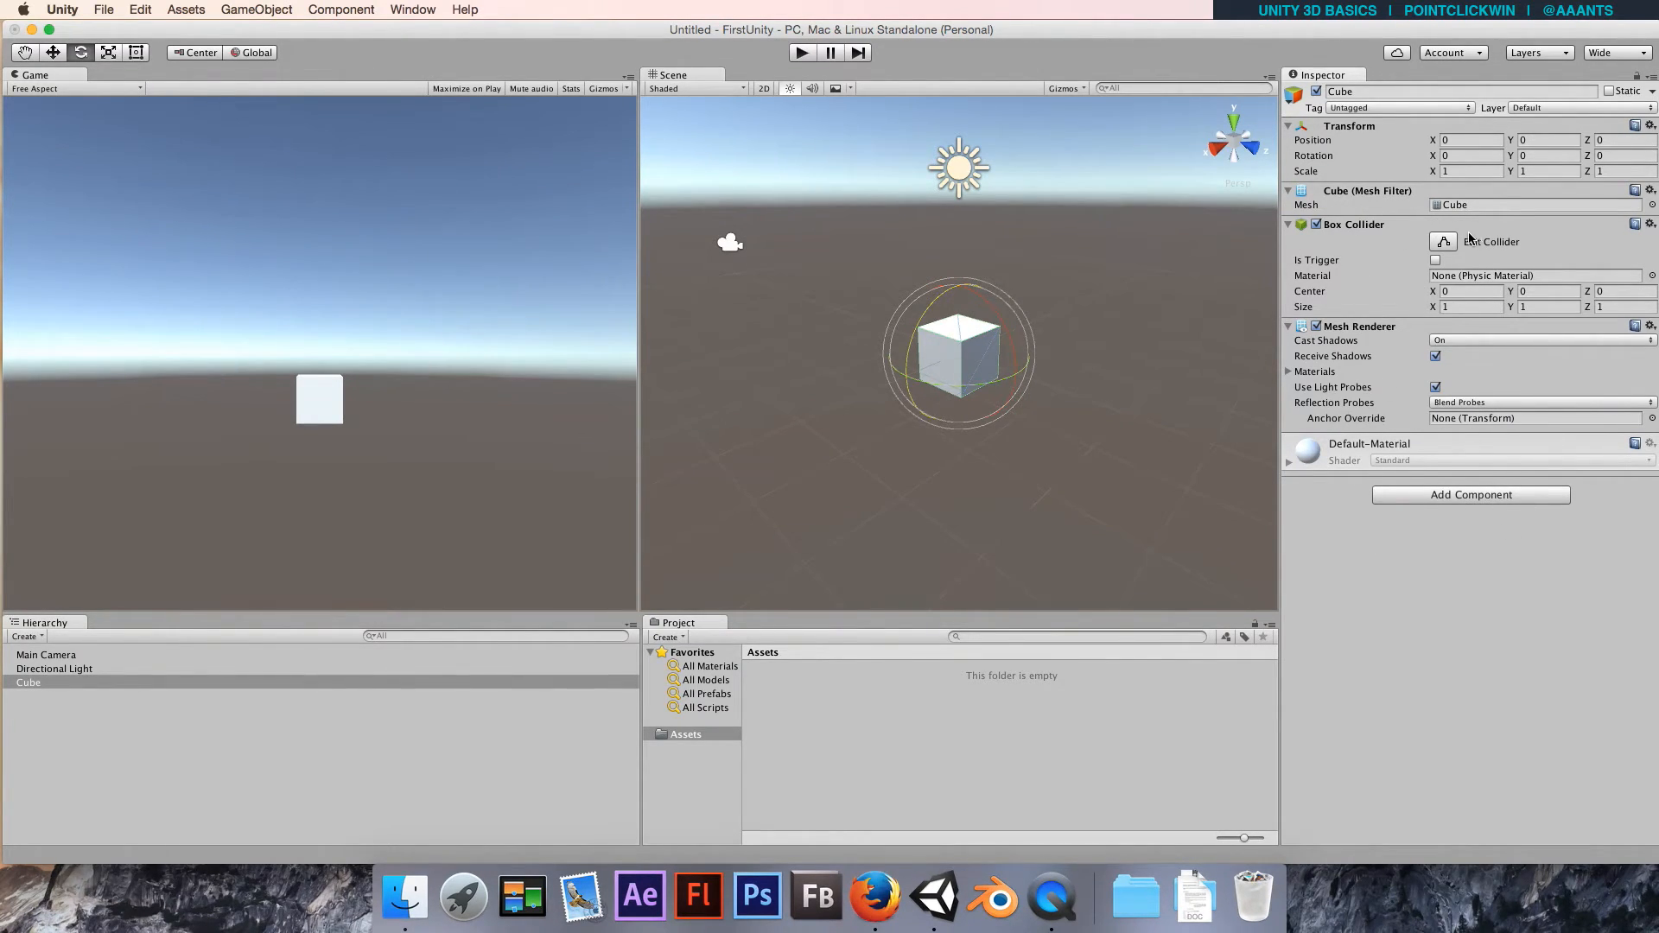
pyautogui.moveTo(1404, 516)
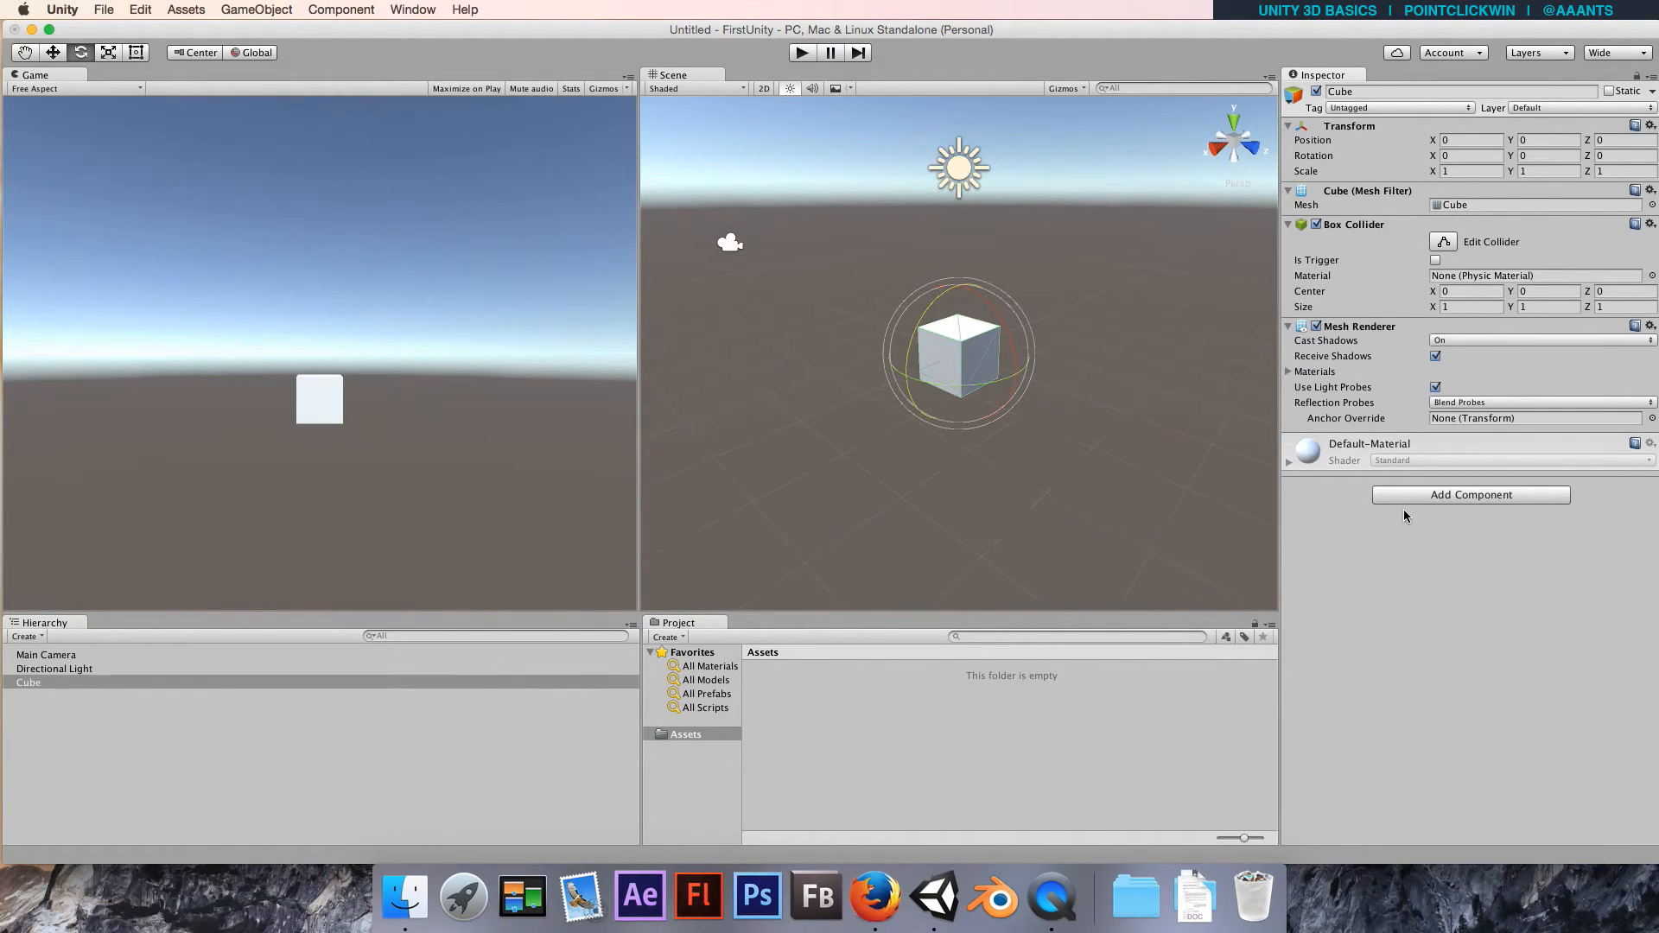
pyautogui.moveTo(1429, 553)
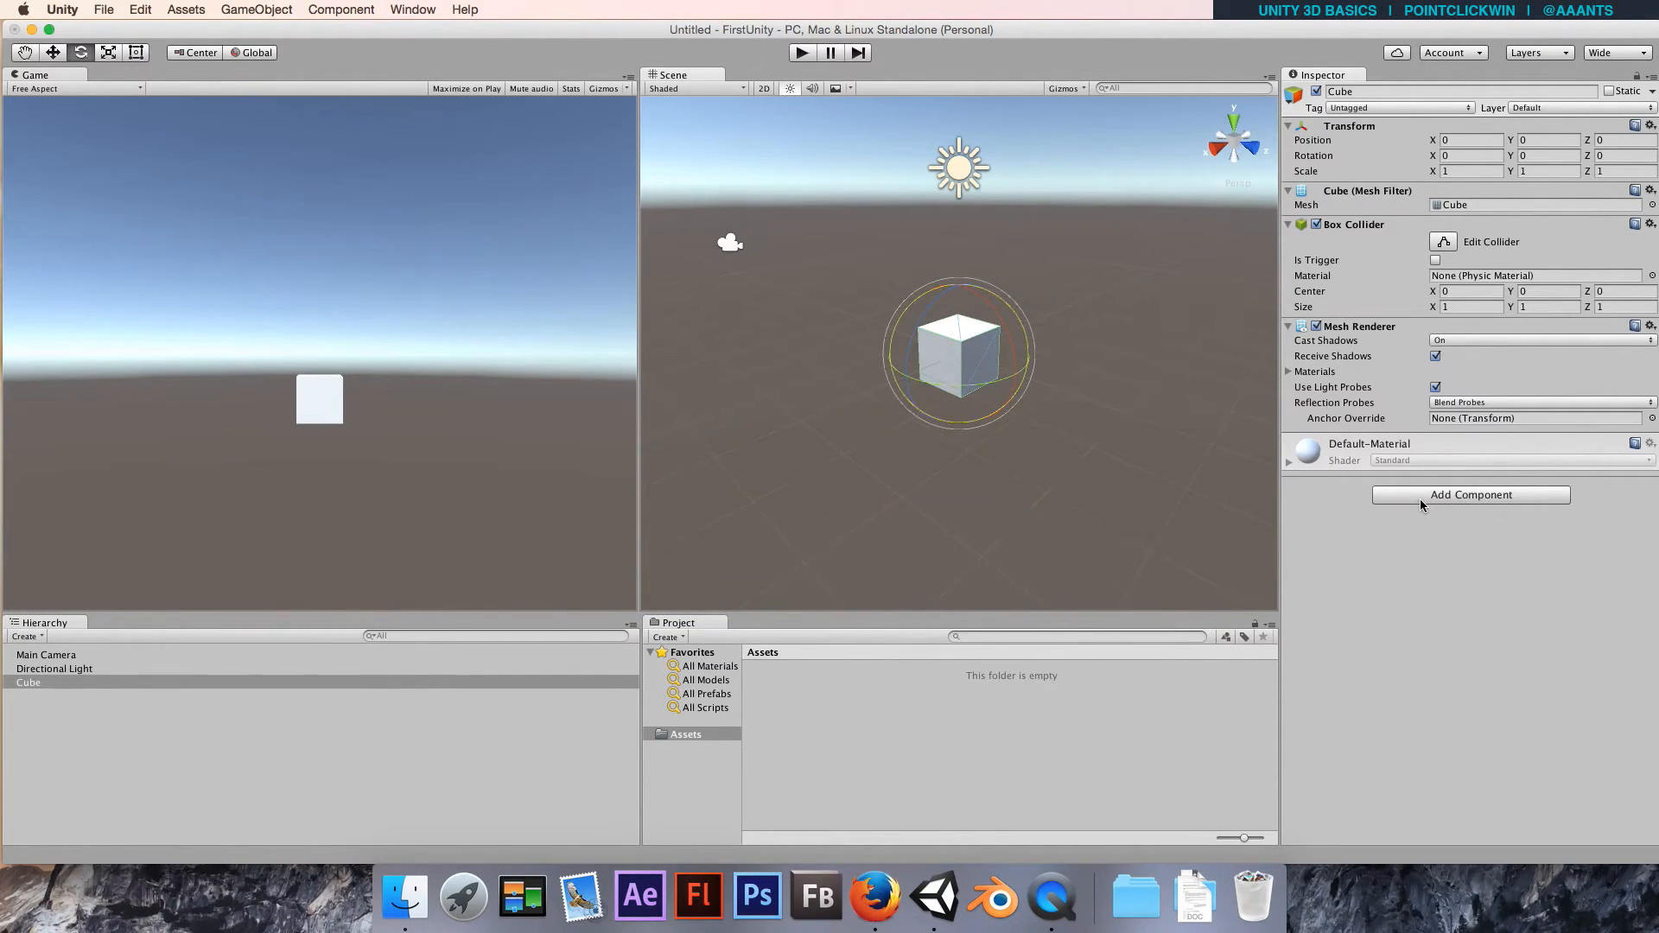
# Search 'rigi' in Add Component and add a Rigidbody to the cube.
pyautogui.write('rigi')
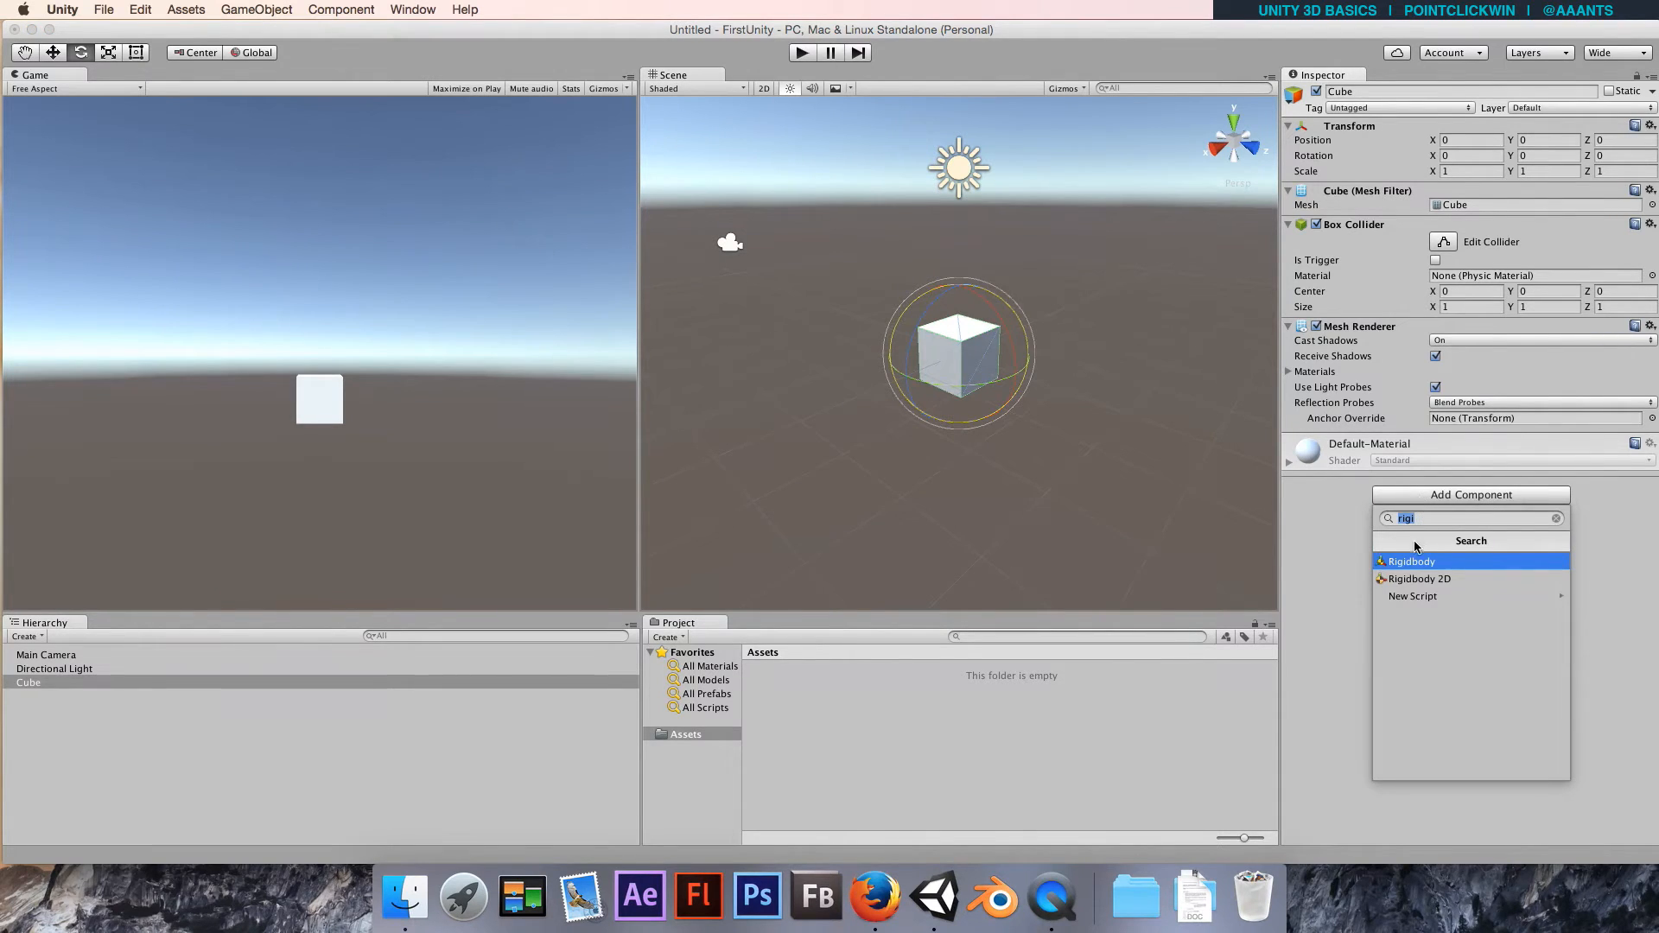
pyautogui.click(1556, 518)
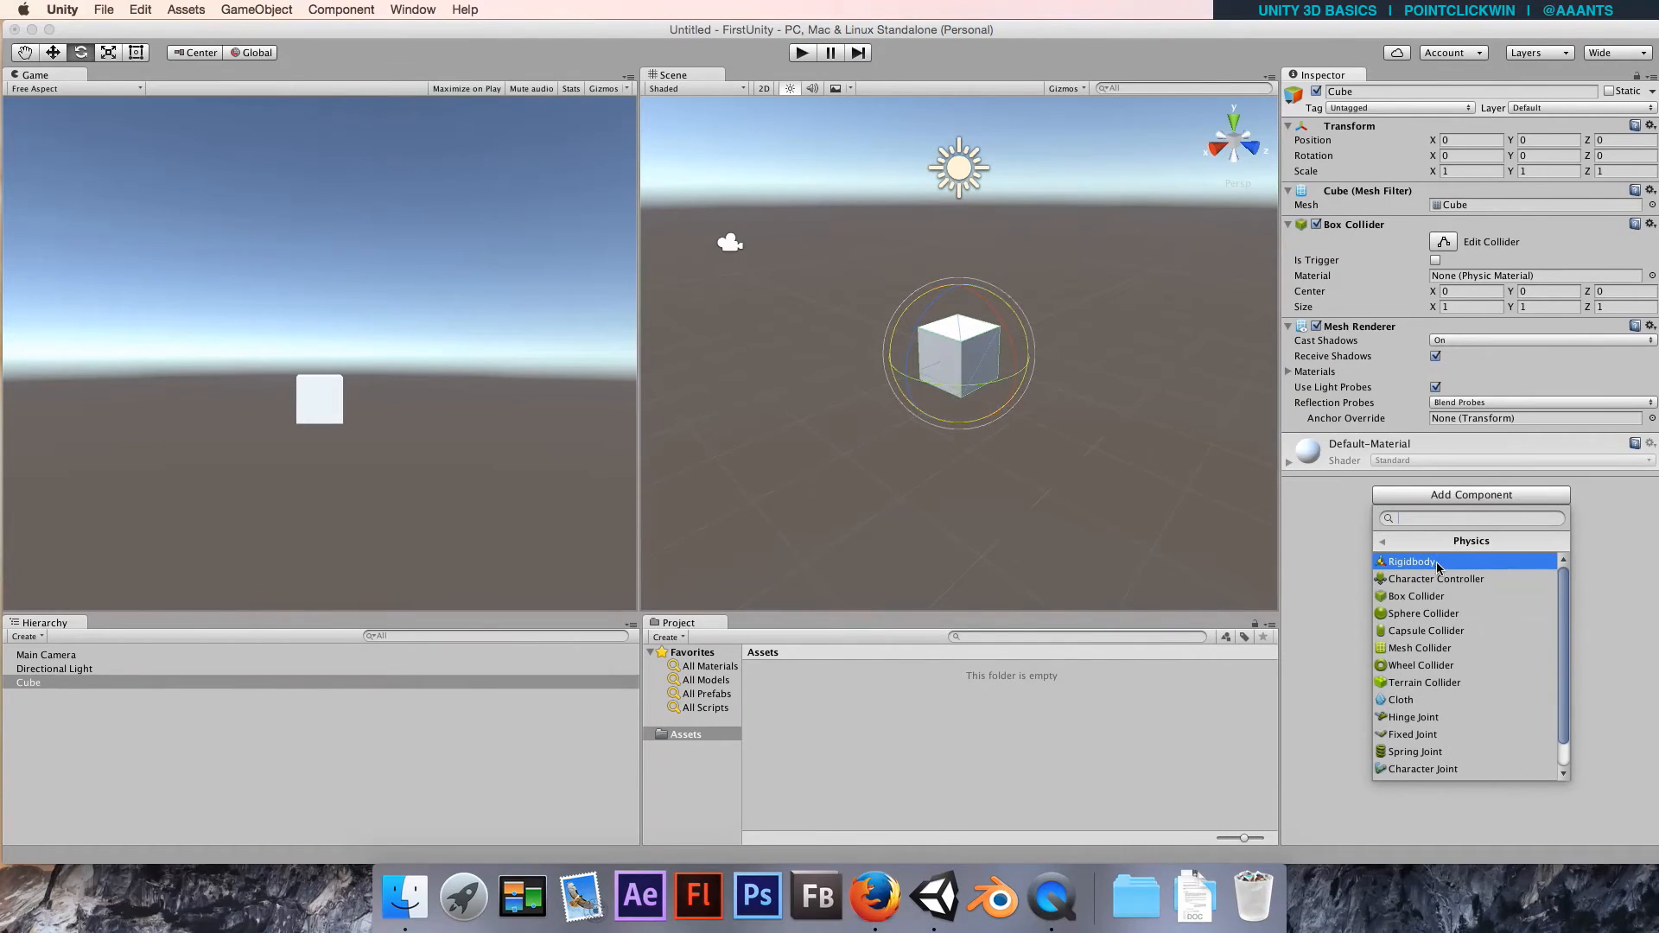
pyautogui.write('r')
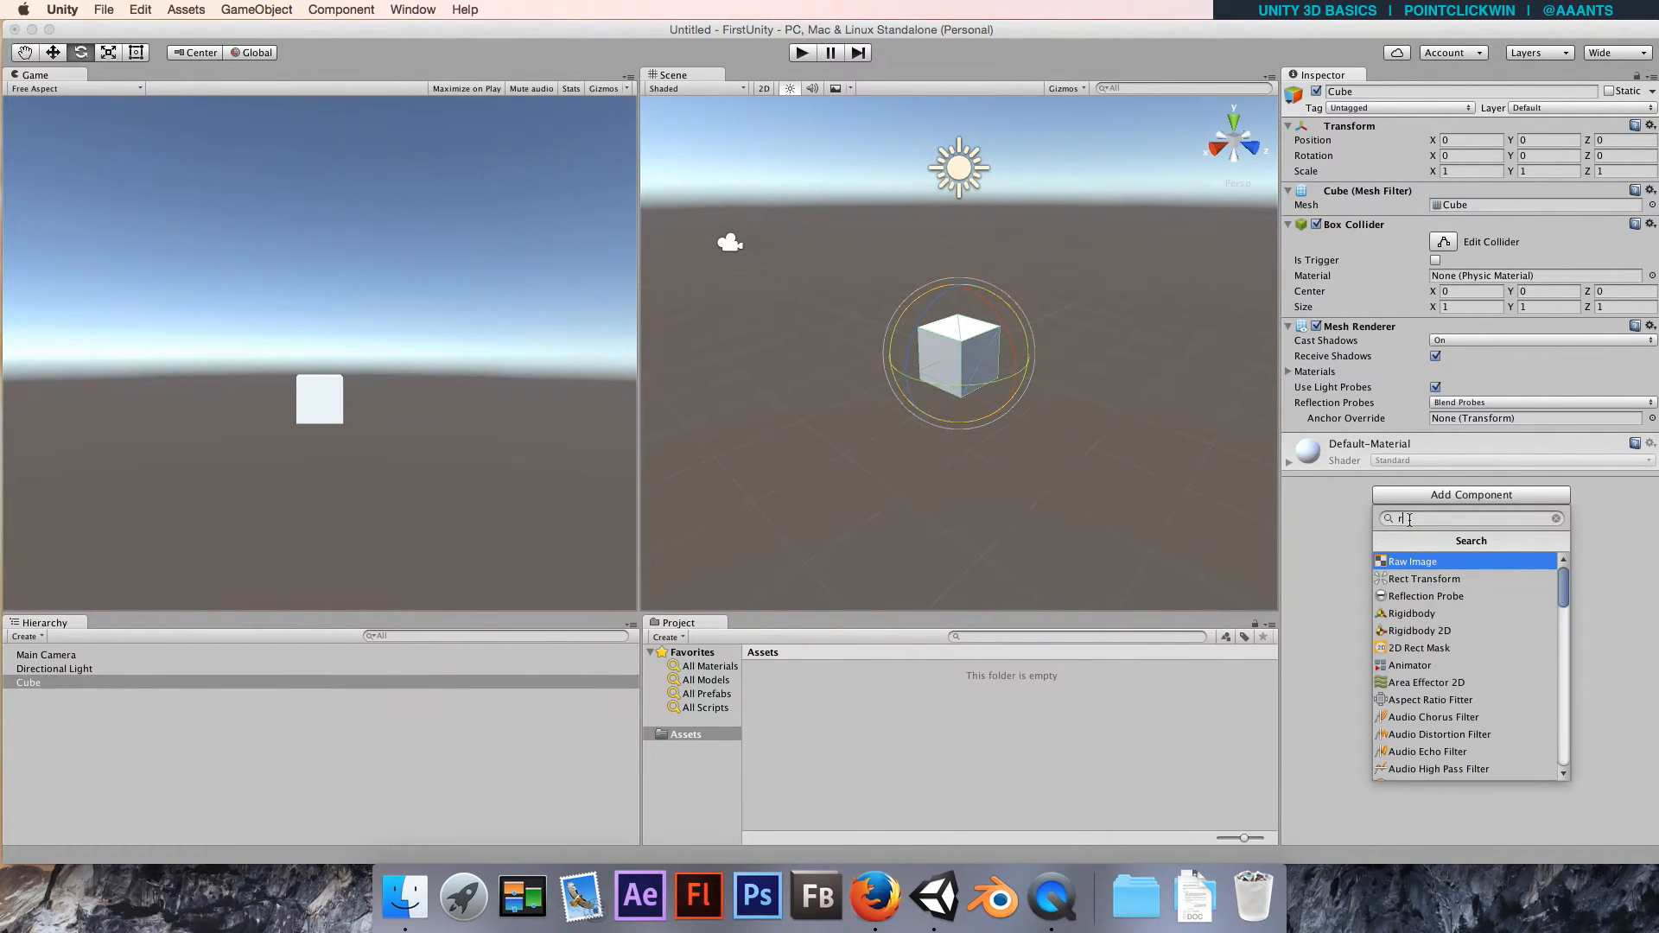
pyautogui.write('igi')
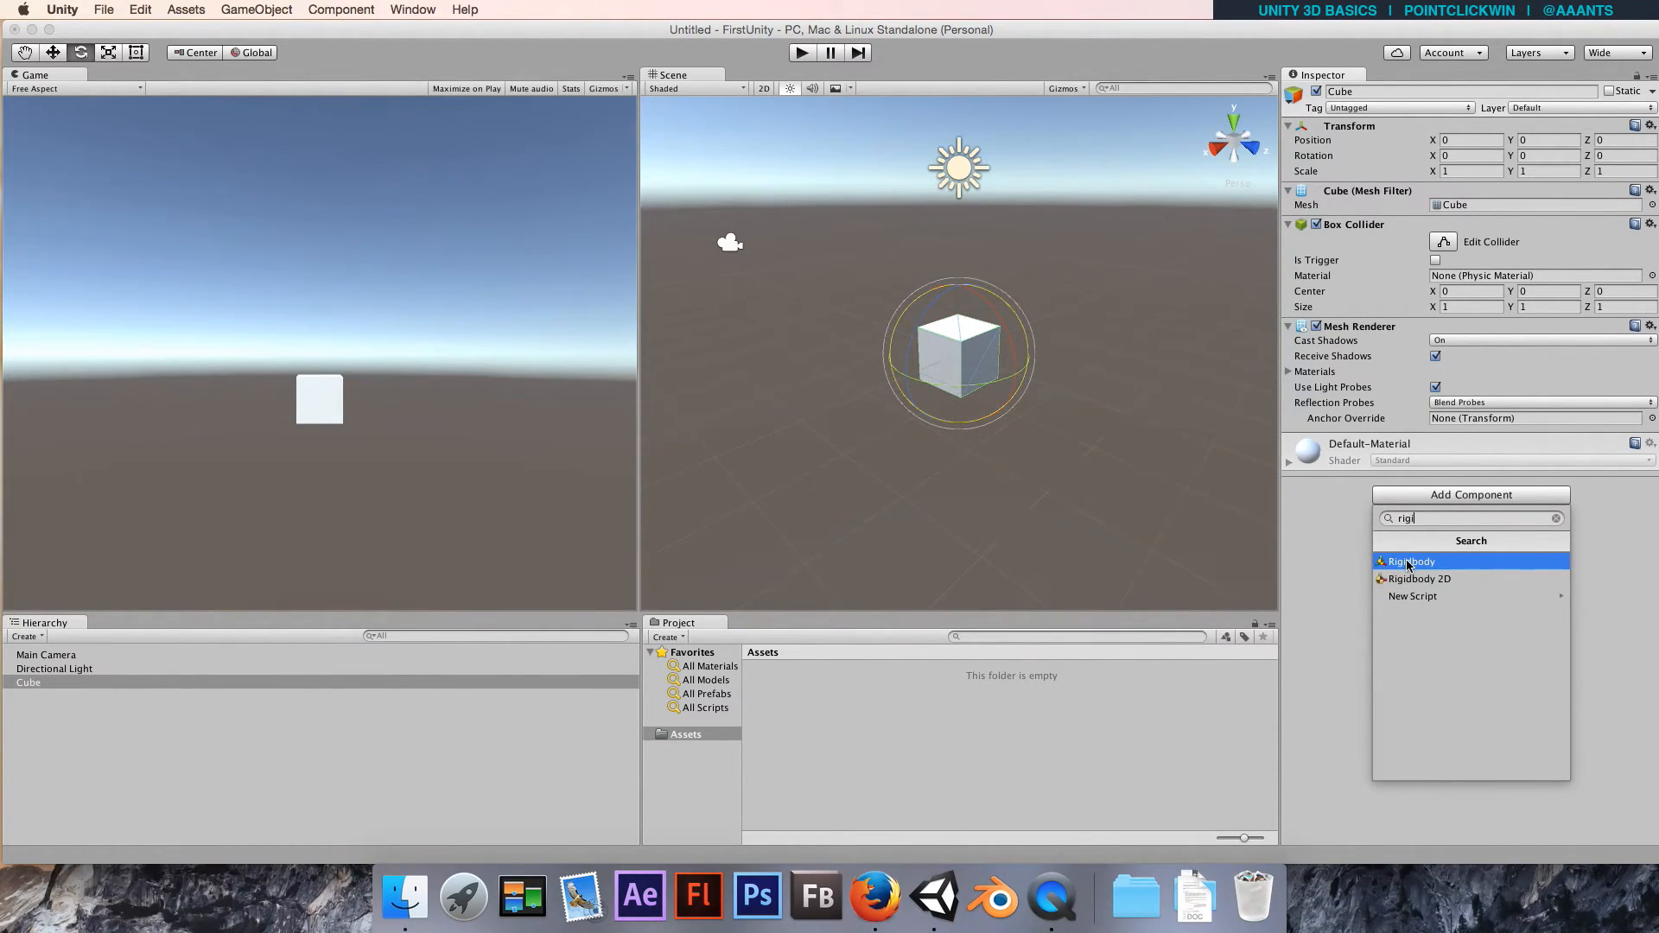
pyautogui.click(1409, 561)
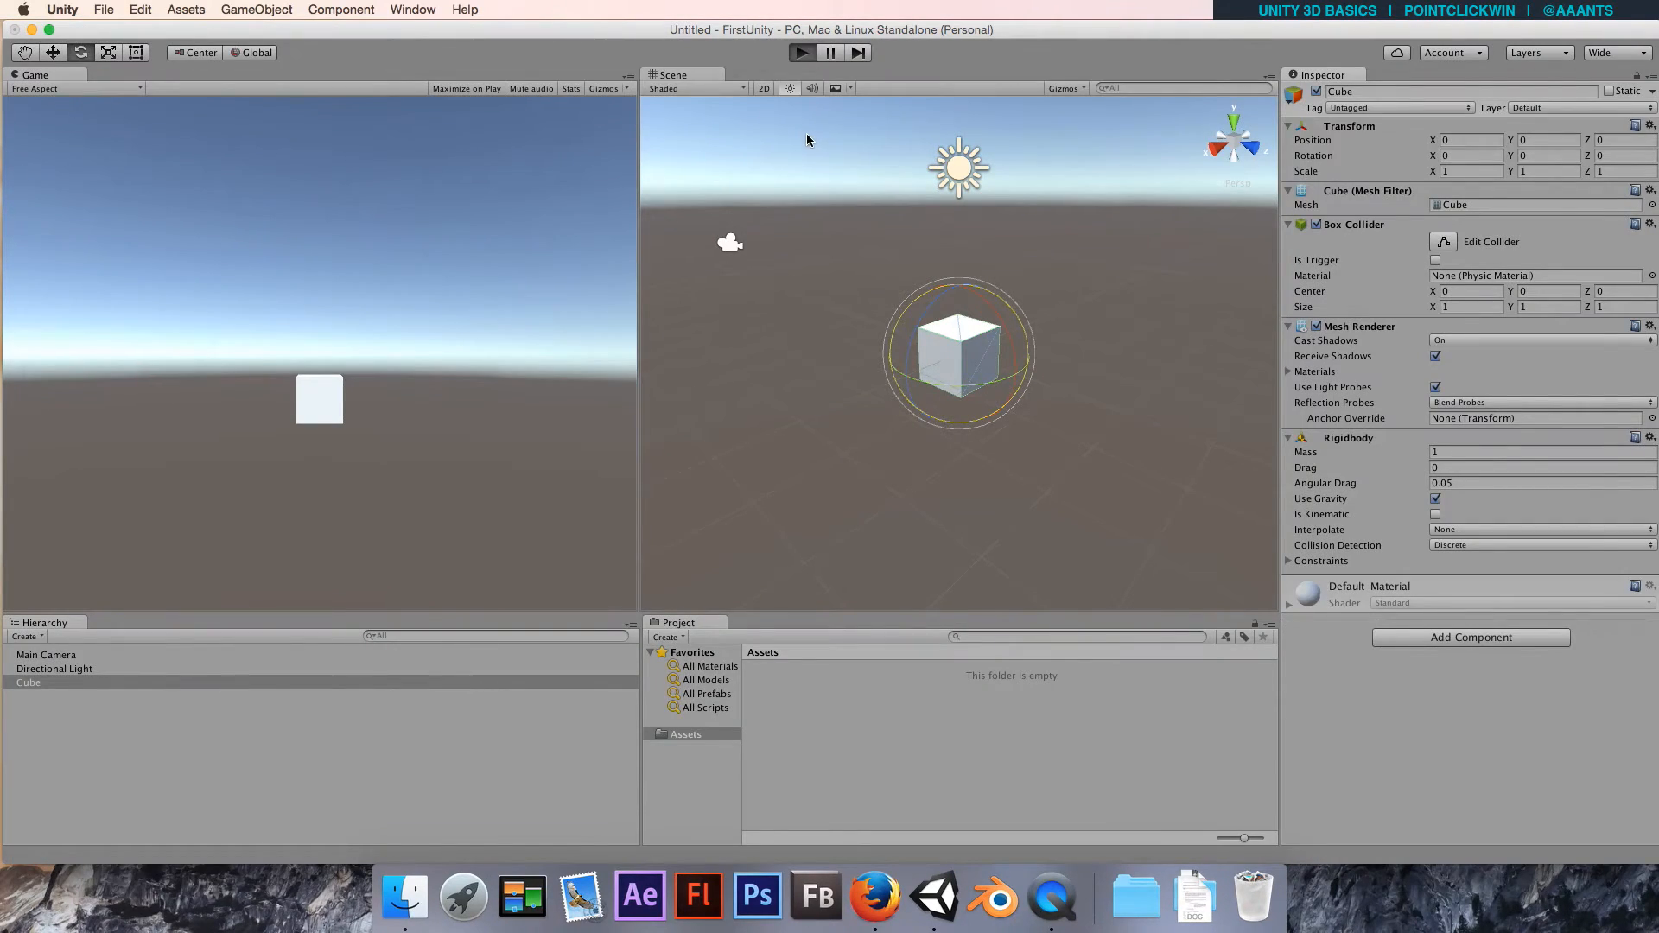
# Run the game to watch the cube fall under gravity, then stop it.
pyautogui.click(800, 53)
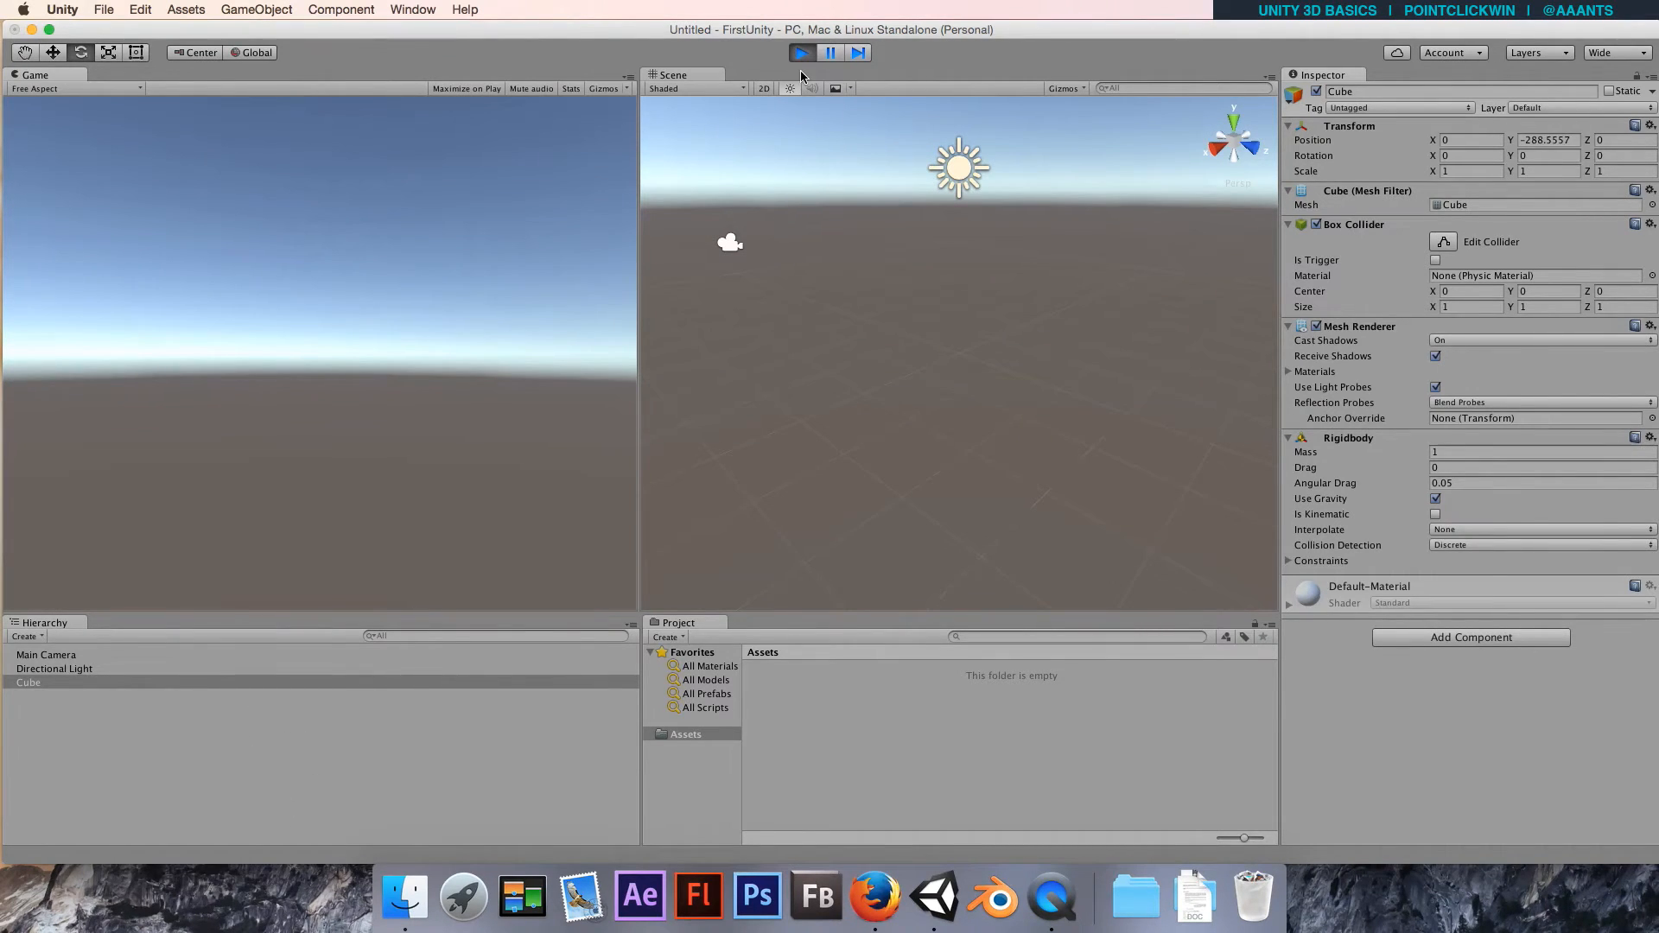
pyautogui.click(800, 53)
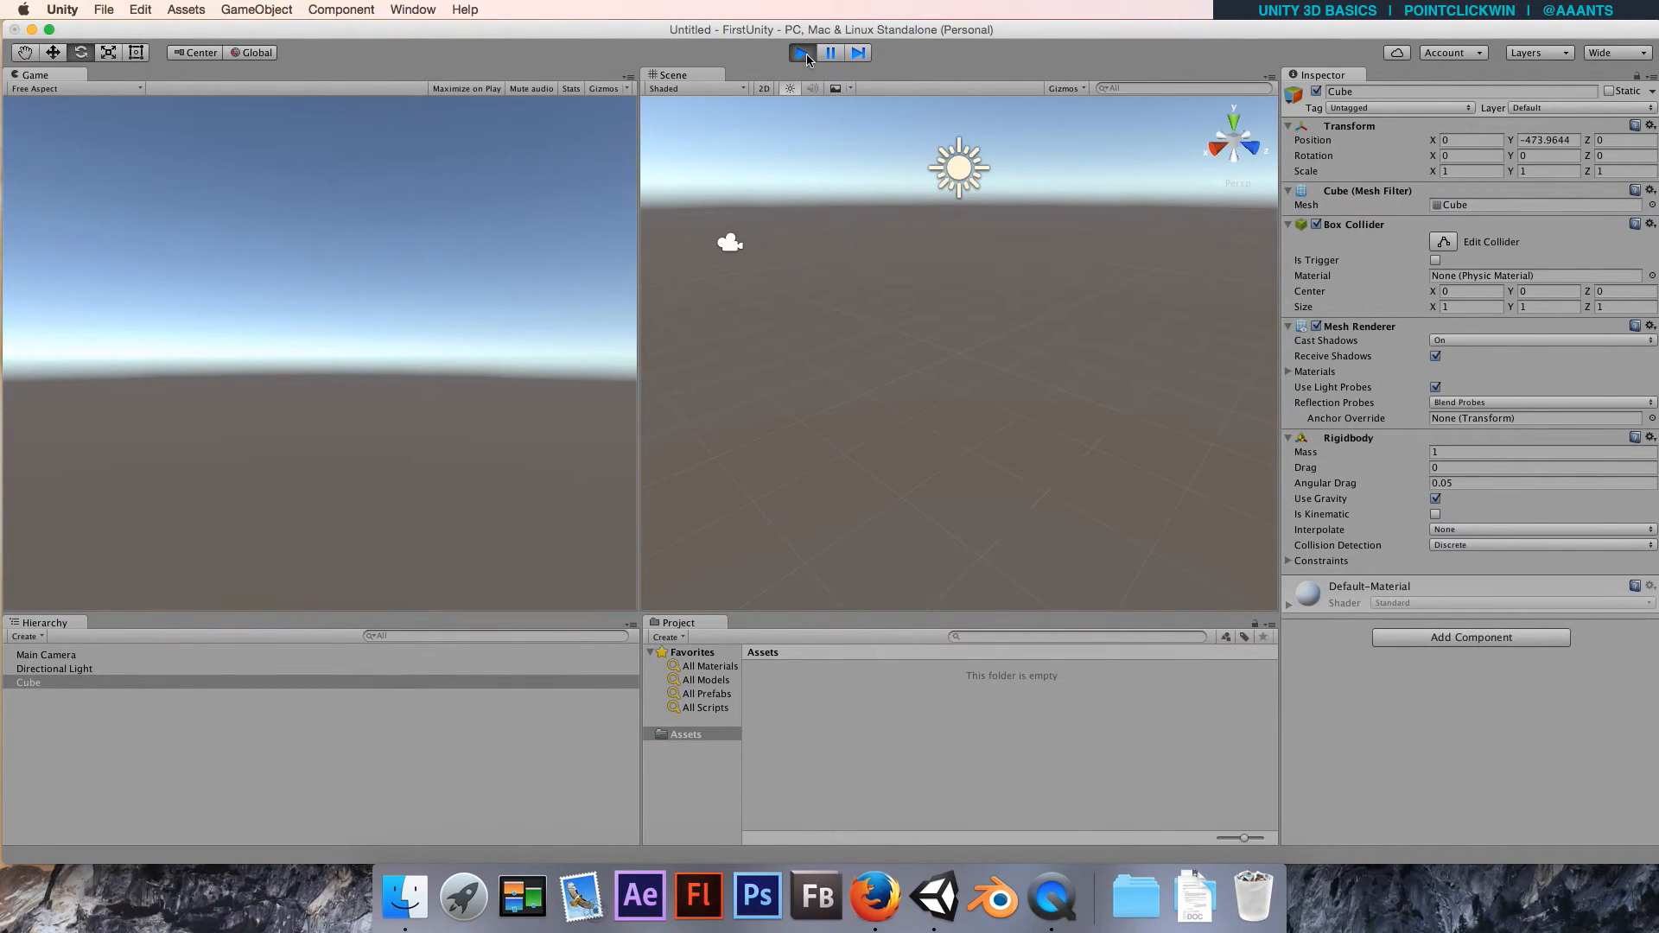
pyautogui.click(801, 52)
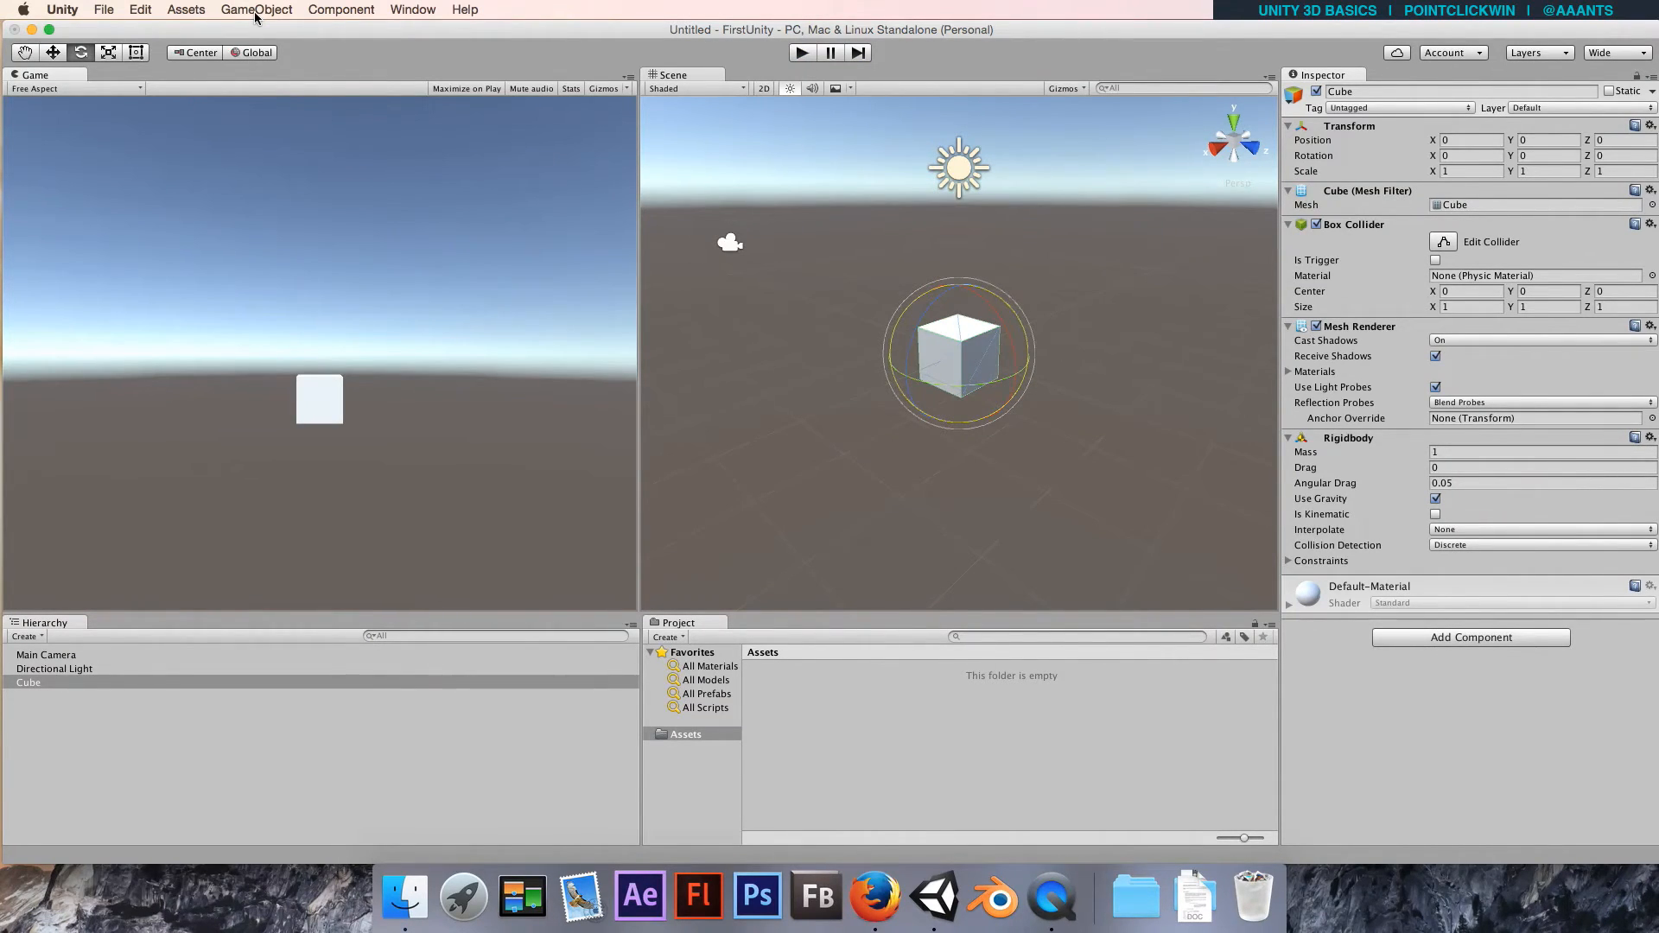
pyautogui.click(256, 10)
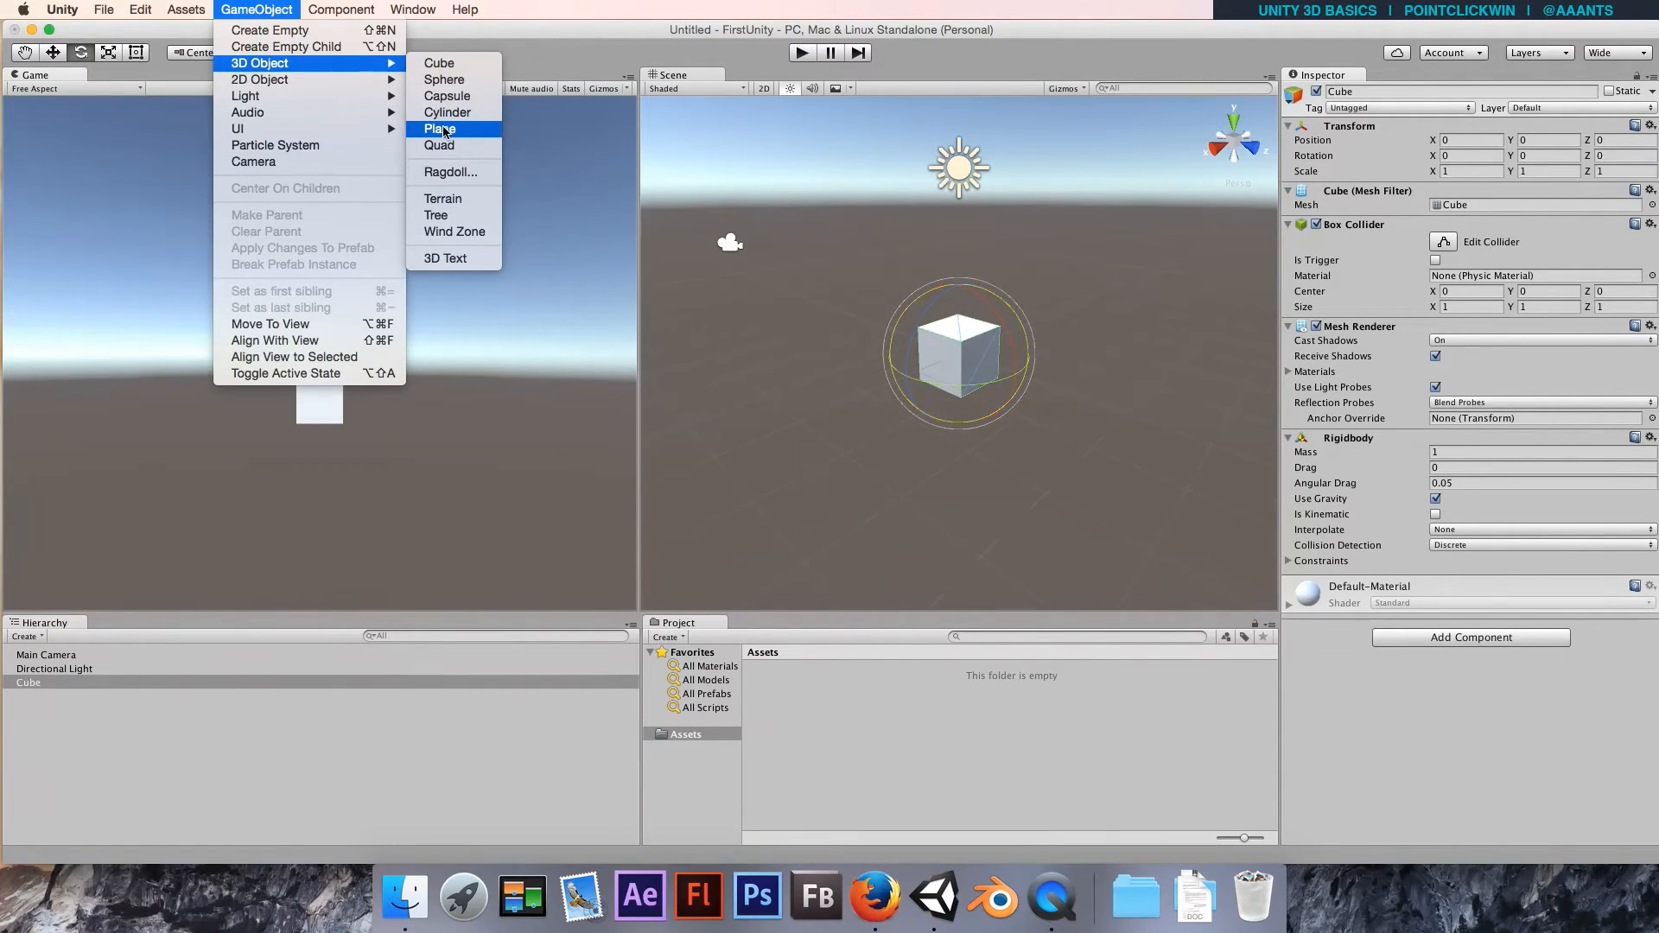
# Create a Plane from GameObject > 3D Object as the floor at the origin.
pyautogui.click(438, 128)
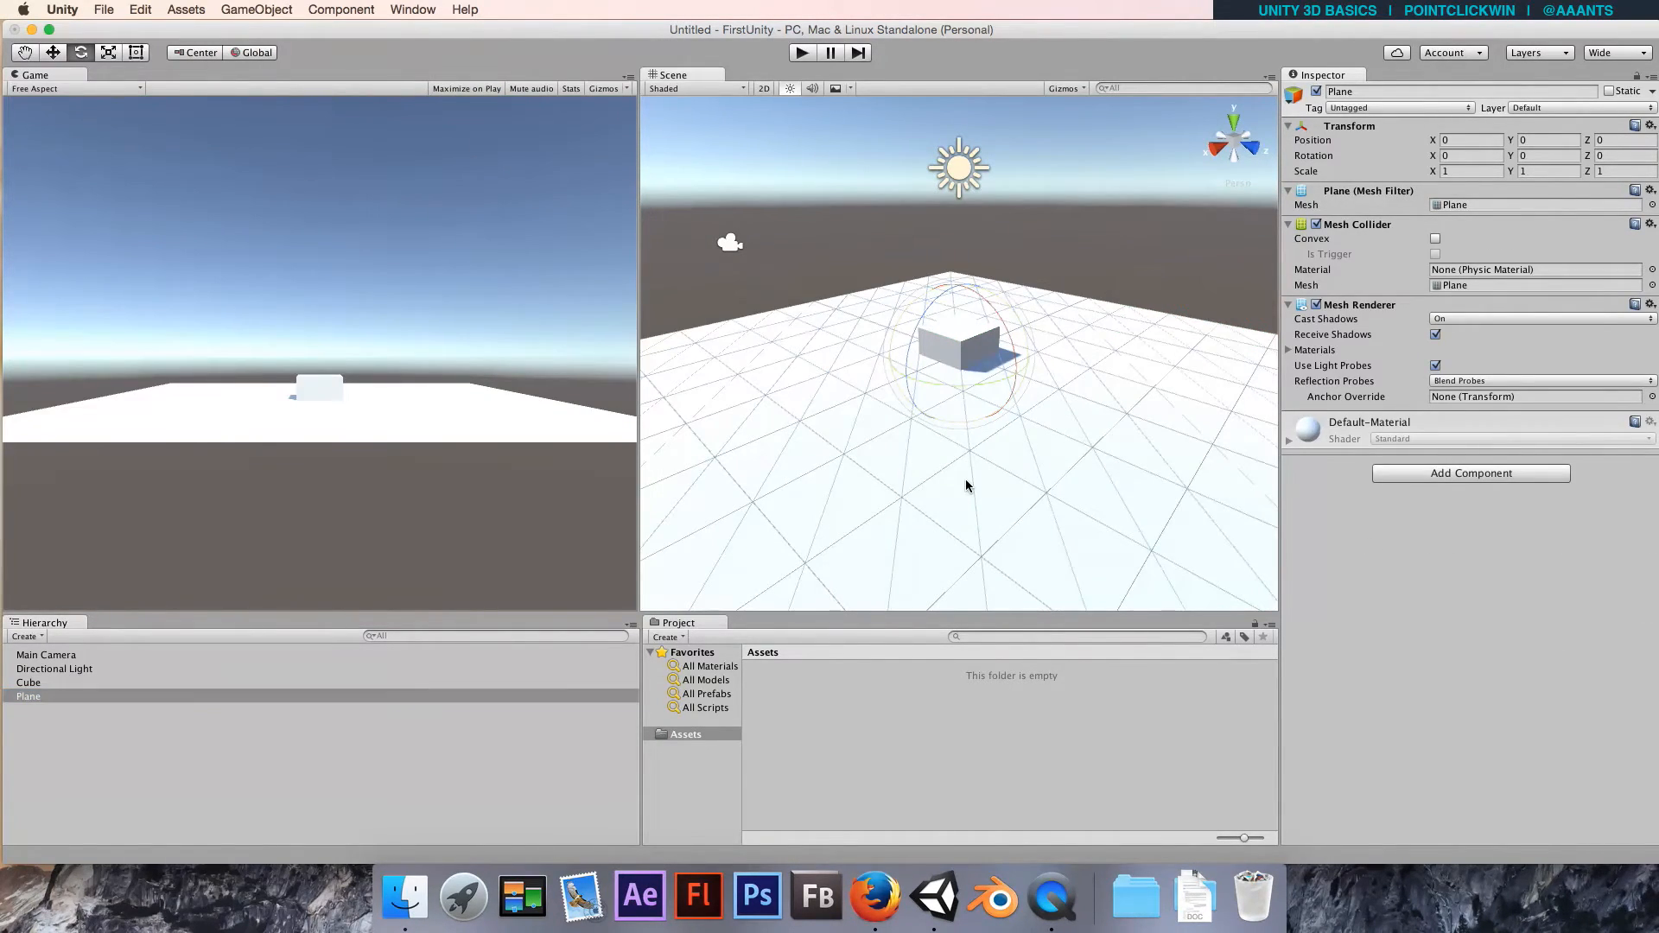
pyautogui.moveTo(841, 461)
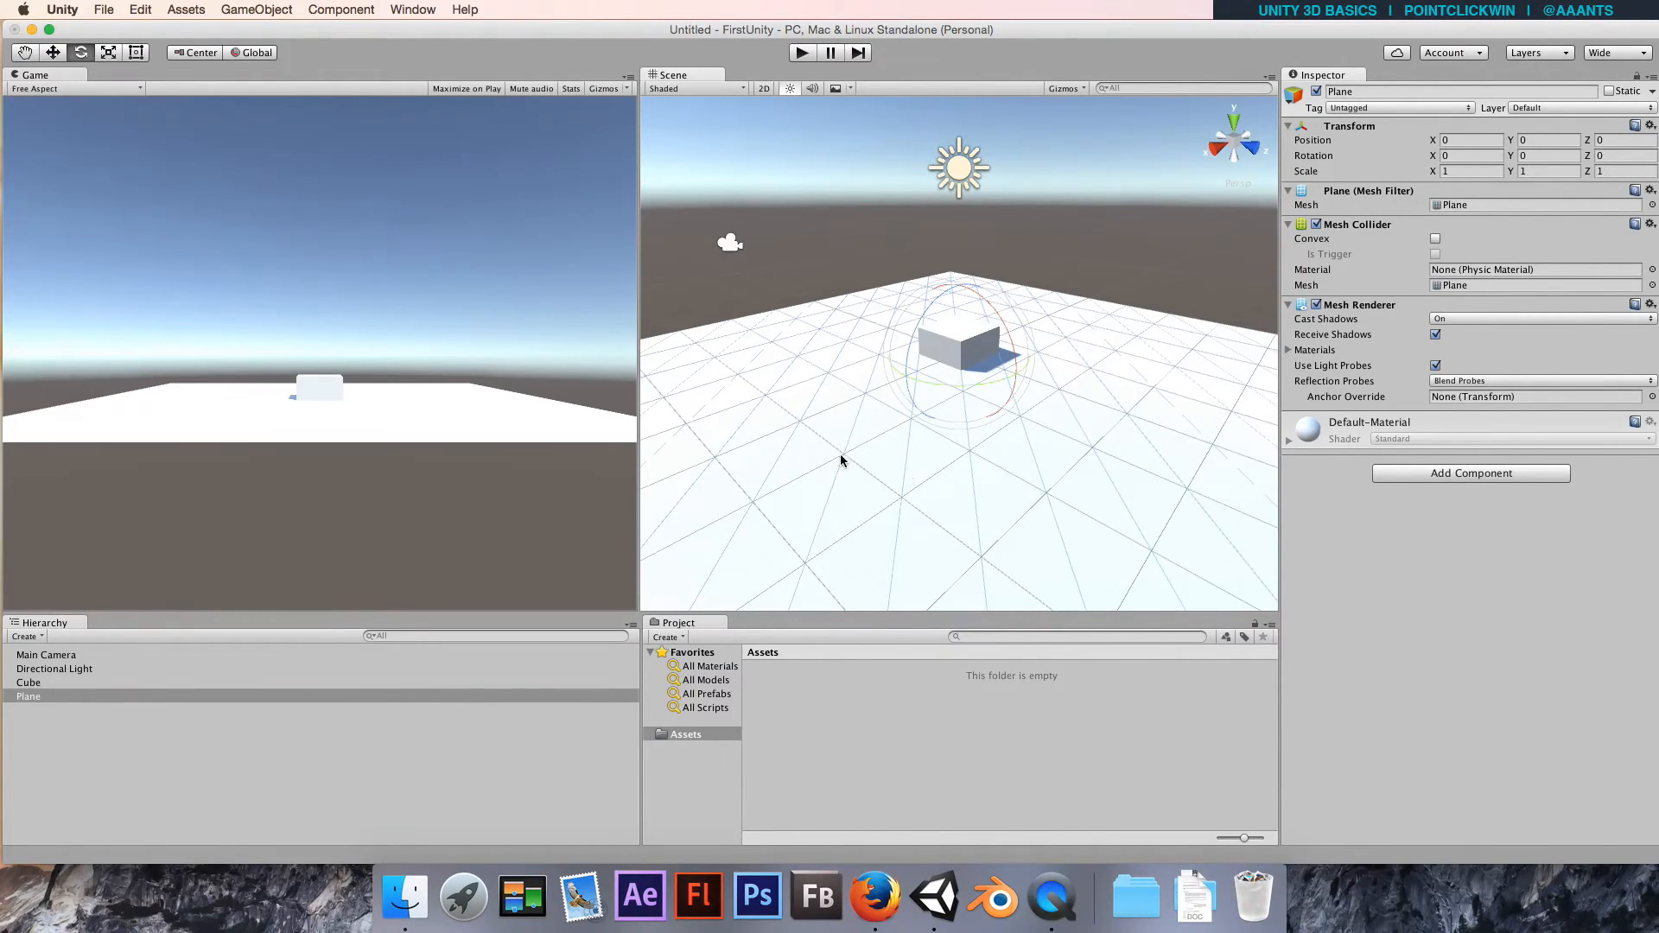
pyautogui.moveTo(828, 336)
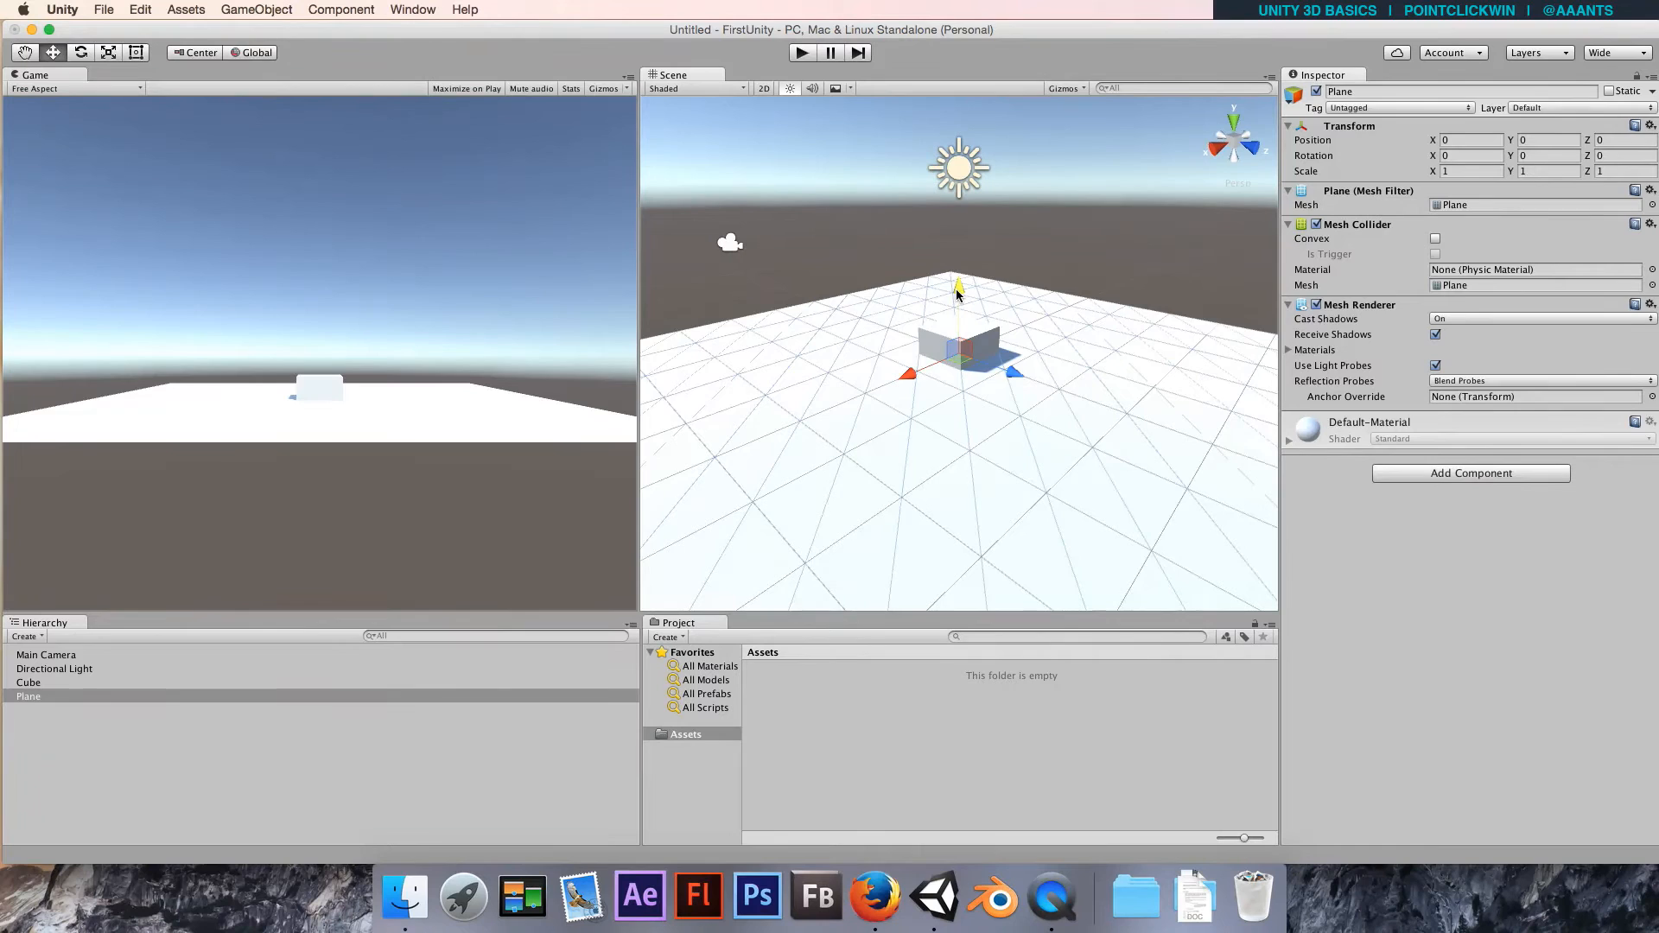
pyautogui.moveTo(956, 286); pyautogui.dragTo(955, 418)
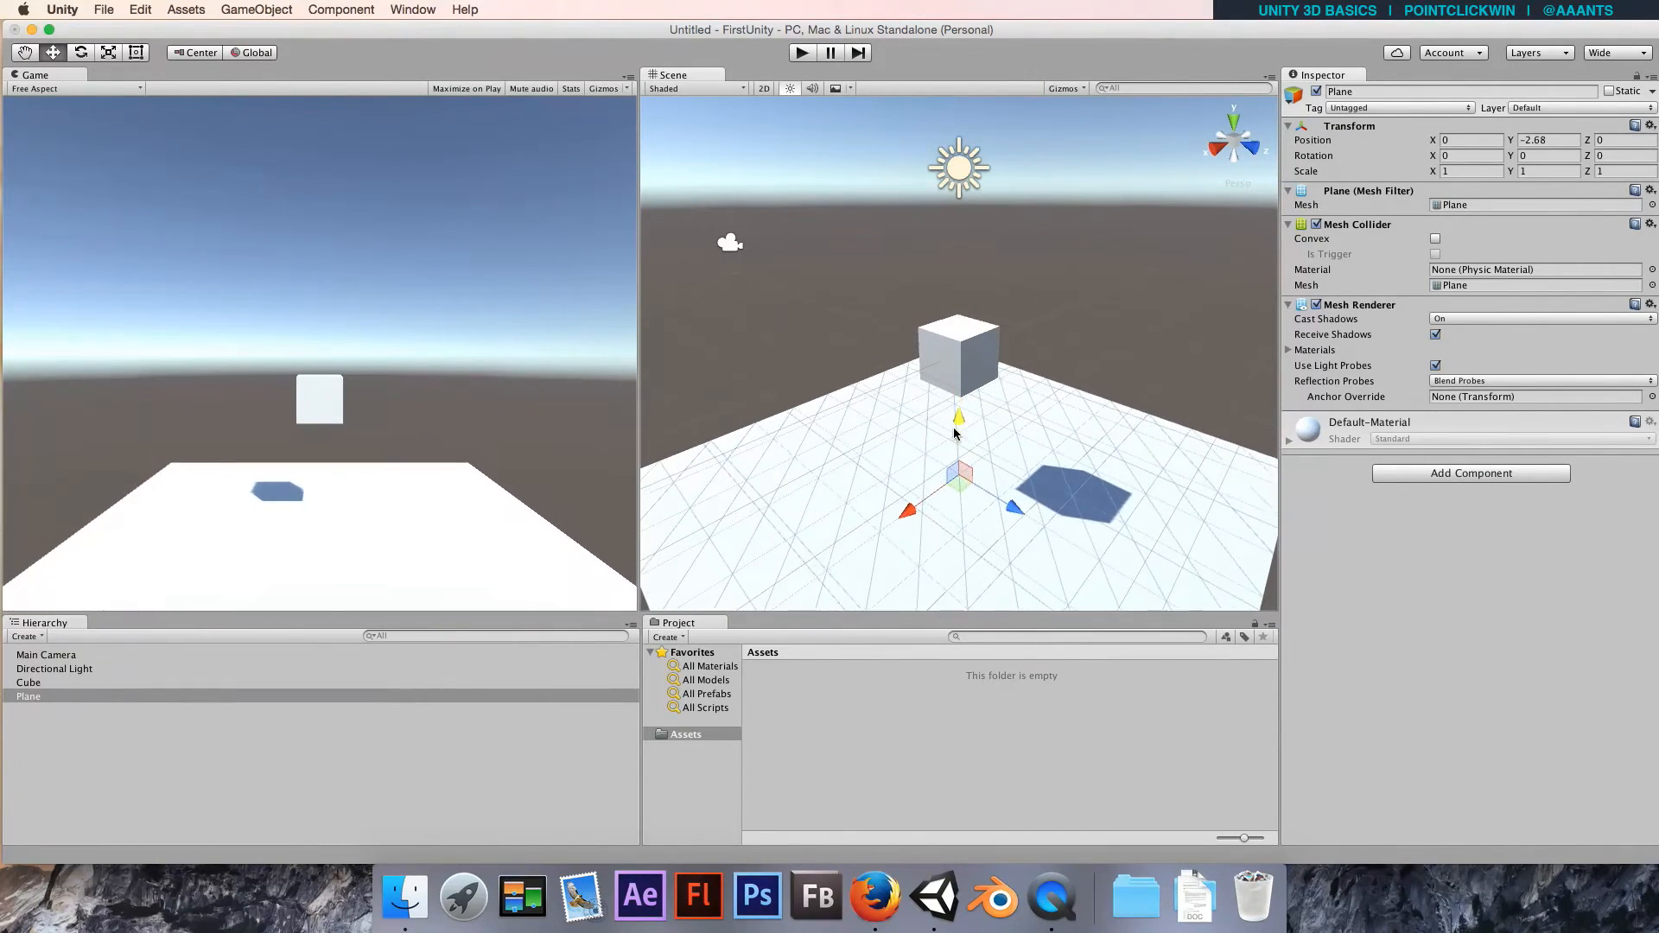
pyautogui.moveTo(957, 416); pyautogui.dragTo(957, 443)
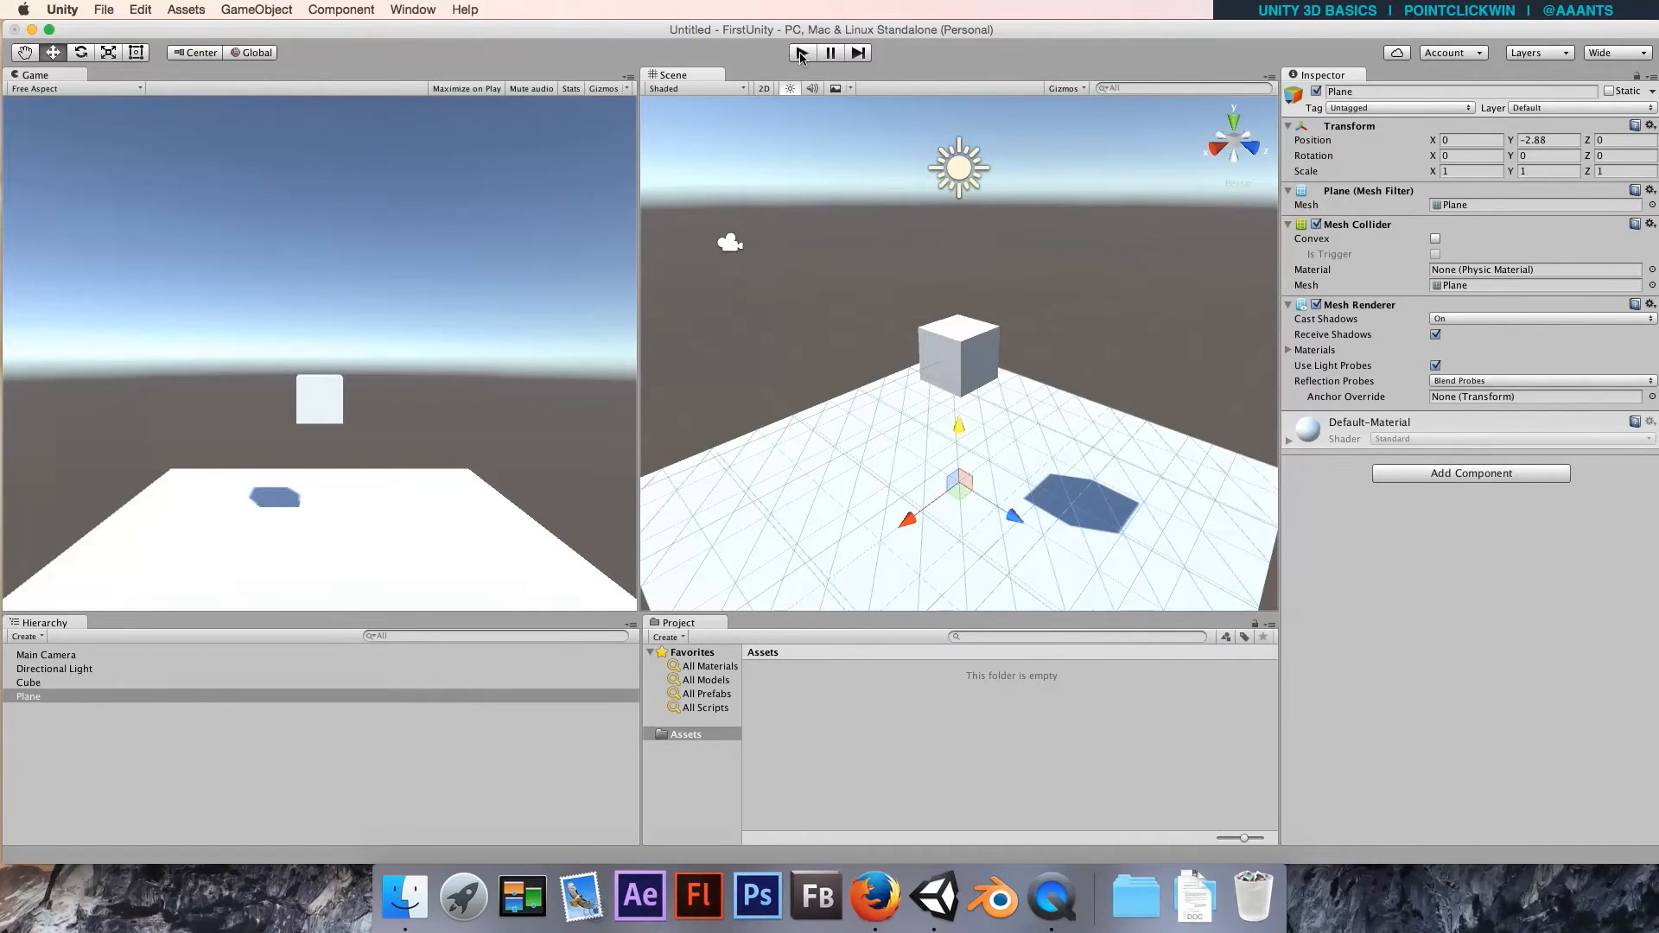
pyautogui.click(801, 53)
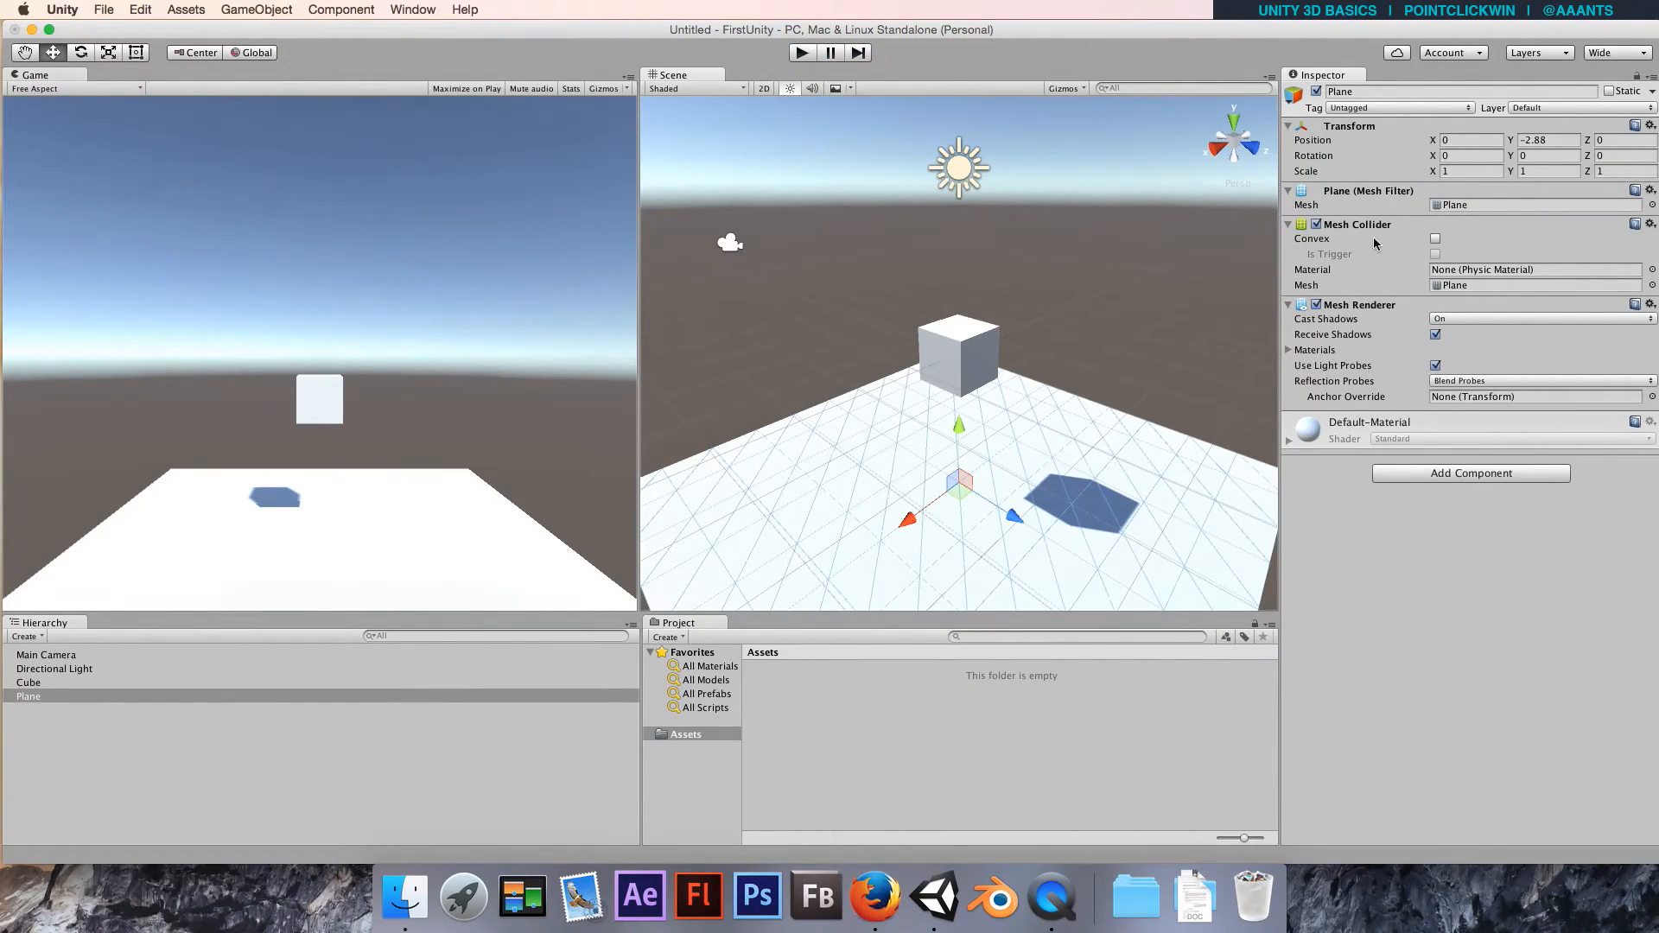
pyautogui.moveTo(1383, 248)
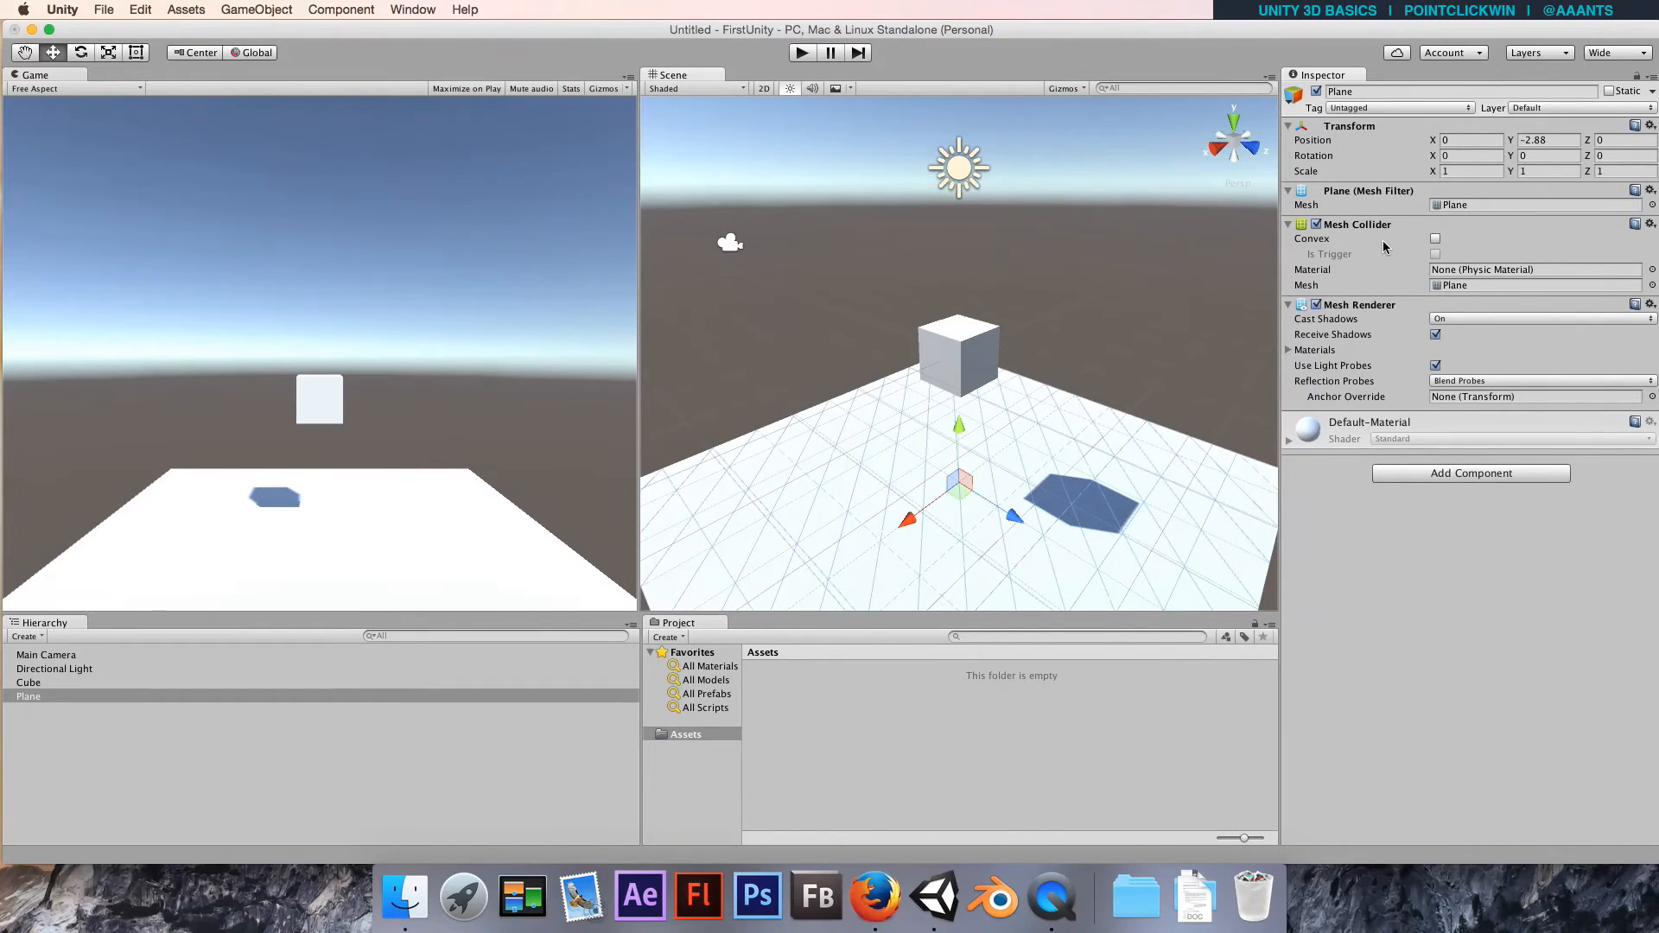
pyautogui.moveTo(1379, 293)
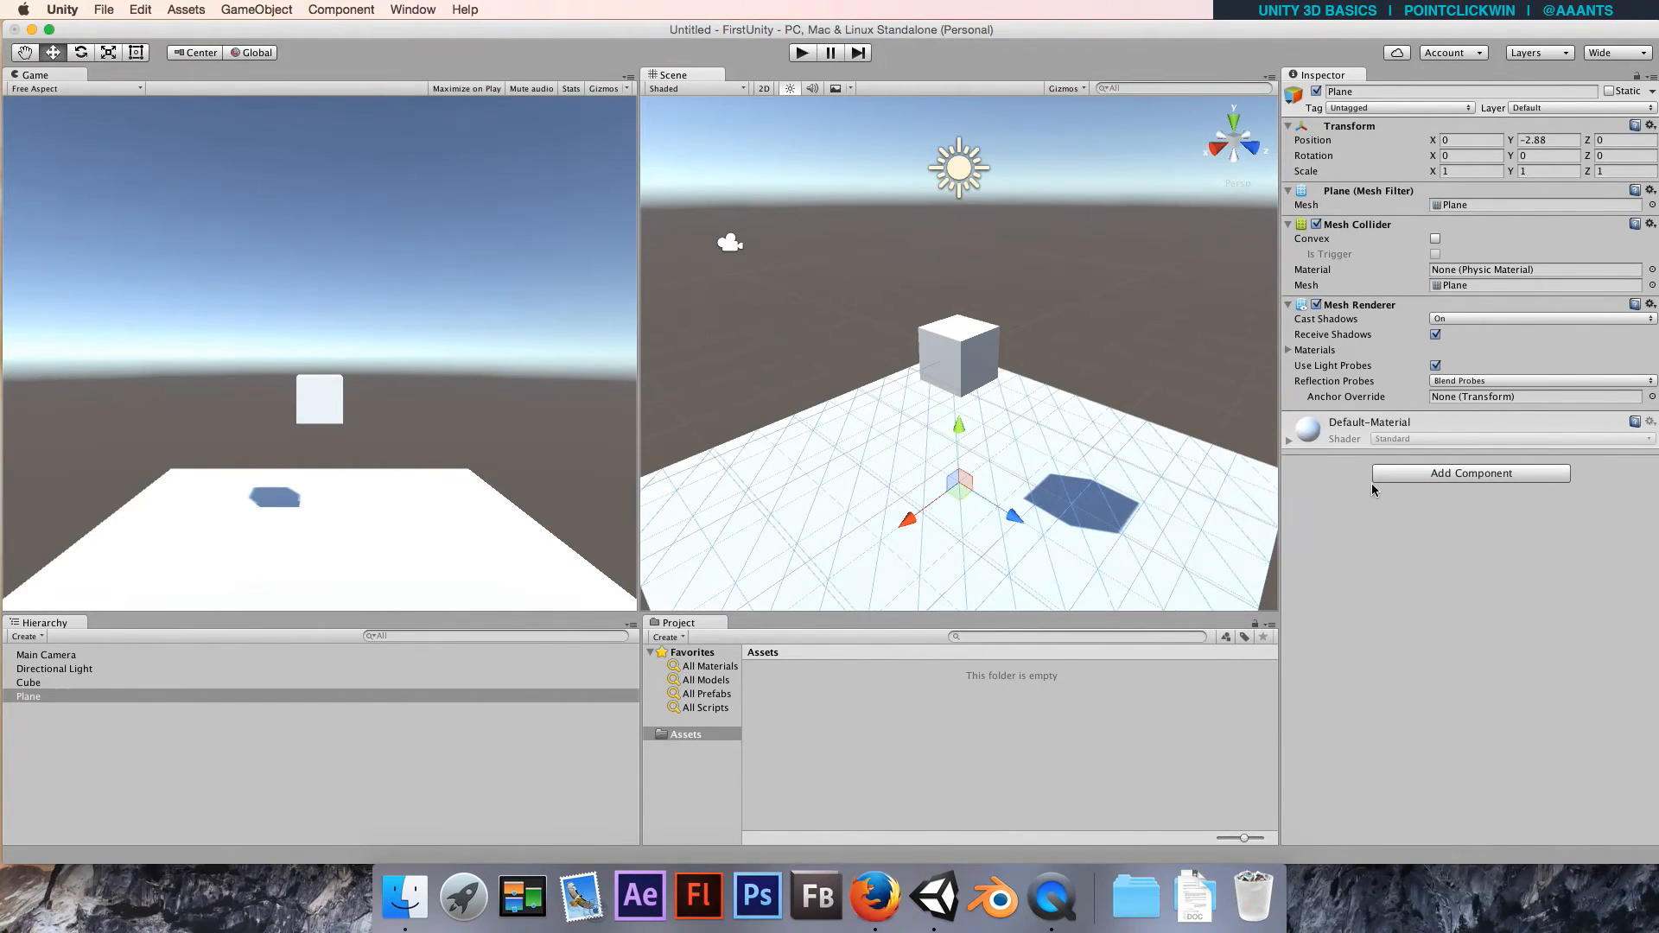
pyautogui.moveTo(1346, 237)
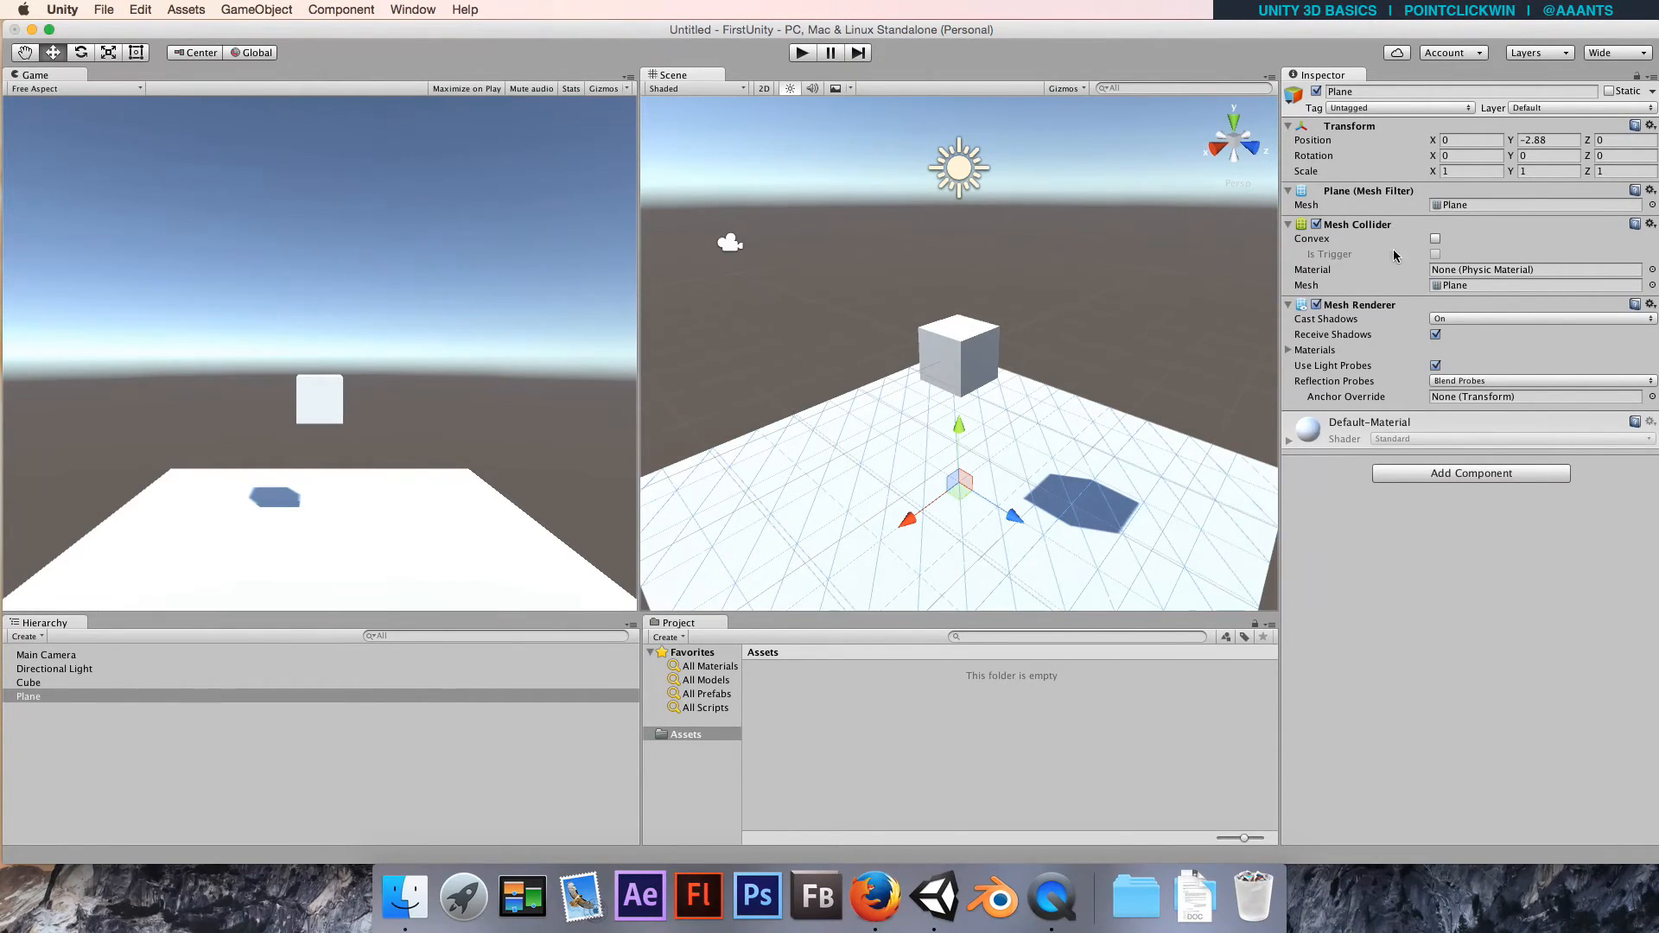
pyautogui.moveTo(1331, 254)
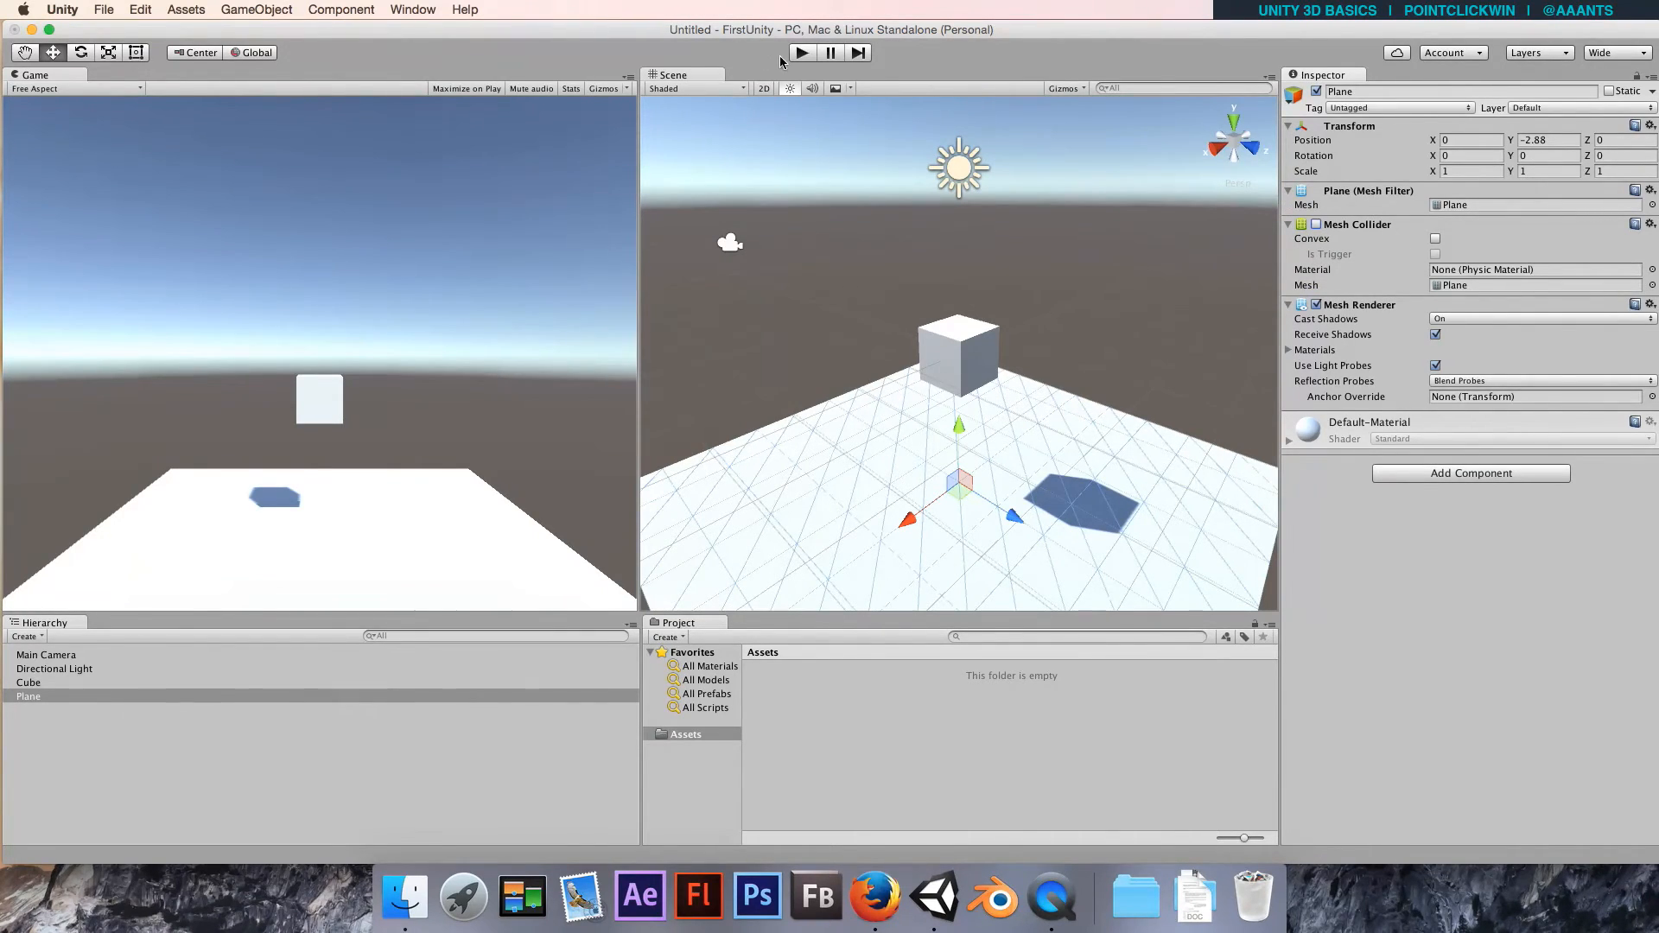
# Run Play with the Plane's Mesh Collider off, then stop and re-enable the Mesh Collider.
pyautogui.click(801, 53)
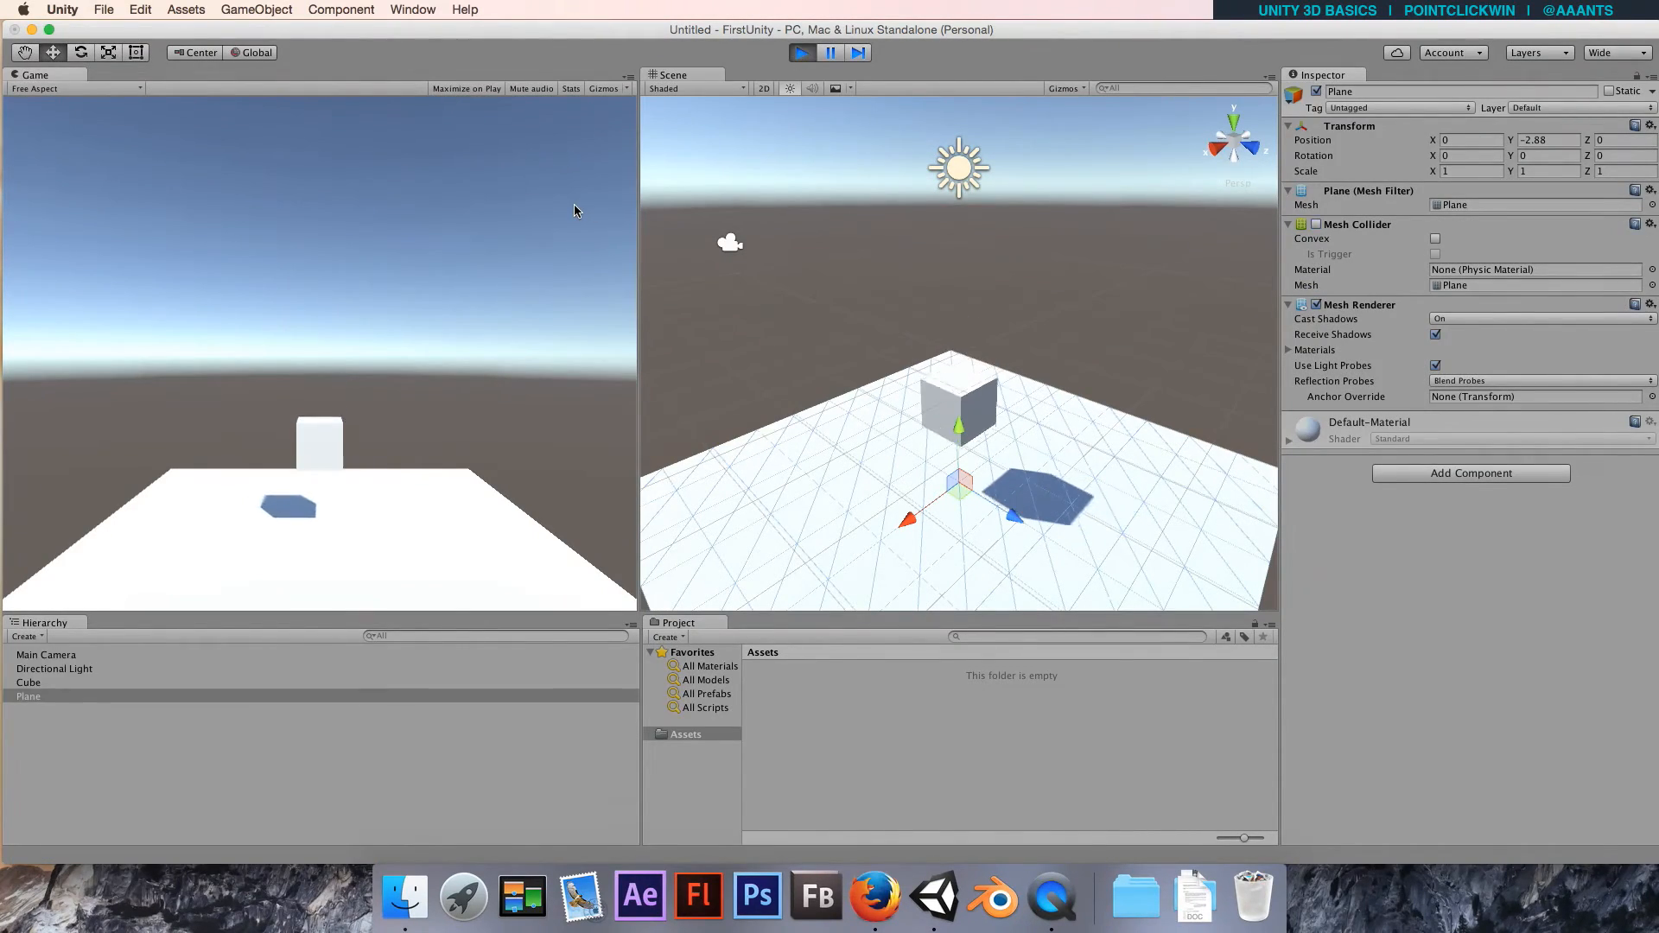
pyautogui.click(800, 52)
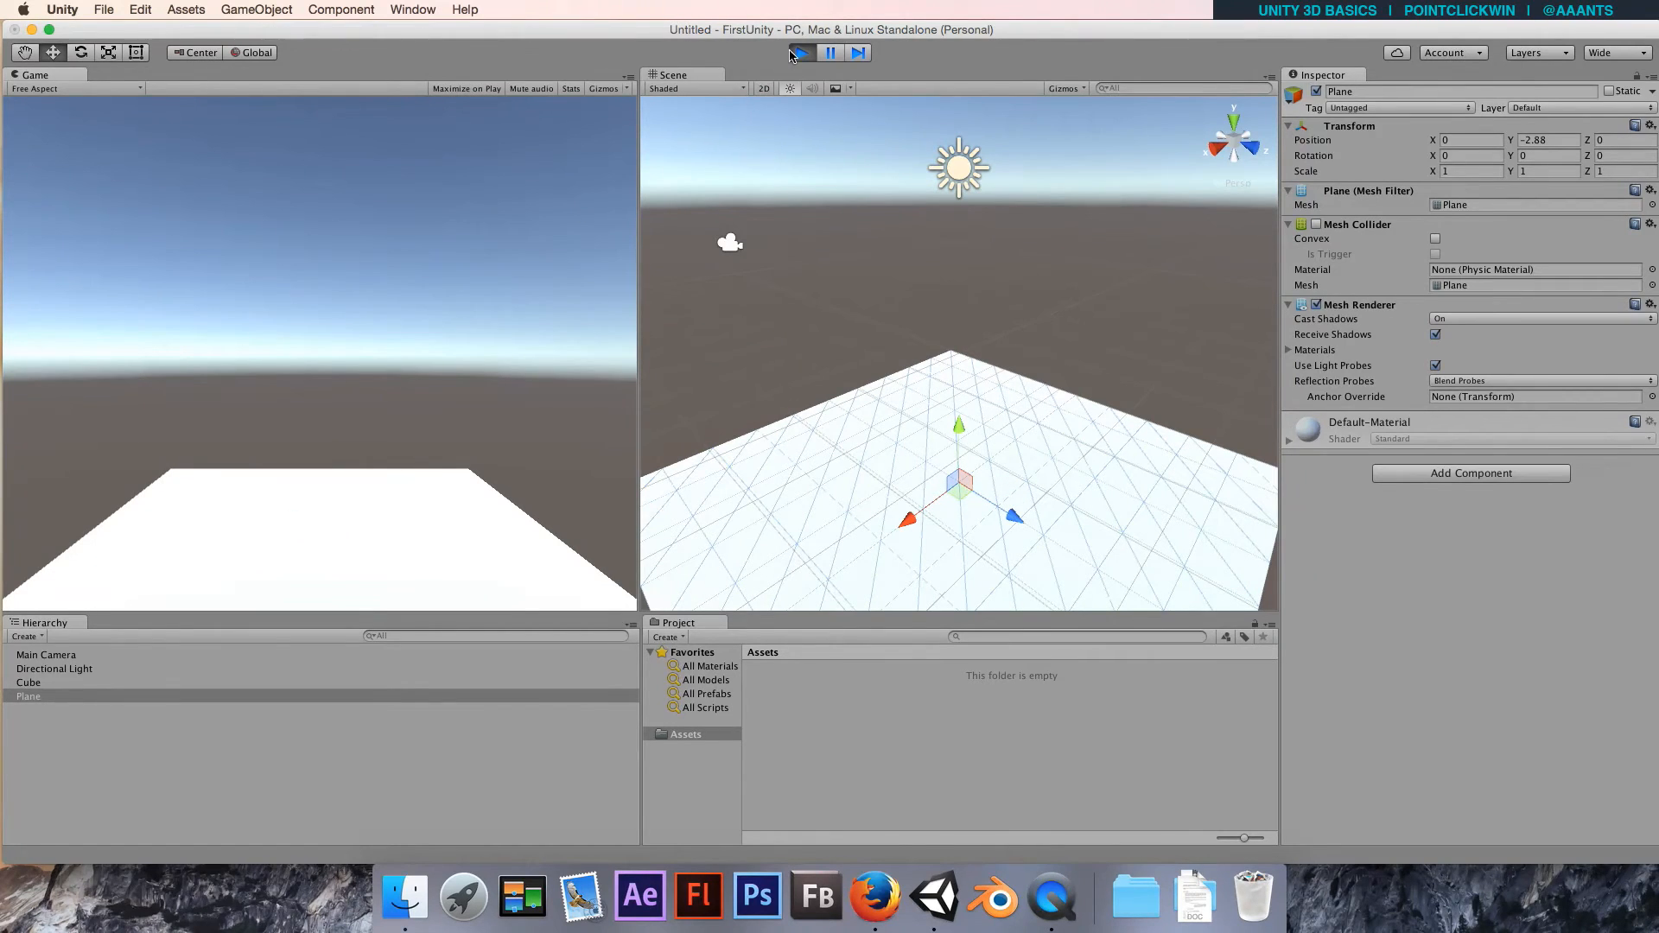
pyautogui.click(801, 53)
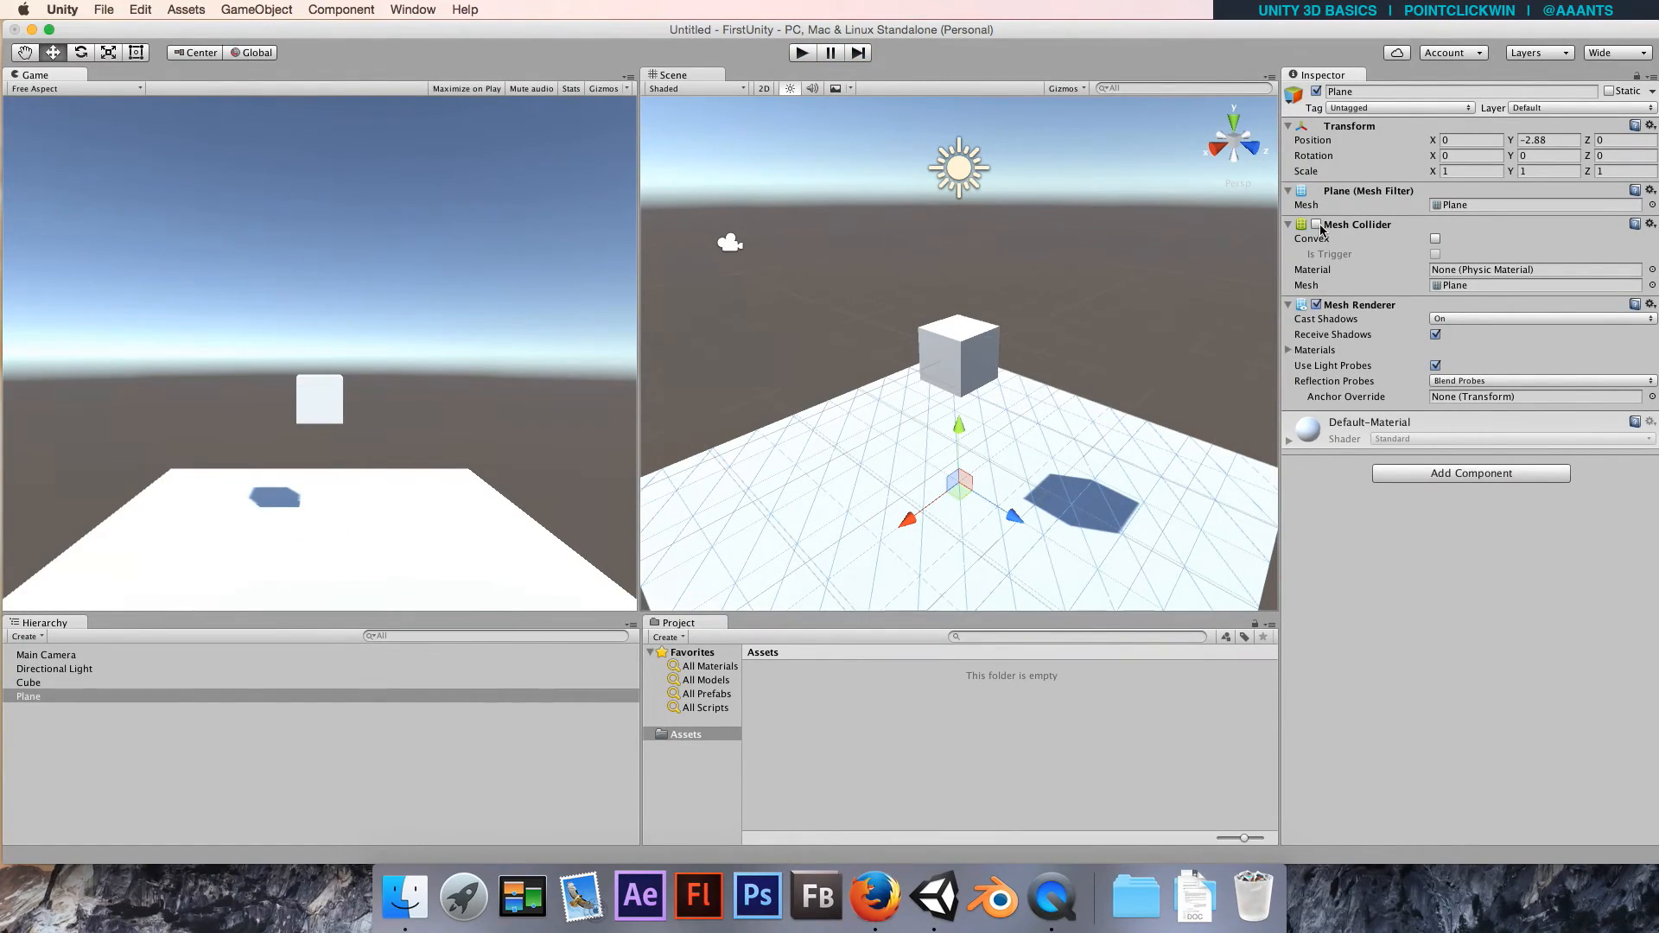
pyautogui.click(1318, 224)
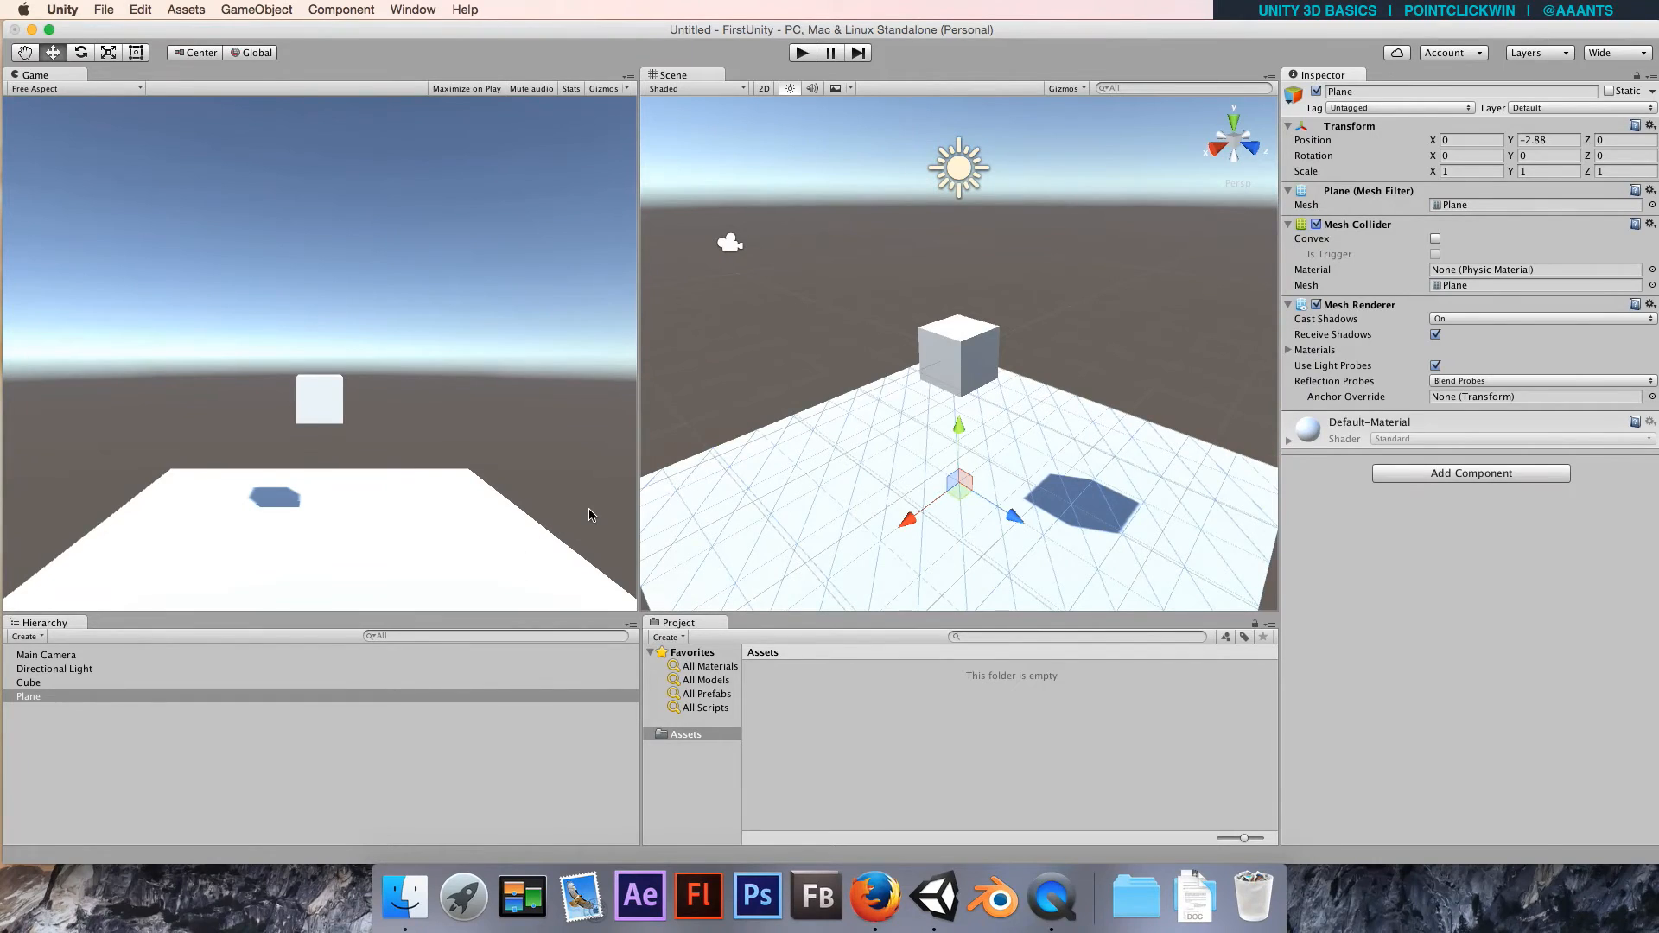
pyautogui.moveTo(770, 508)
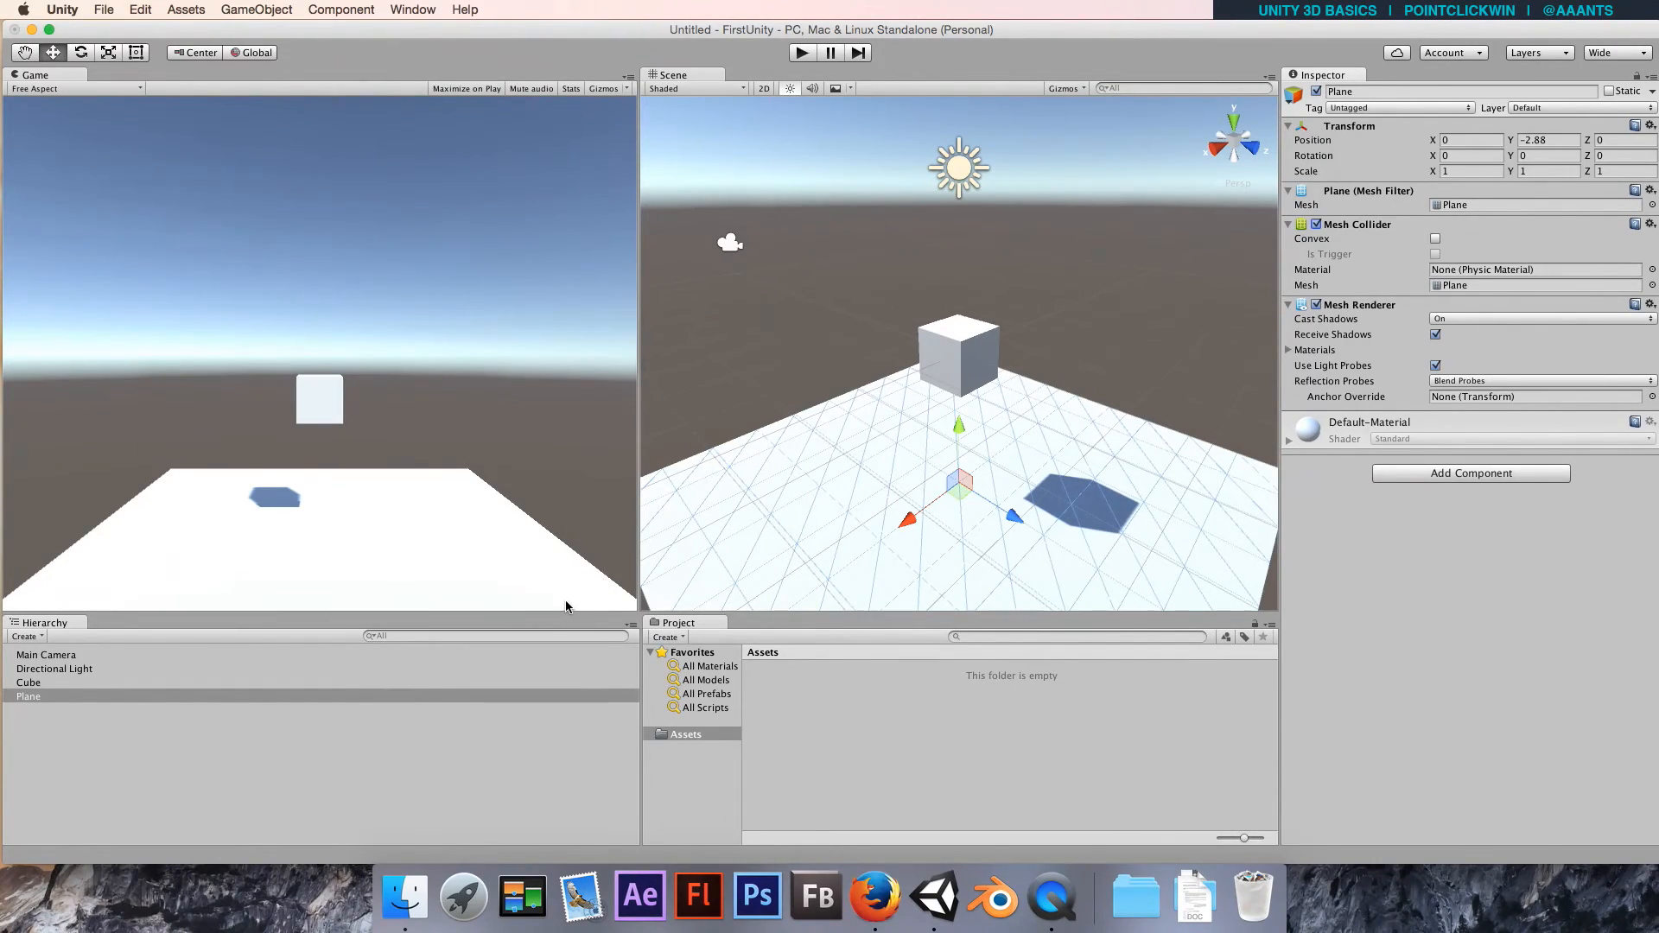
pyautogui.moveTo(242, 737)
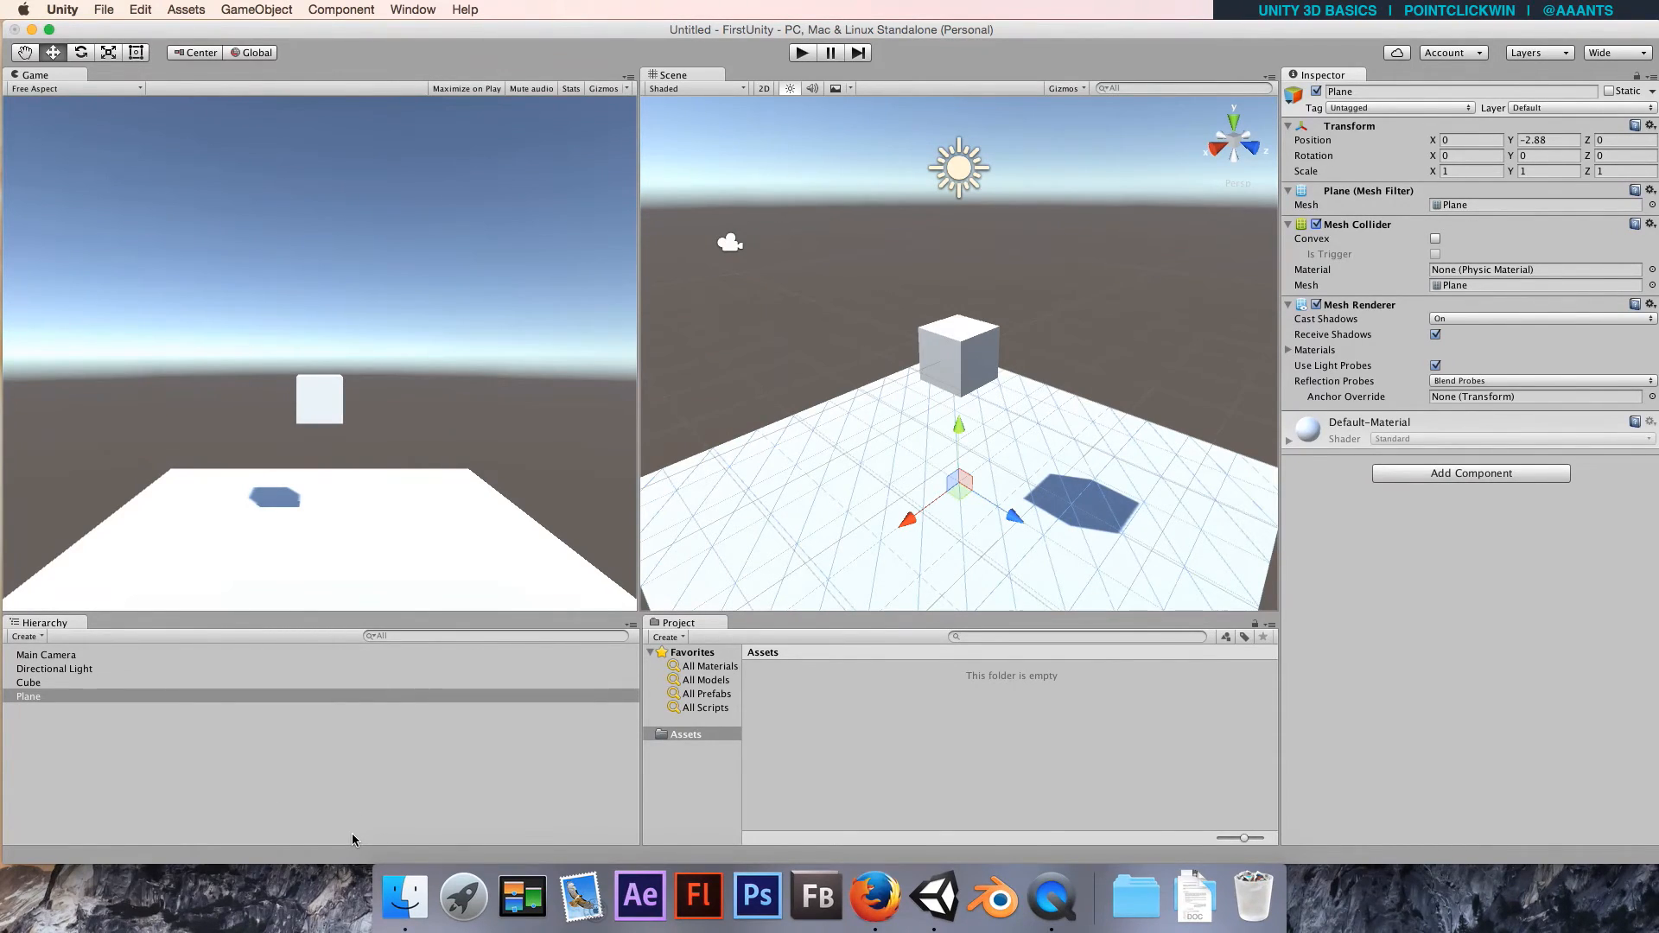
pyautogui.moveTo(679, 382)
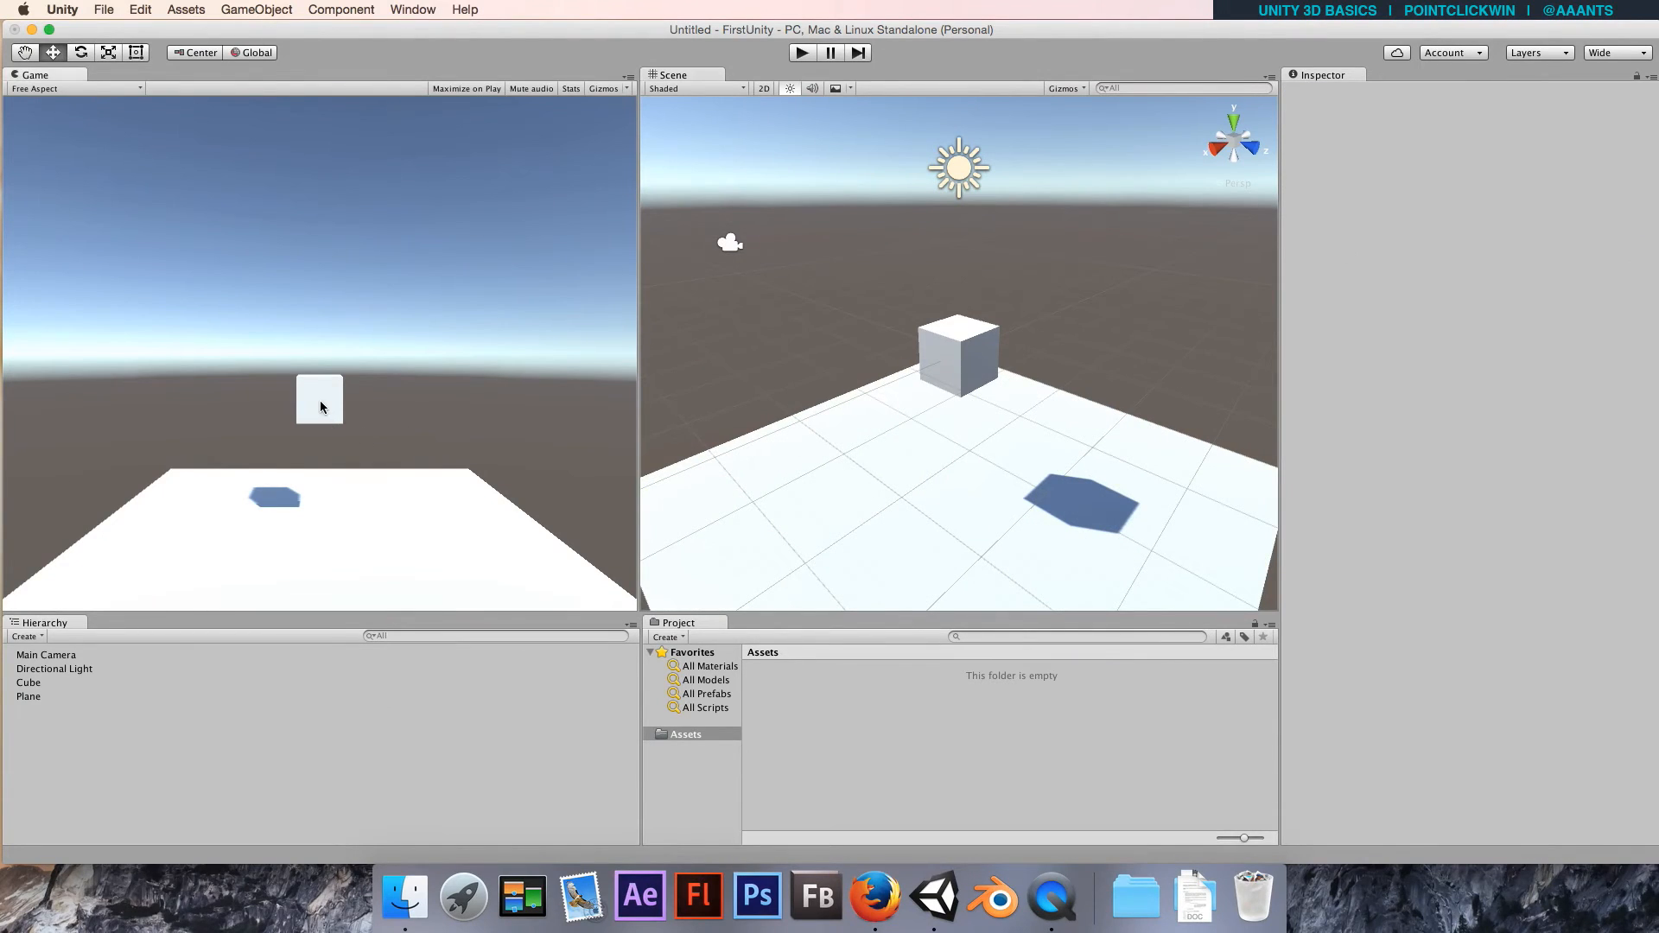
# Select the Cube, maximize the Scene view, and create a Sphere from GameObject > 3D Object.
pyautogui.click(28, 683)
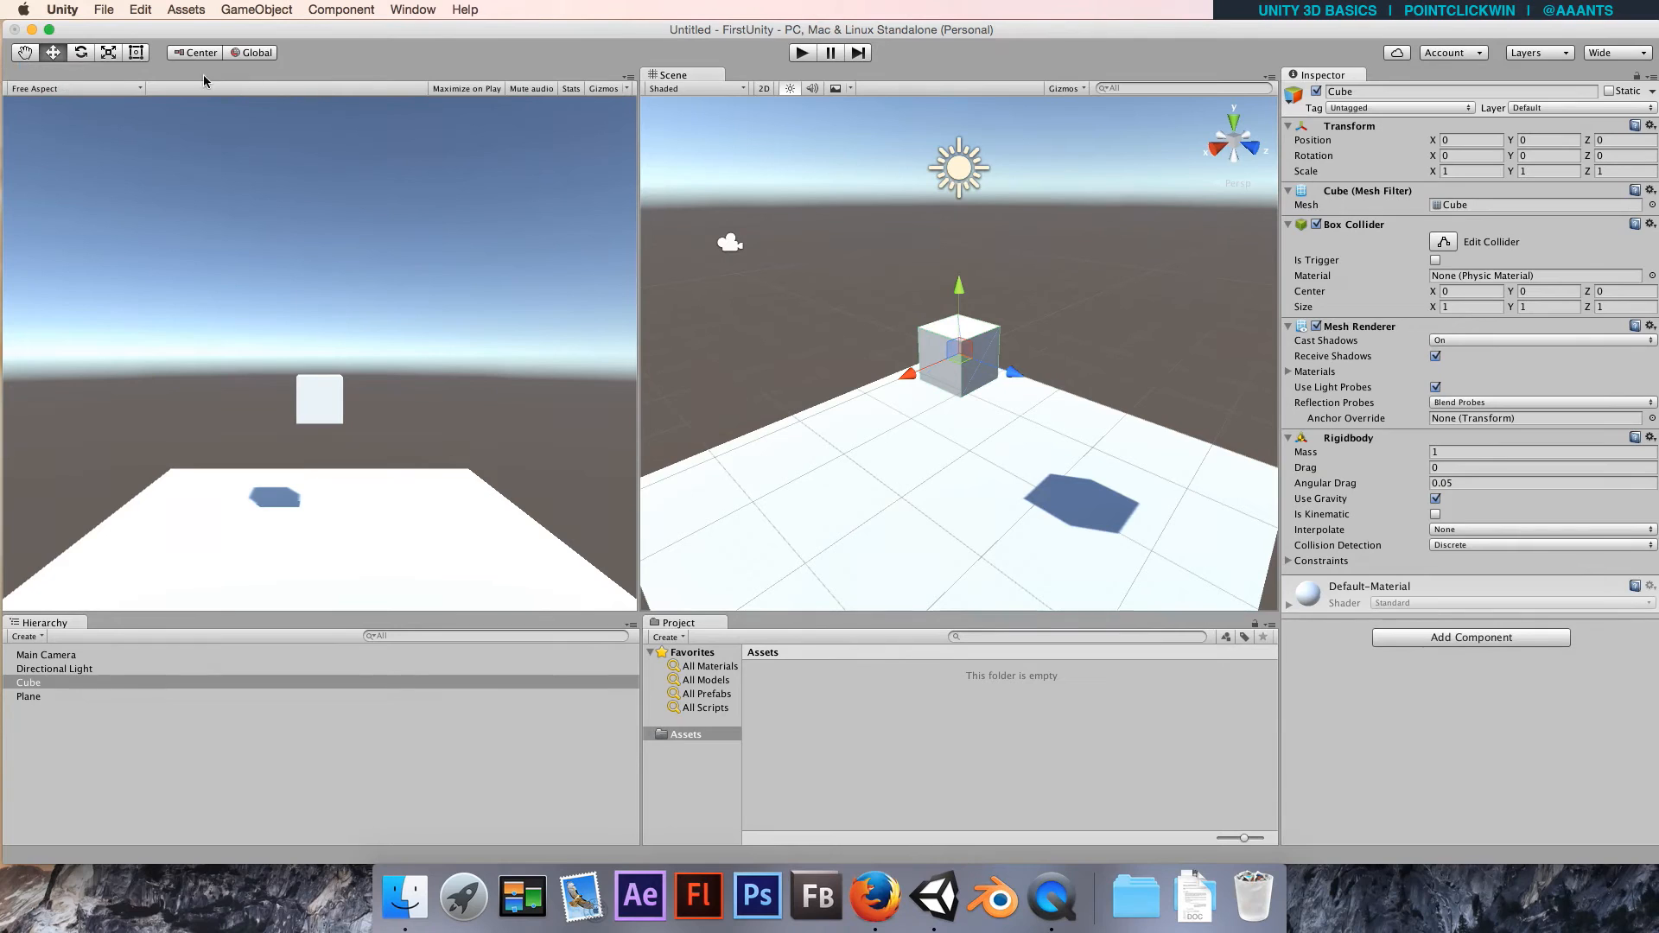
pyautogui.click(32, 74)
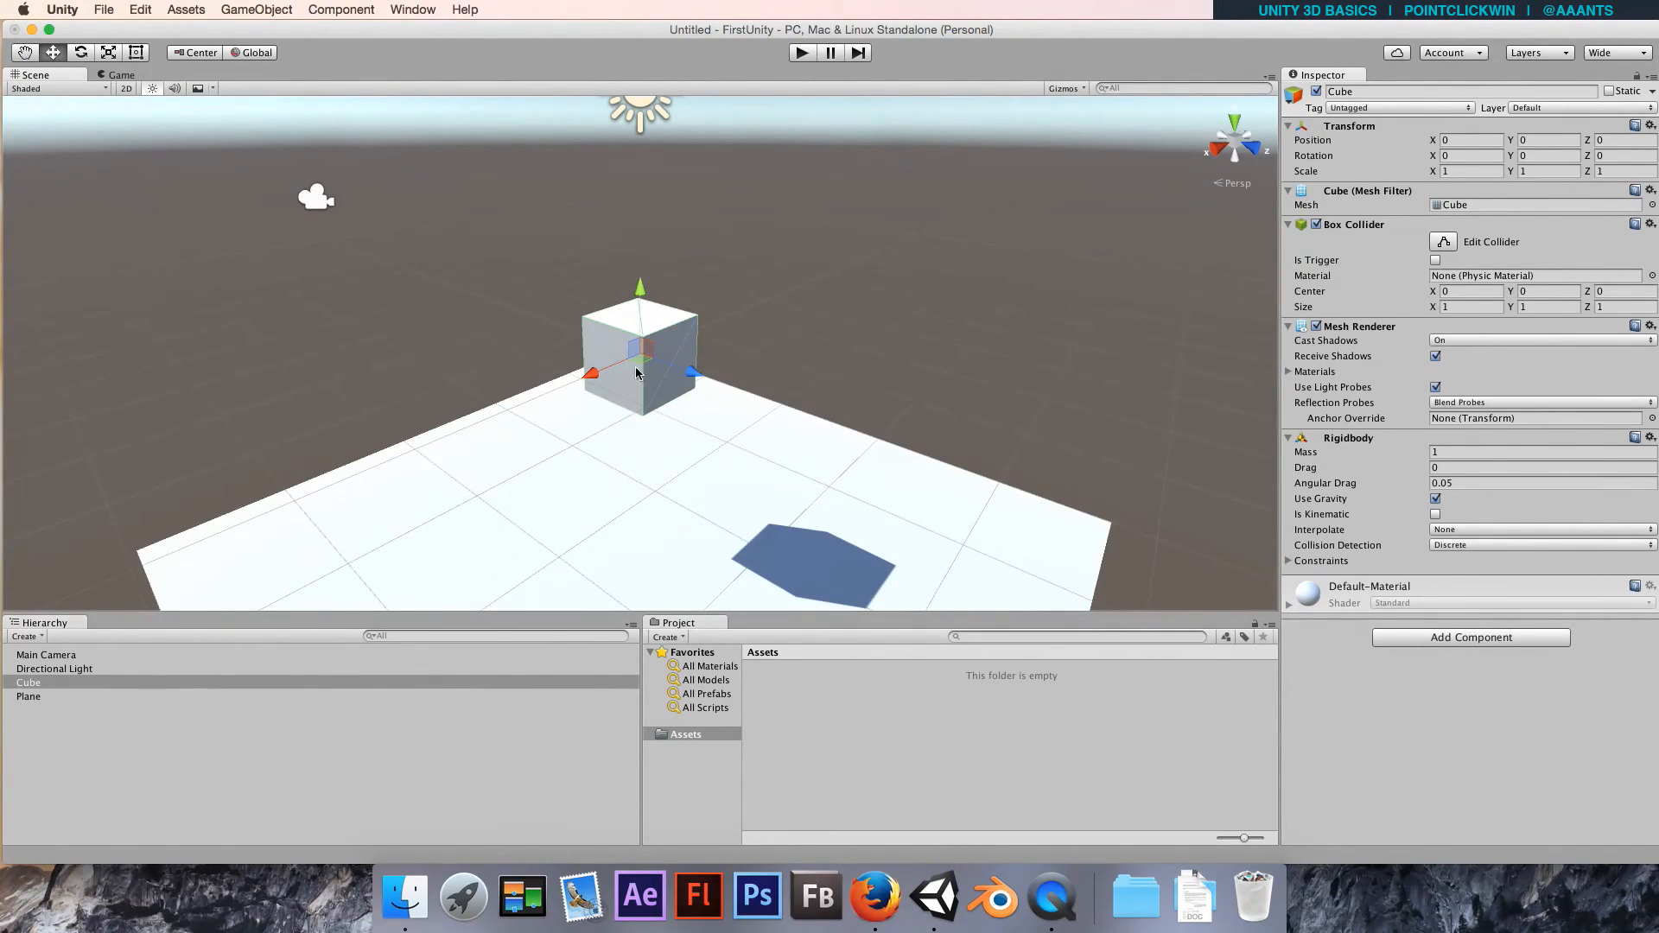
pyautogui.click(256, 9)
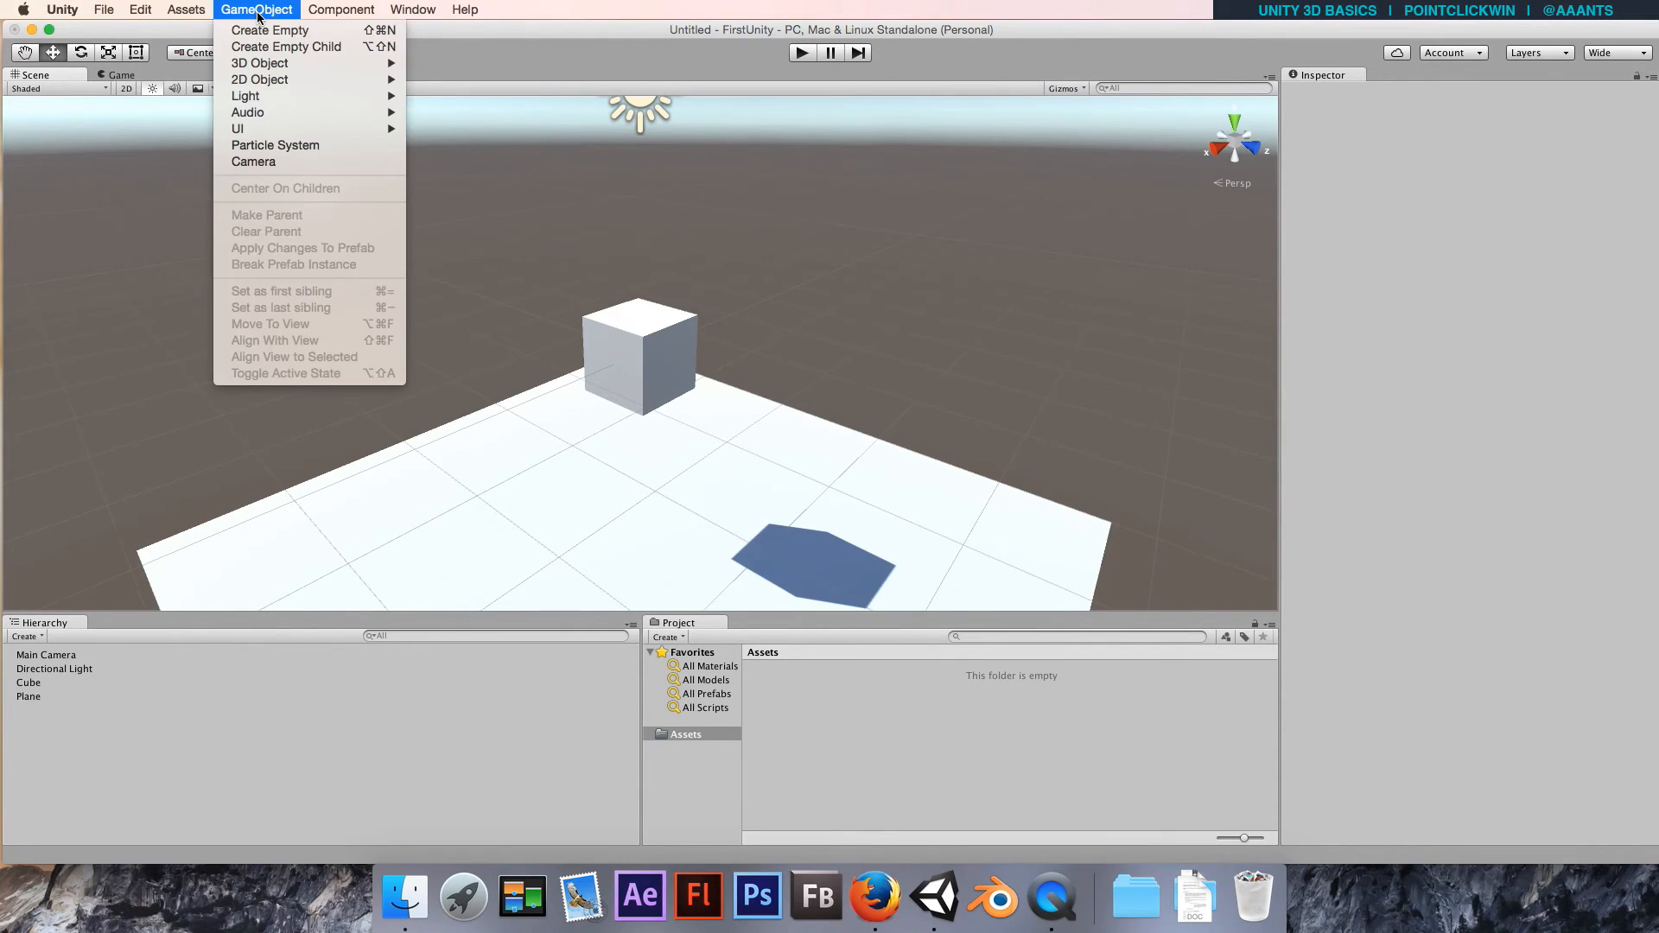
pyautogui.moveTo(286, 46)
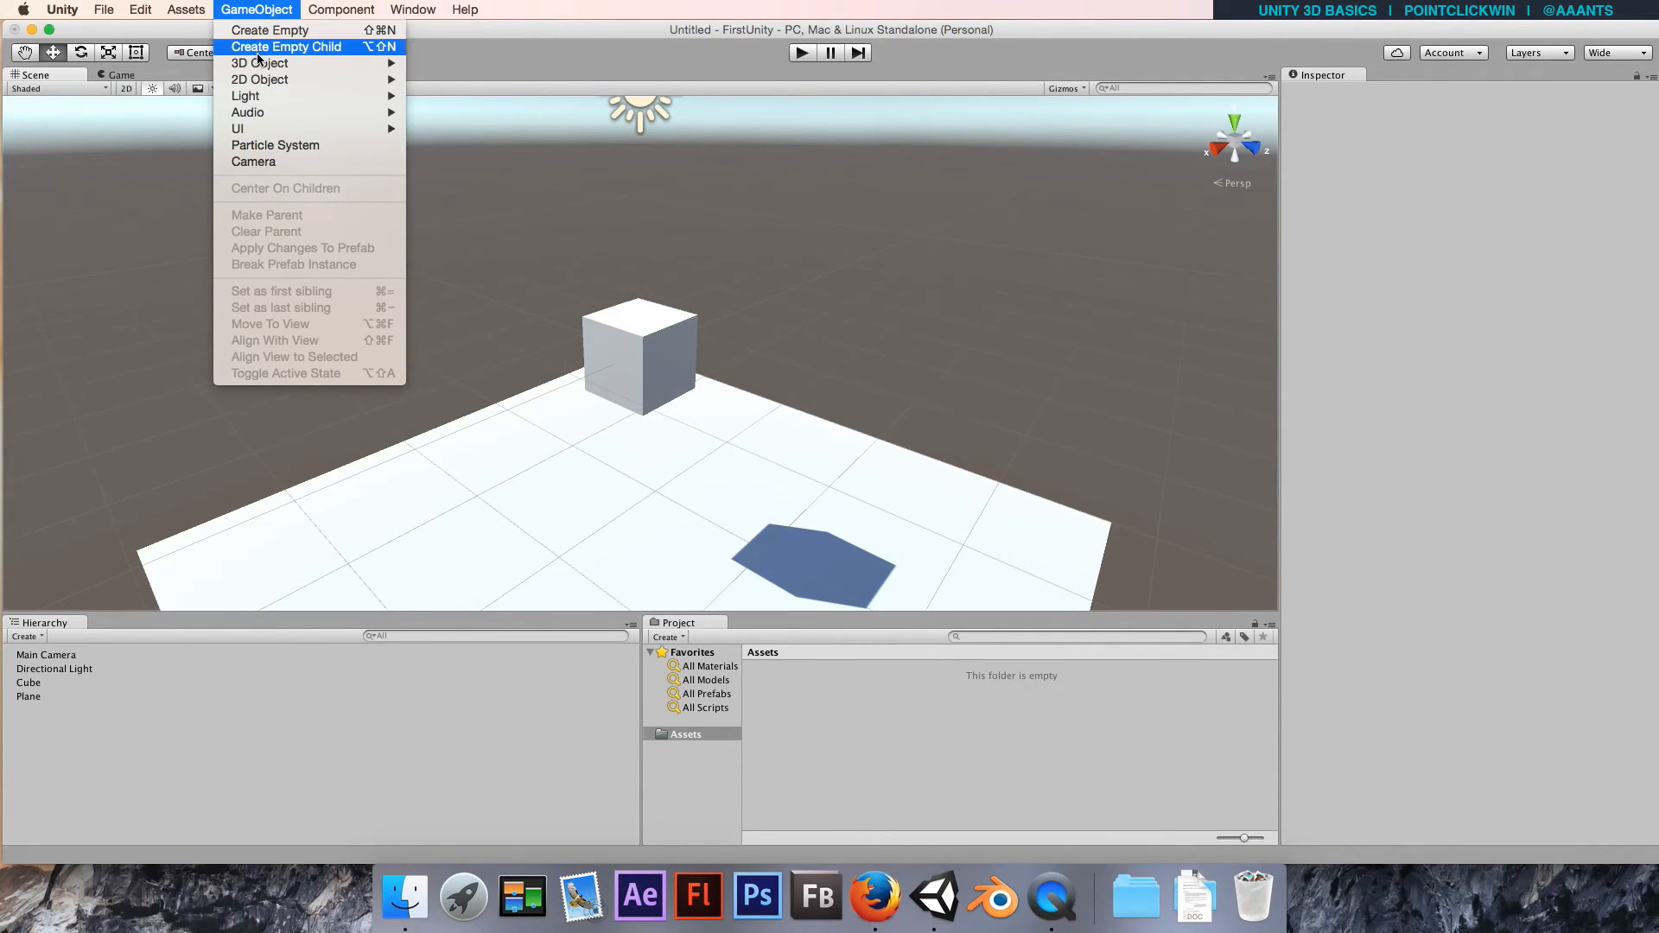
pyautogui.moveTo(259, 62)
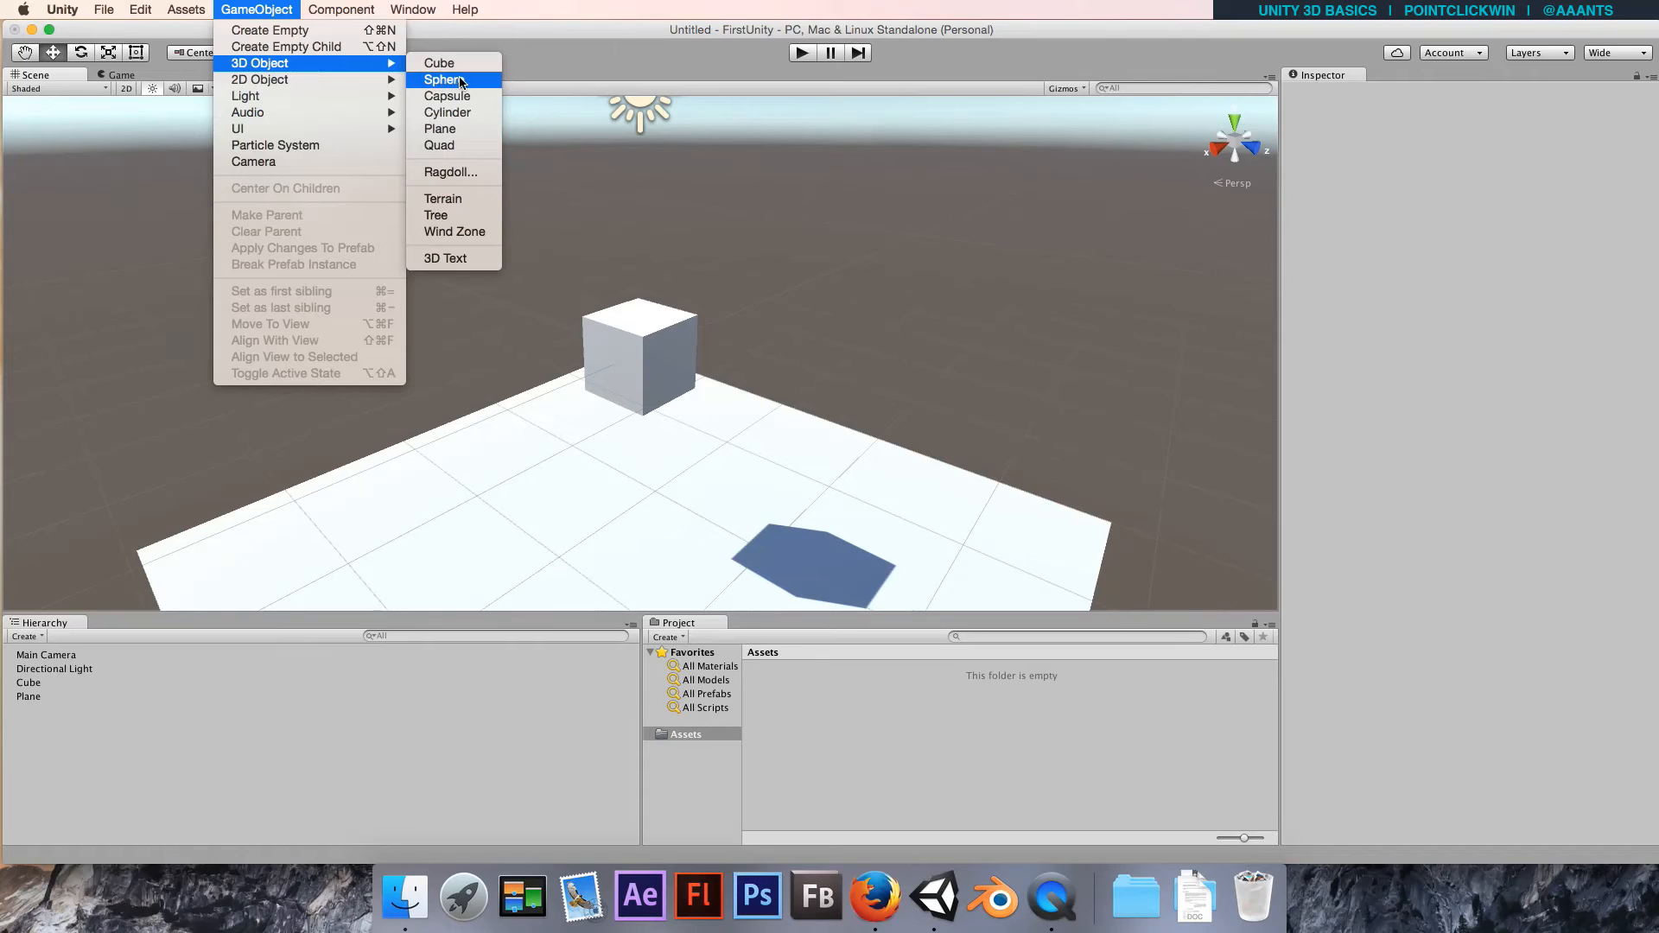
pyautogui.click(443, 79)
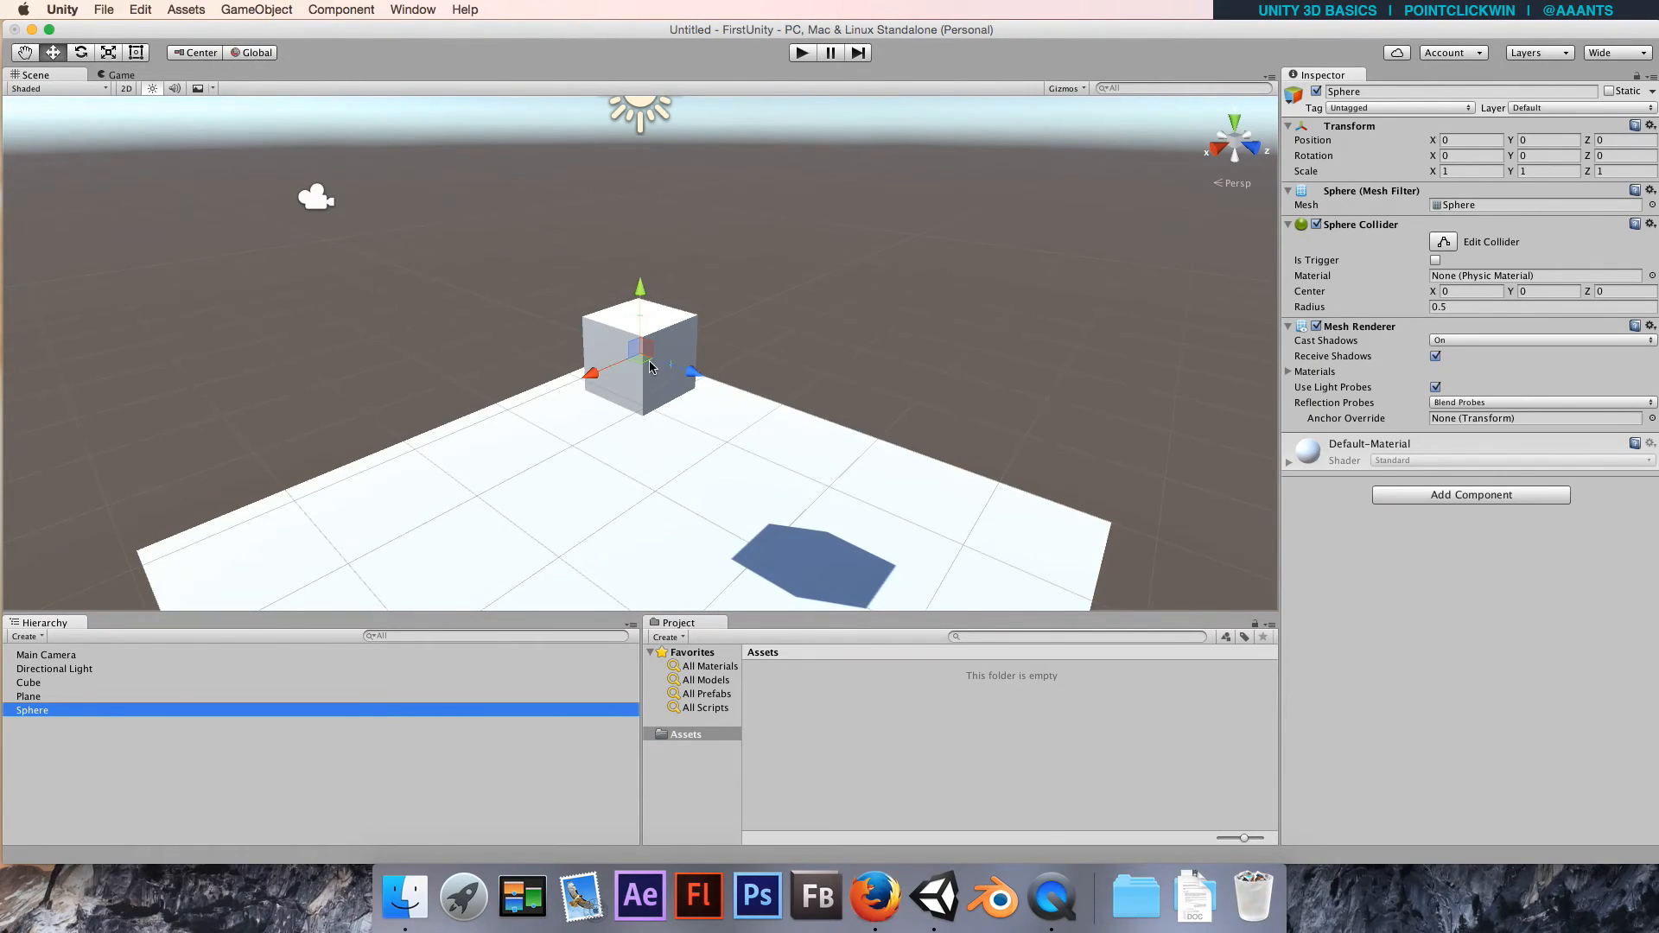
pyautogui.moveTo(196, 640)
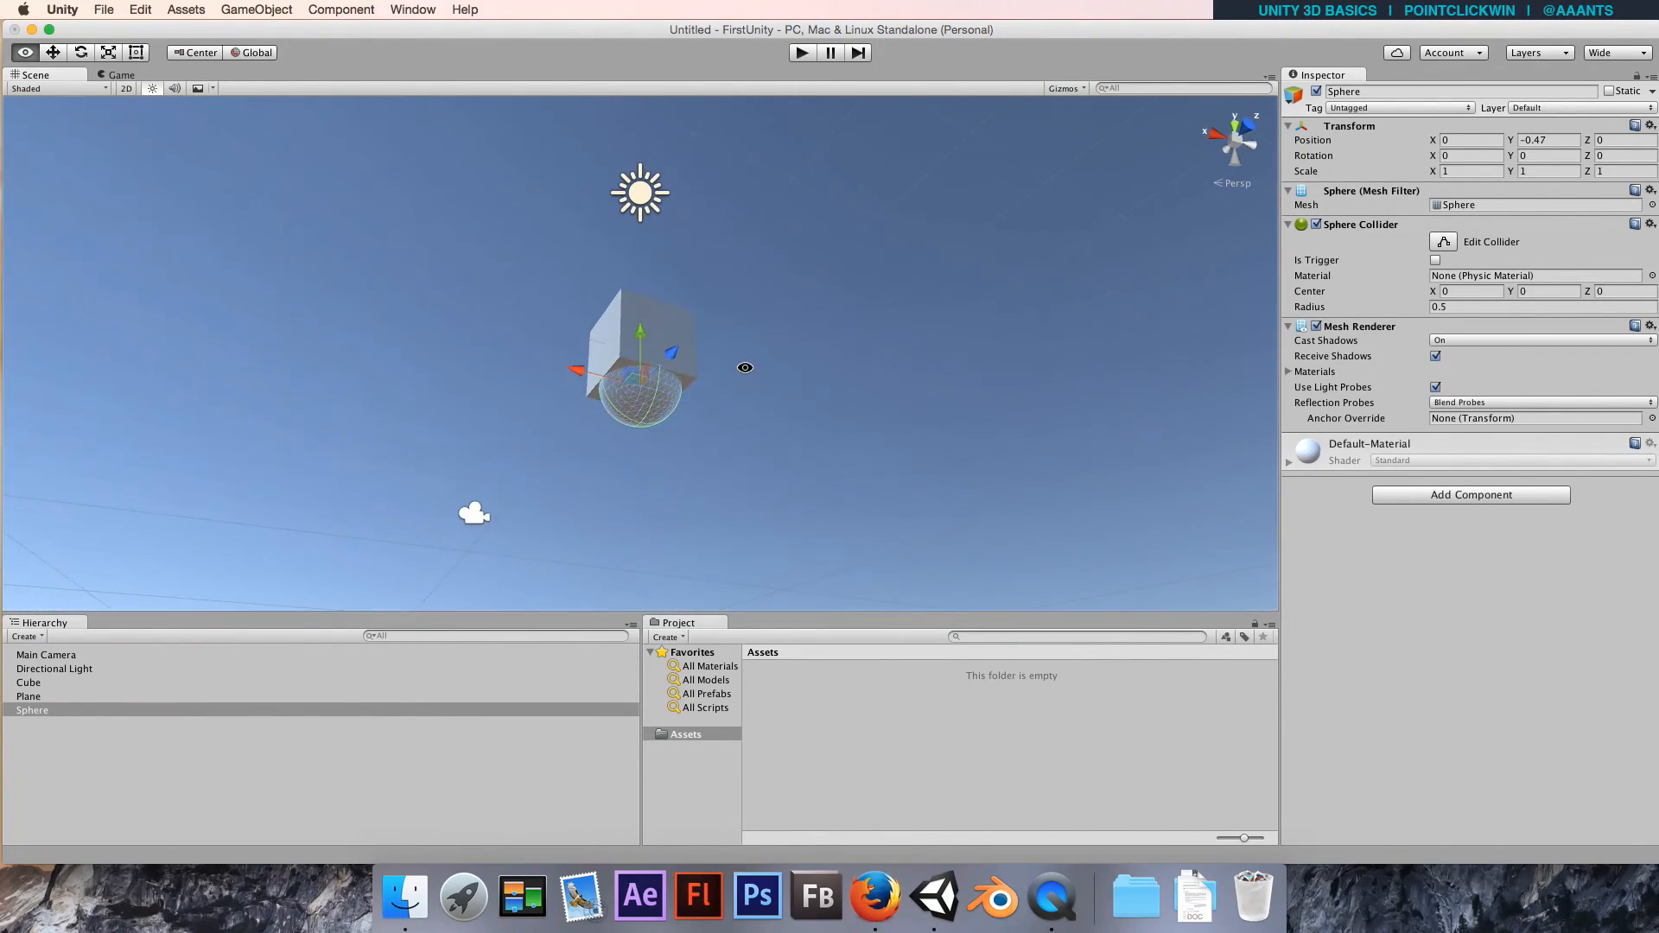
pyautogui.moveTo(745, 367); pyautogui.dragTo(873, 532)
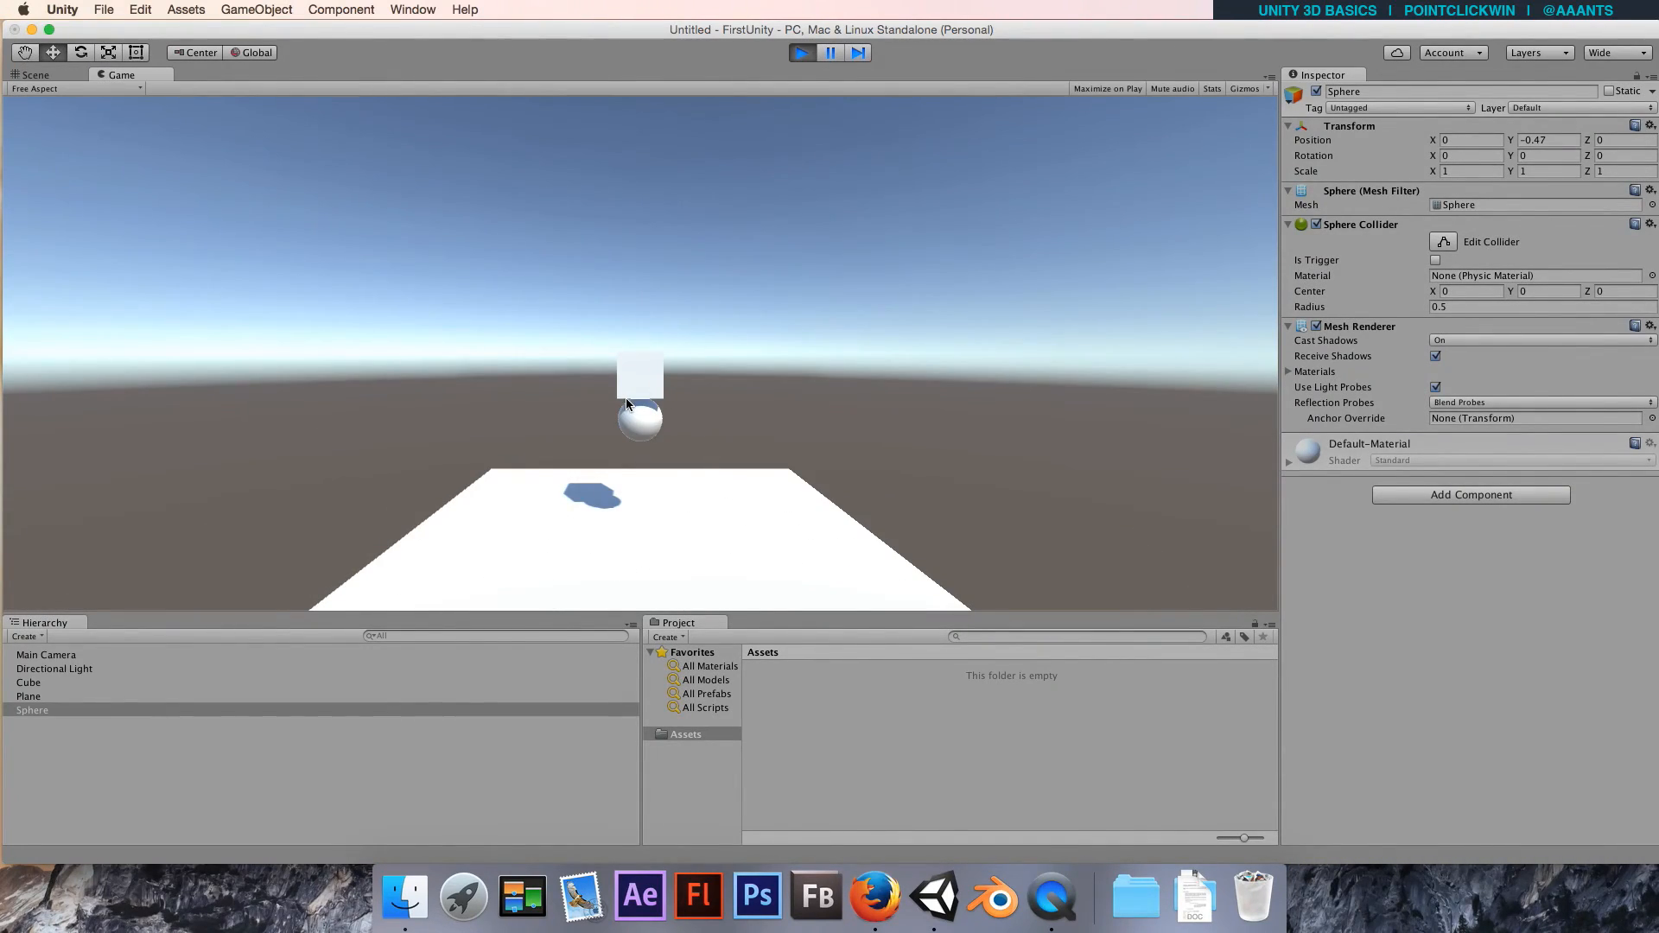
pyautogui.moveTo(645, 378)
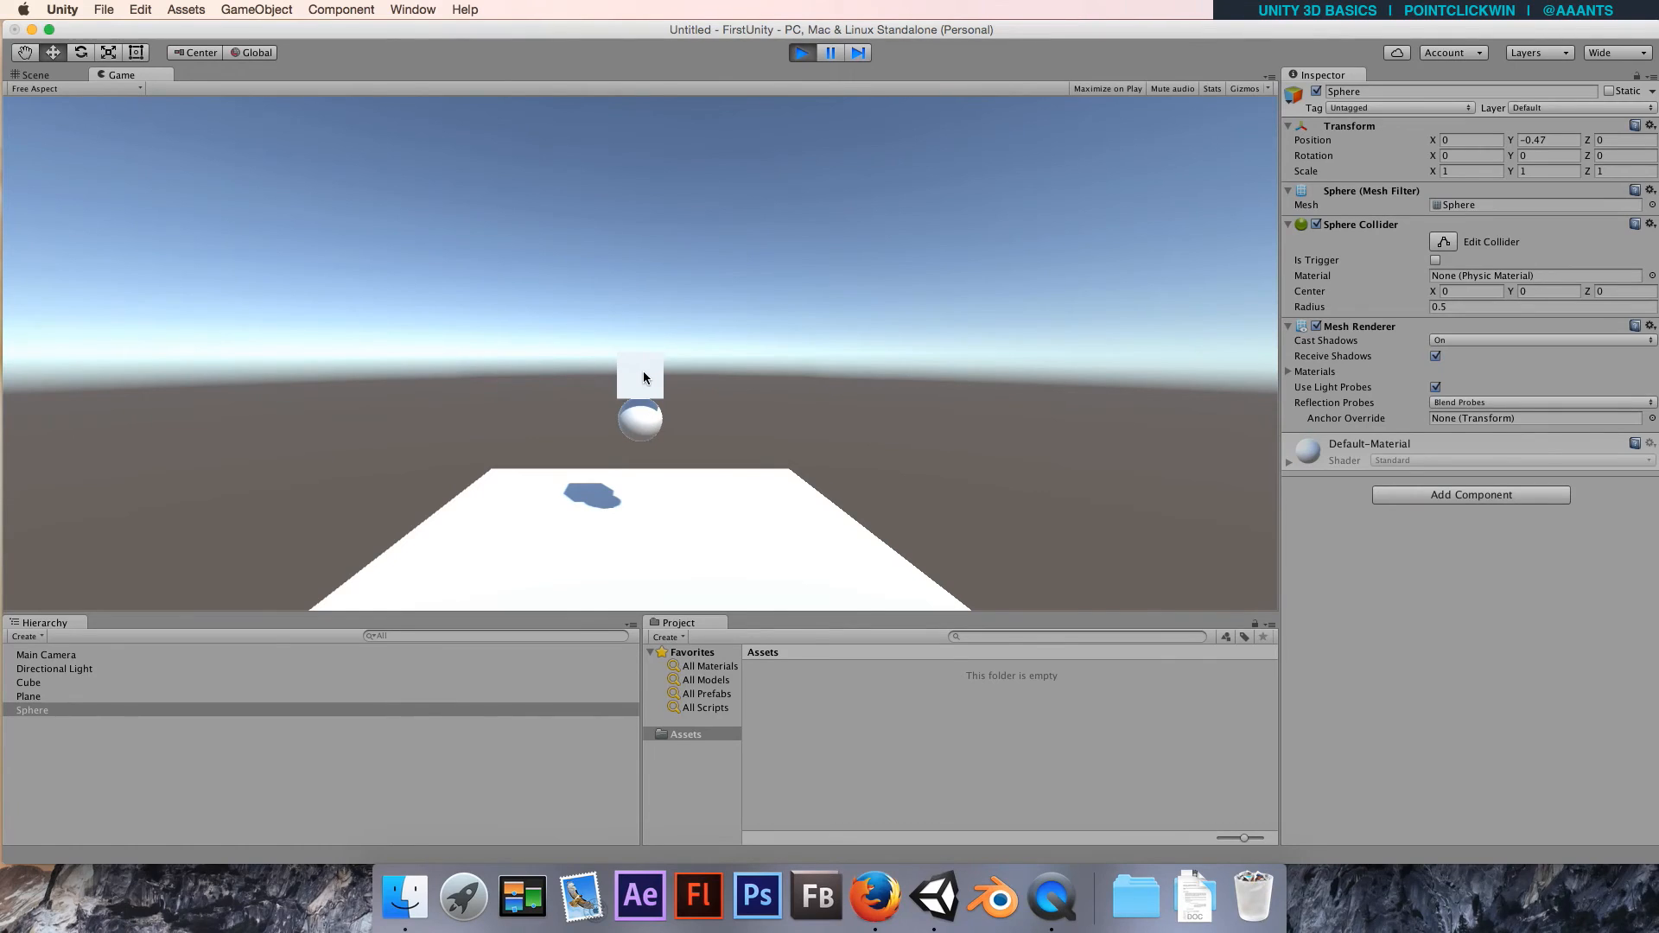
pyautogui.moveTo(637, 413)
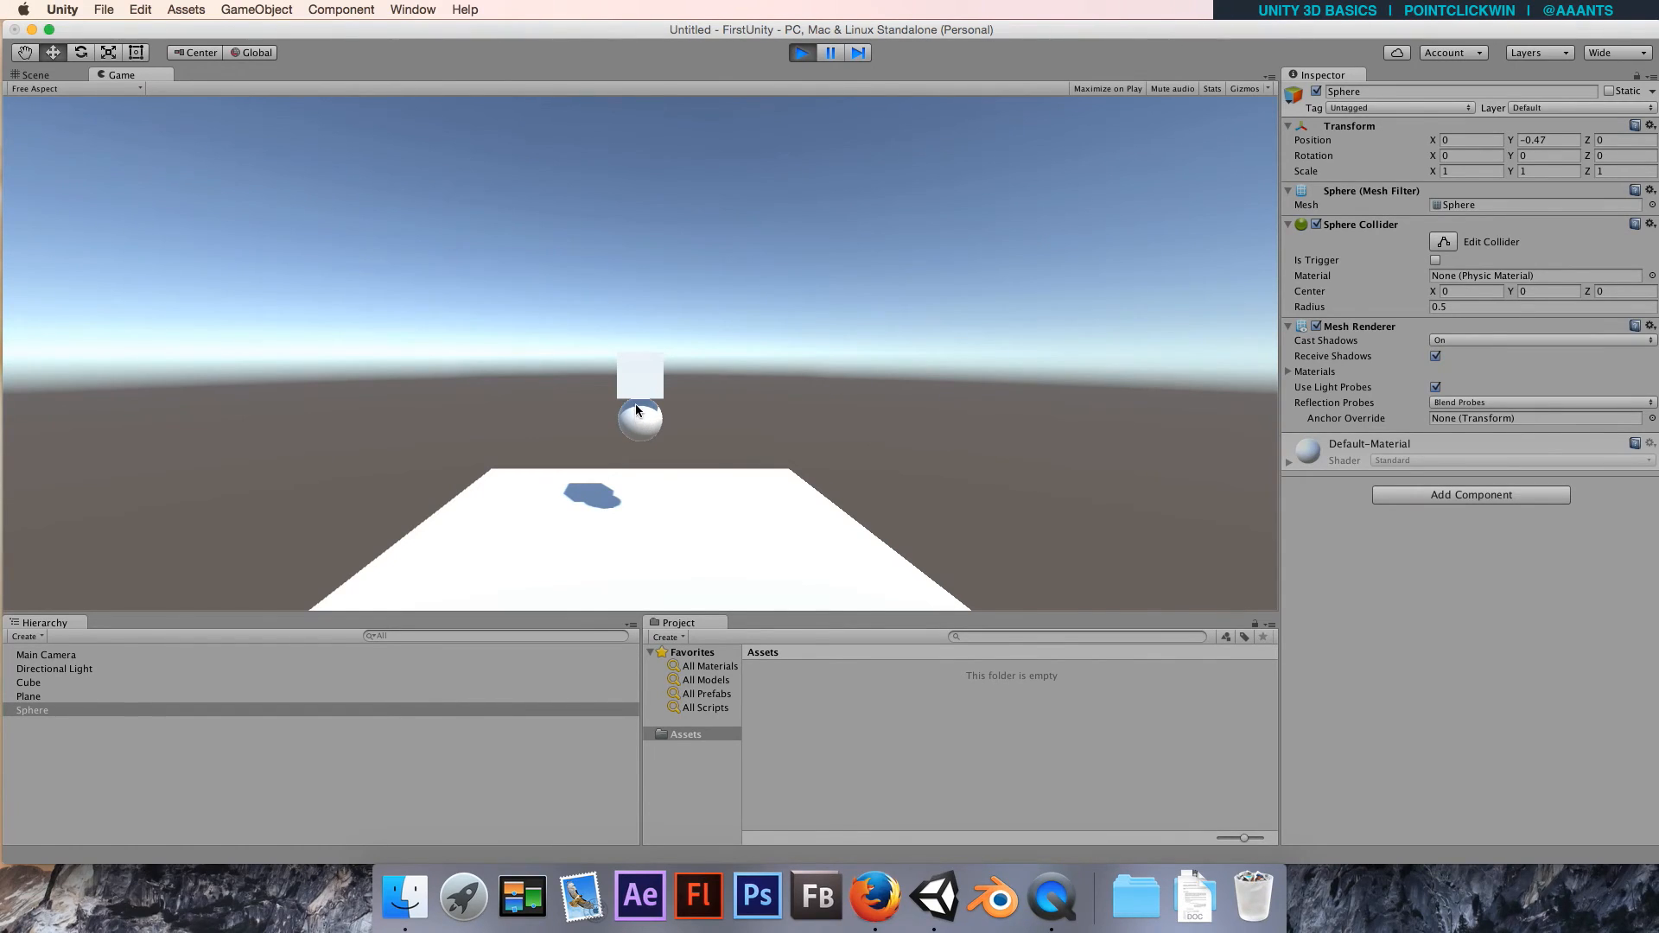
pyautogui.moveTo(648, 413)
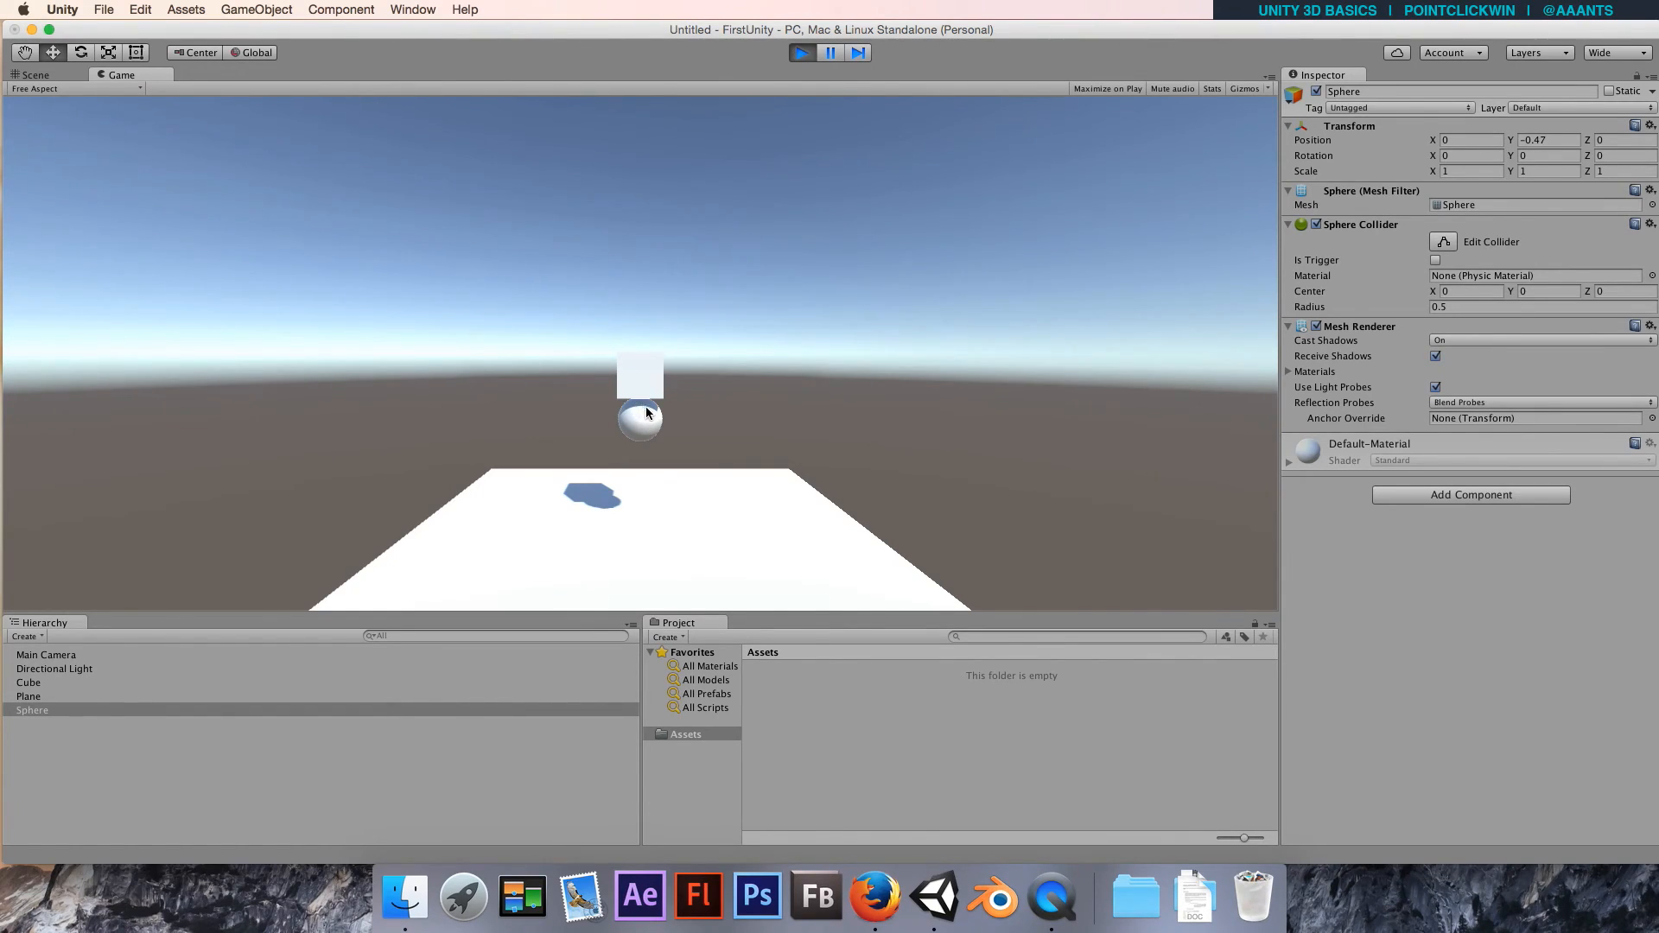
pyautogui.moveTo(638, 436)
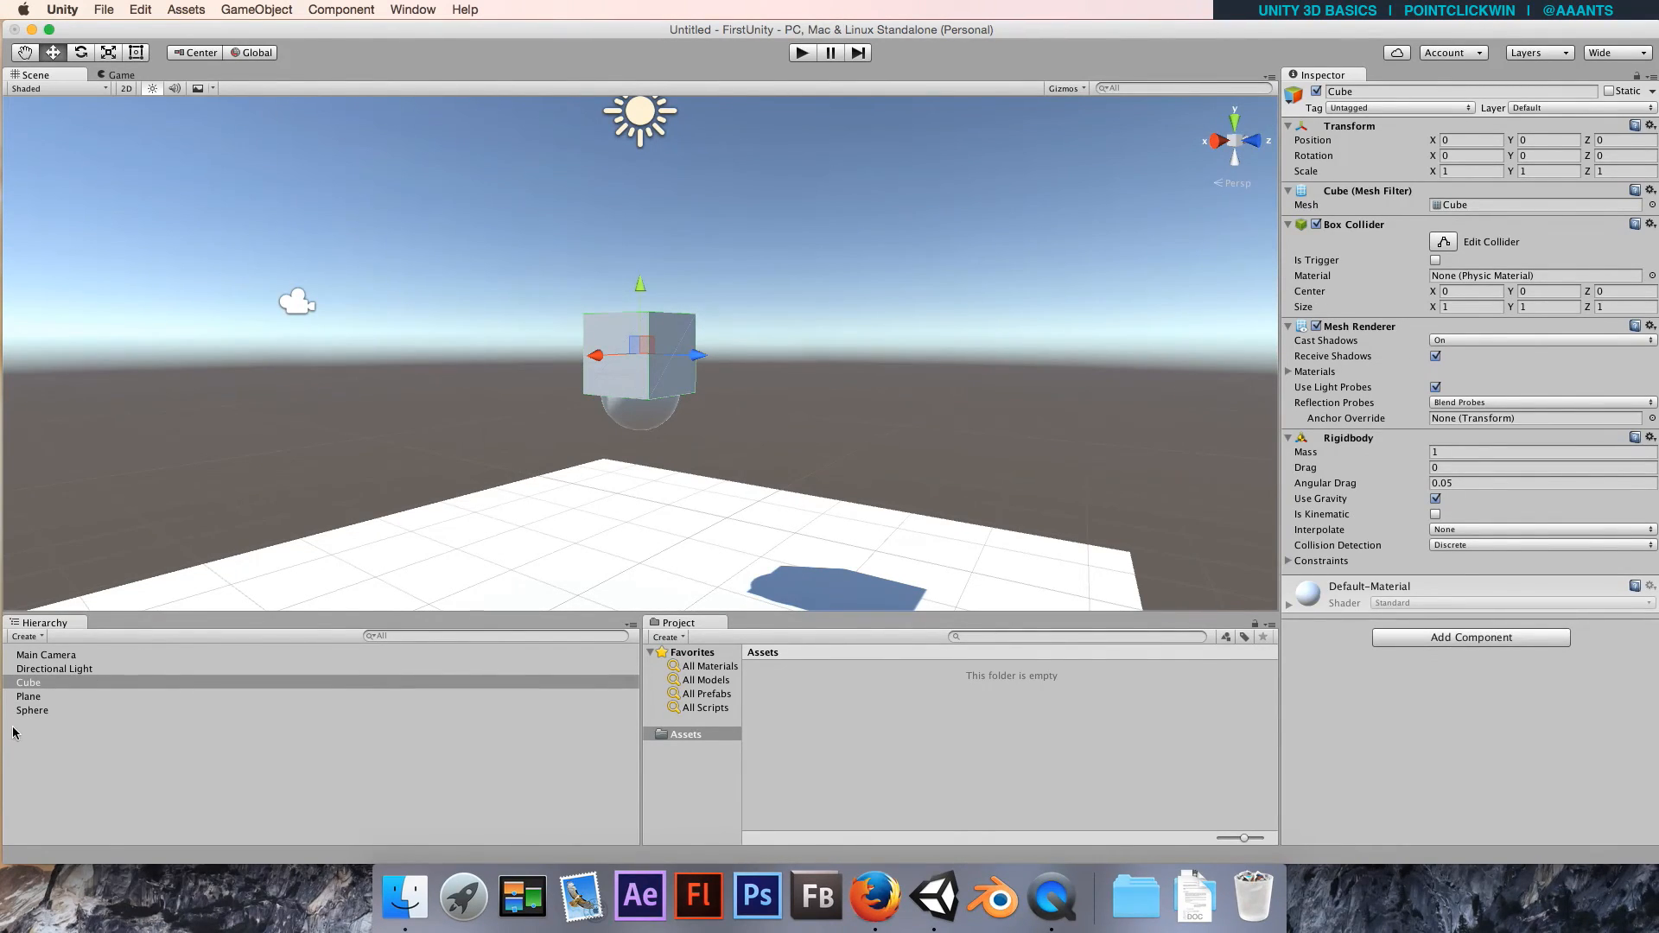
# Nest the Sphere under the Cube, drag the cube down toward the floor, and check the sphere's position.
pyautogui.click(32, 710)
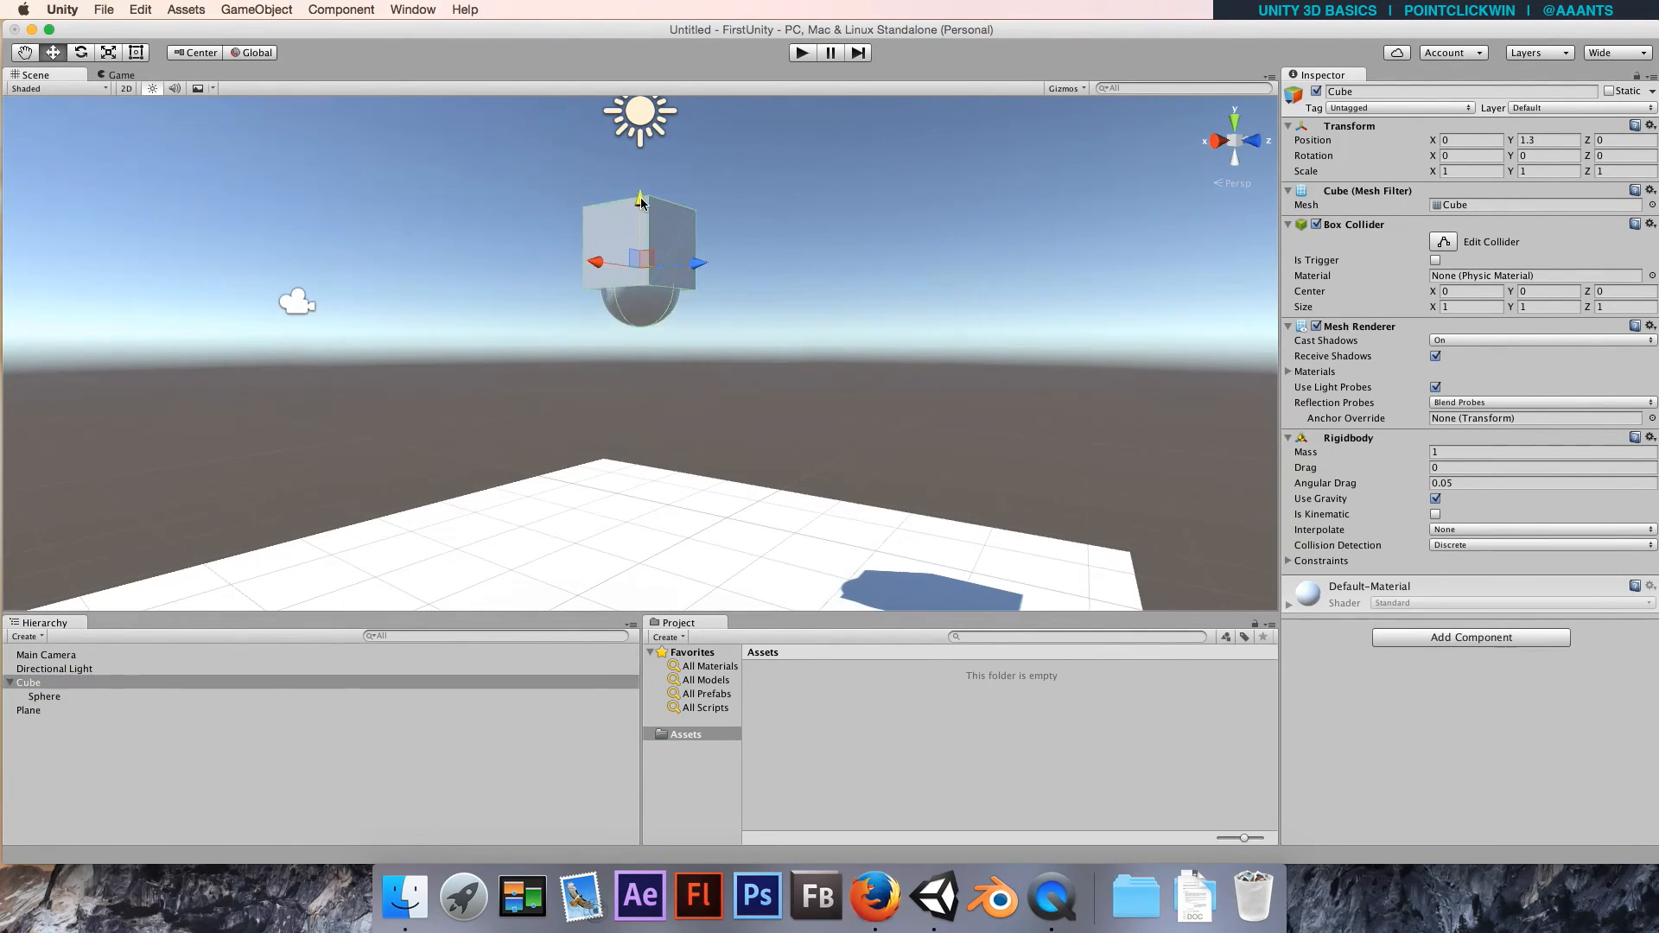
pyautogui.moveTo(640, 201); pyautogui.dragTo(640, 246)
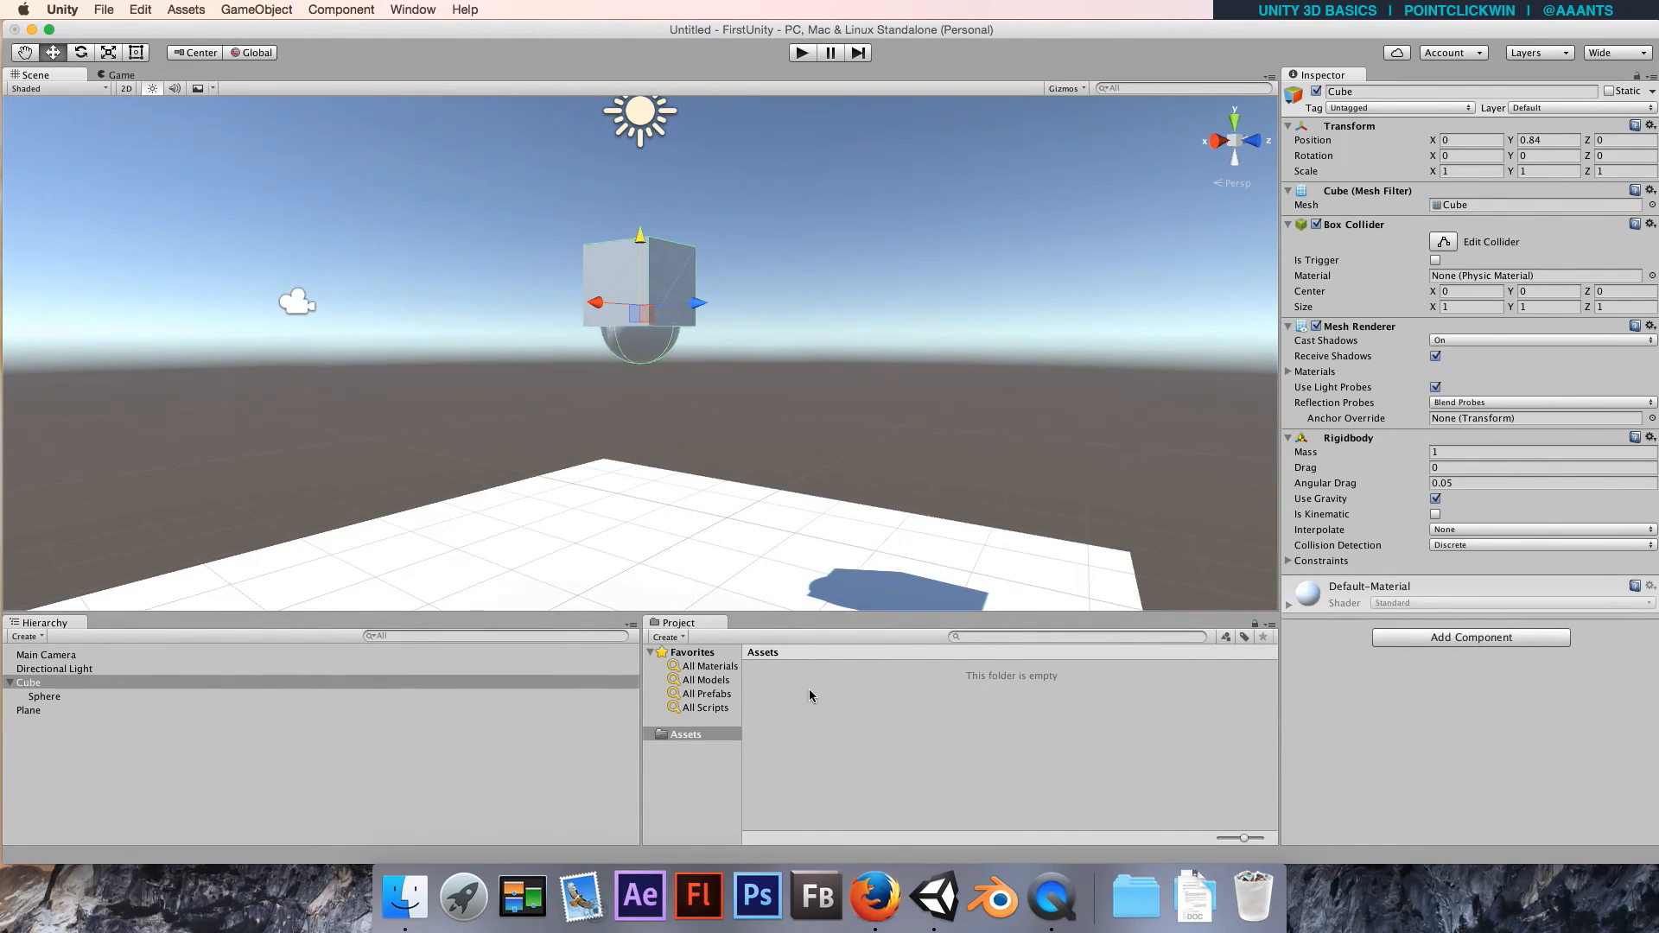
pyautogui.click(44, 696)
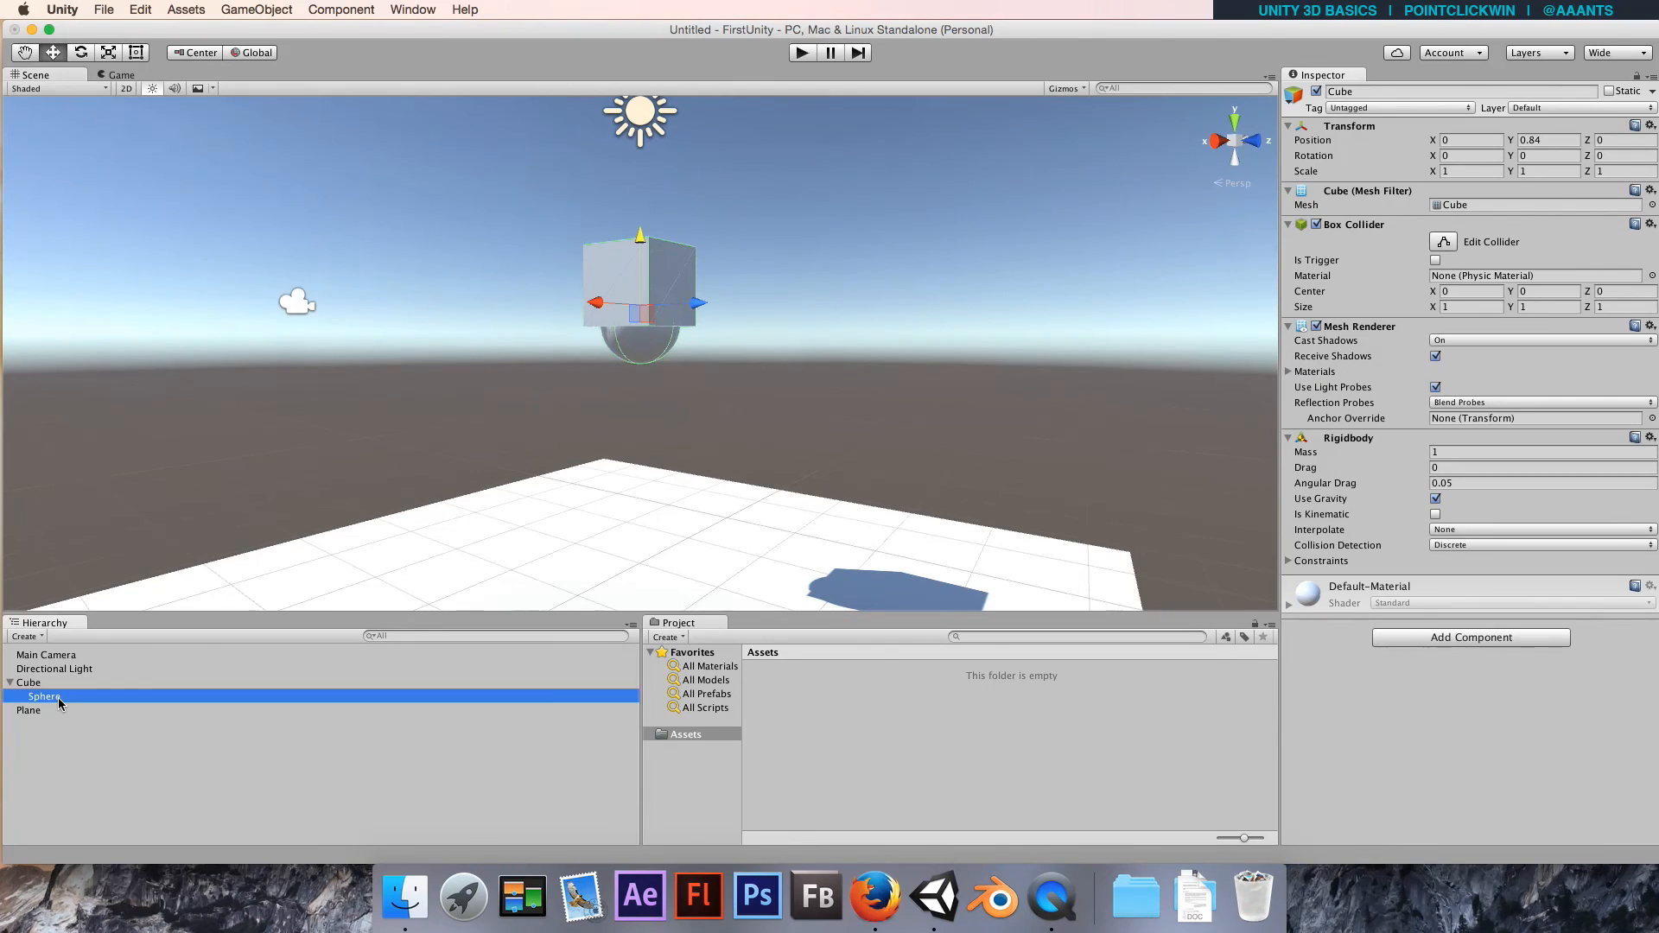
pyautogui.click(44, 696)
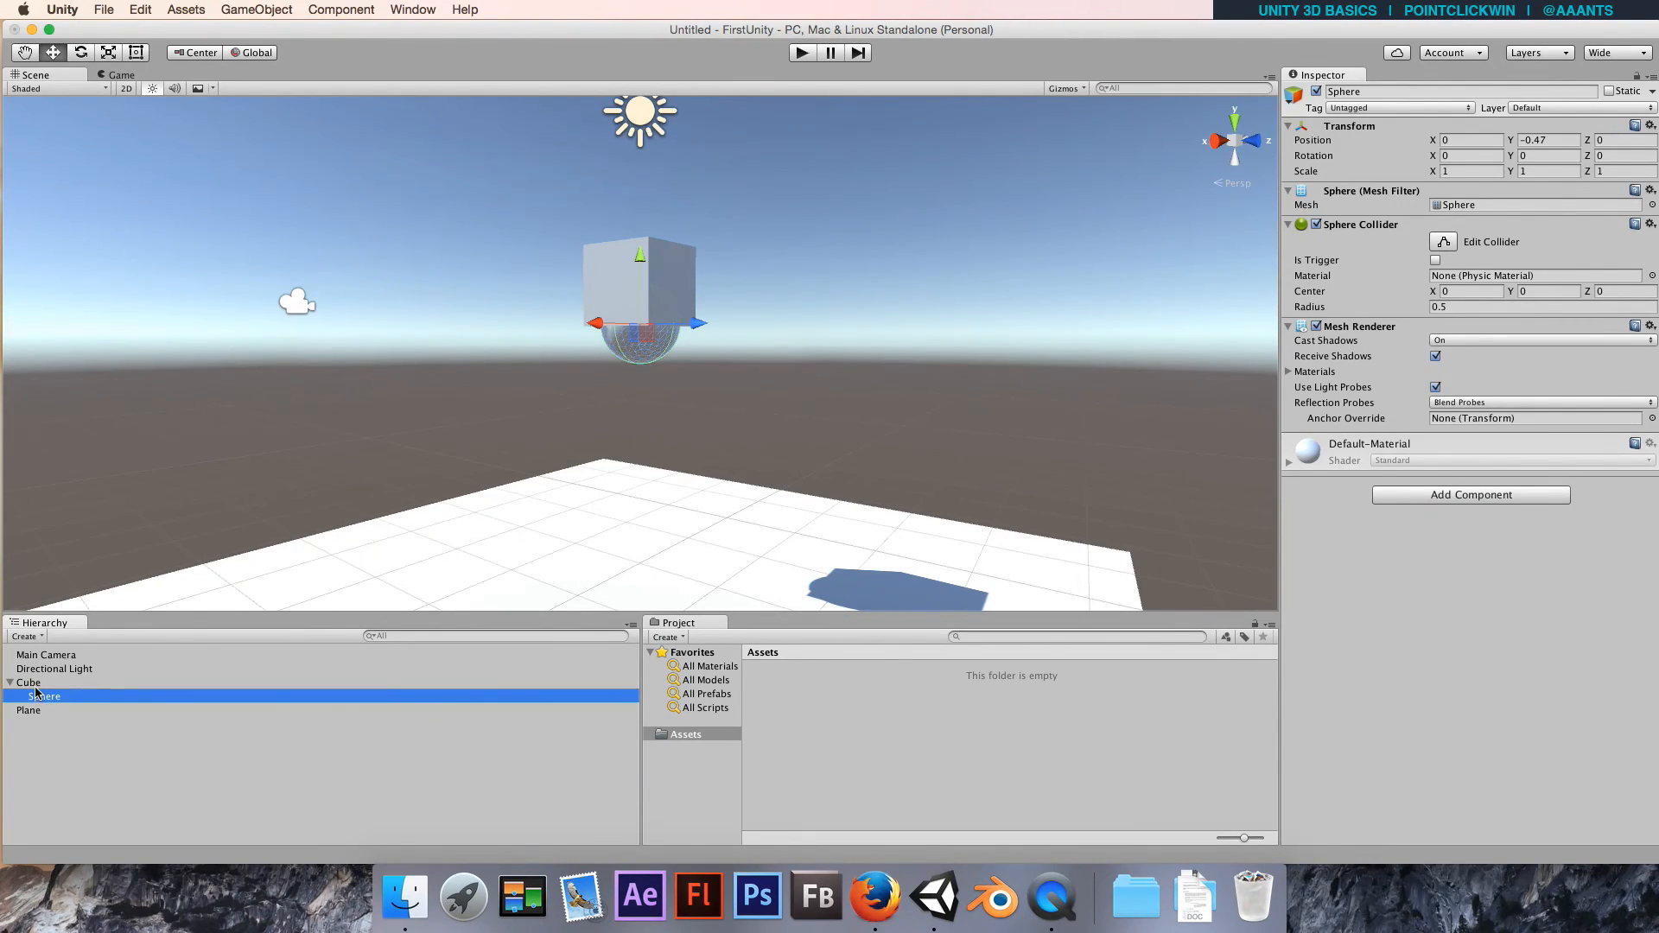
pyautogui.click(28, 682)
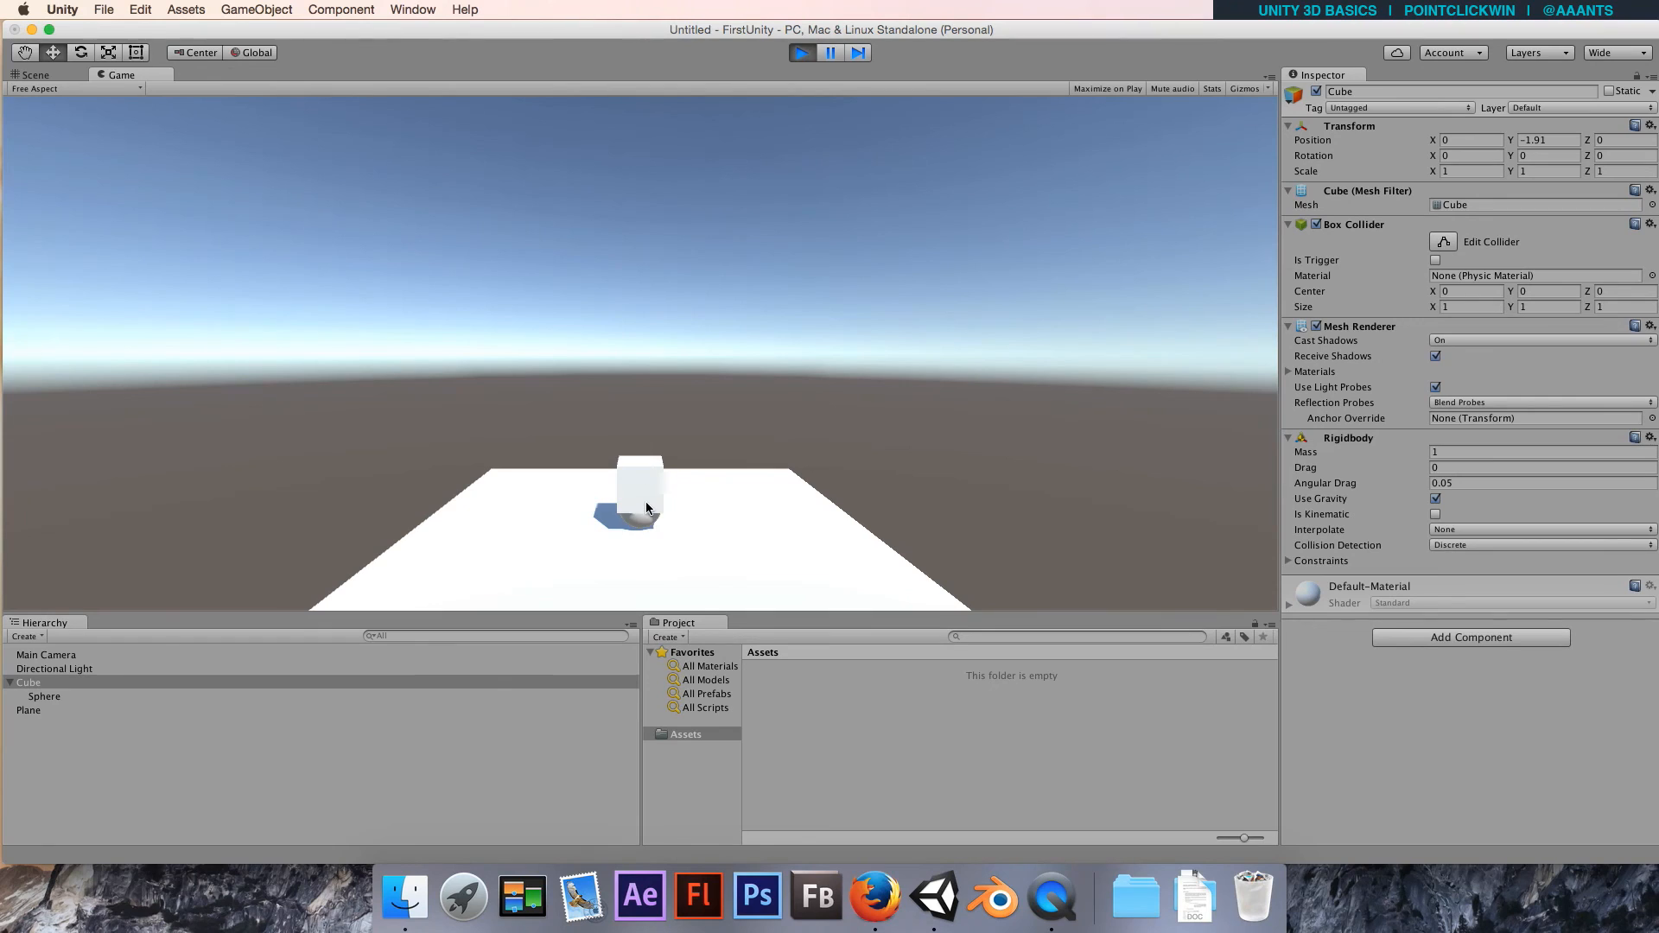
pyautogui.moveTo(765, 145)
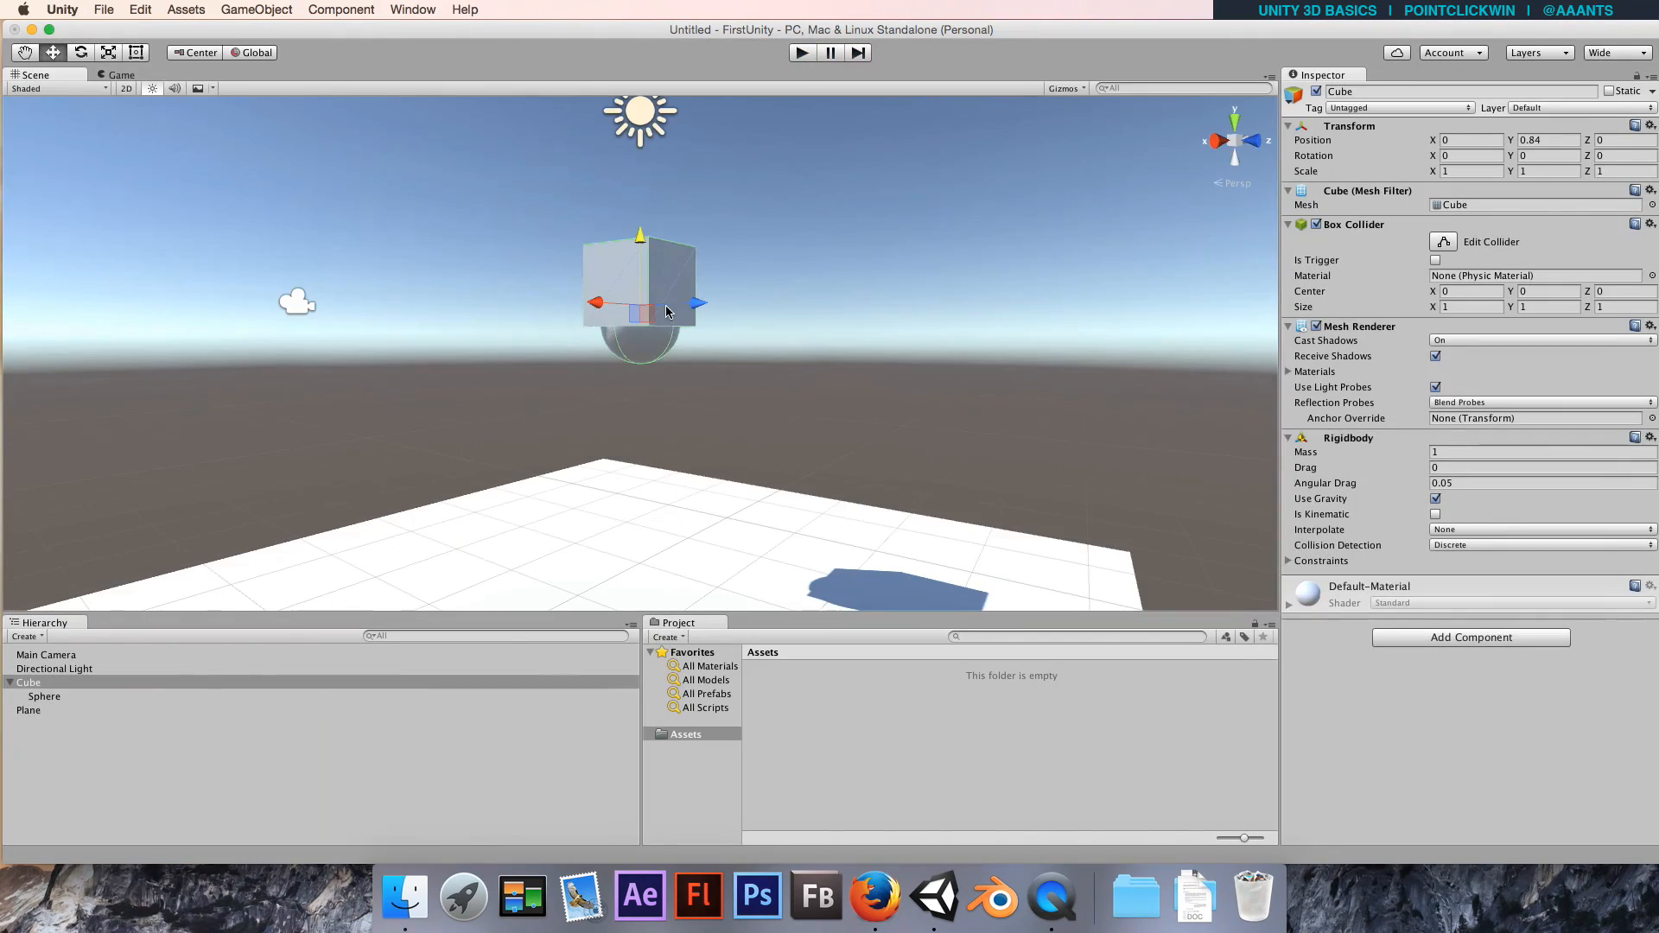
pyautogui.moveTo(810, 206)
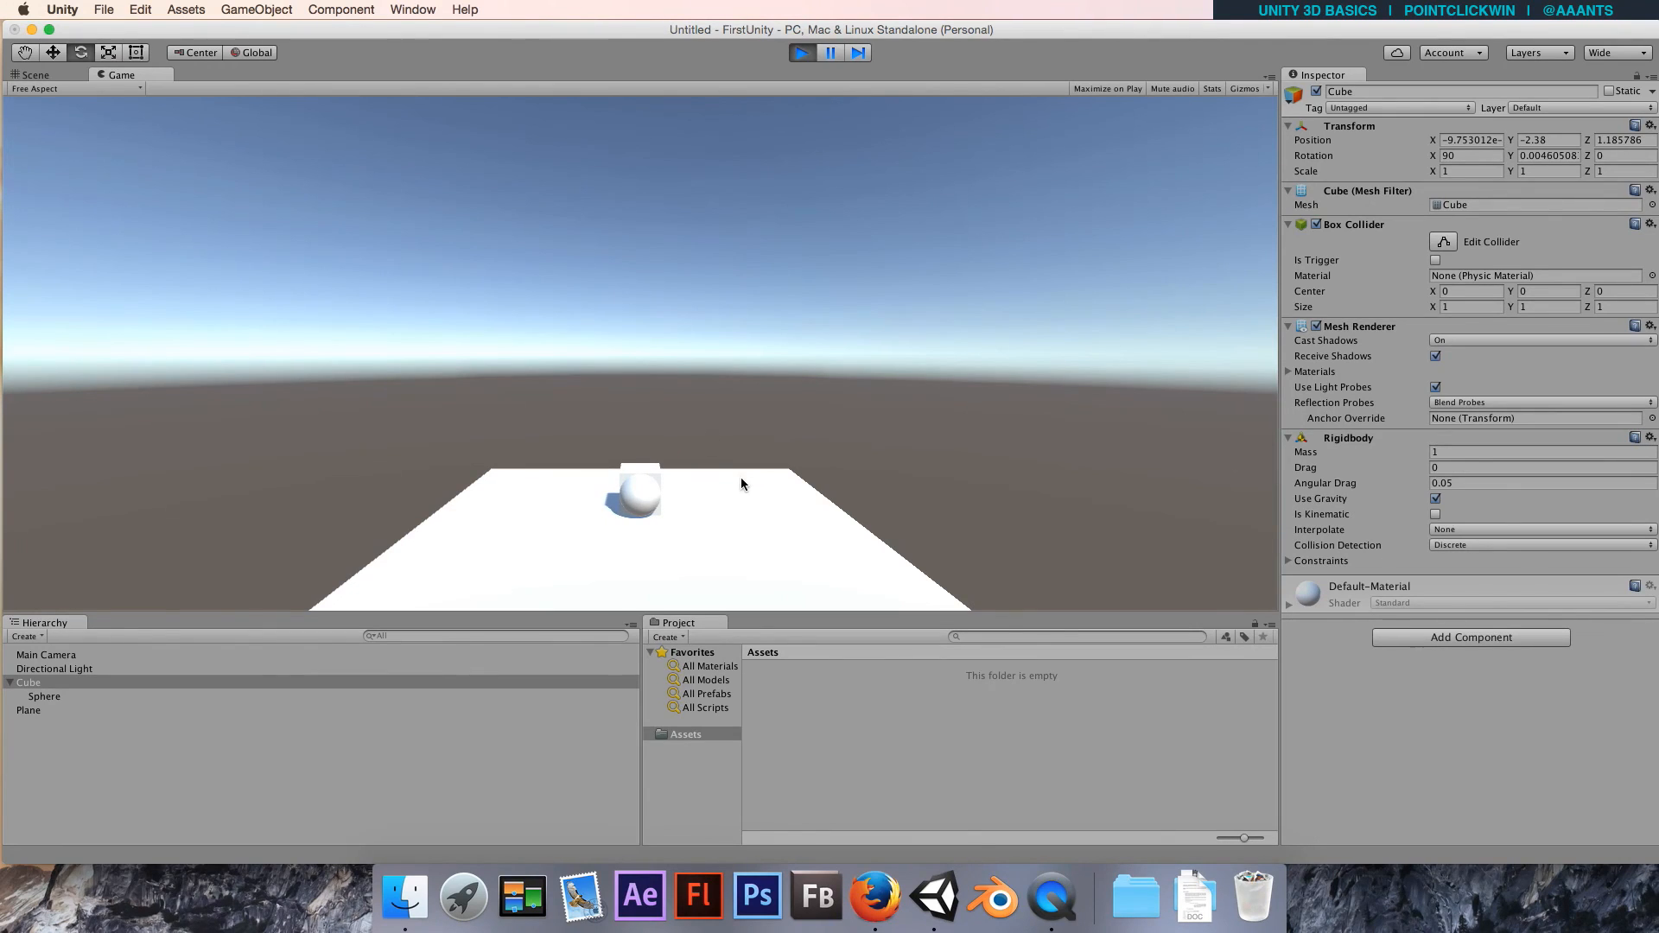
# Stop Play mode after the cube tilted about 5.7° topples onto the floor.
pyautogui.click(801, 52)
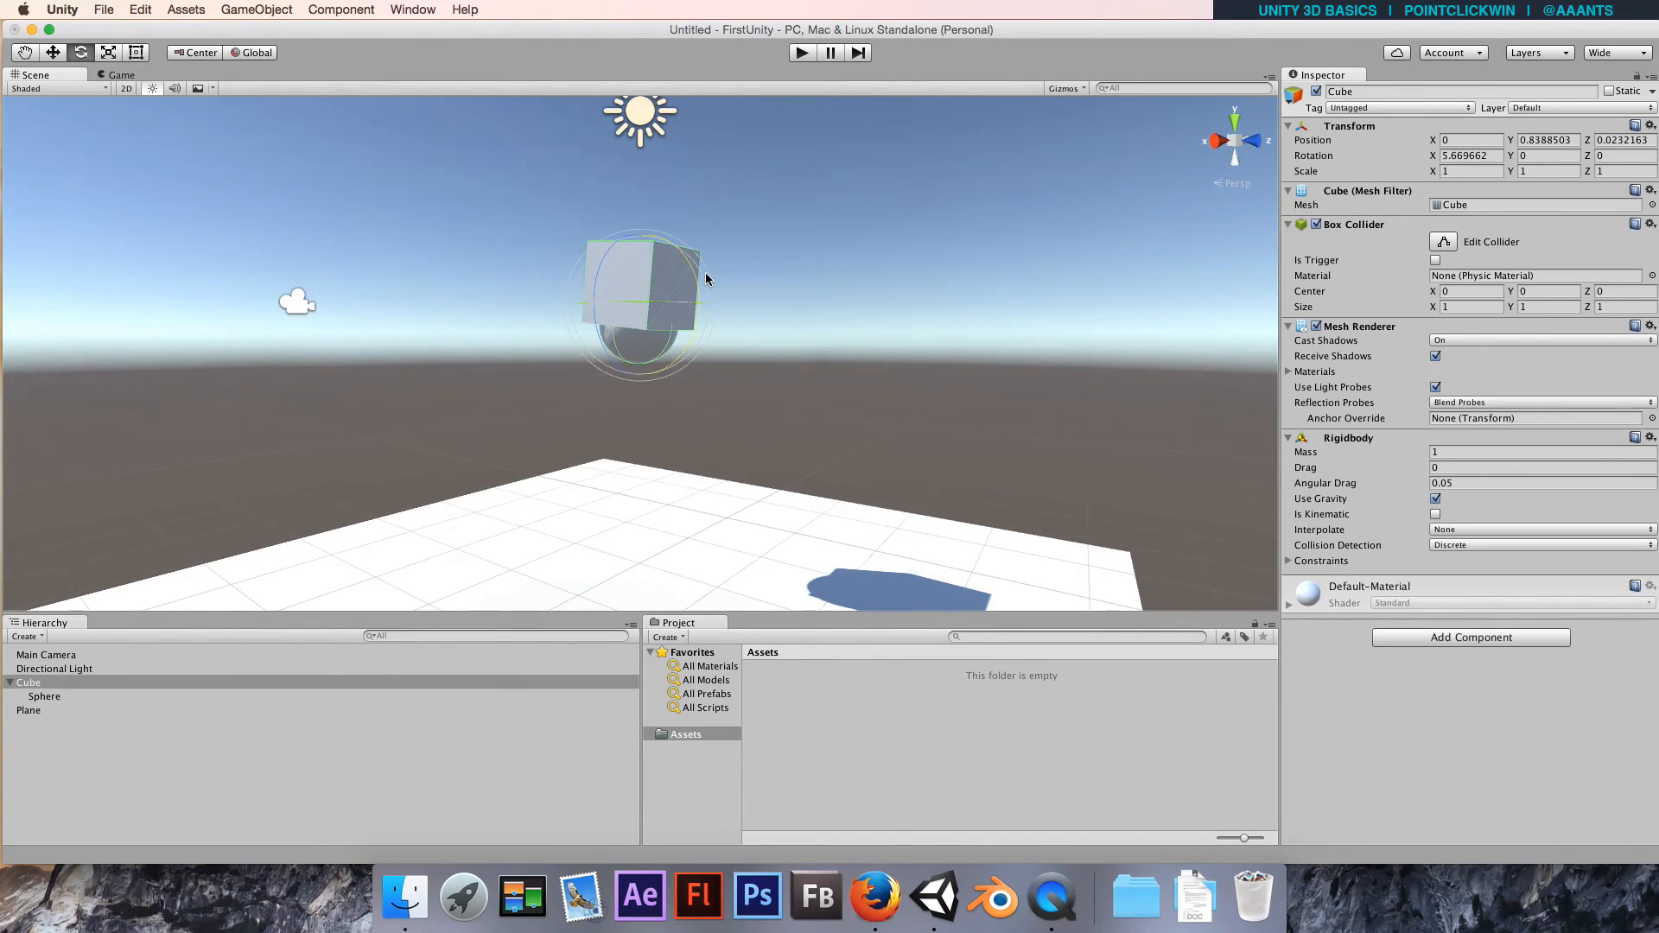
pyautogui.moveTo(720, 332)
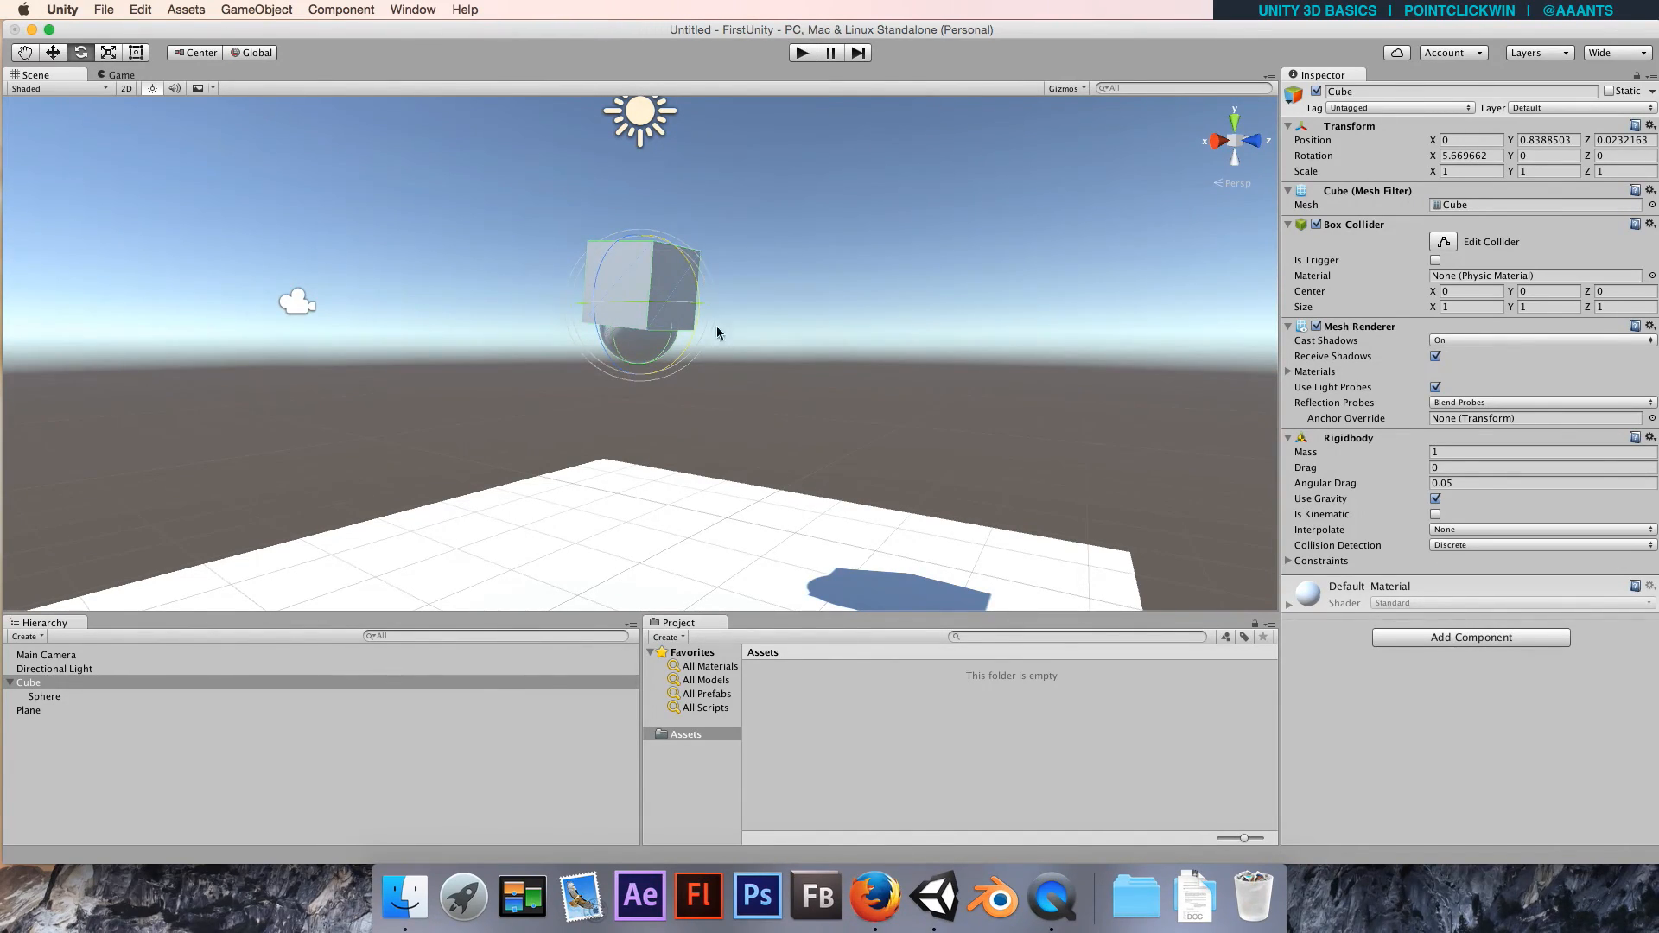